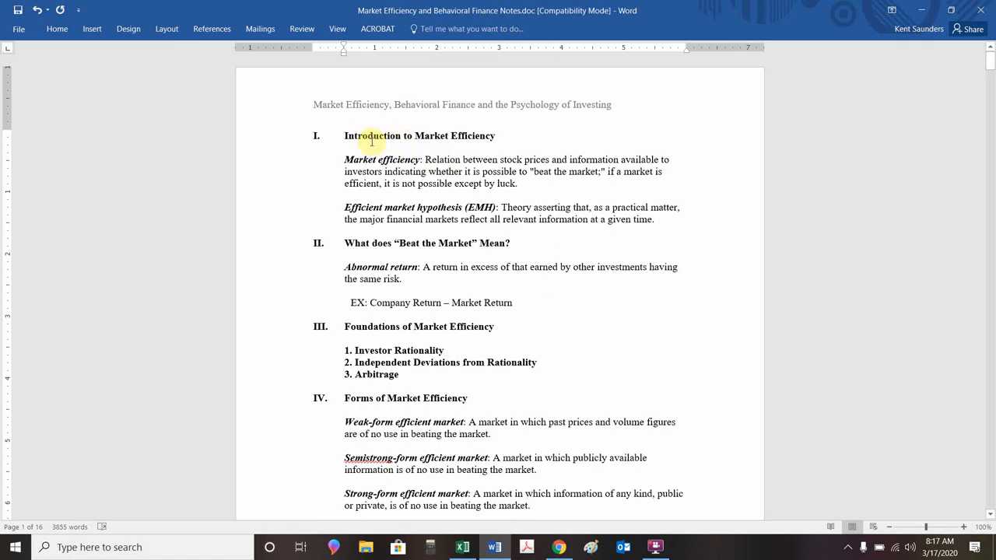
pyautogui.moveTo(409, 122)
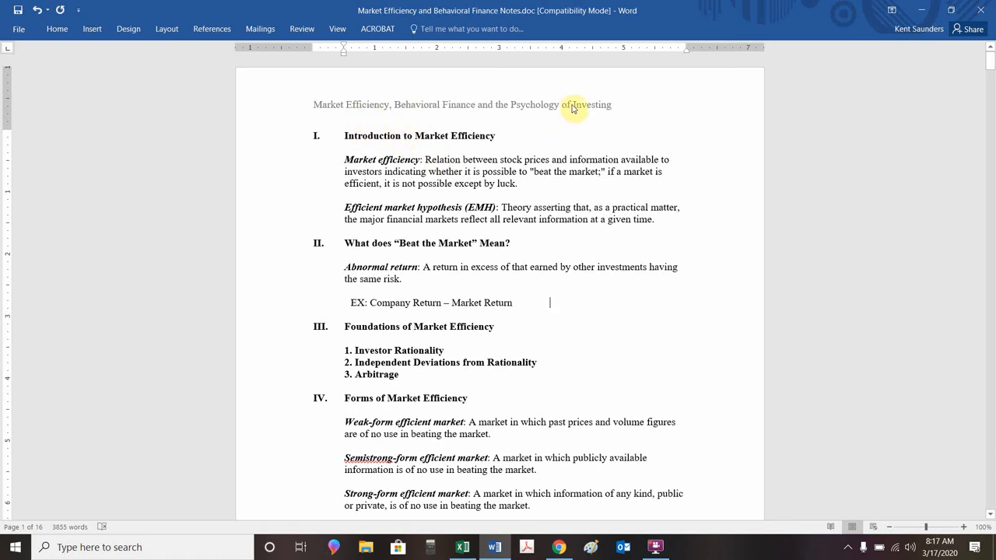
pyautogui.moveTo(369, 119)
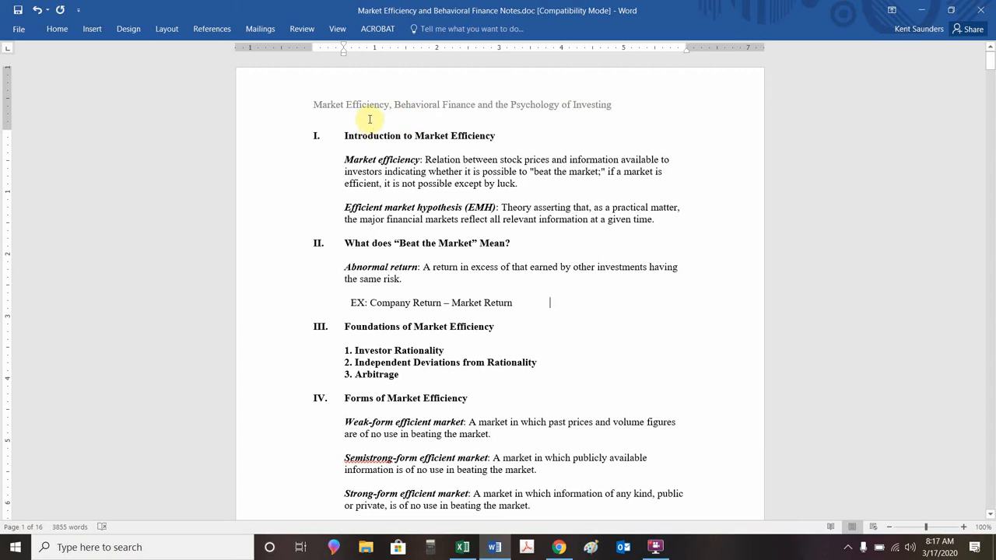
pyautogui.moveTo(437, 114)
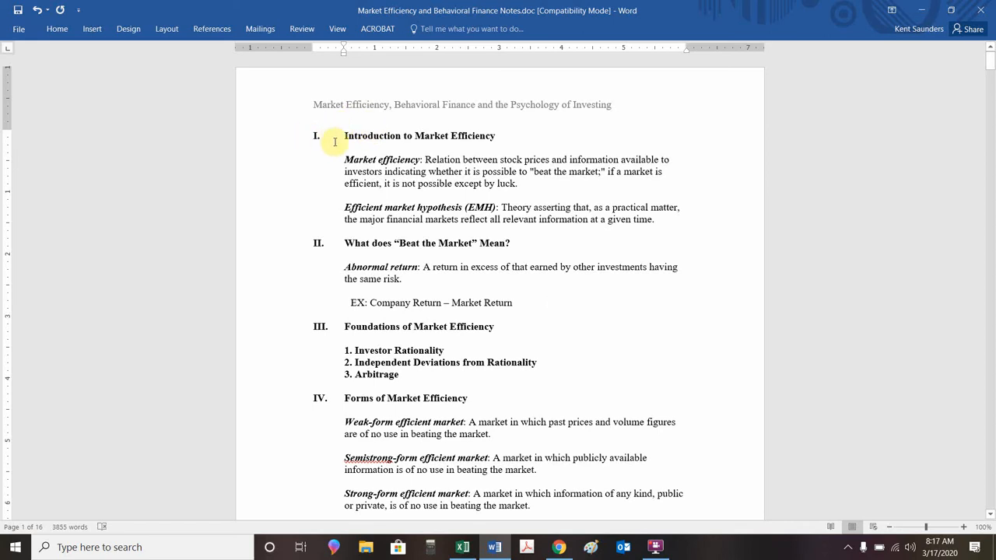
pyautogui.moveTo(451, 142)
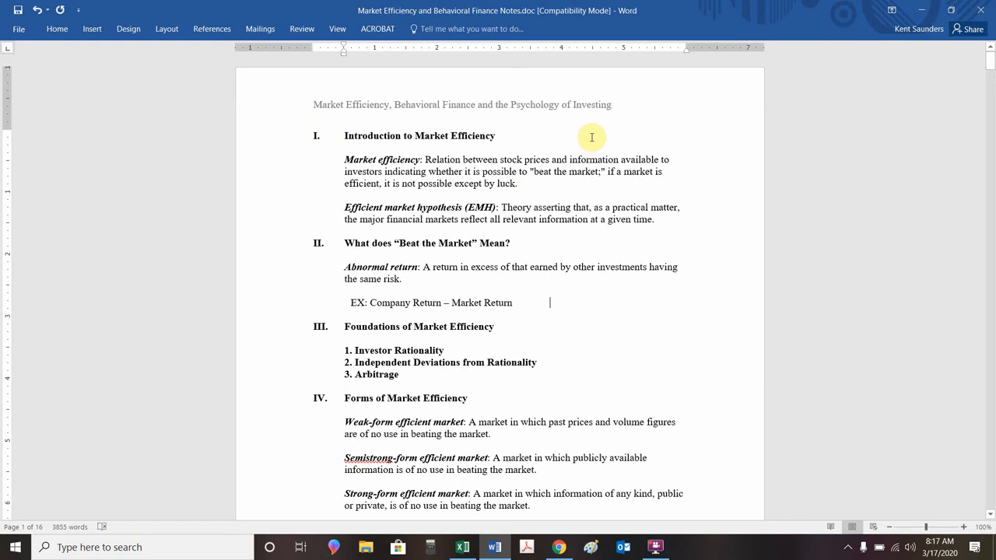
pyautogui.moveTo(584, 158)
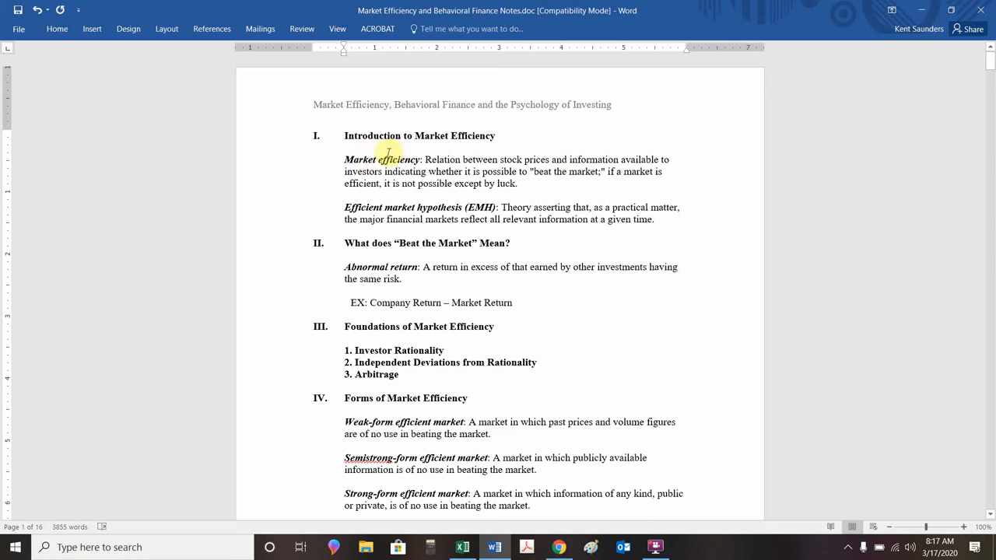
pyautogui.moveTo(393, 152)
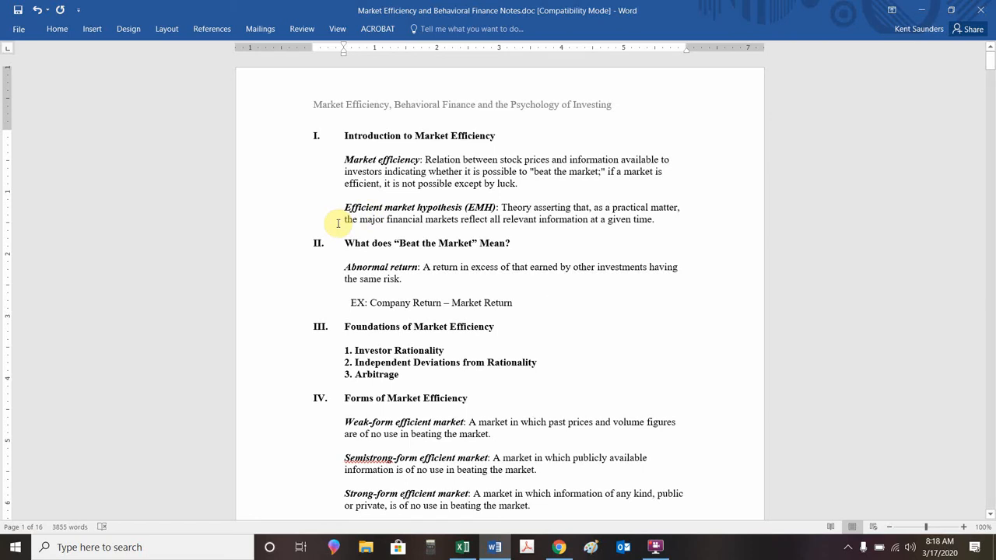
# - Scroll through the implications of market efficiency section in the Word notes
pyautogui.click(549, 303)
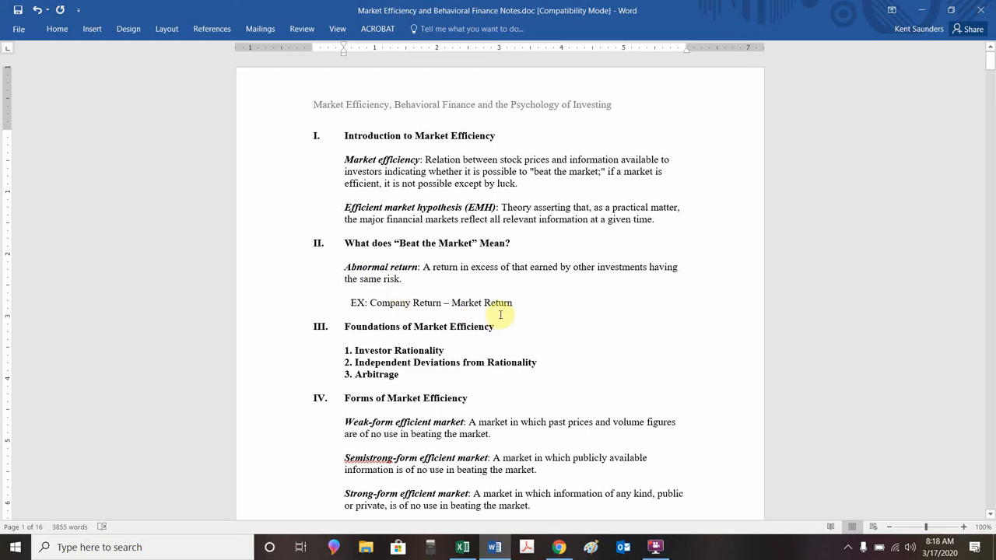
pyautogui.moveTo(454, 303)
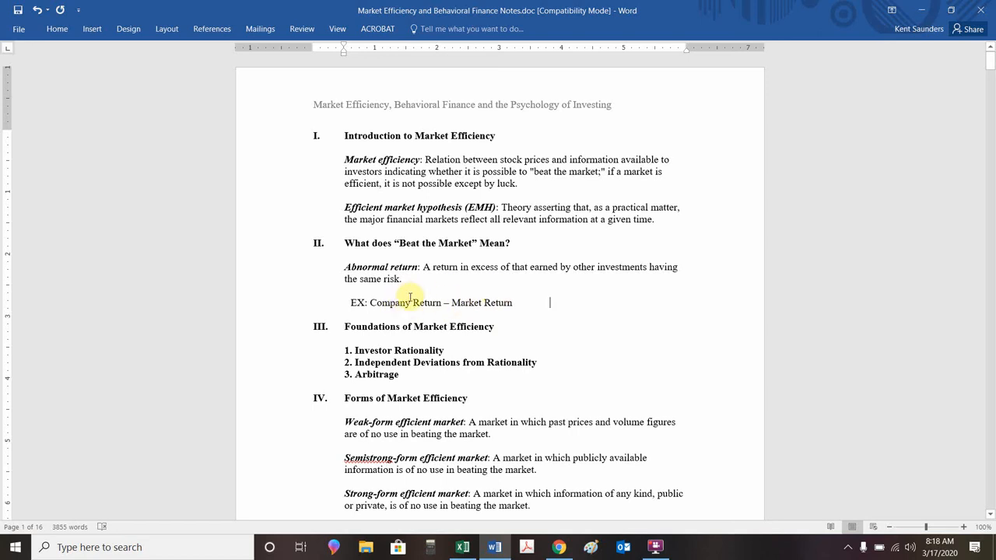
pyautogui.moveTo(480, 303)
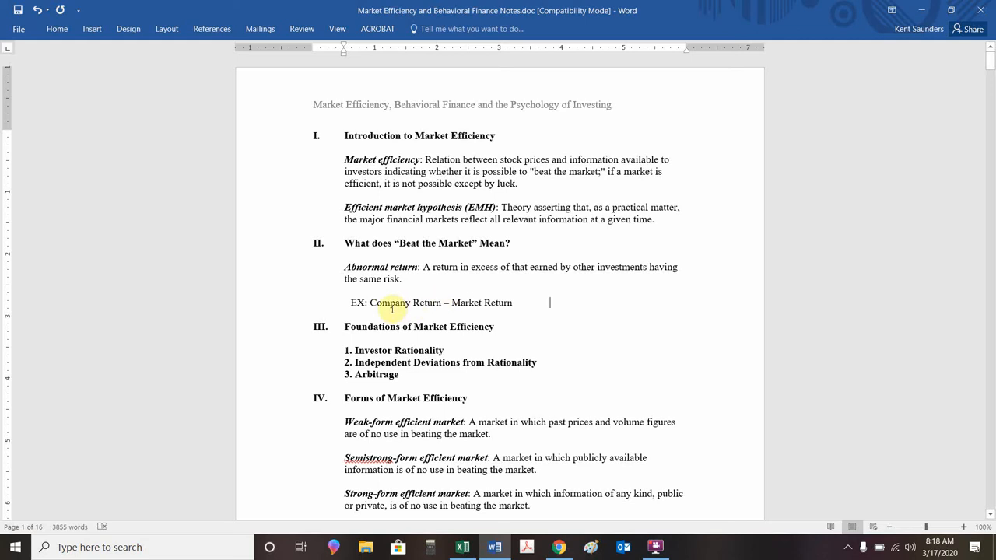
pyautogui.moveTo(490, 303)
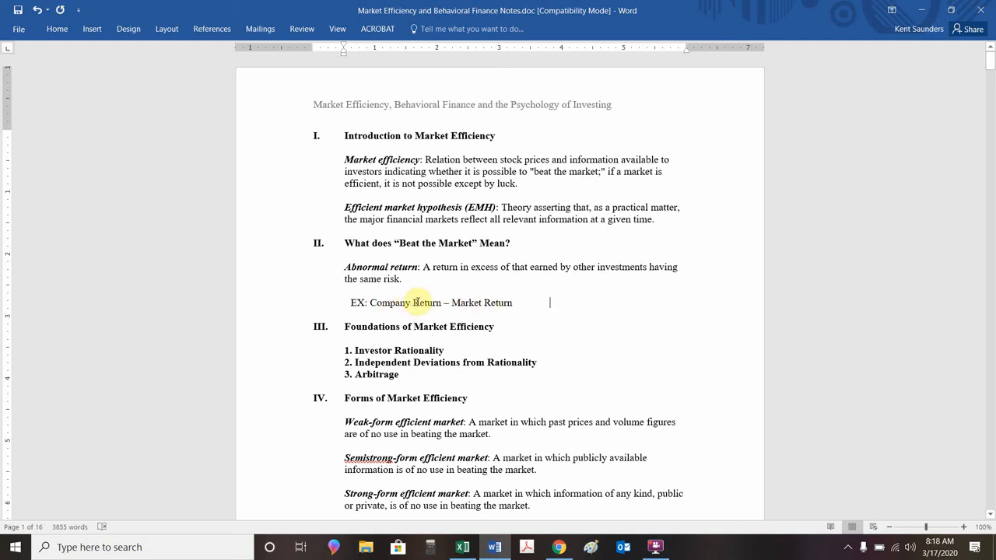
pyautogui.moveTo(396, 293)
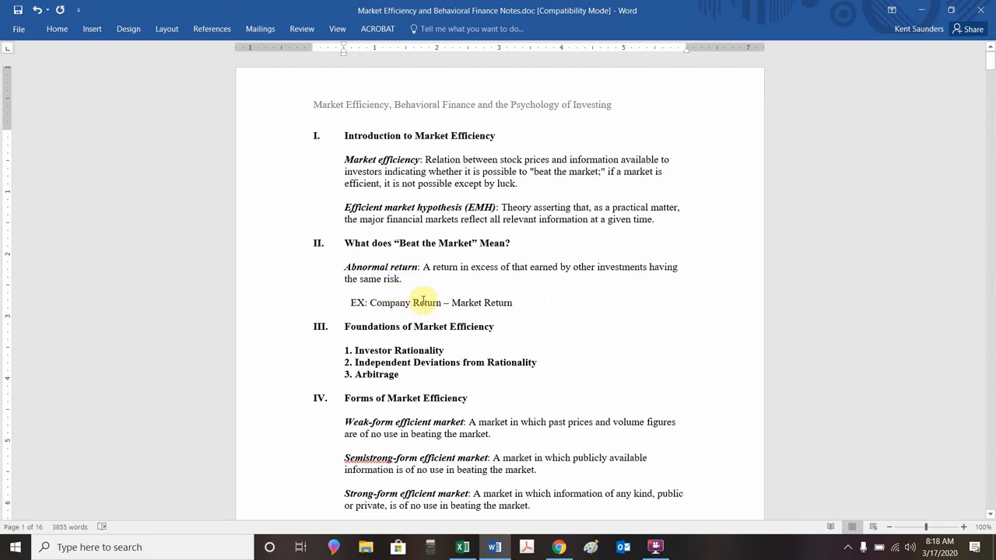
pyautogui.moveTo(381, 290)
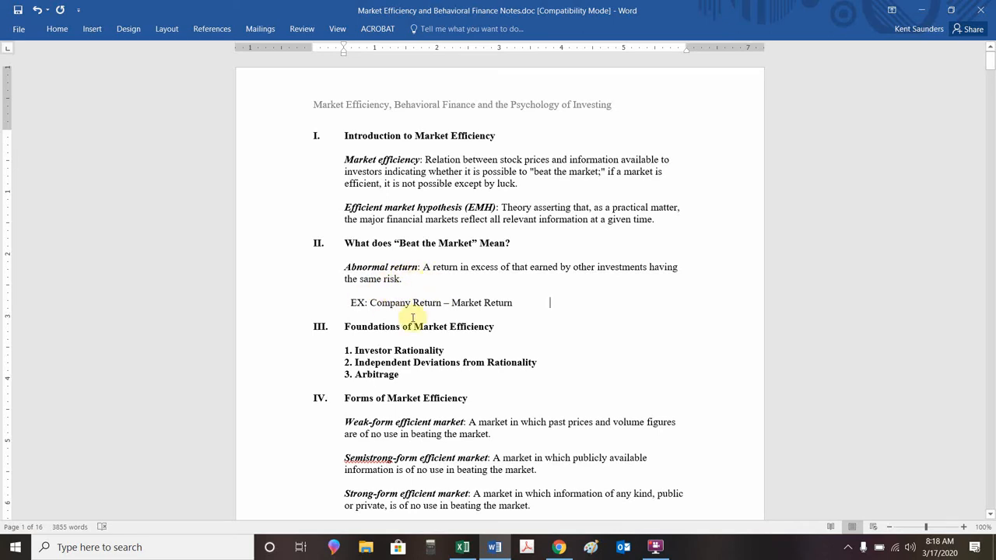
pyautogui.moveTo(392, 302)
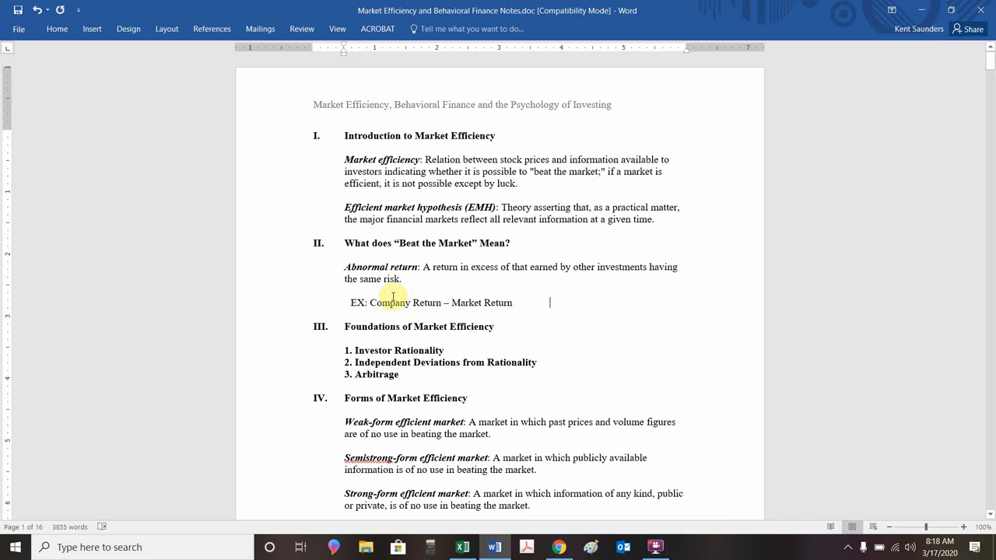
pyautogui.moveTo(428, 302)
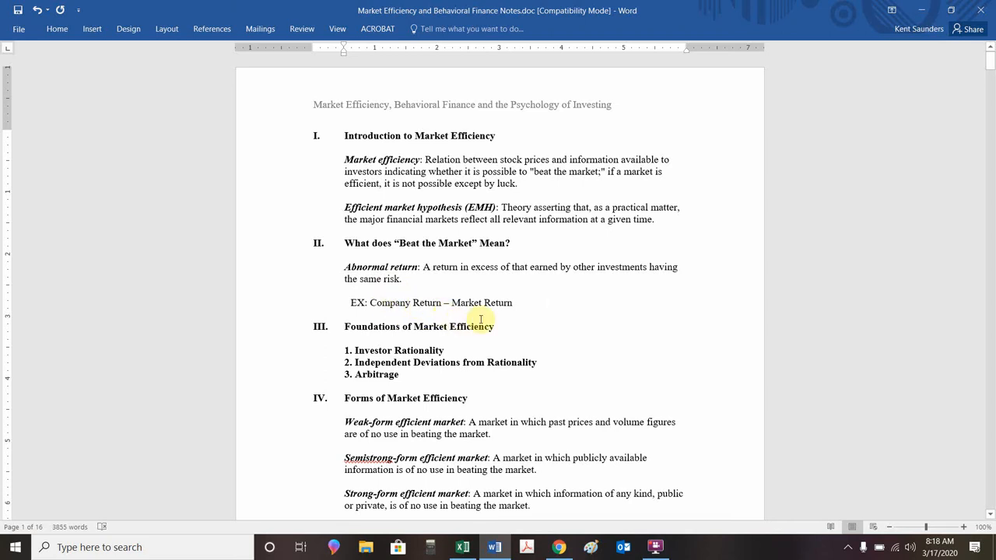
pyautogui.moveTo(524, 304)
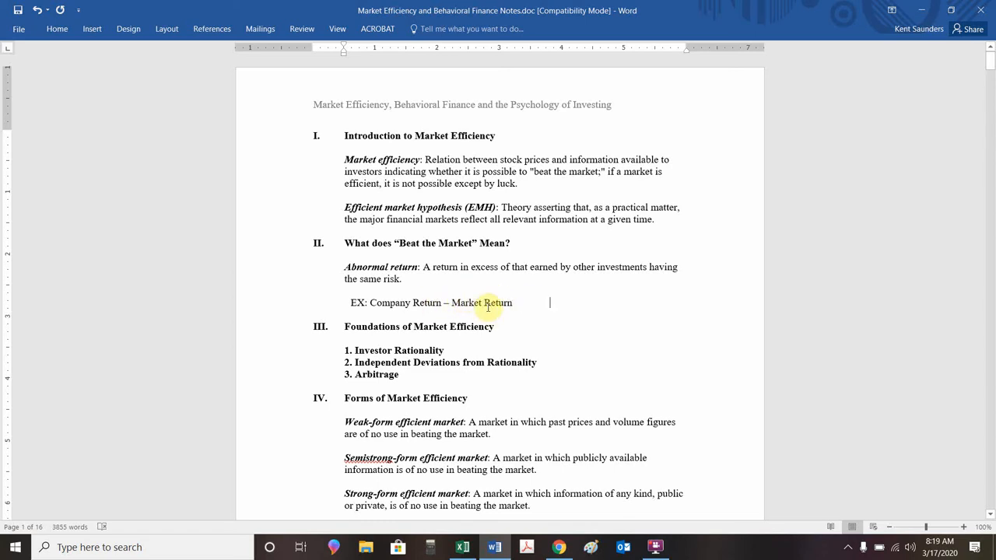
pyautogui.moveTo(415, 302)
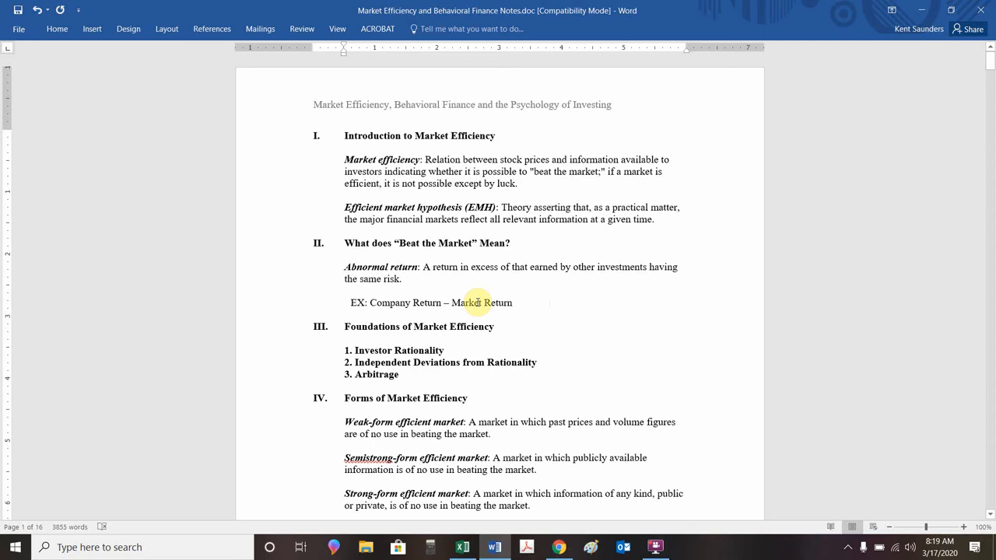
pyautogui.click(548, 303)
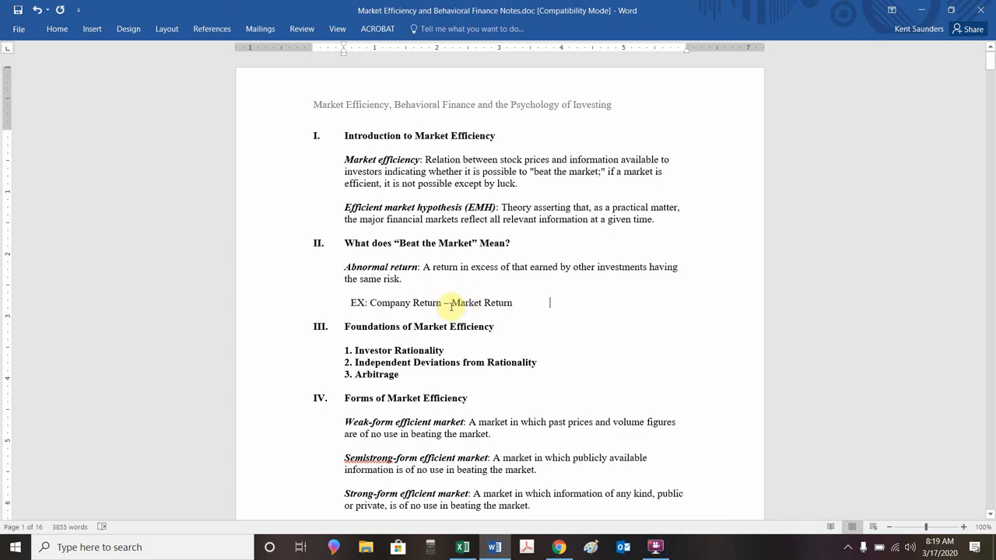
pyautogui.moveTo(403, 290)
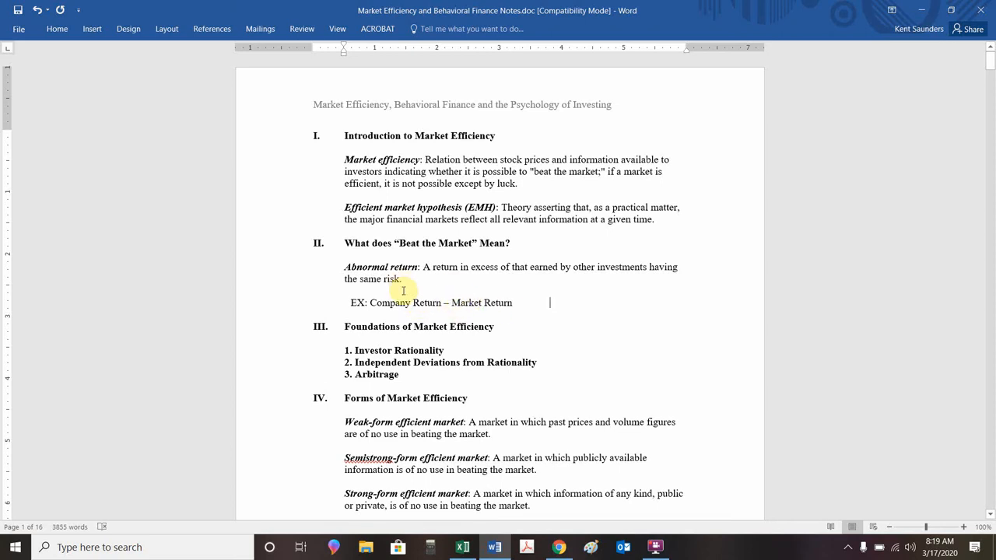
pyautogui.moveTo(475, 289)
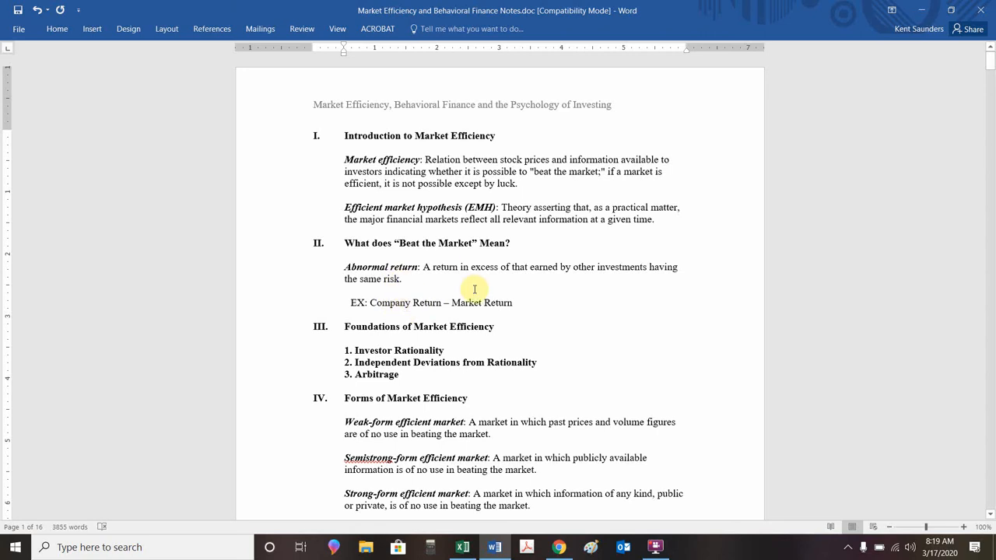
pyautogui.moveTo(822, 386)
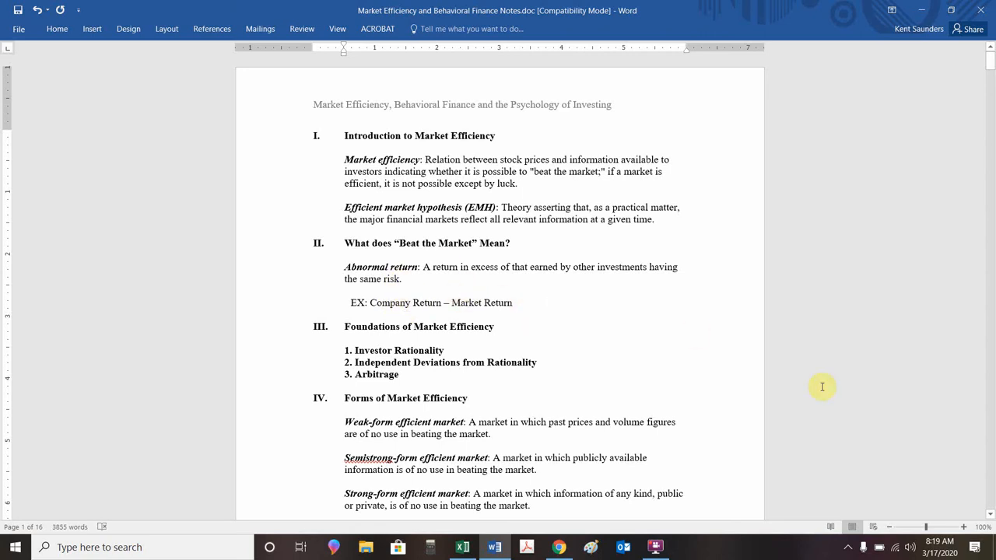
pyautogui.moveTo(973, 423)
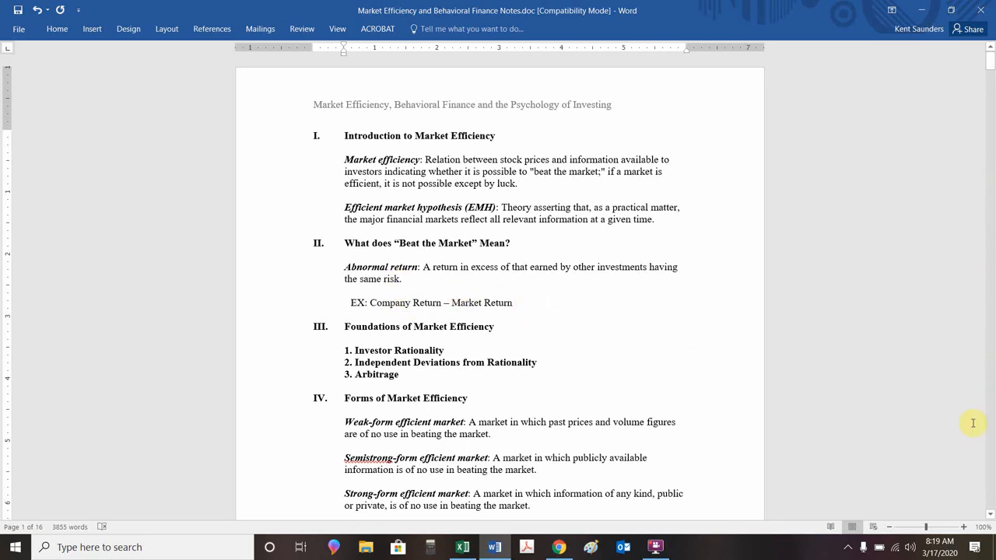
pyautogui.scroll(-3)
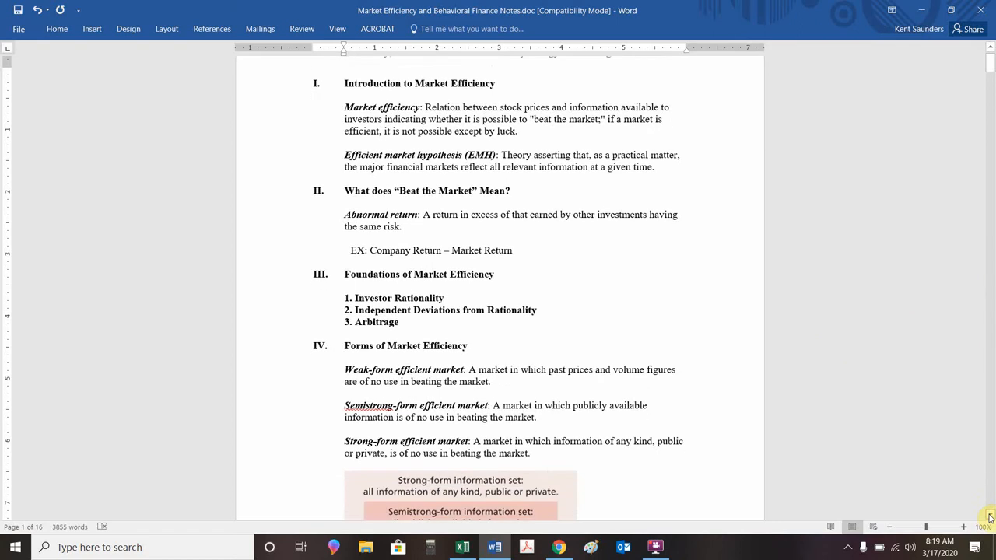
pyautogui.scroll(-3)
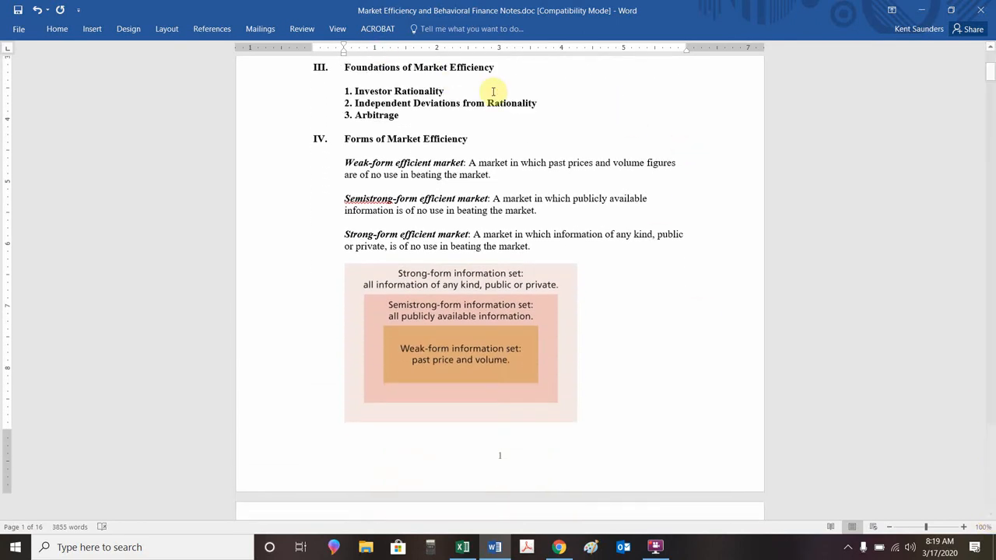
pyautogui.moveTo(506, 115)
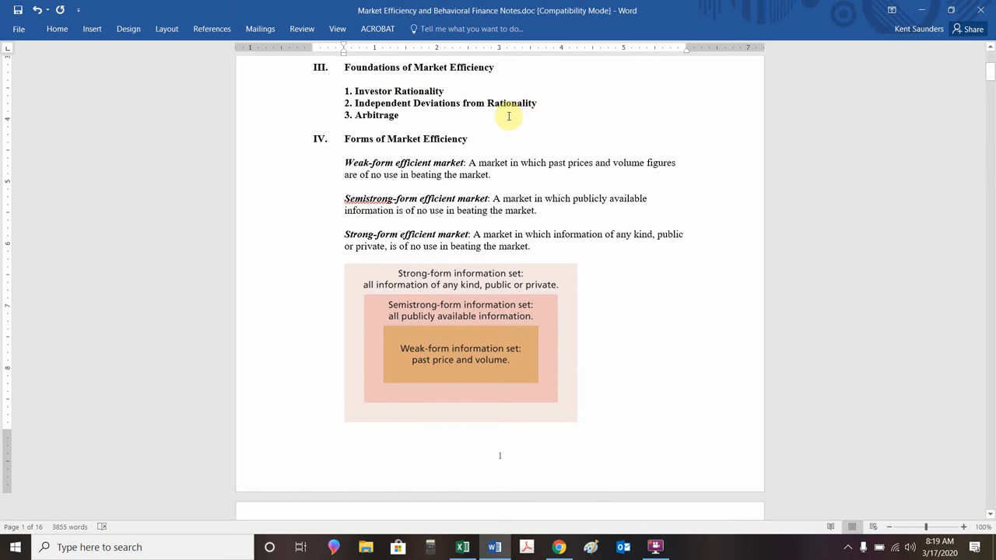
pyautogui.moveTo(474, 111)
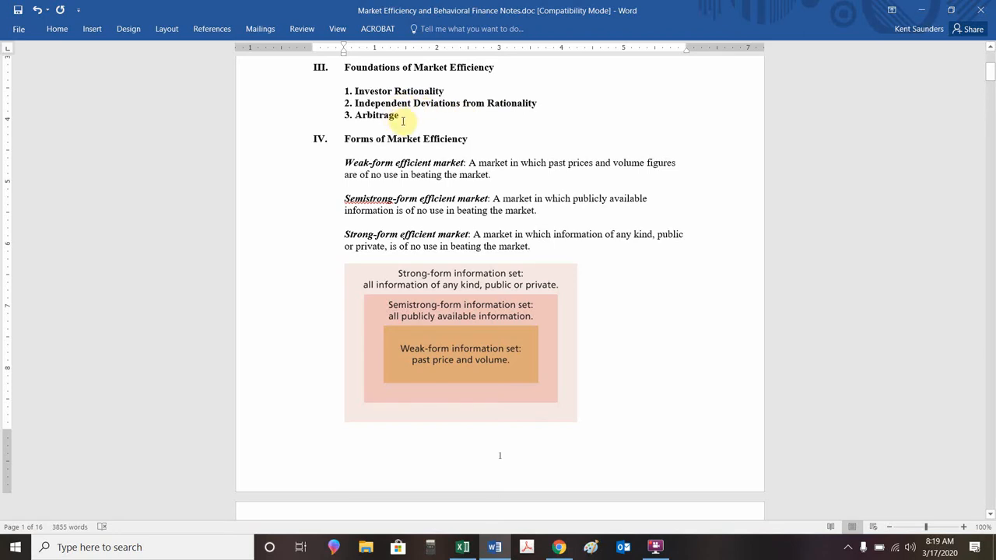
pyautogui.moveTo(381, 116)
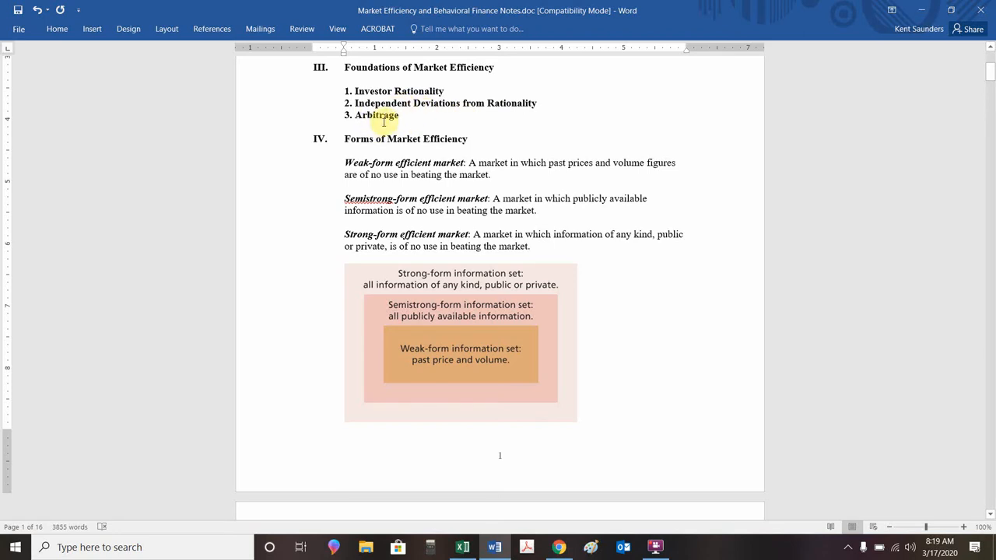
pyautogui.moveTo(422, 124)
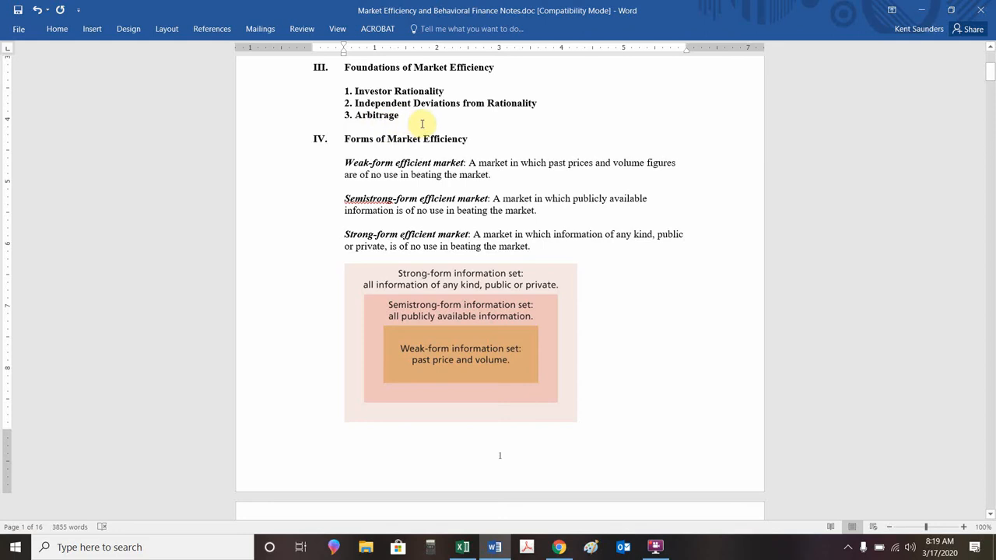
pyautogui.moveTo(406, 123)
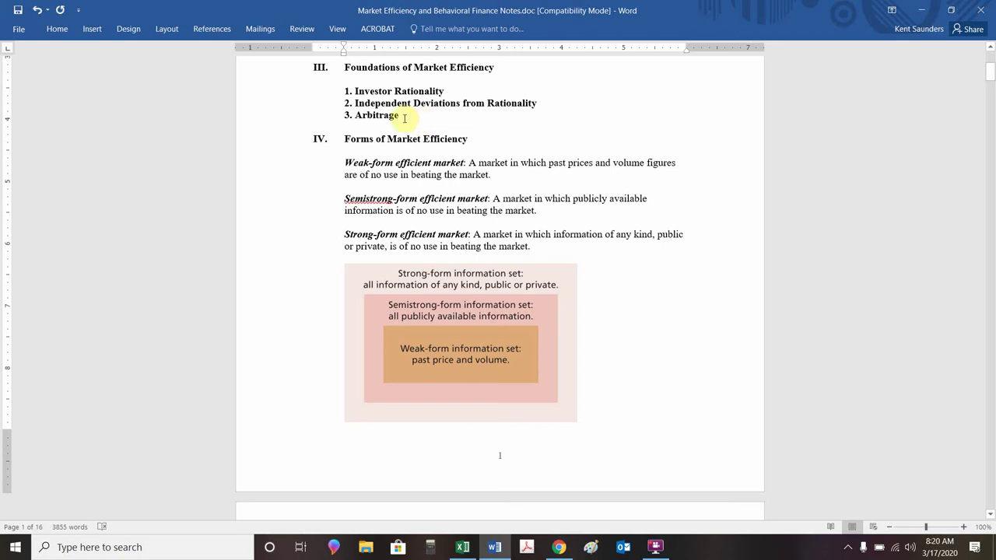
pyautogui.moveTo(357, 115)
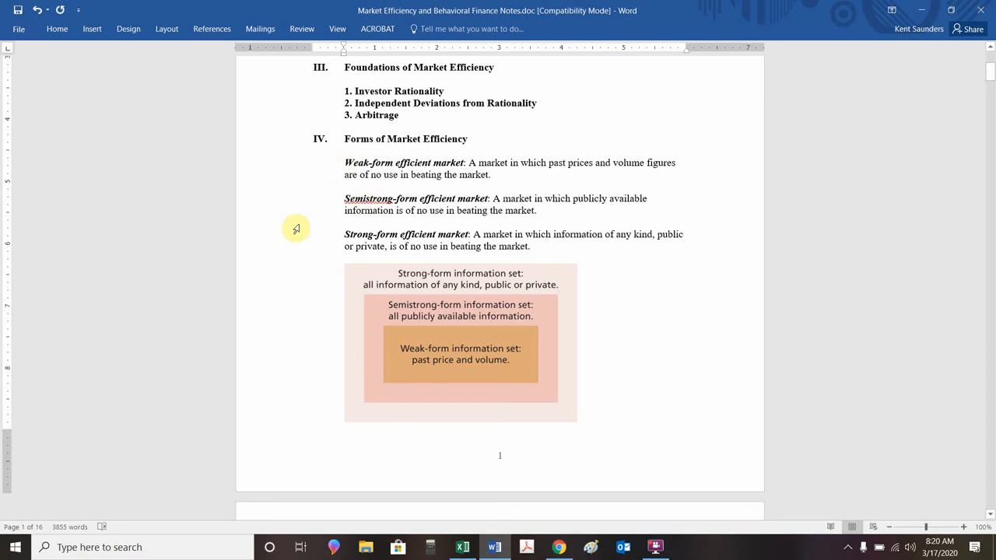
pyautogui.moveTo(461, 401)
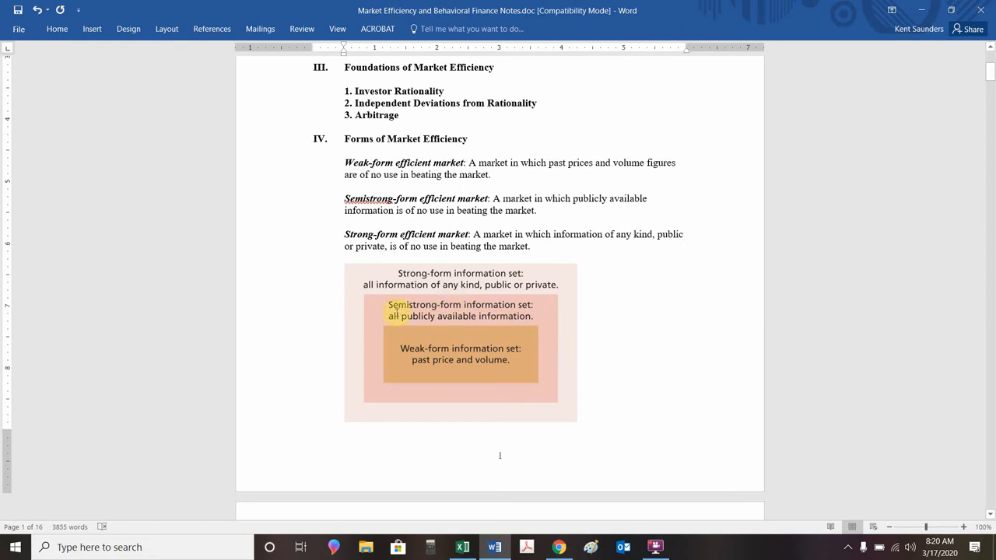
pyautogui.click(542, 359)
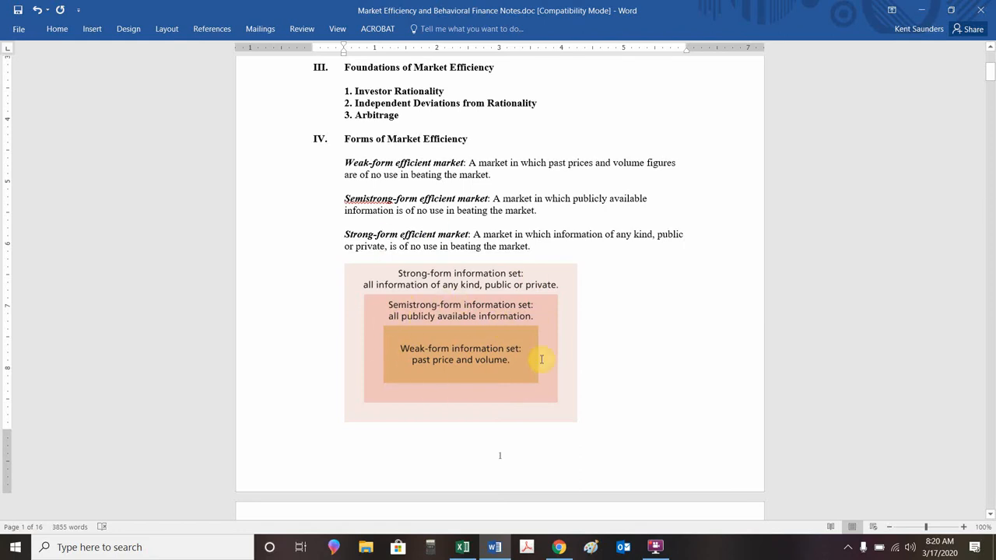
pyautogui.moveTo(444, 353)
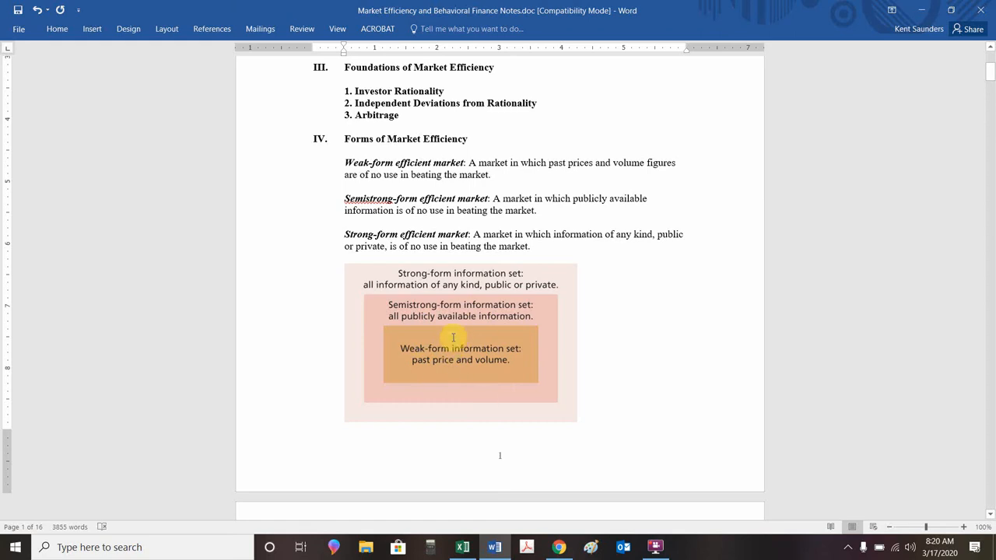
pyautogui.moveTo(473, 355)
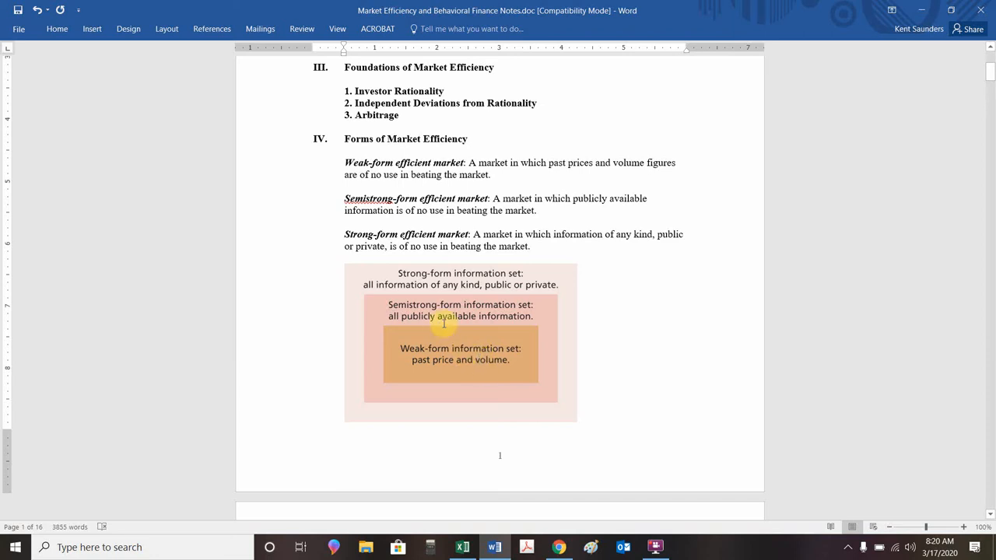
pyautogui.moveTo(475, 362)
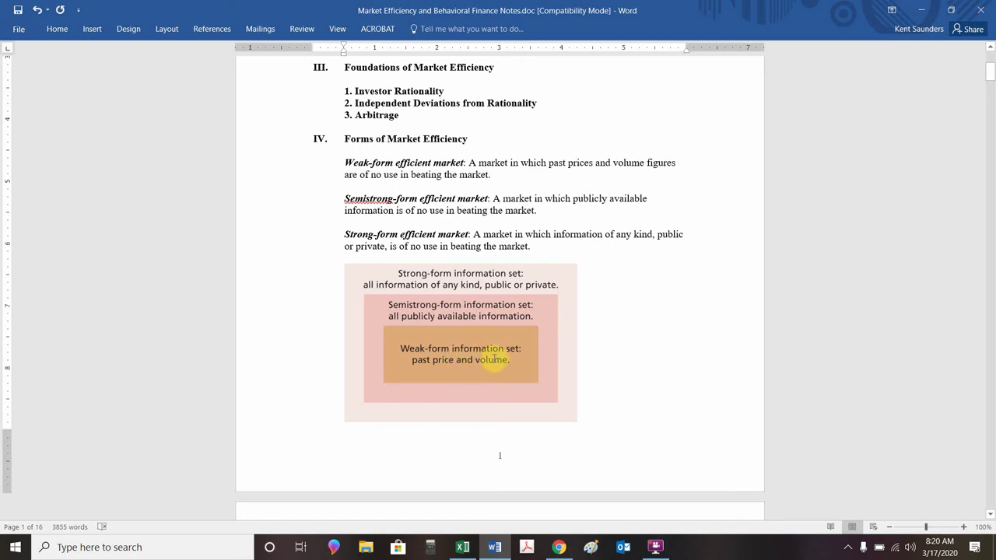
pyautogui.moveTo(448, 319)
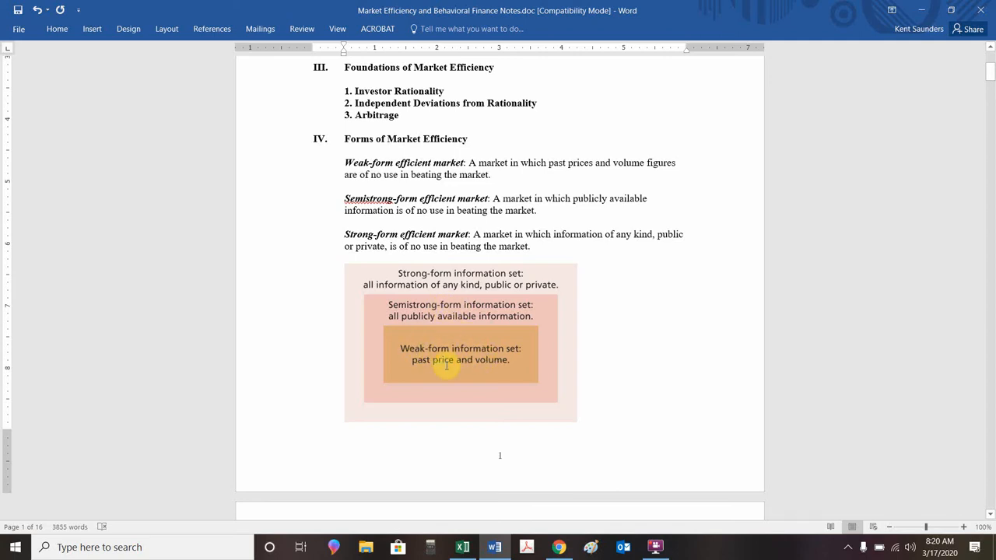
pyautogui.moveTo(439, 349)
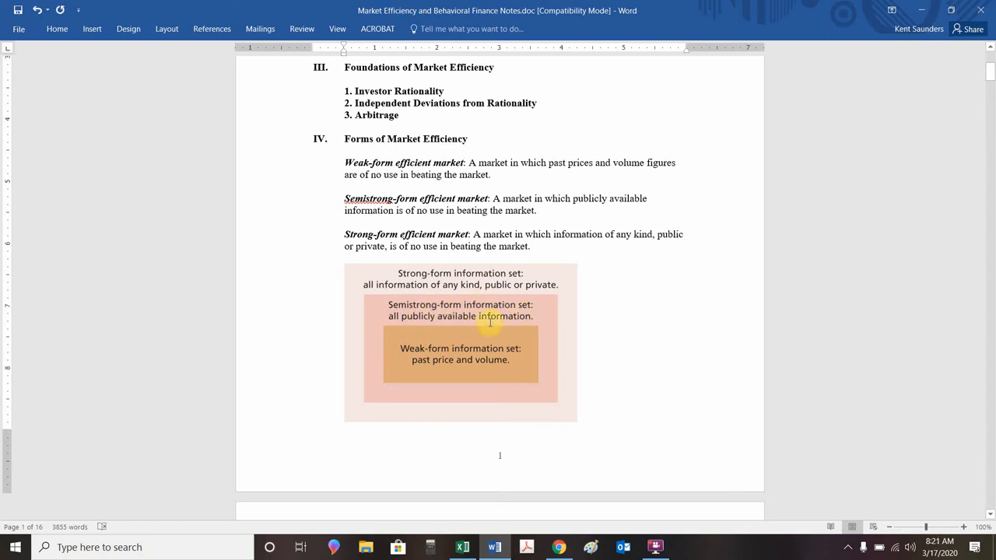
pyautogui.moveTo(494, 307)
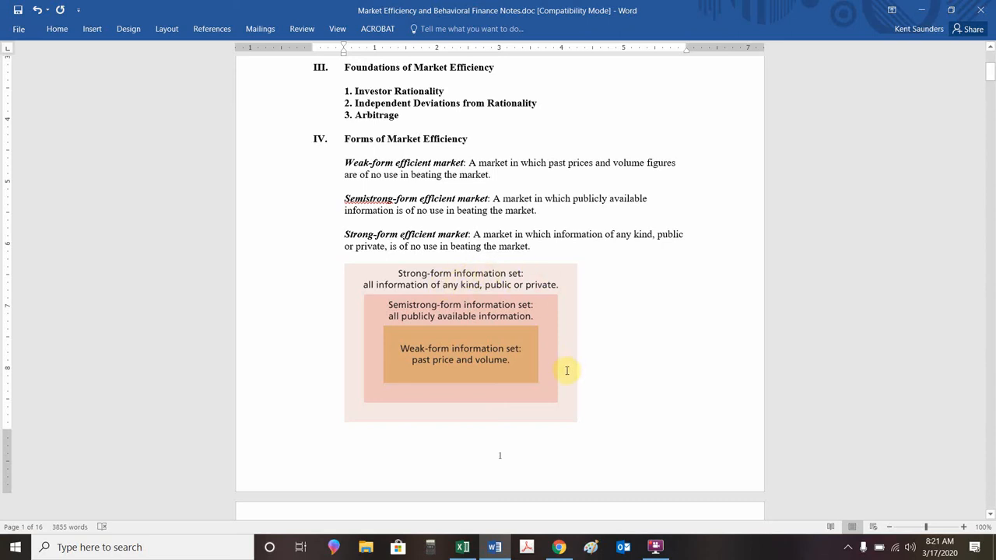
pyautogui.moveTo(535, 298)
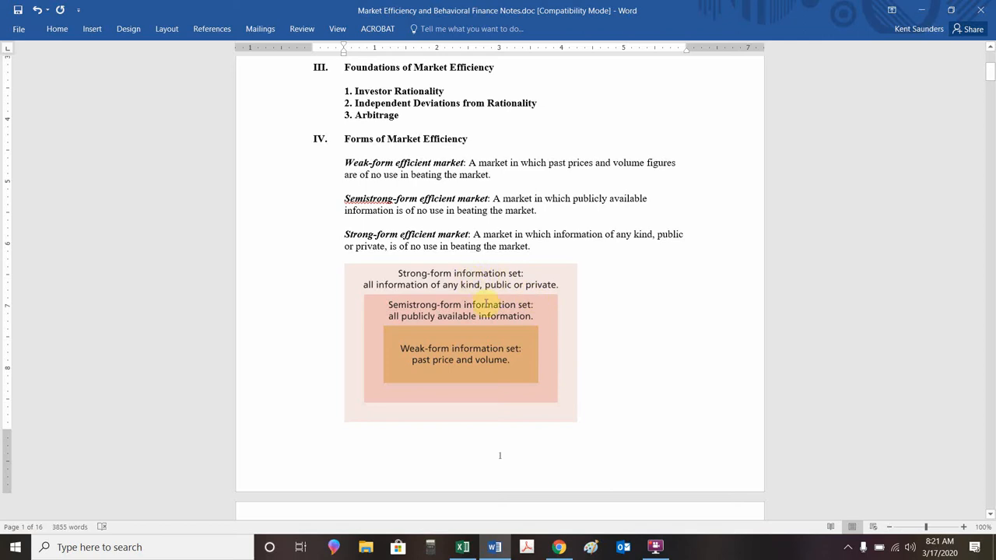
# - Reach section C on page 3, then bring up Excel's Random Stock Price sheet
pyautogui.scroll(-3)
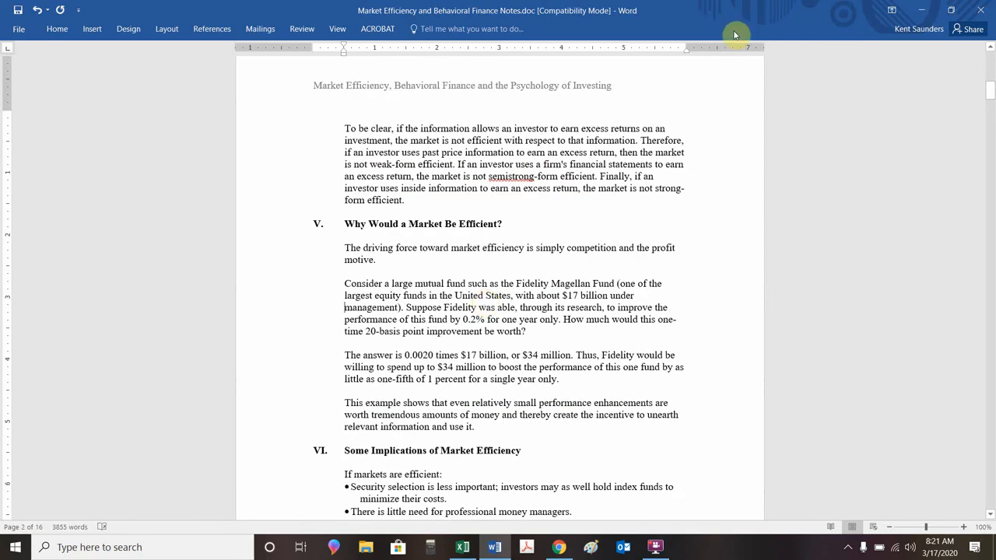
pyautogui.moveTo(451, 237)
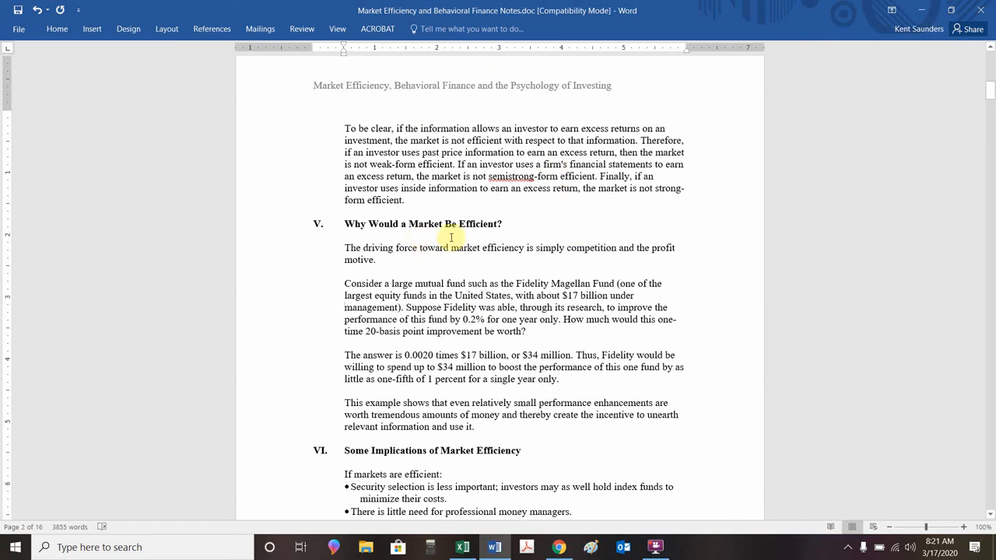
pyautogui.moveTo(460, 288)
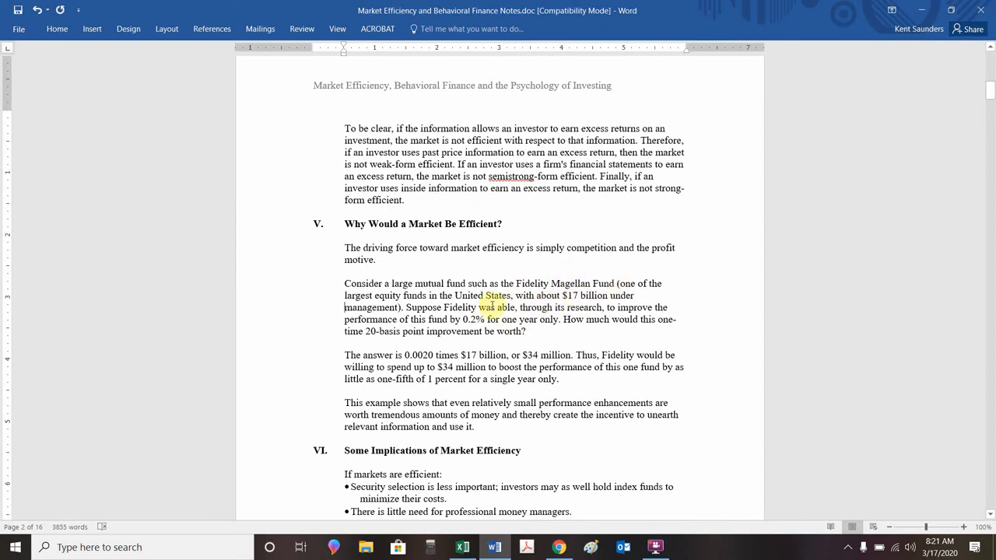
pyautogui.click(585, 307)
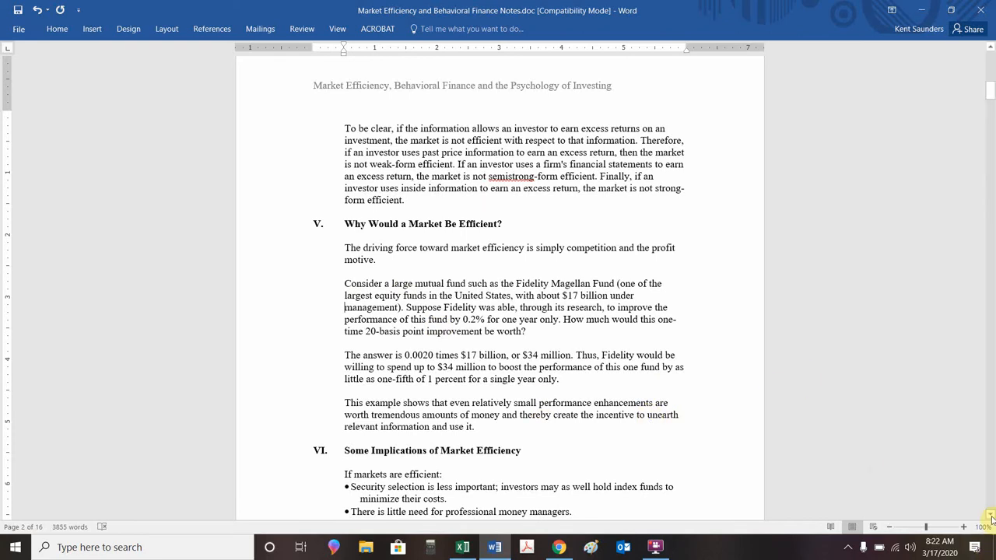
pyautogui.scroll(-3)
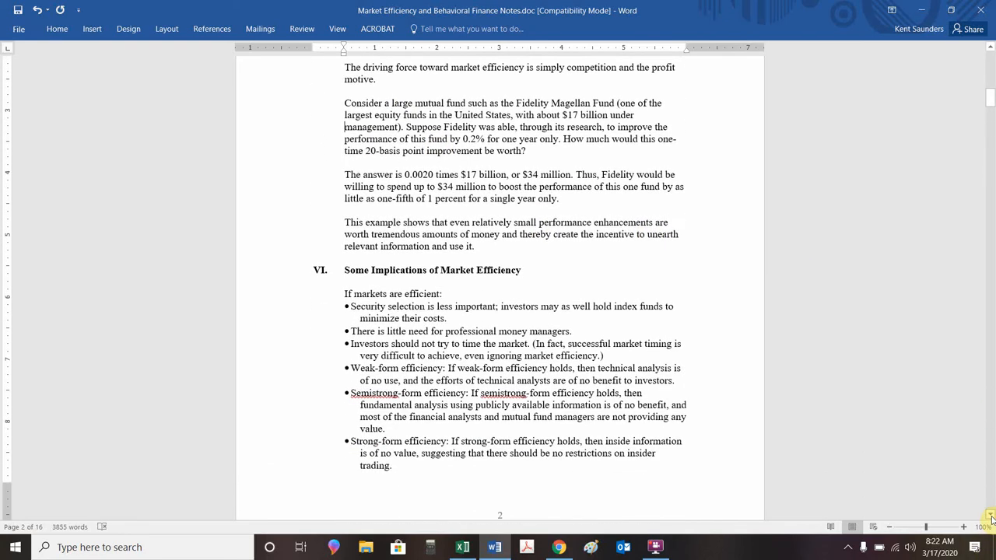
pyautogui.scroll(-3)
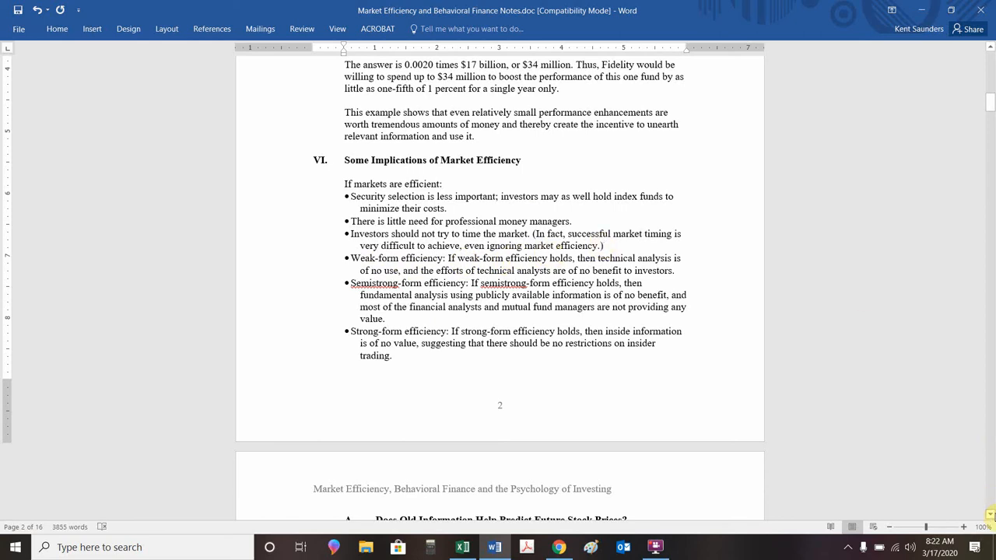
pyautogui.scroll(-3)
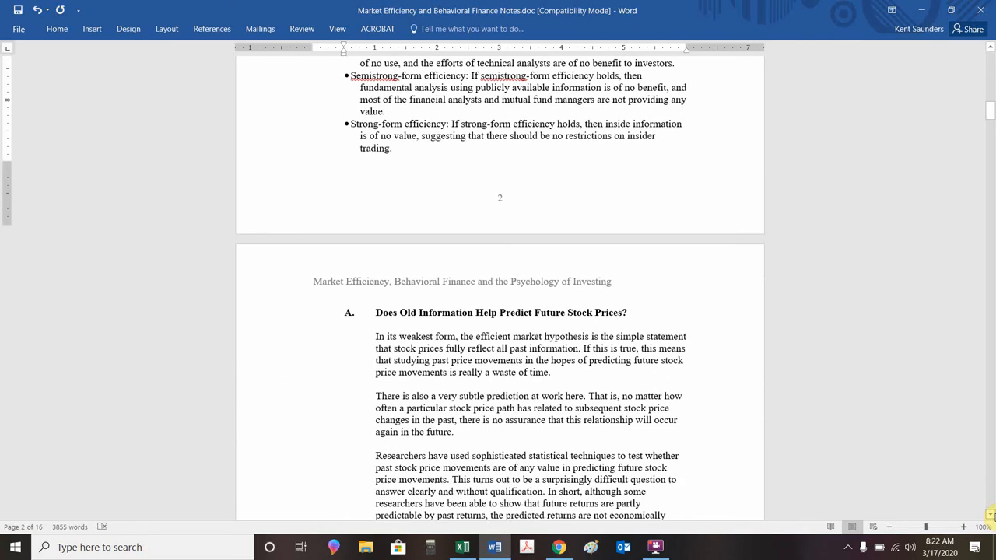
pyautogui.scroll(-3)
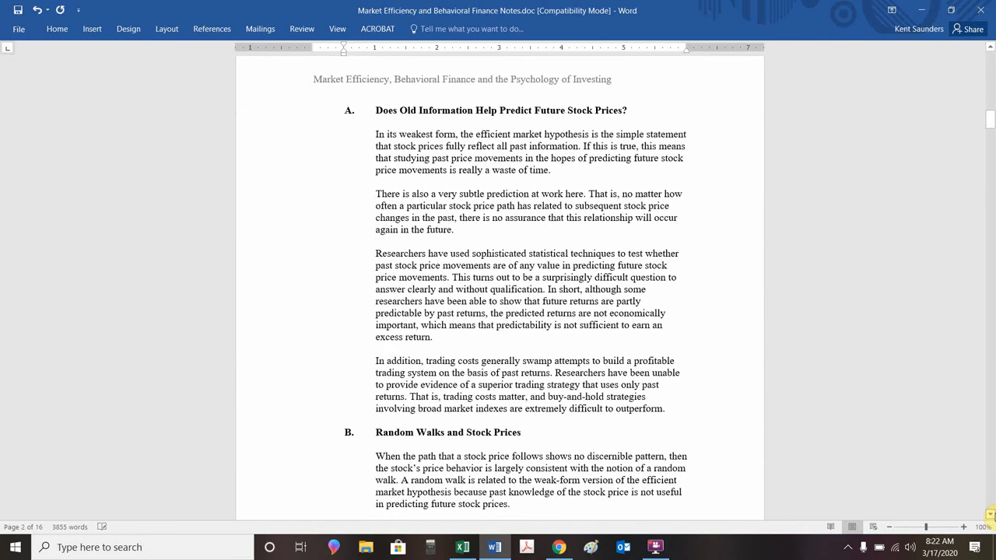
pyautogui.scroll(-3)
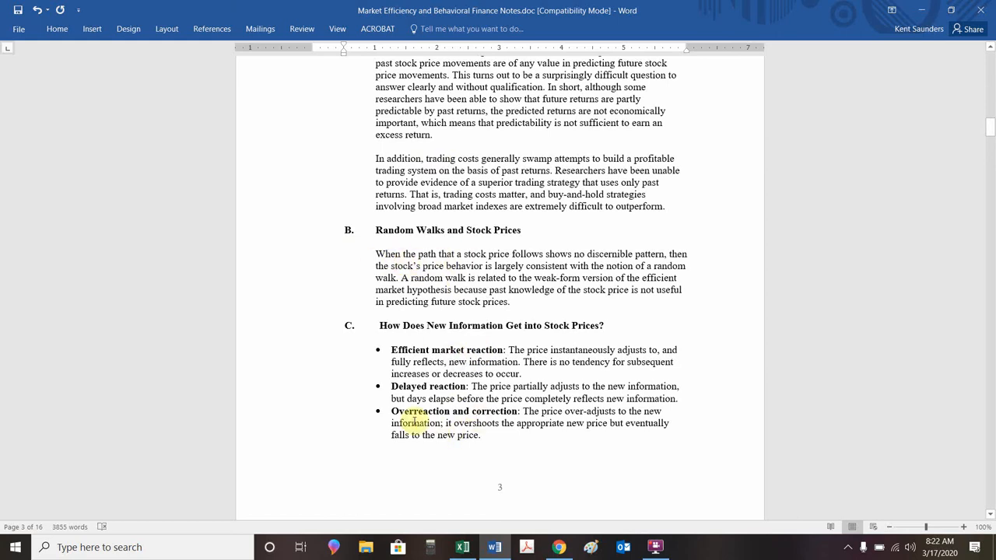
pyautogui.click(462, 547)
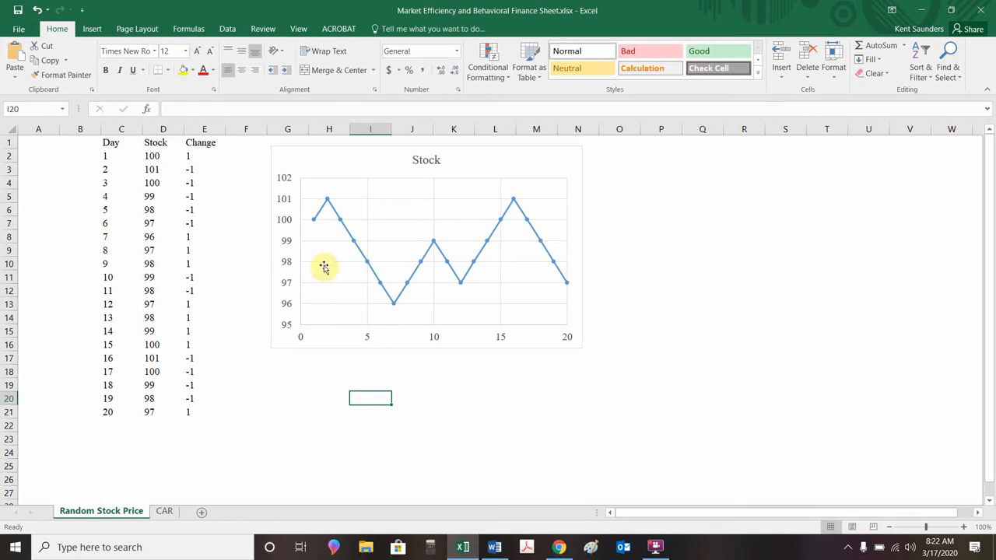
pyautogui.moveTo(539, 284)
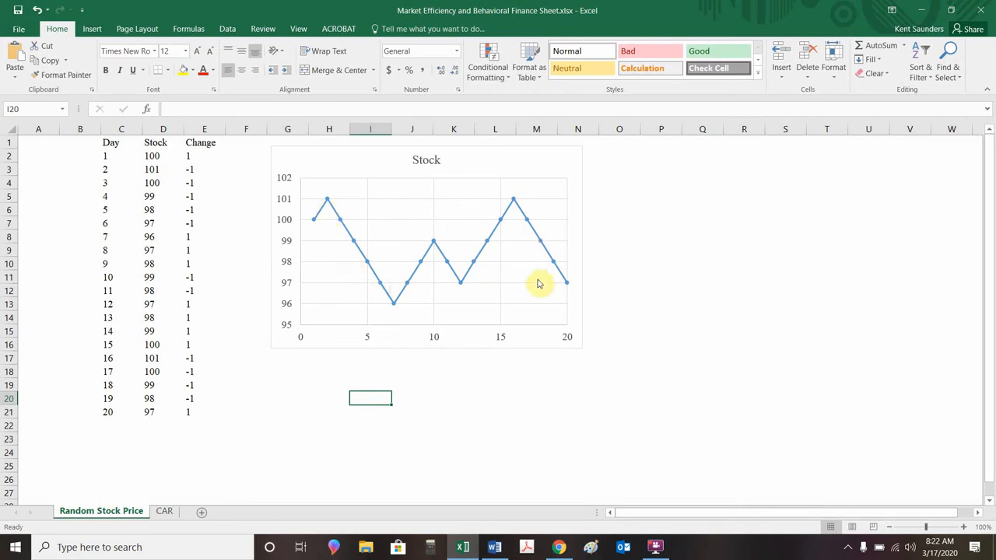
pyautogui.moveTo(477, 331)
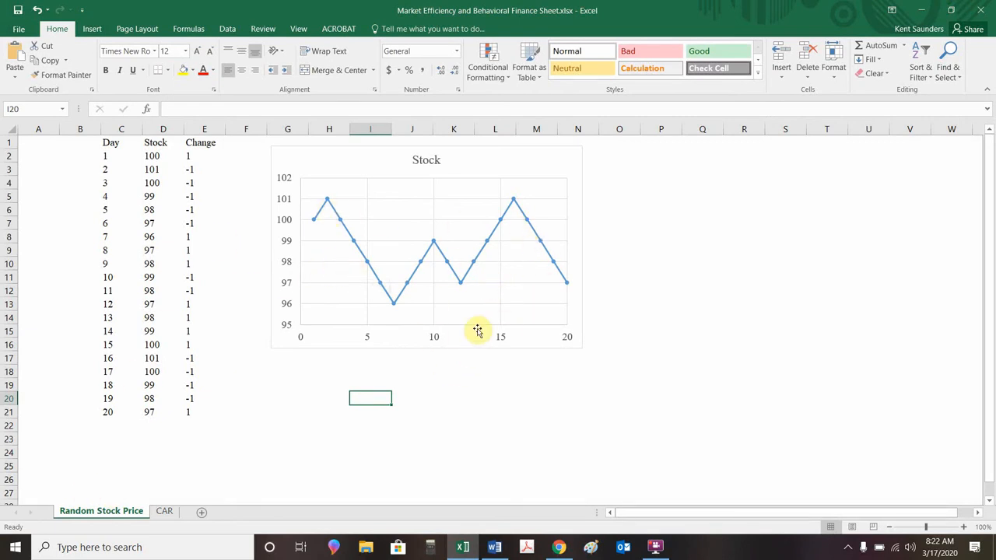
pyautogui.moveTo(514, 195)
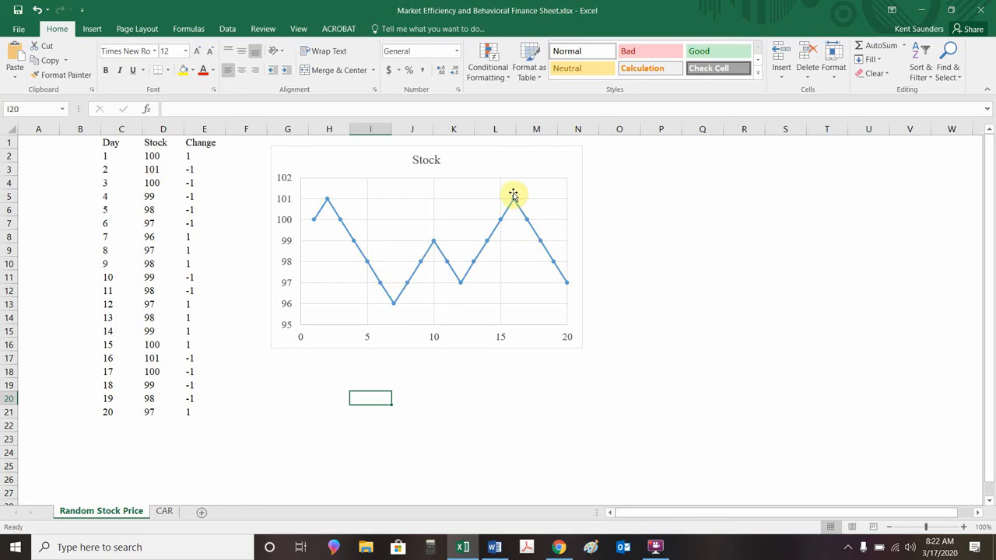
pyautogui.moveTo(481, 262)
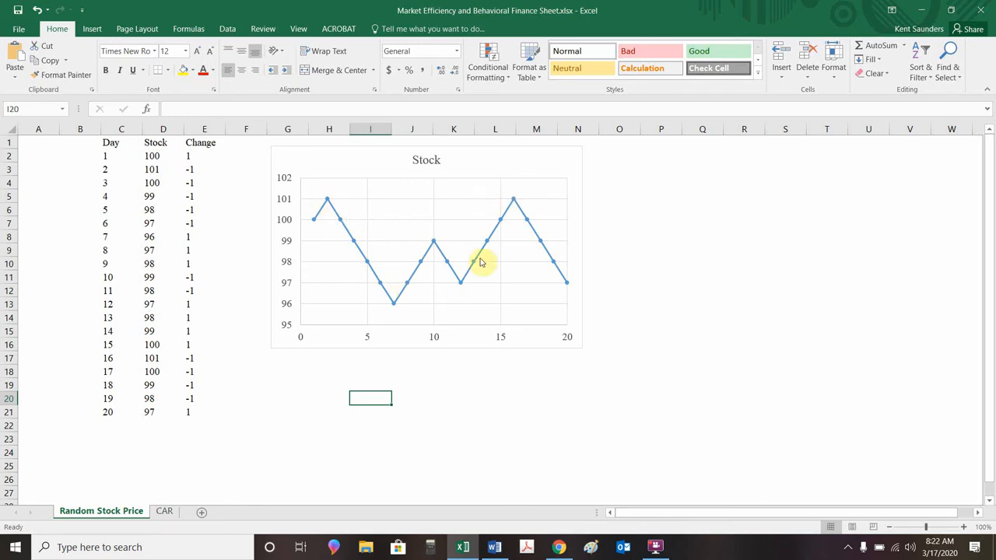
pyautogui.moveTo(579, 262)
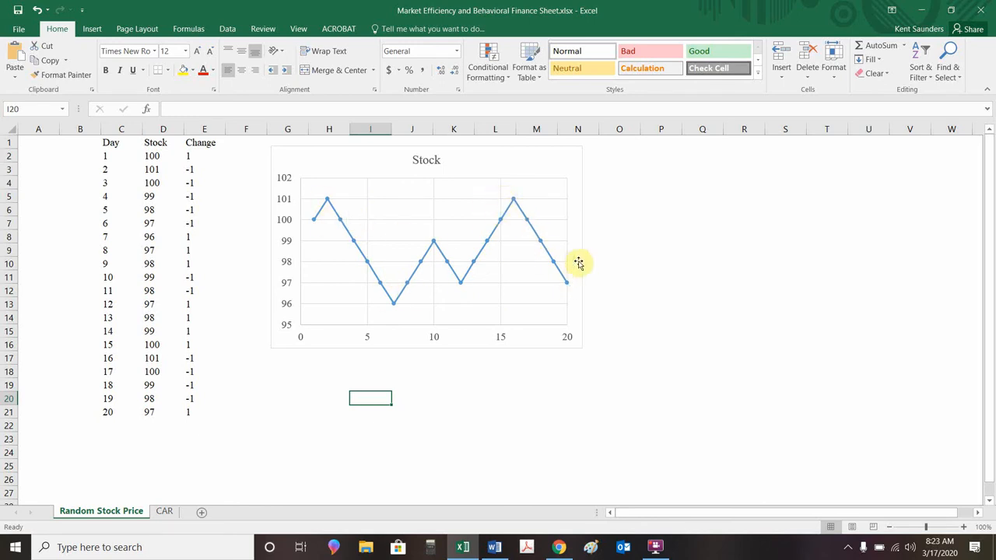
pyautogui.moveTo(623, 284)
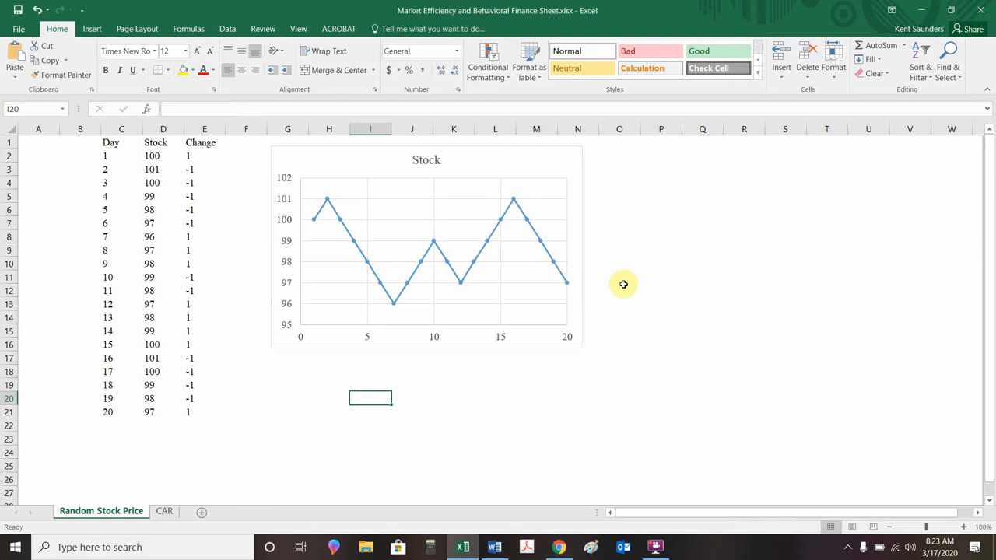
pyautogui.moveTo(666, 206)
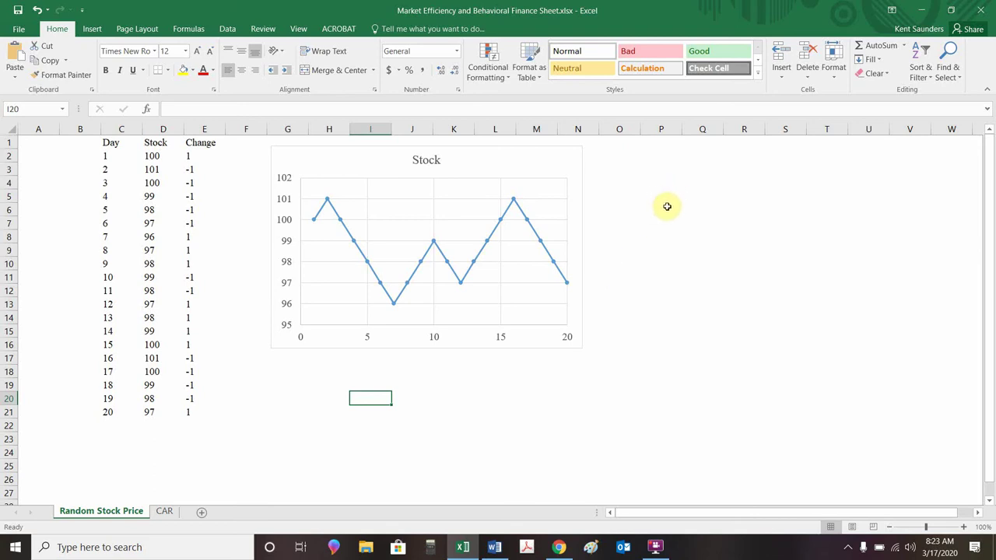
pyautogui.moveTo(478, 218)
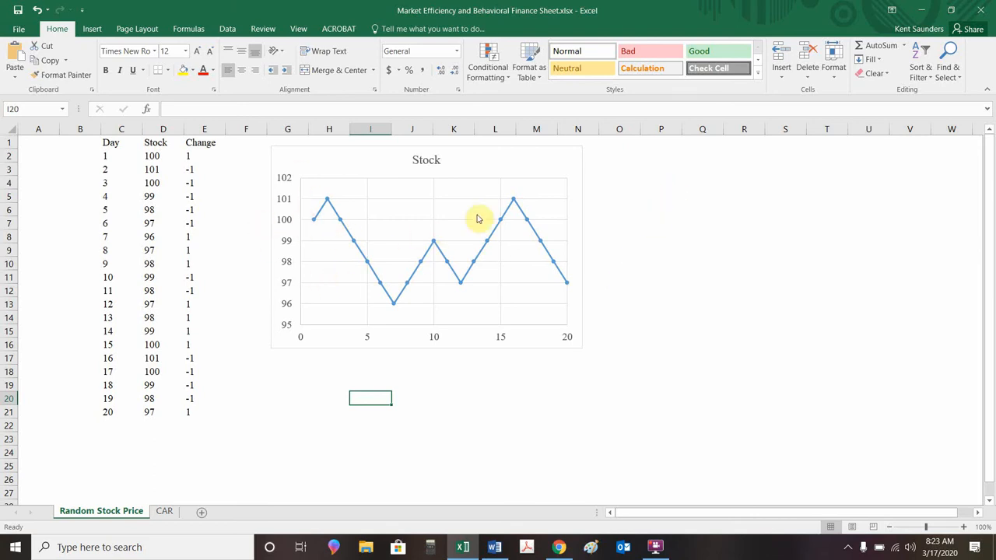
pyautogui.moveTo(245, 345)
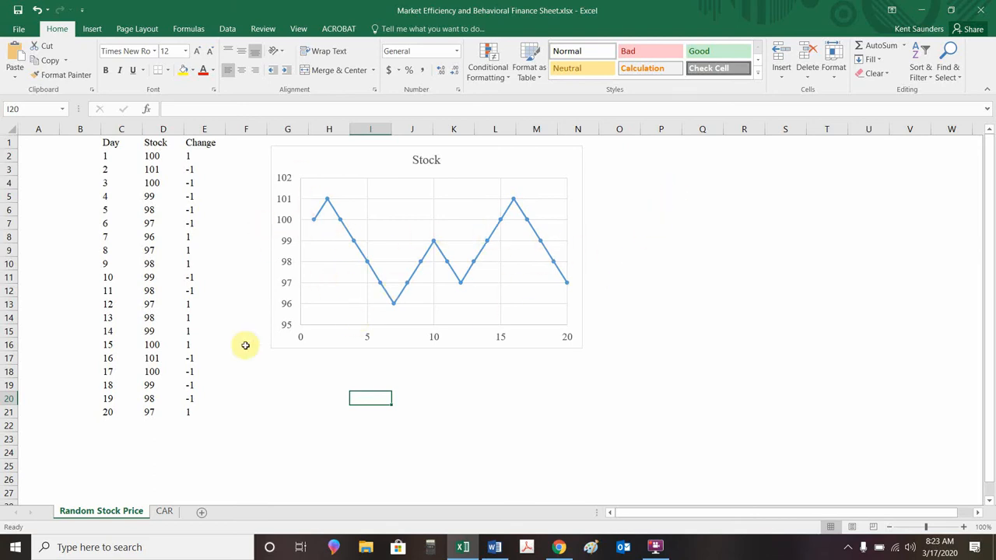
# - Recalculate the RAND-based Change column, producing a new 20-day Stock price path and chart
pyautogui.click(246, 371)
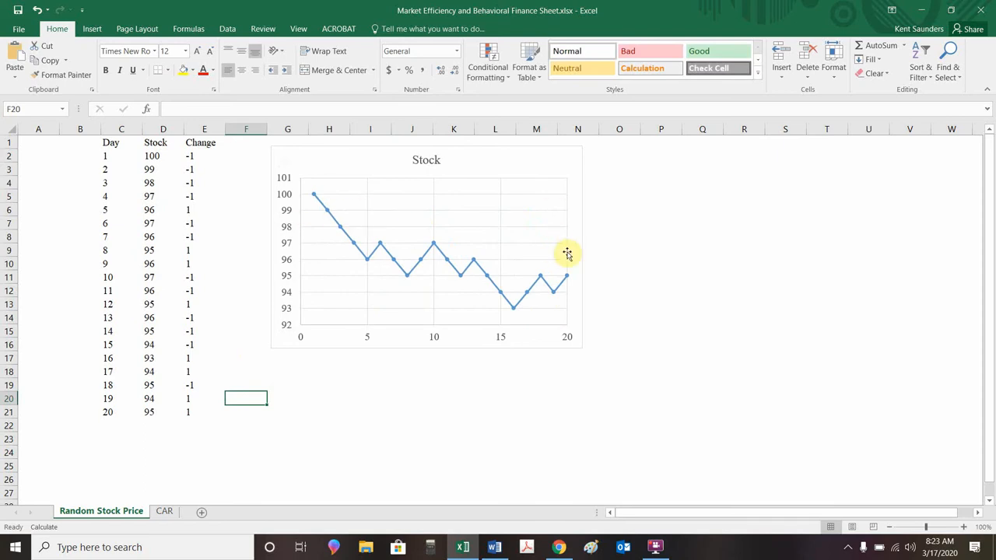
pyautogui.moveTo(338, 206)
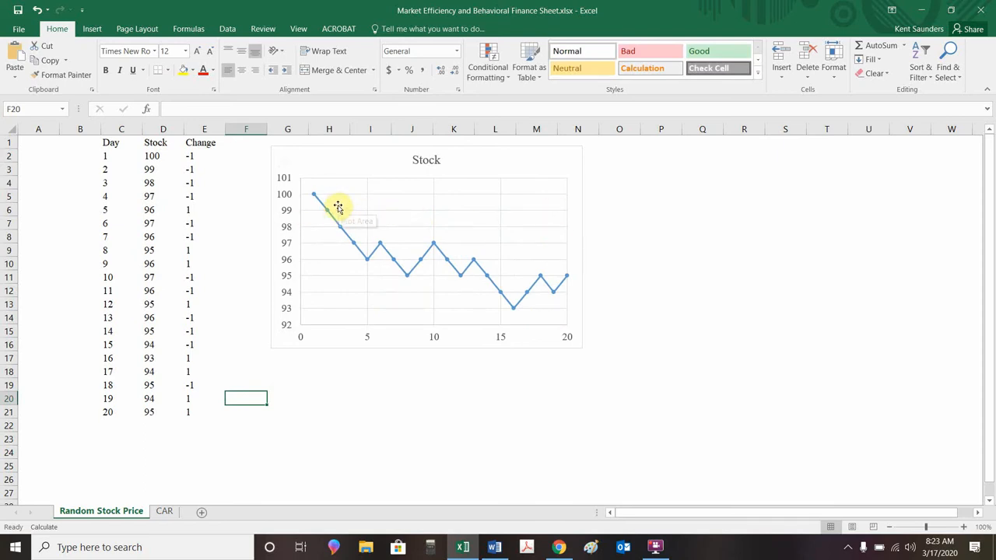
pyautogui.moveTo(435, 243)
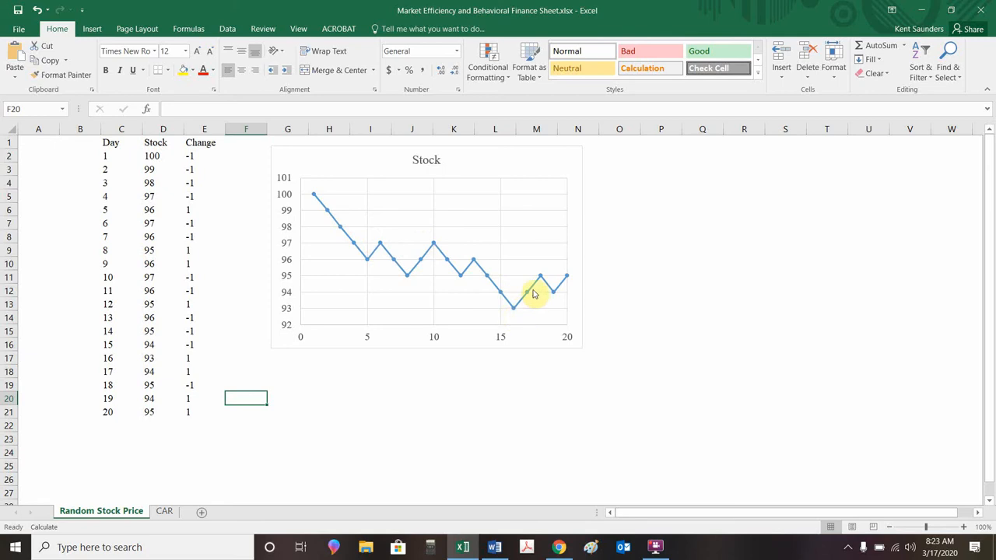
pyautogui.moveTo(574, 276)
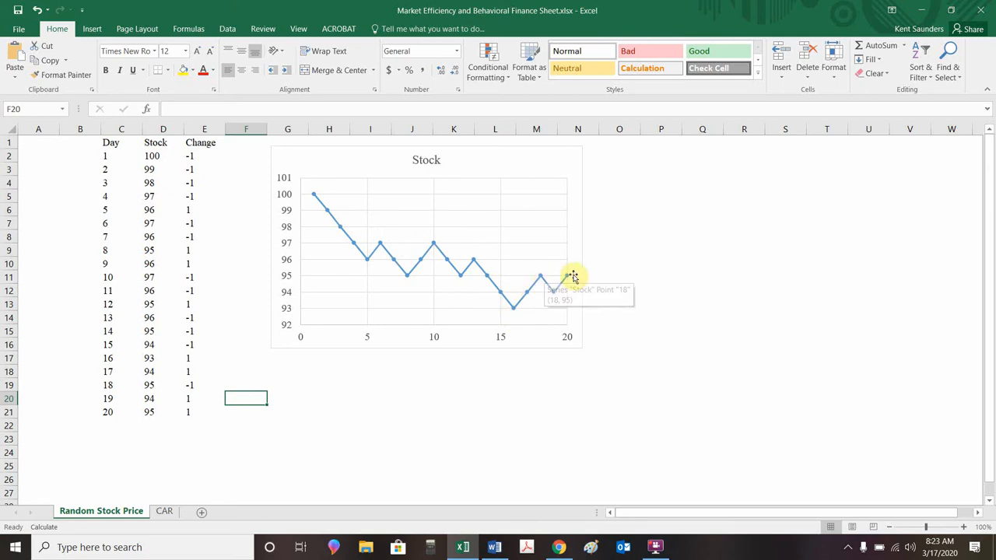
pyautogui.moveTo(624, 239)
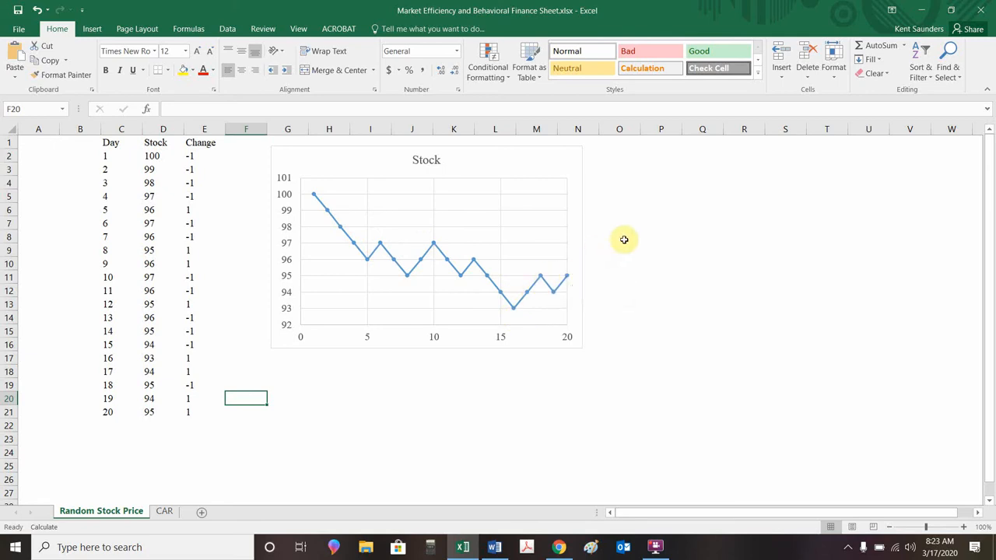
pyautogui.moveTo(414, 317)
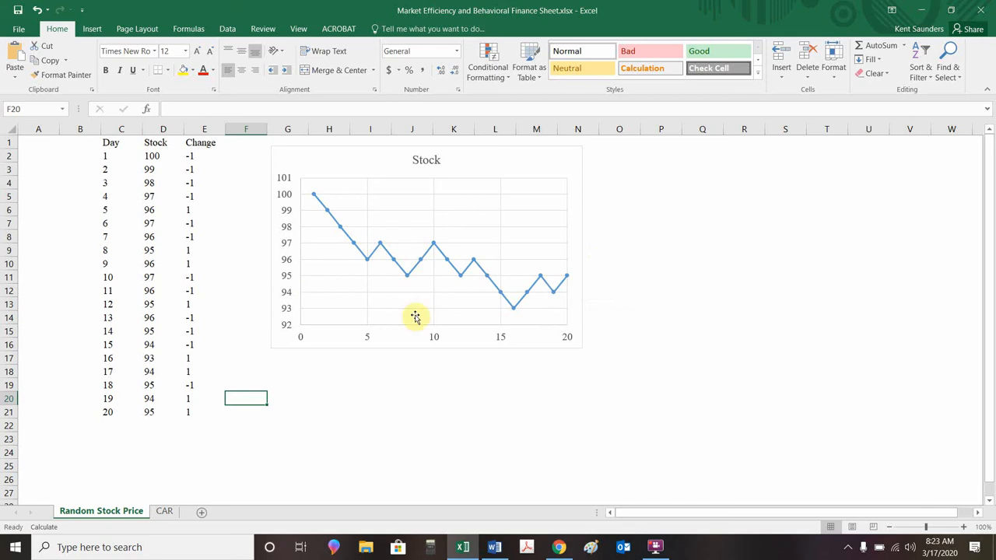
pyautogui.moveTo(475, 287)
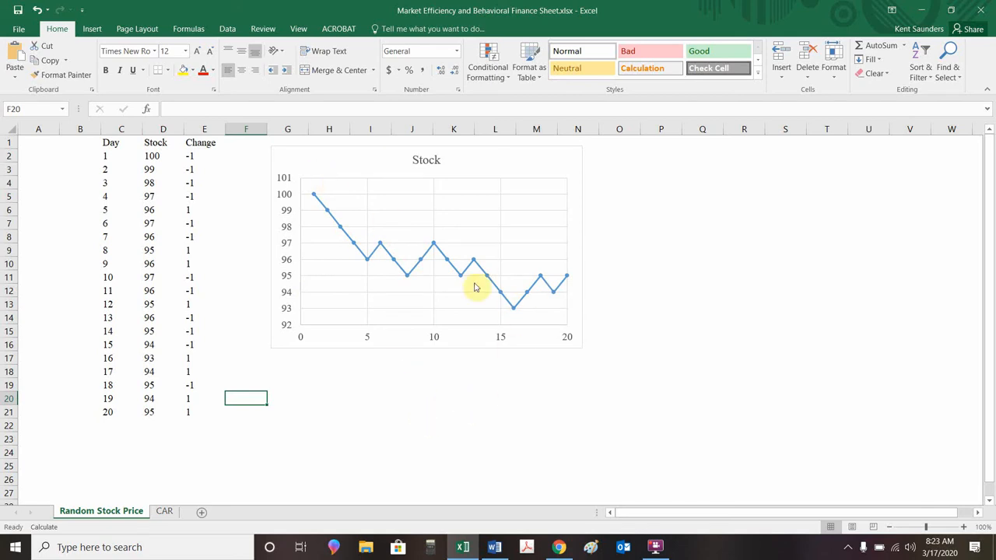
pyautogui.moveTo(466, 427)
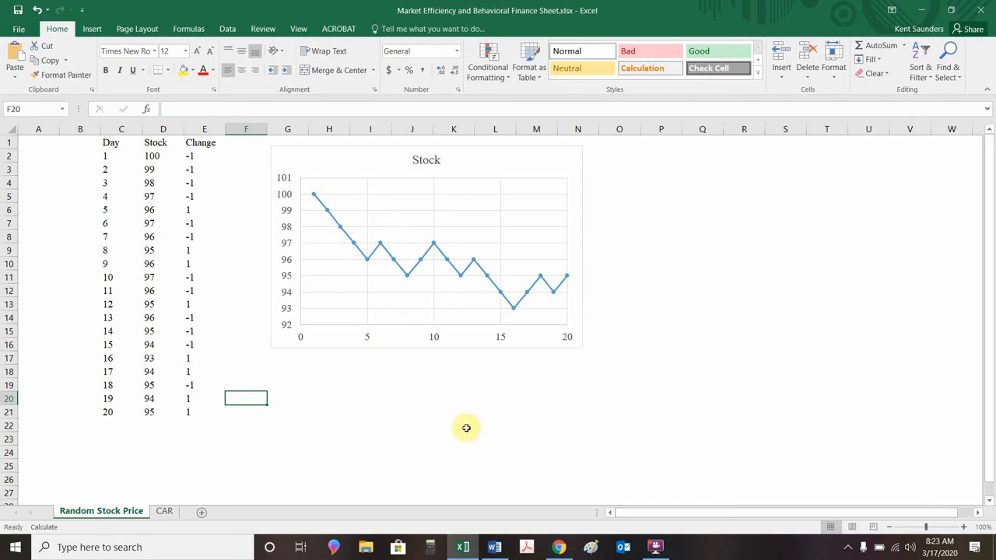
pyautogui.moveTo(422, 414)
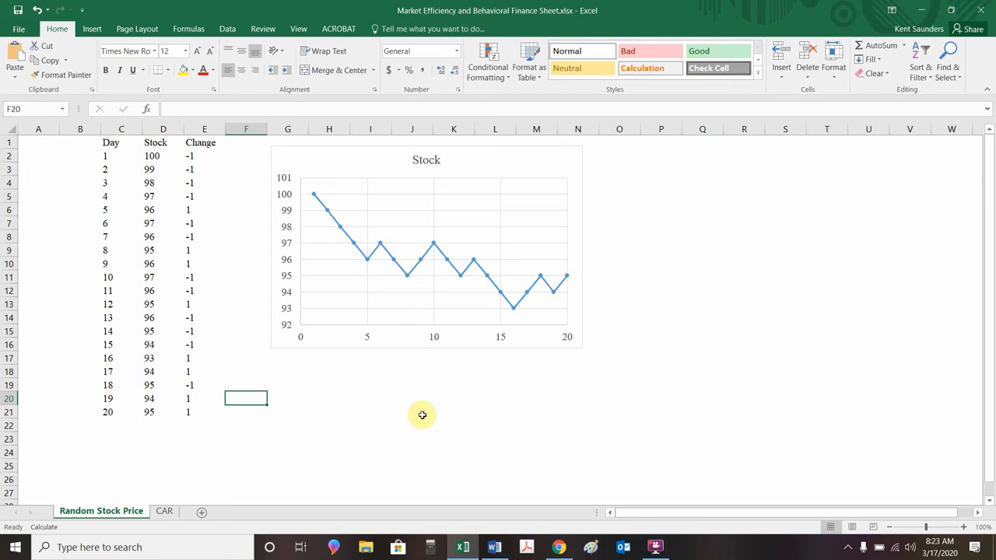
pyautogui.moveTo(453, 349)
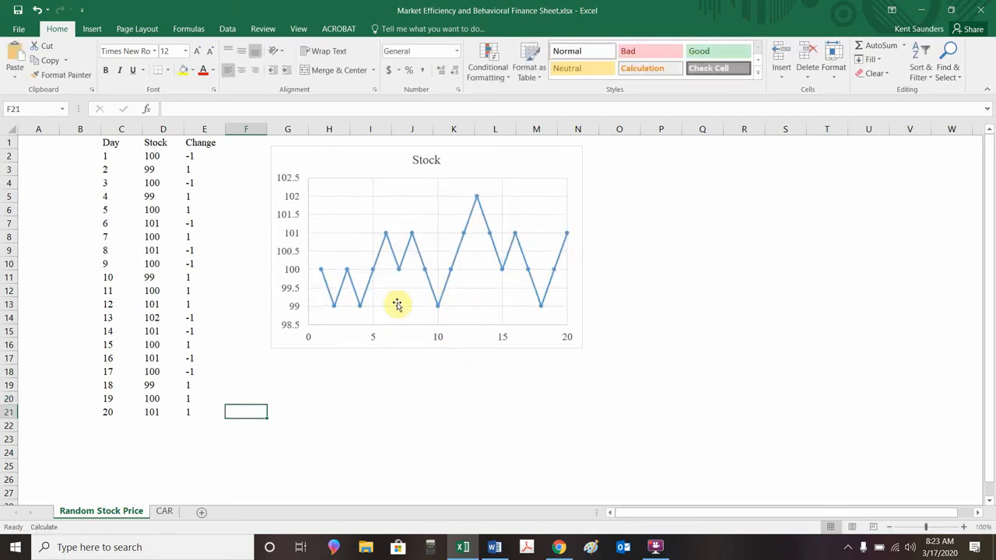
pyautogui.moveTo(405, 257)
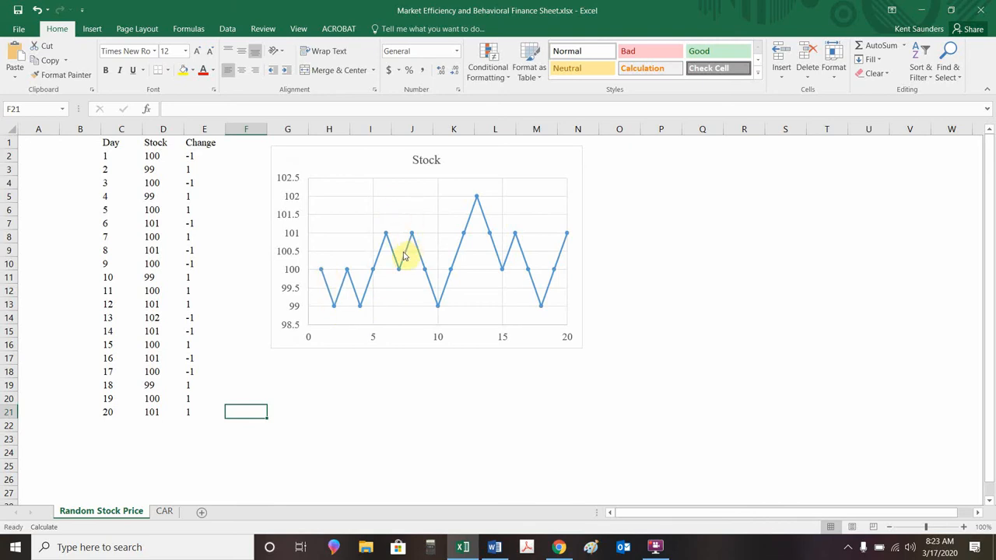
pyautogui.moveTo(472, 213)
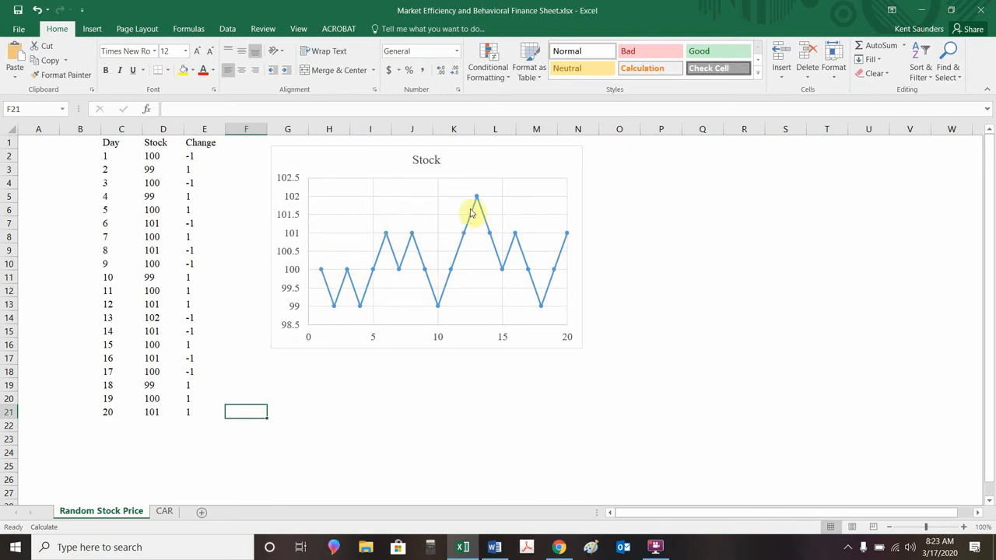
pyautogui.moveTo(761, 239)
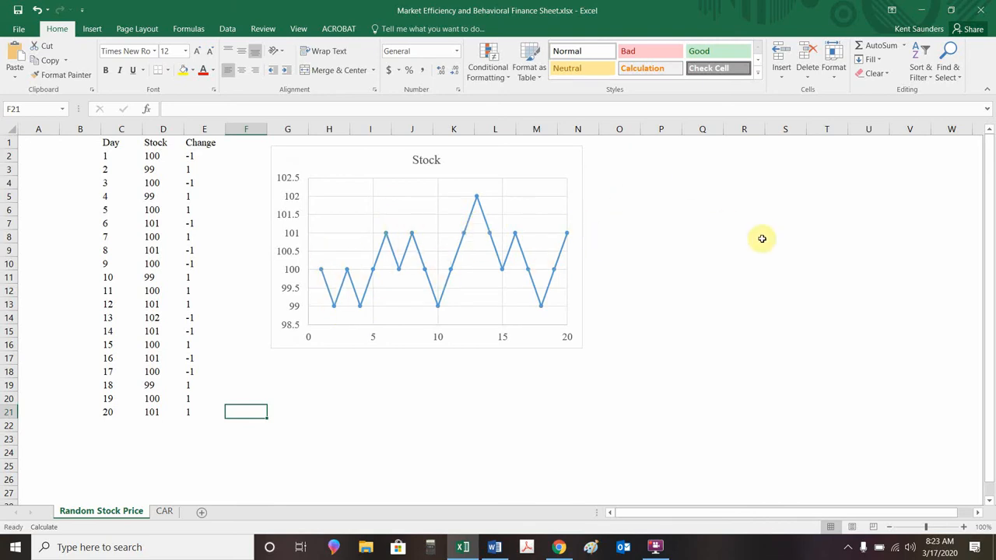
pyautogui.moveTo(196, 182)
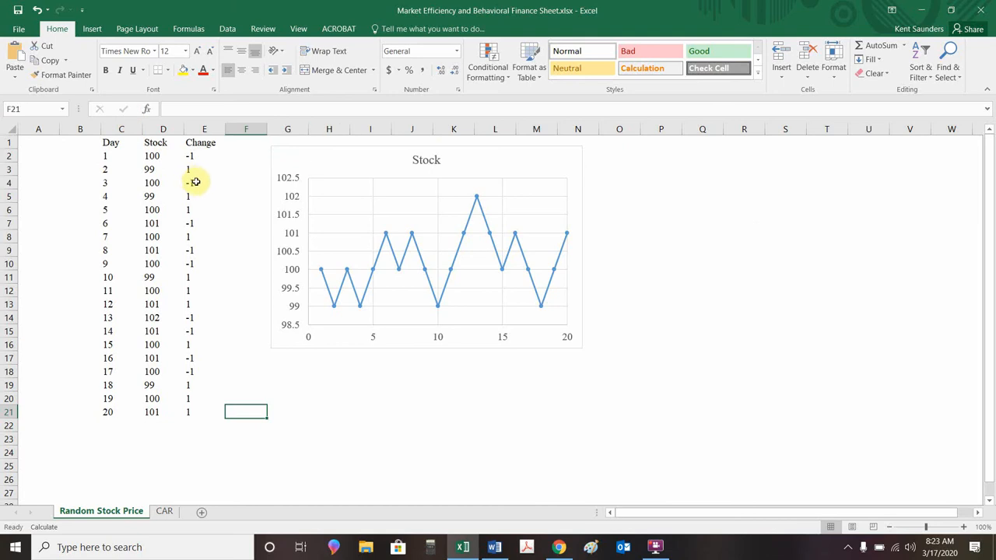
pyautogui.click(204, 169)
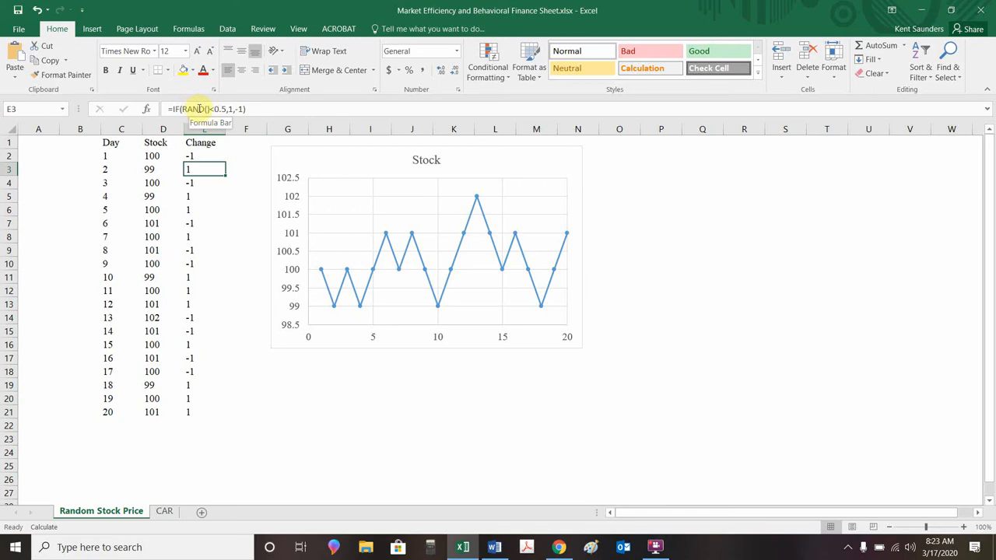
pyautogui.moveTo(220, 122)
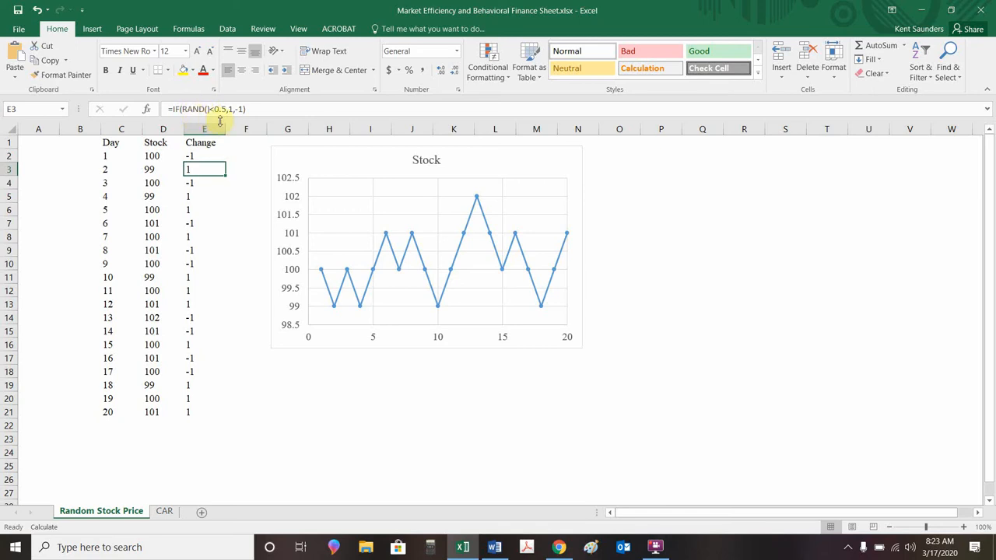
pyautogui.moveTo(217, 116)
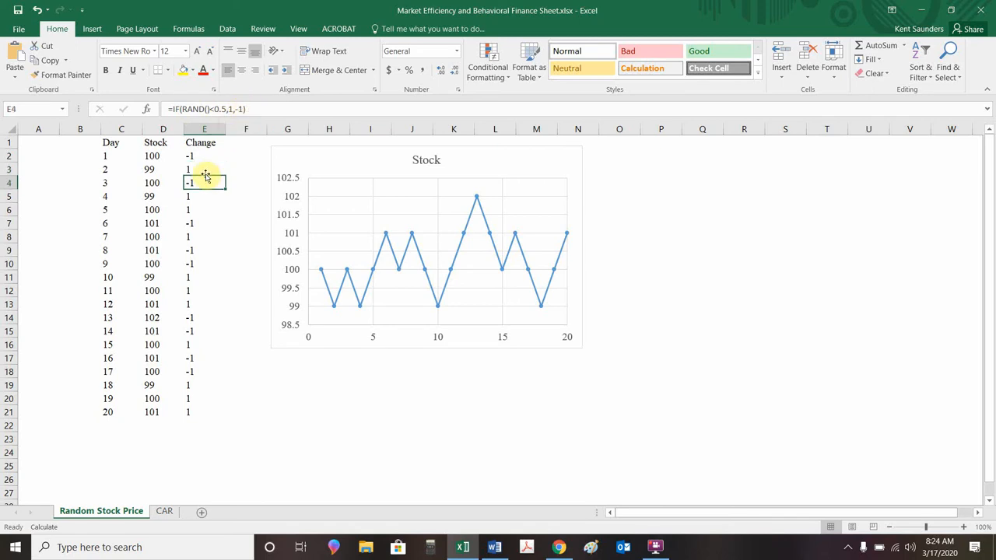
pyautogui.click(204, 304)
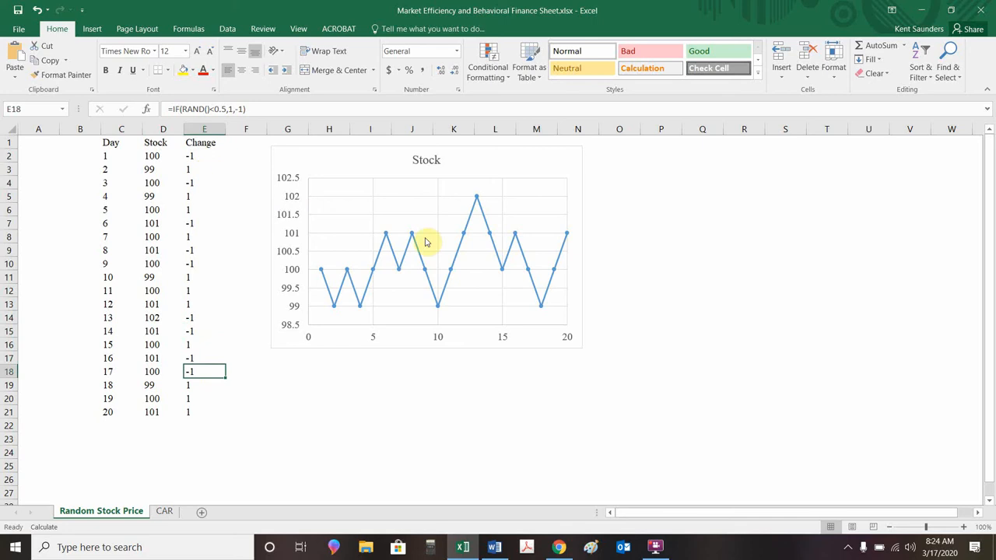
pyautogui.moveTo(454, 288)
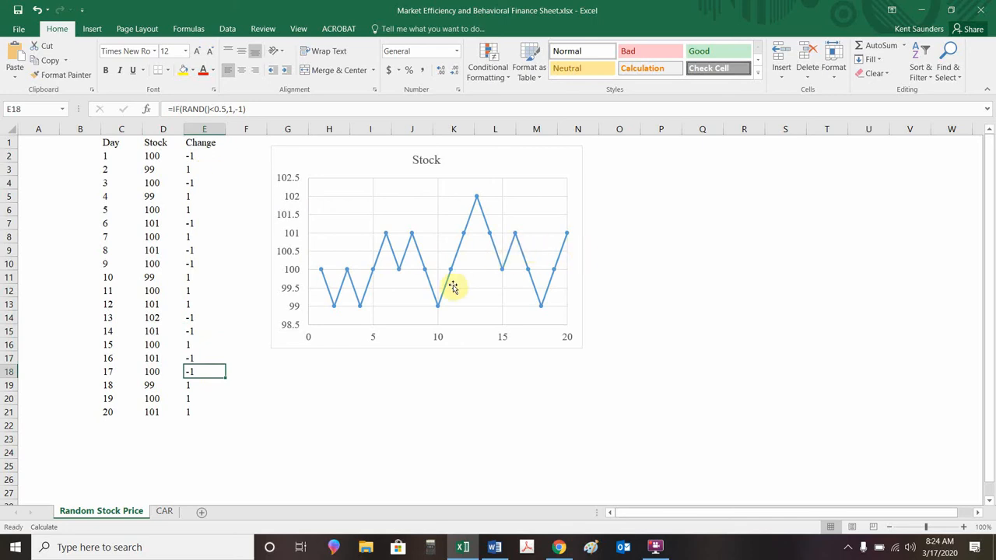
pyautogui.click(453, 398)
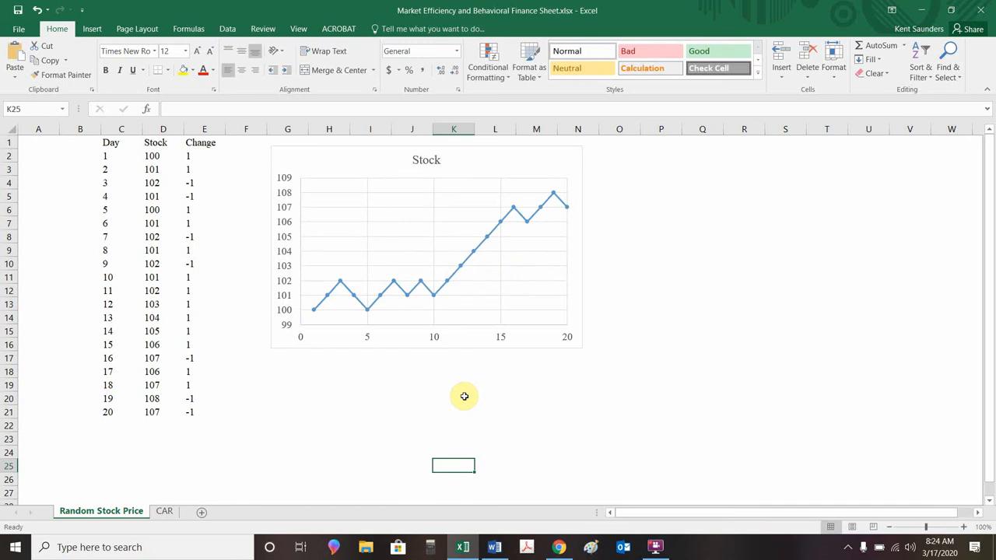
pyautogui.moveTo(547, 210)
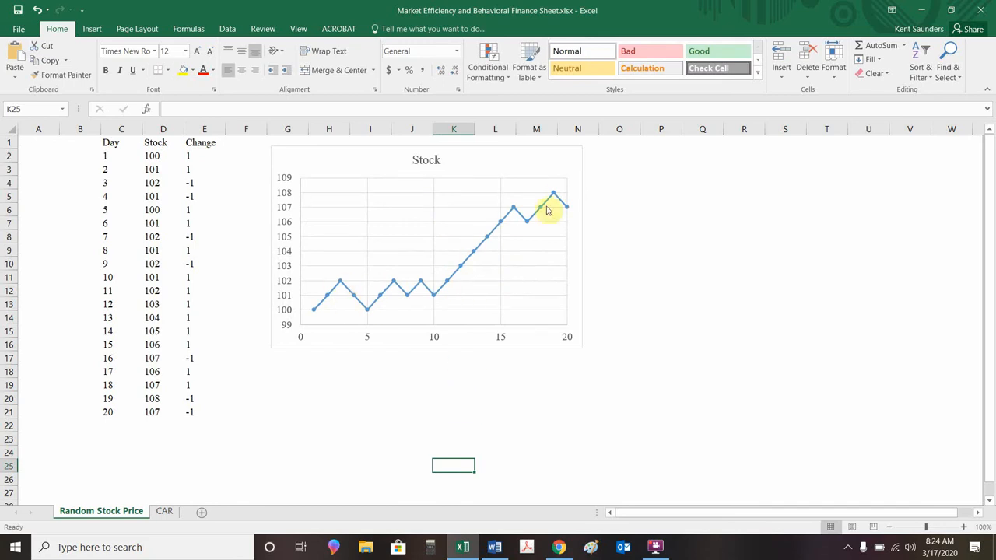
pyautogui.moveTo(552, 261)
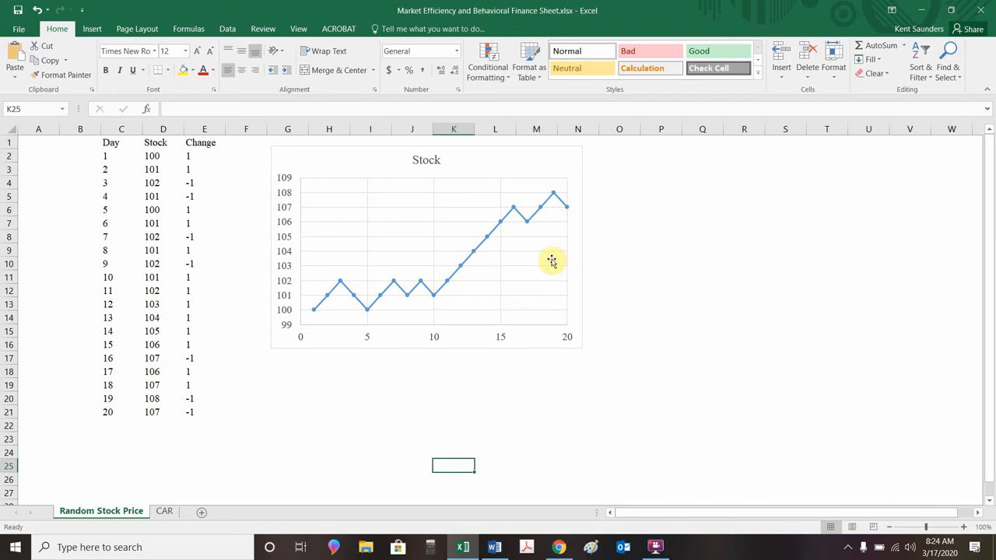
pyautogui.moveTo(494, 547)
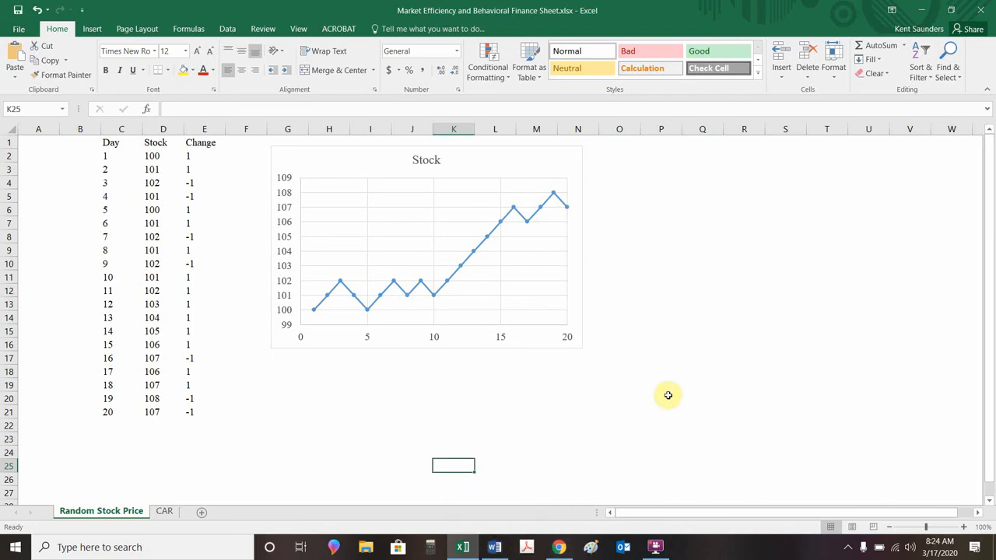
pyautogui.moveTo(501, 540)
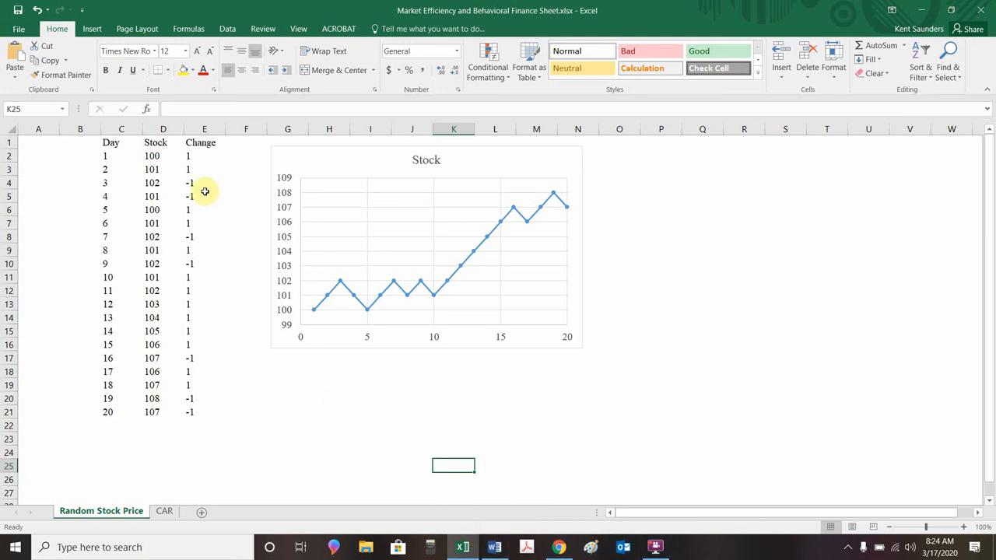
pyautogui.moveTo(335, 309)
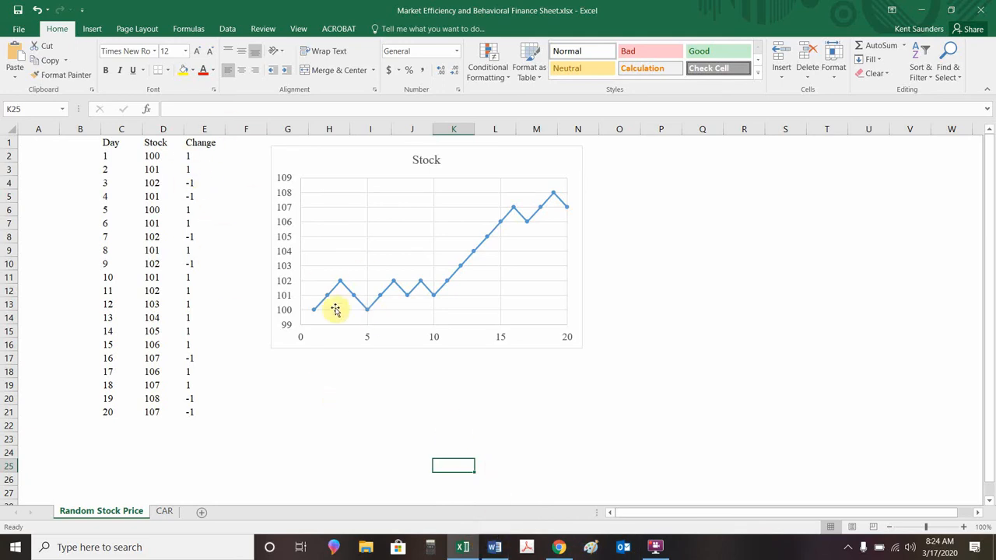
pyautogui.moveTo(504, 230)
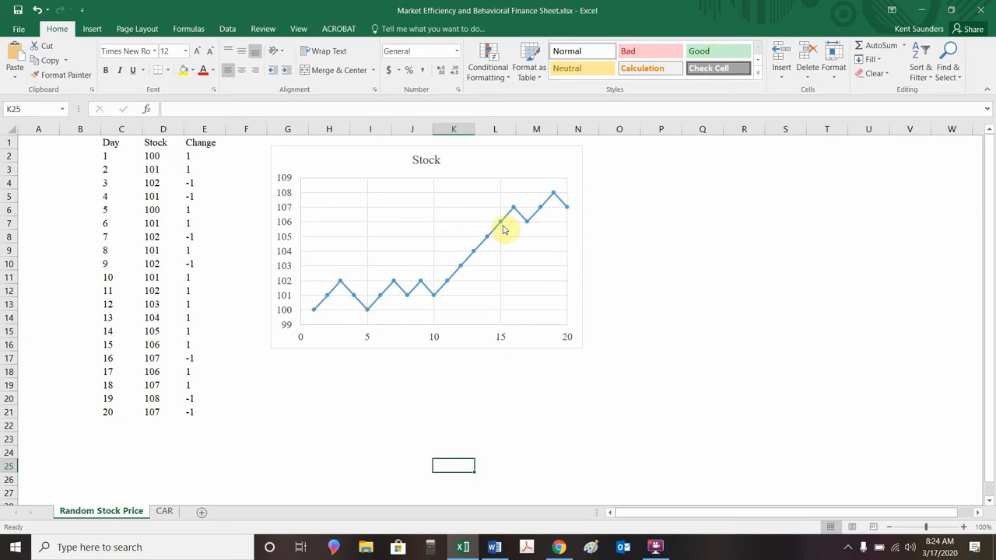
pyautogui.moveTo(517, 336)
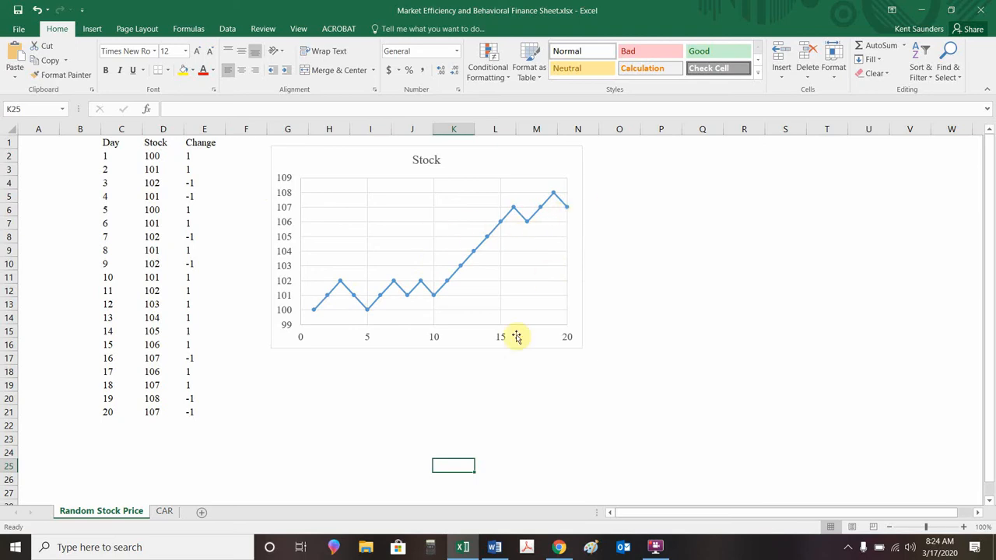
pyautogui.moveTo(527, 547)
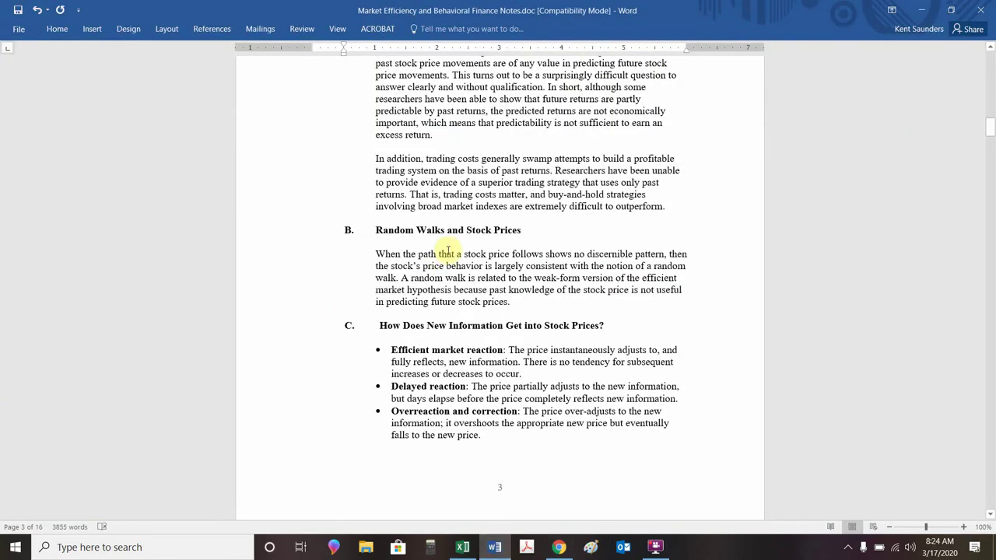
pyautogui.moveTo(582, 344)
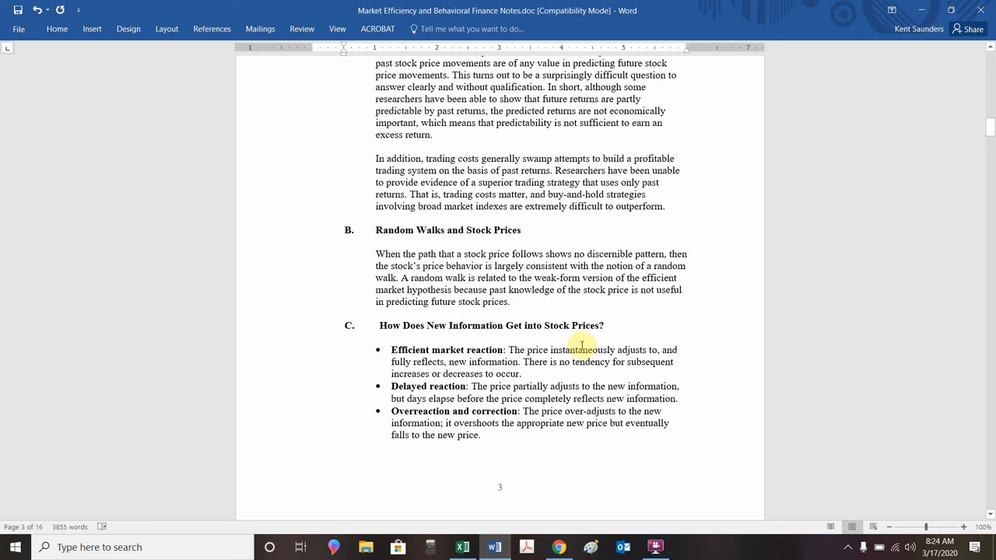
pyautogui.moveTo(433, 349)
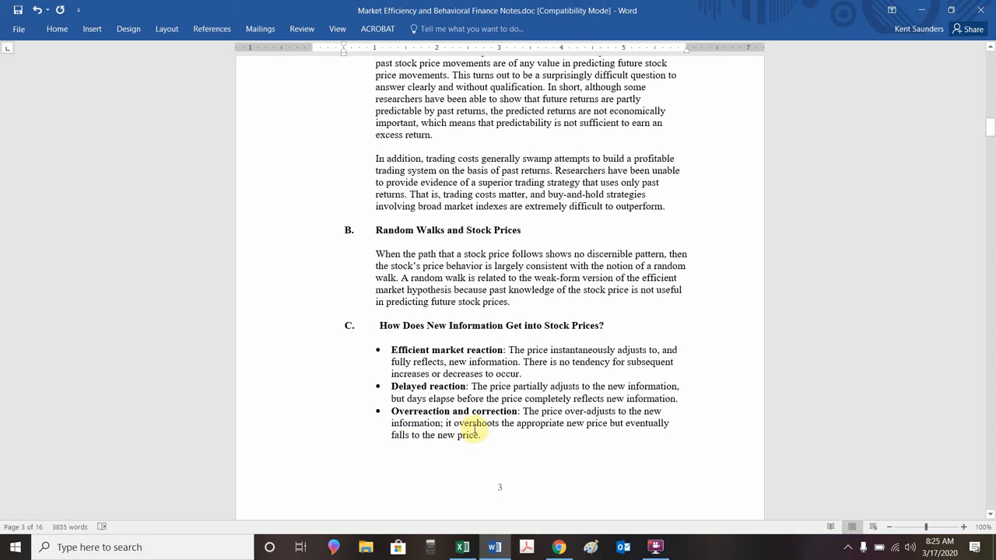
pyautogui.scroll(-3)
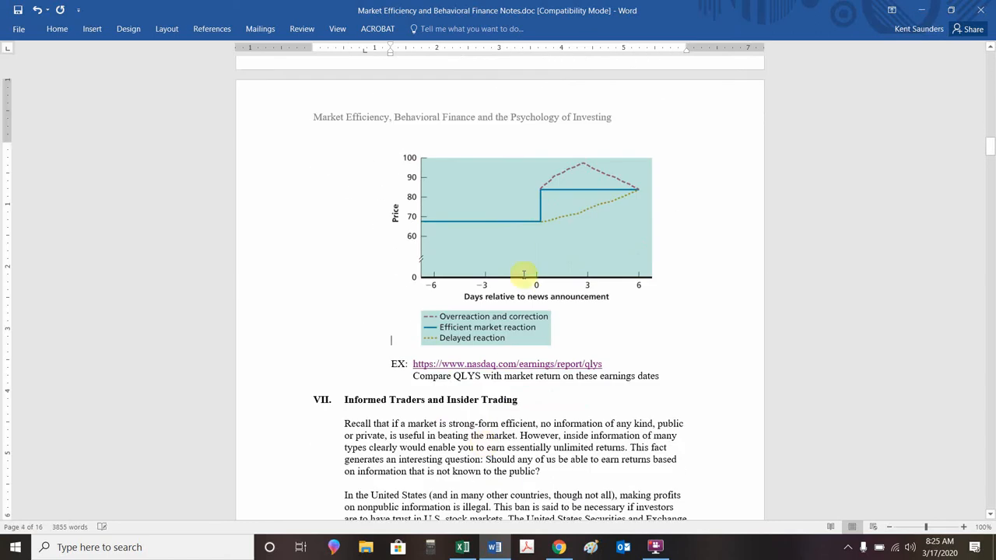
pyautogui.moveTo(401, 217)
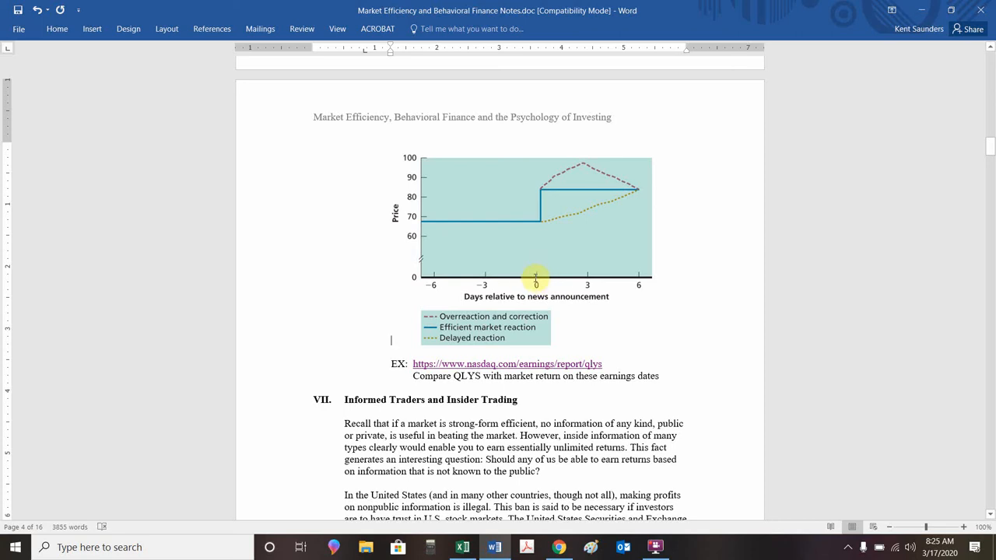
pyautogui.moveTo(544, 186)
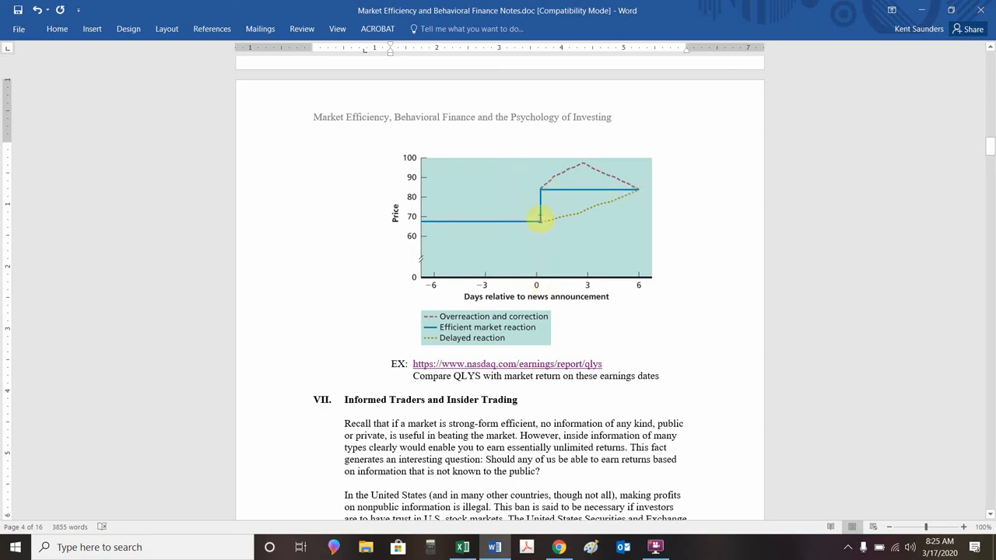
pyautogui.moveTo(607, 199)
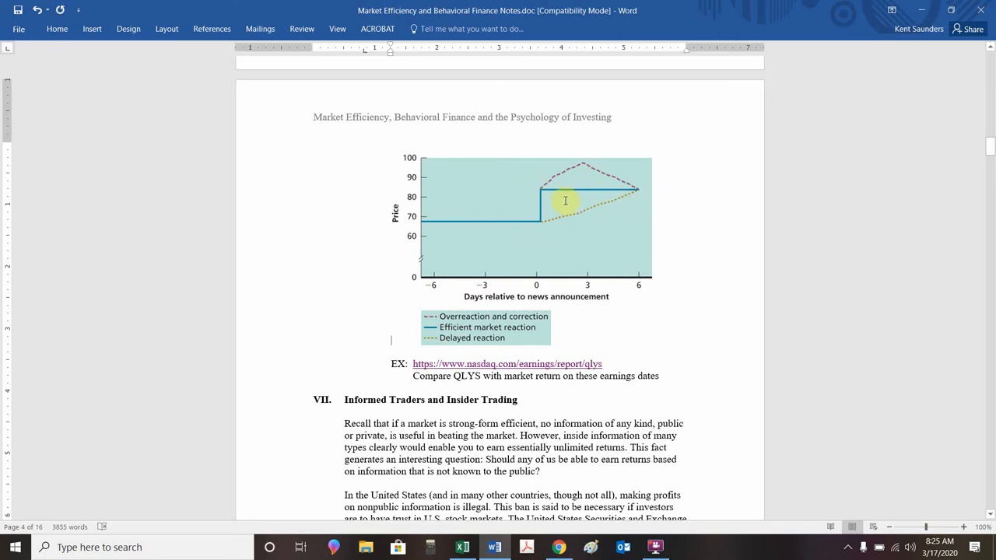
pyautogui.moveTo(536, 215)
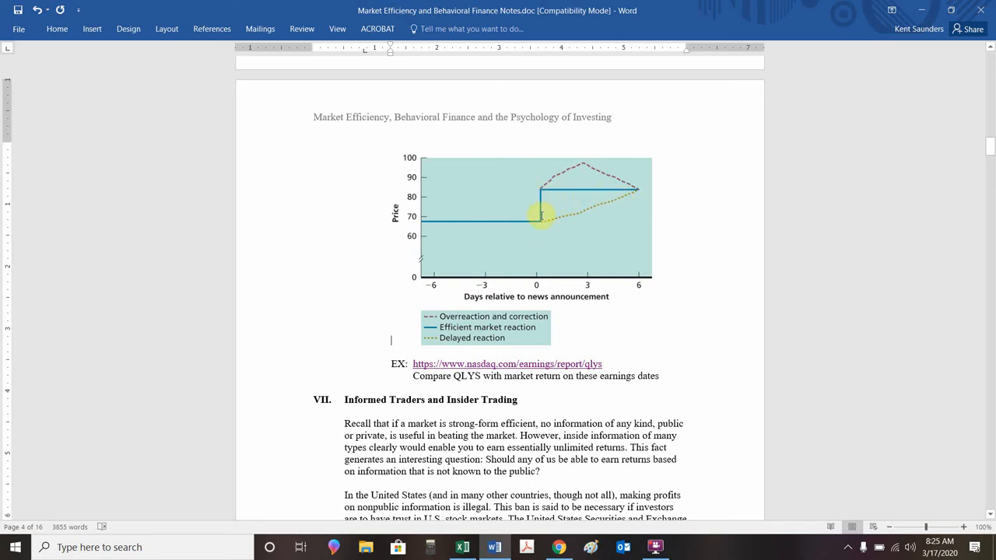
pyautogui.moveTo(452, 230)
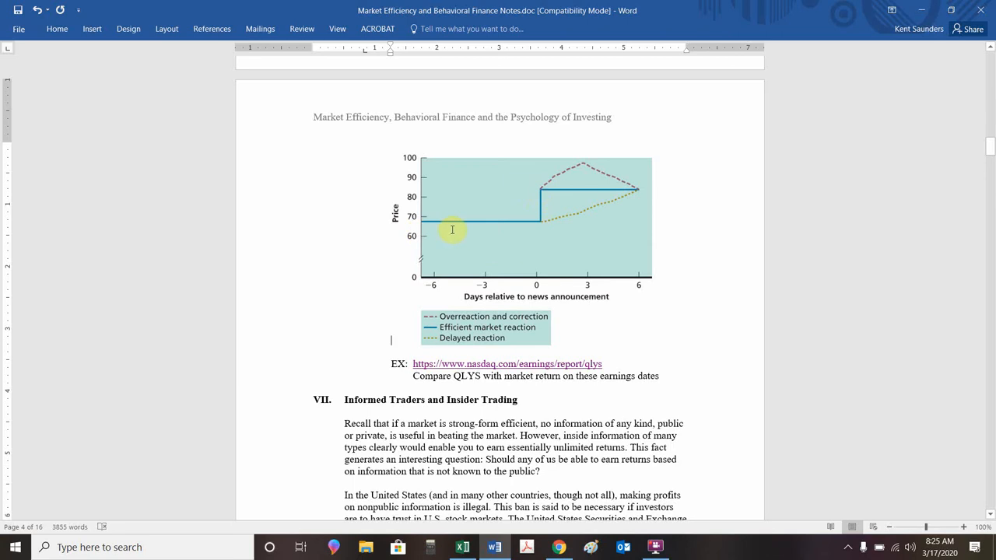
pyautogui.moveTo(549, 224)
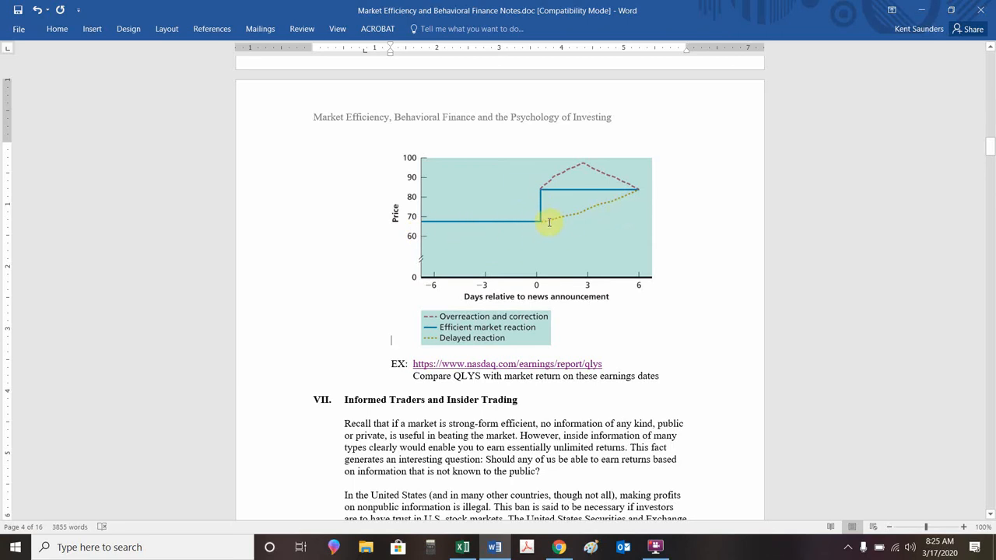
pyautogui.moveTo(588, 214)
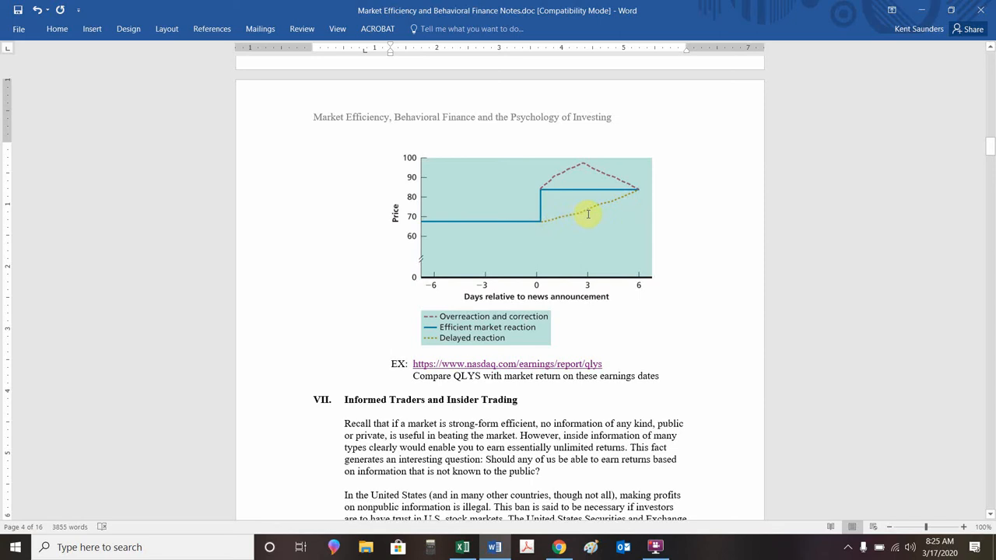
pyautogui.moveTo(634, 198)
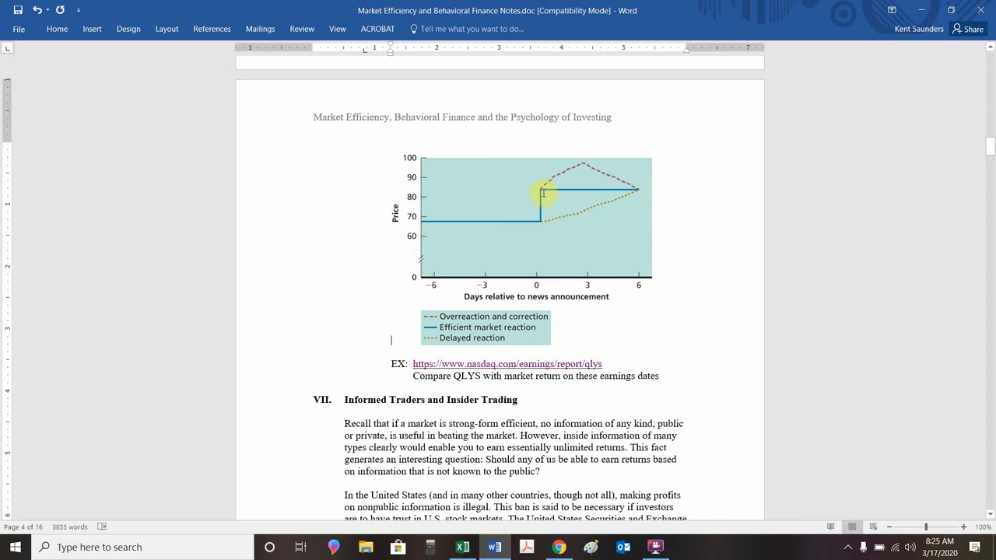
pyautogui.moveTo(579, 169)
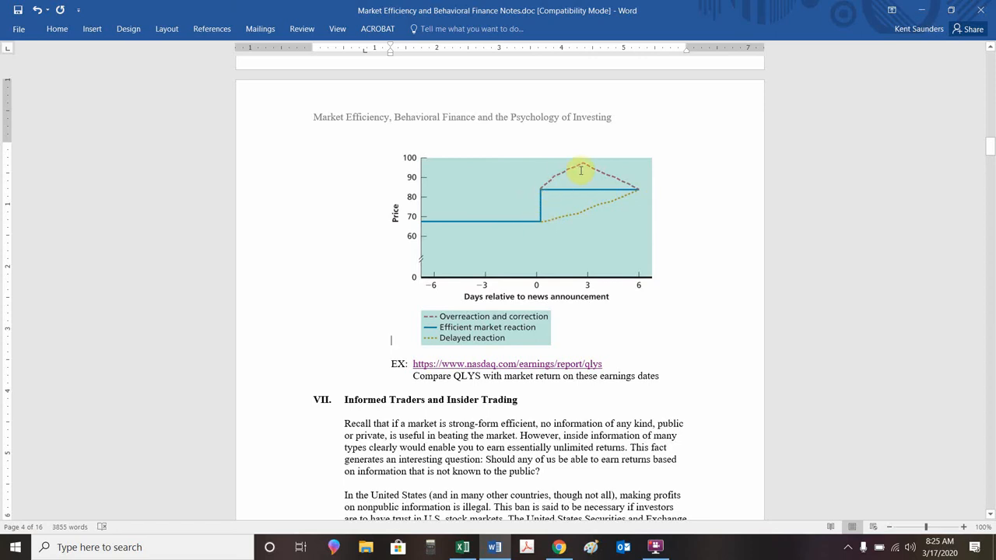
pyautogui.moveTo(581, 163)
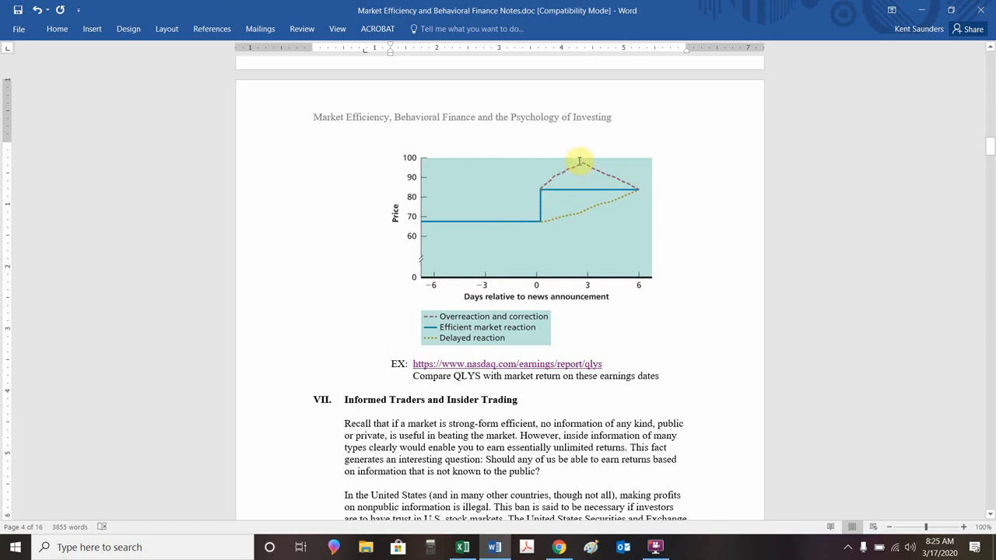
pyautogui.moveTo(637, 189)
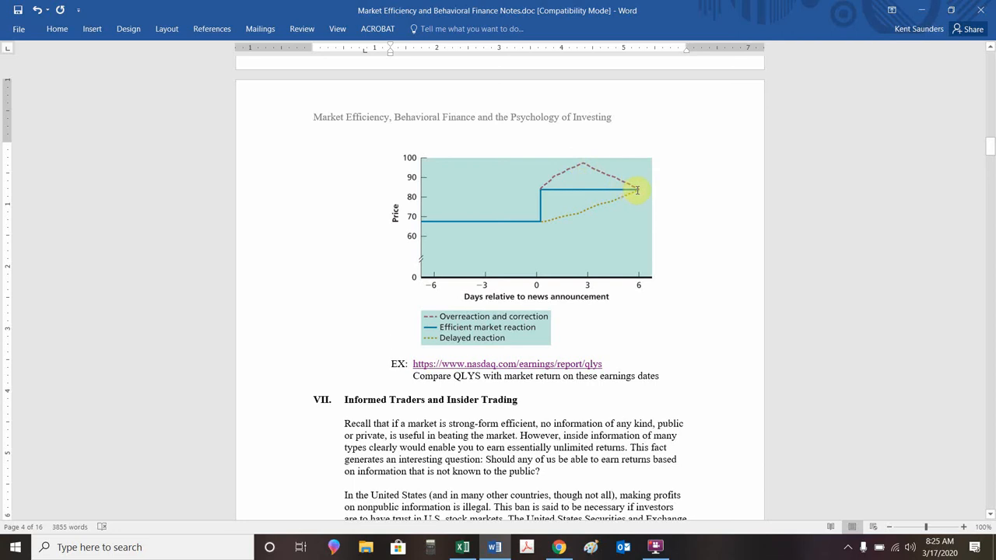
pyautogui.moveTo(552, 176)
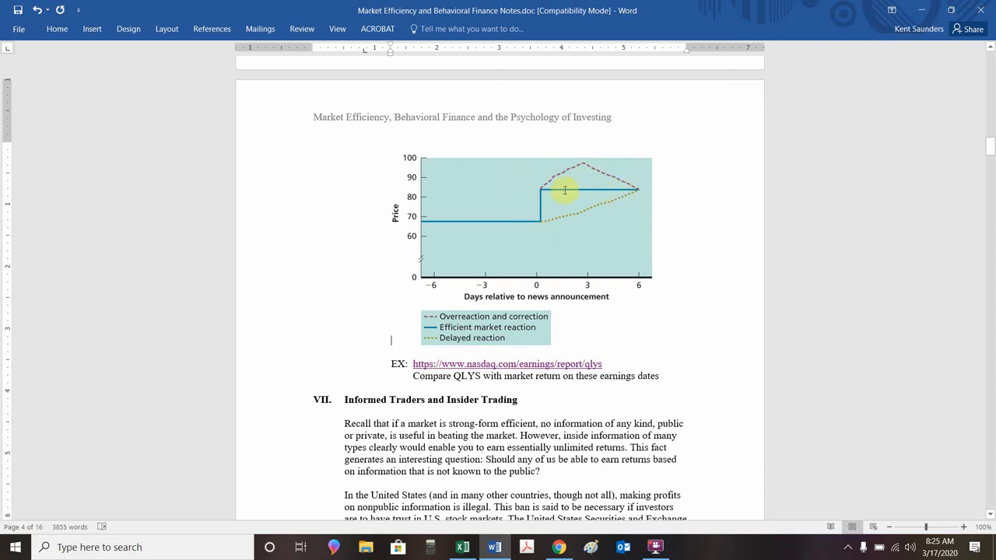
pyautogui.moveTo(552, 192)
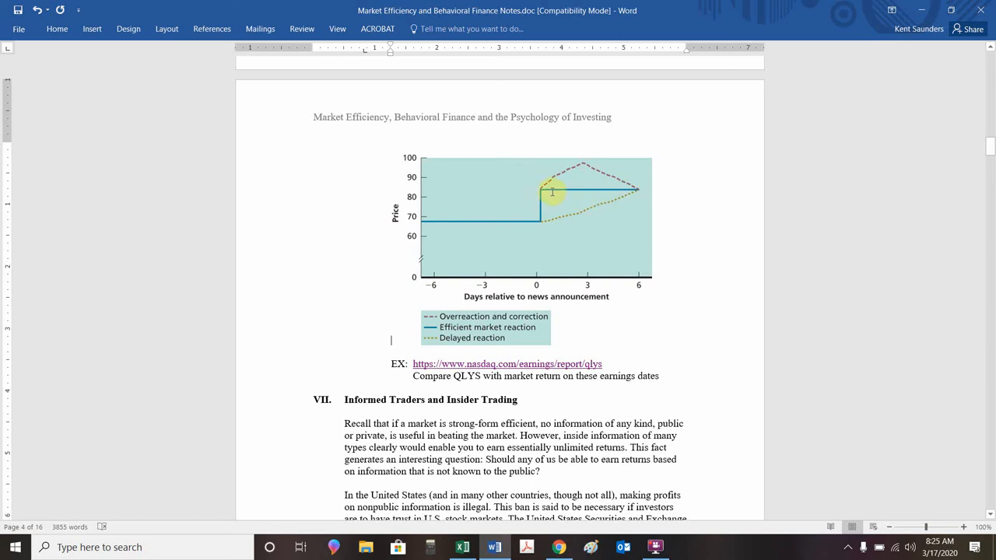
pyautogui.moveTo(566, 251)
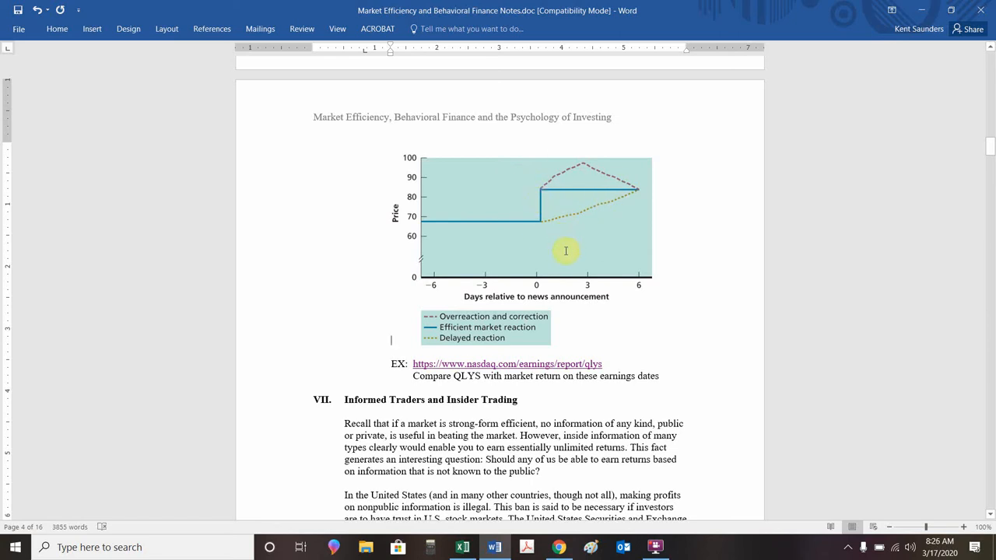
pyautogui.moveTo(575, 180)
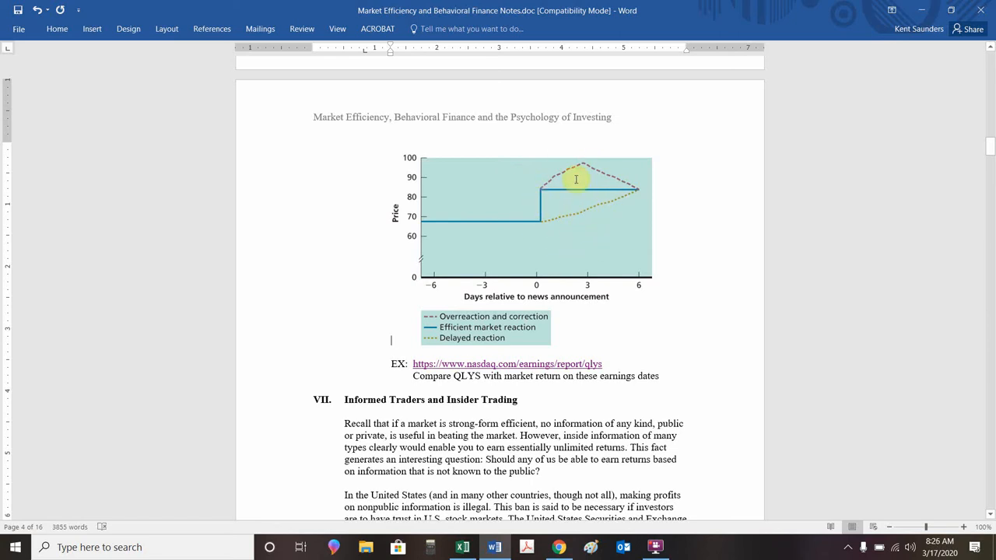
pyautogui.moveTo(594, 206)
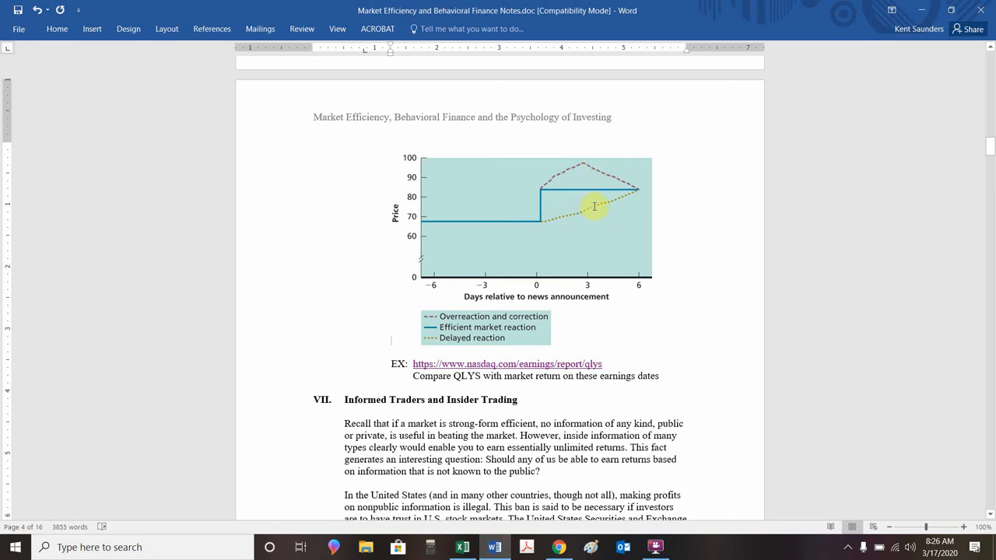
pyautogui.moveTo(586, 230)
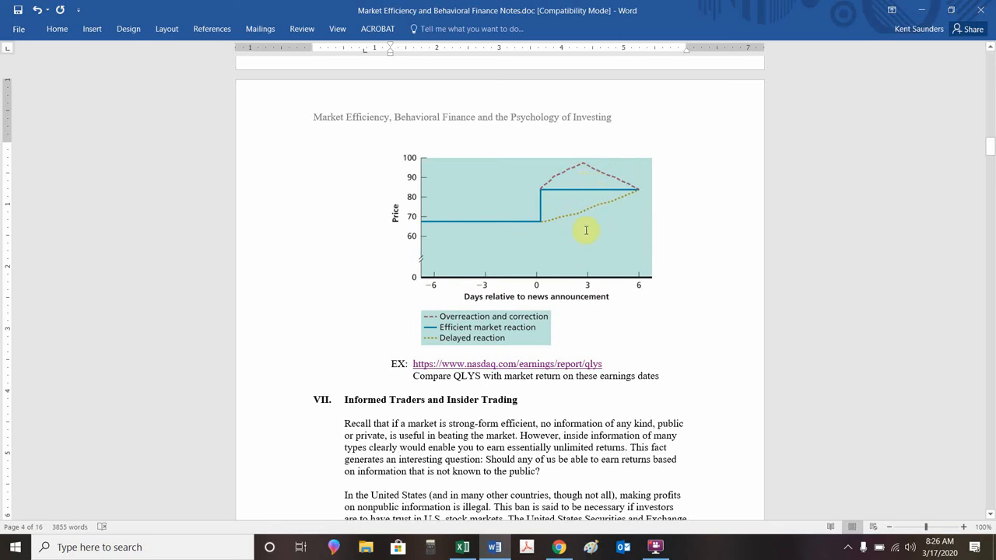
pyautogui.moveTo(462, 218)
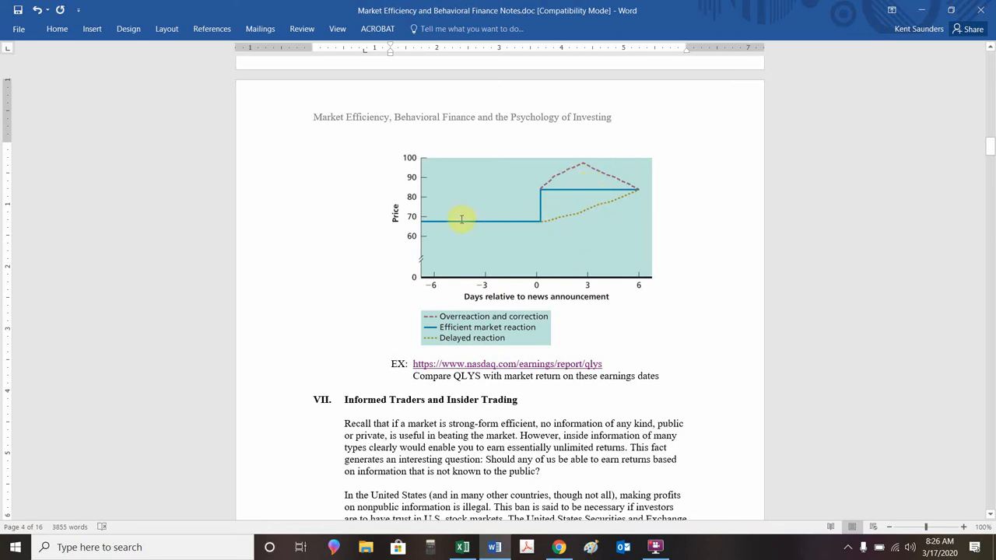
pyautogui.moveTo(548, 185)
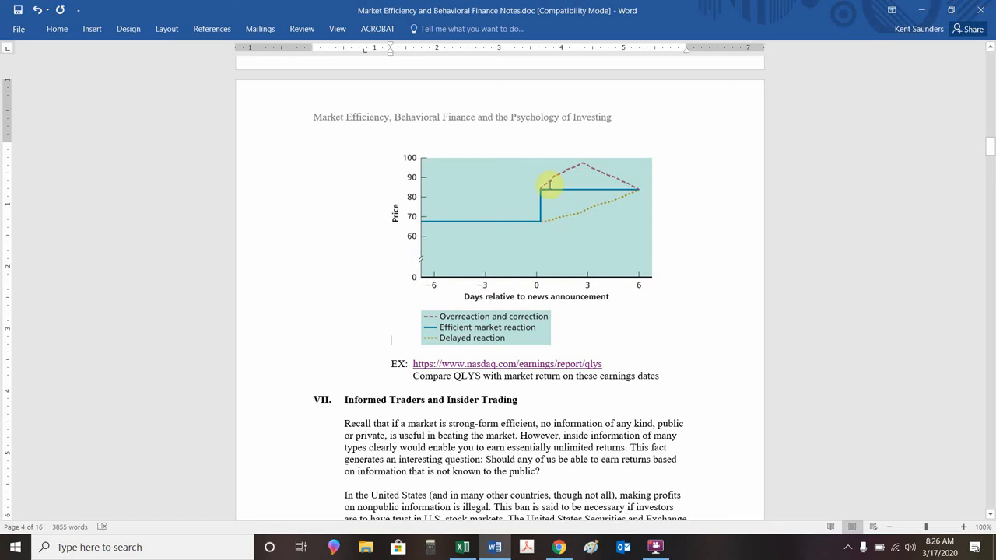
pyautogui.moveTo(586, 338)
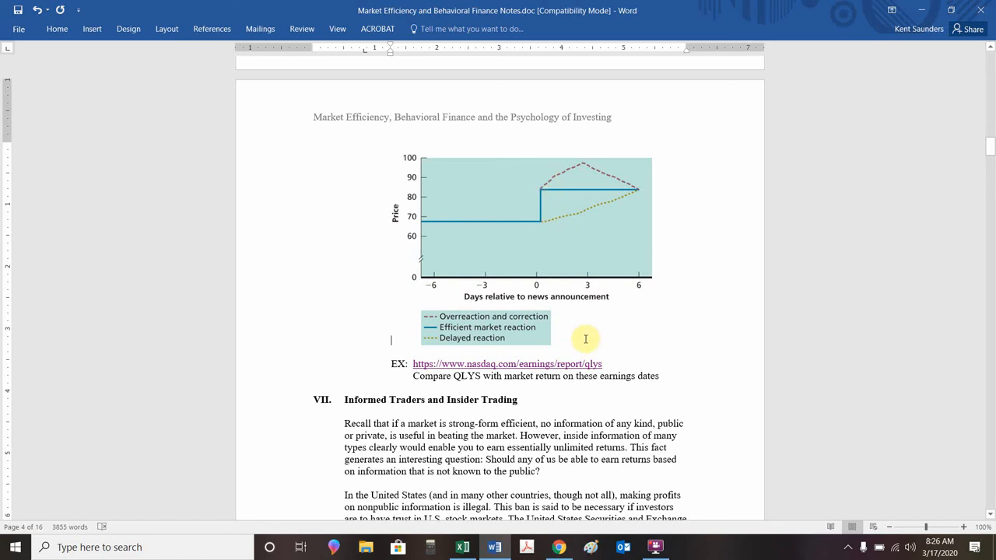
pyautogui.moveTo(514, 340)
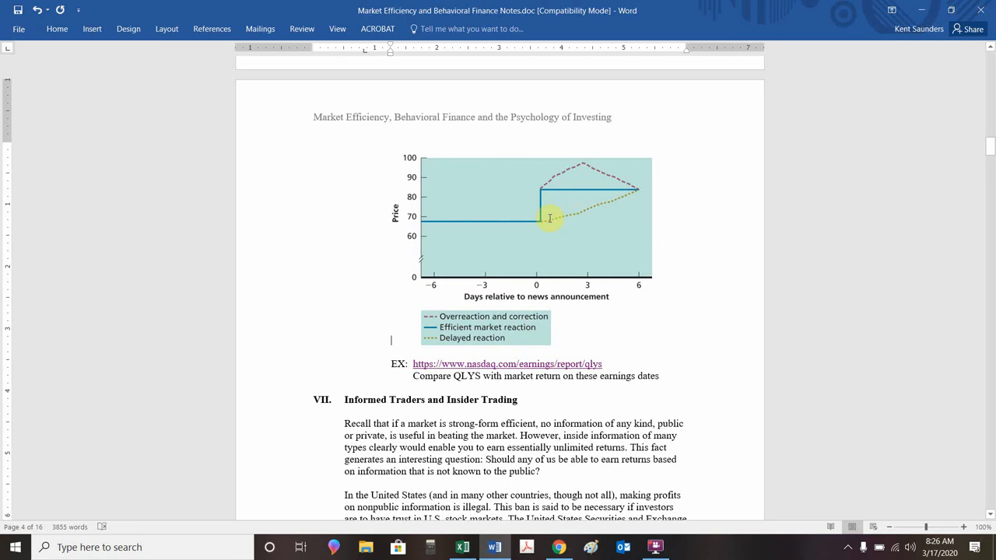
pyautogui.moveTo(540, 176)
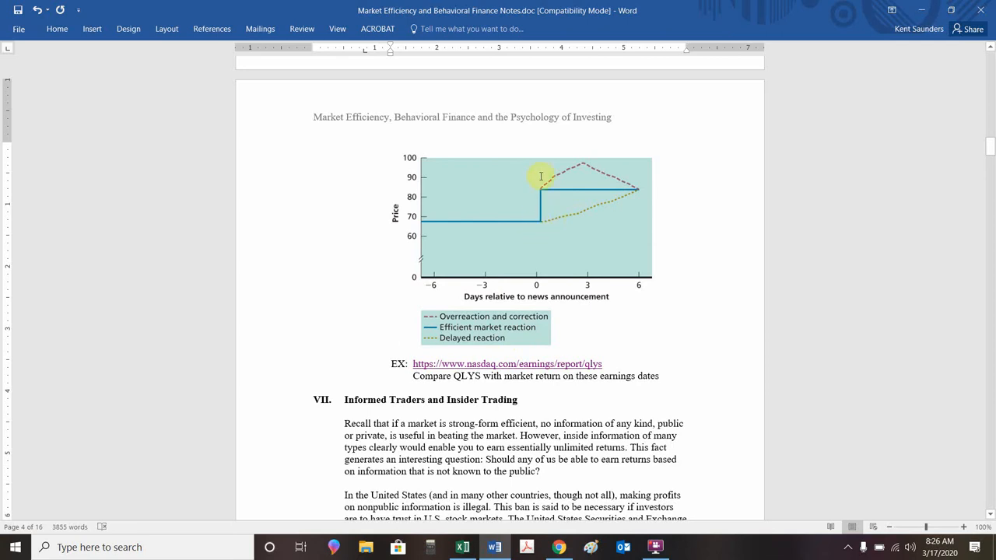
pyautogui.moveTo(605, 193)
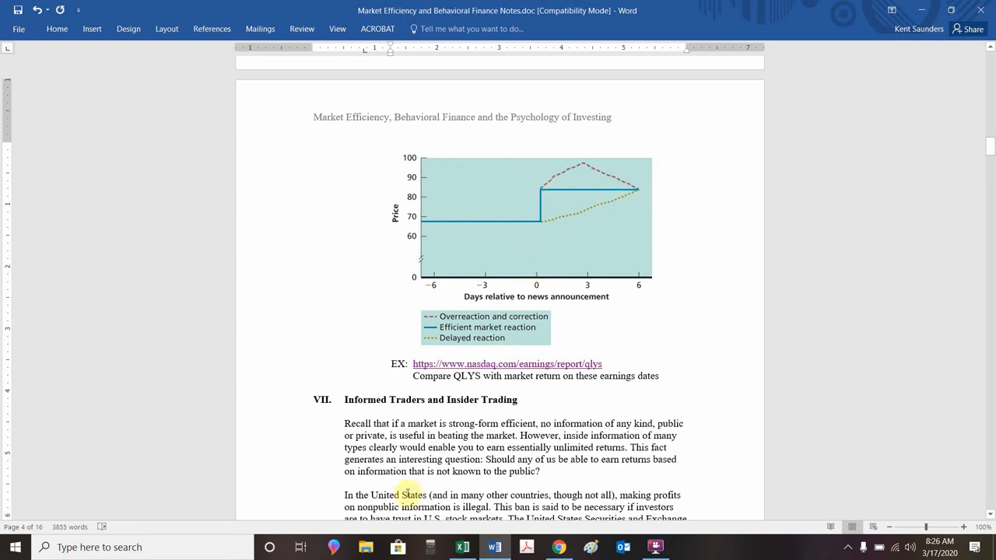
# - Switch to Excel's CAR sheet with days −5 to 5 abnormal returns and CAR chart
pyautogui.click(462, 547)
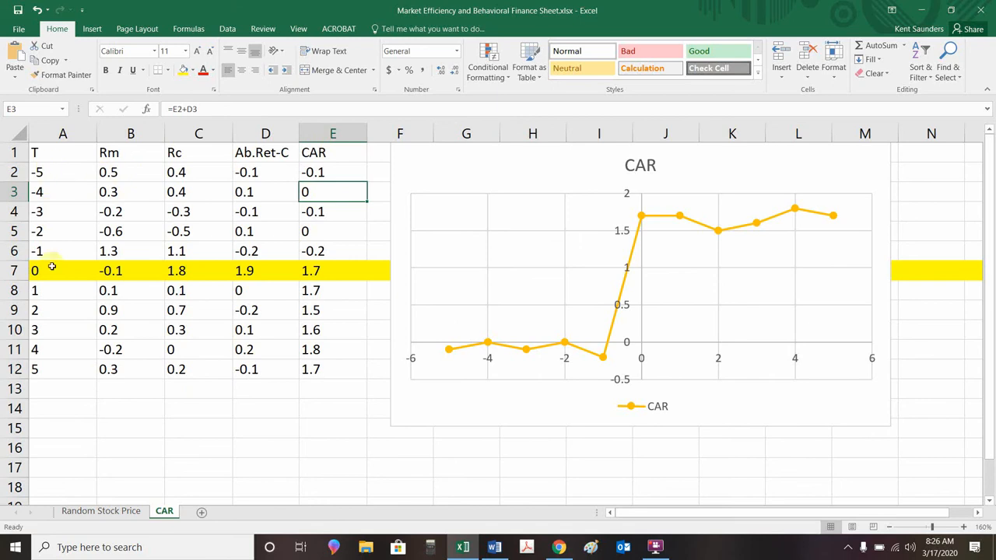
pyautogui.moveTo(121, 179)
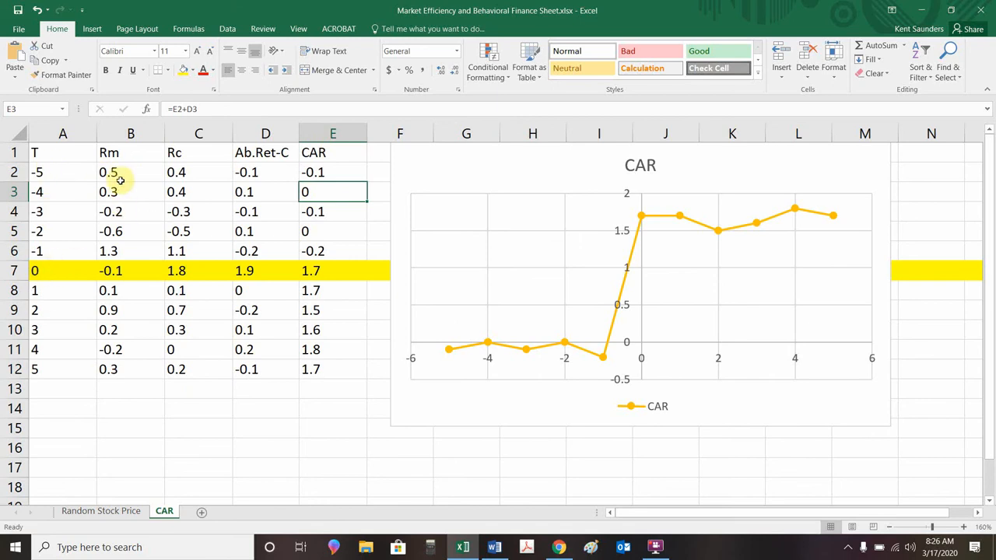
pyautogui.moveTo(117, 390)
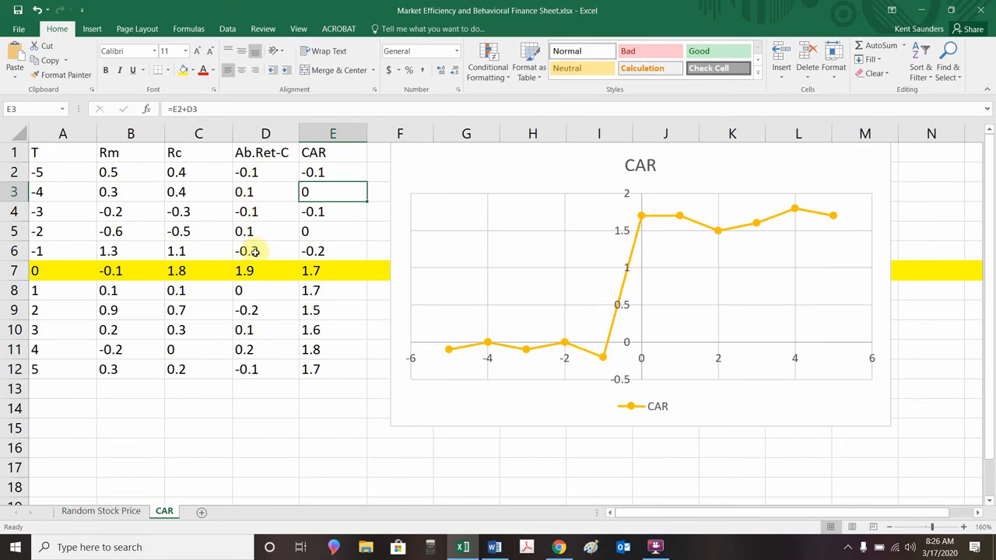
pyautogui.moveTo(250, 257)
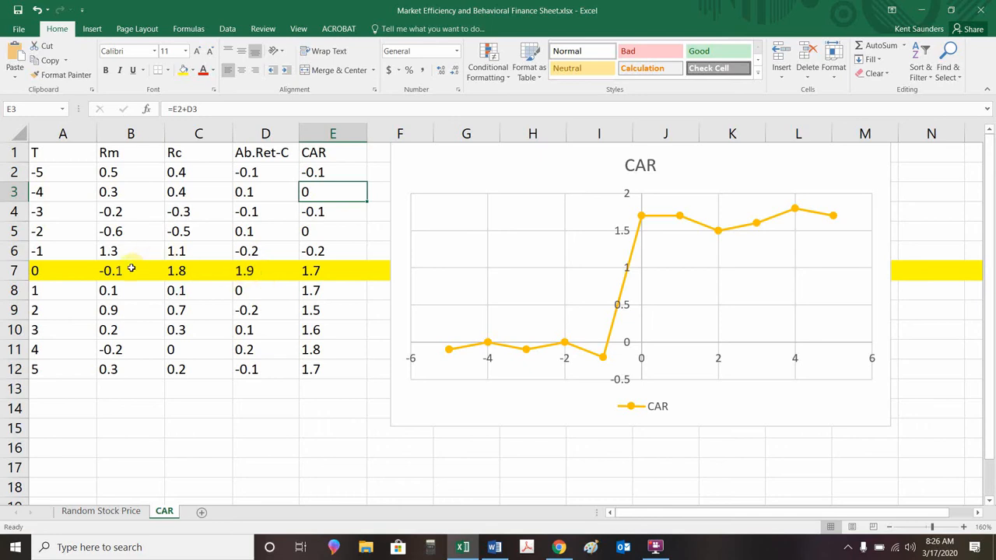
pyautogui.moveTo(203, 276)
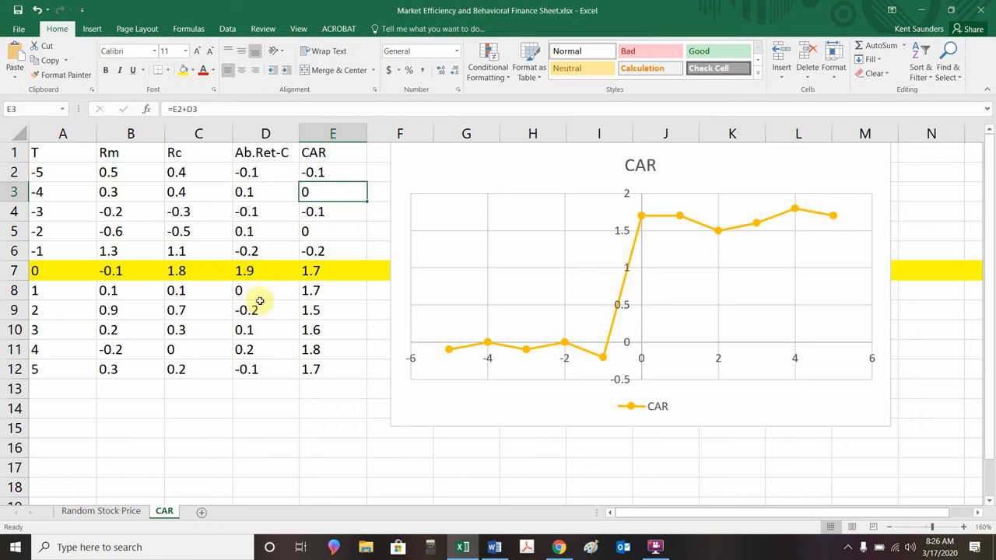
pyautogui.moveTo(252, 366)
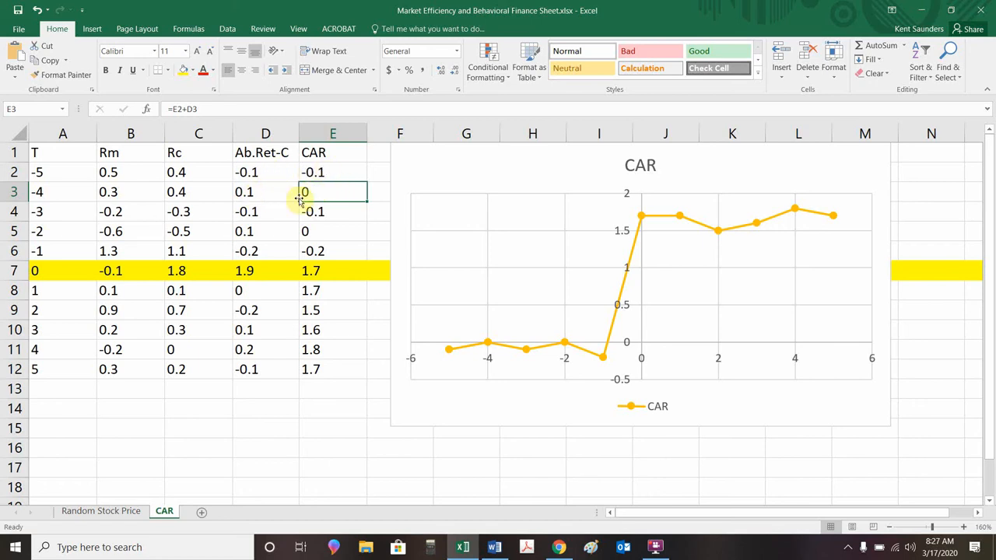
pyautogui.moveTo(309, 231)
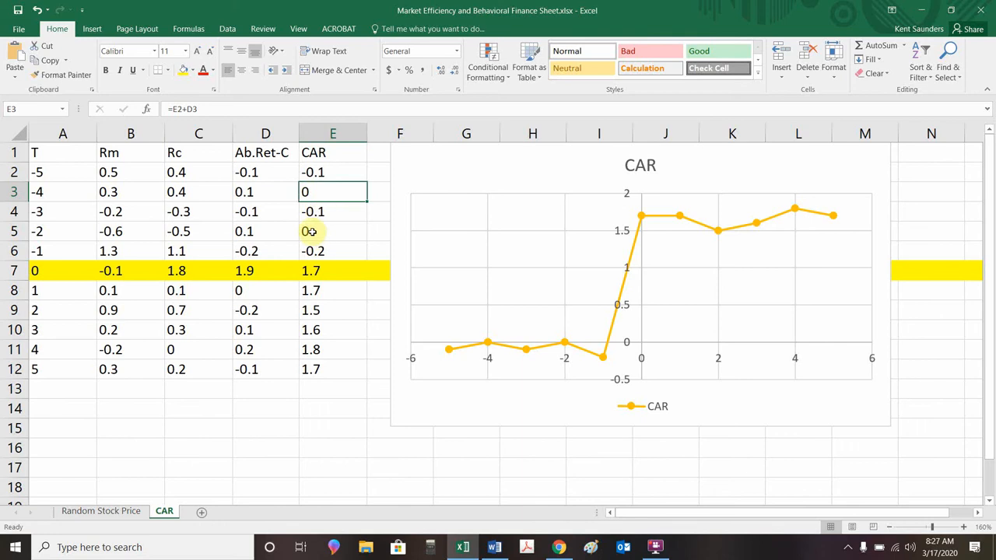
pyautogui.click(333, 231)
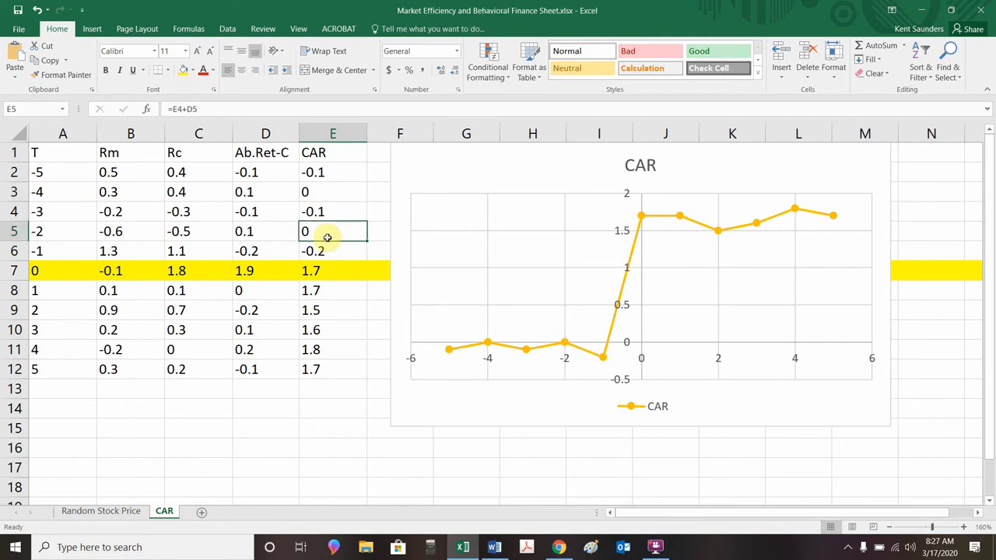
pyautogui.click(333, 250)
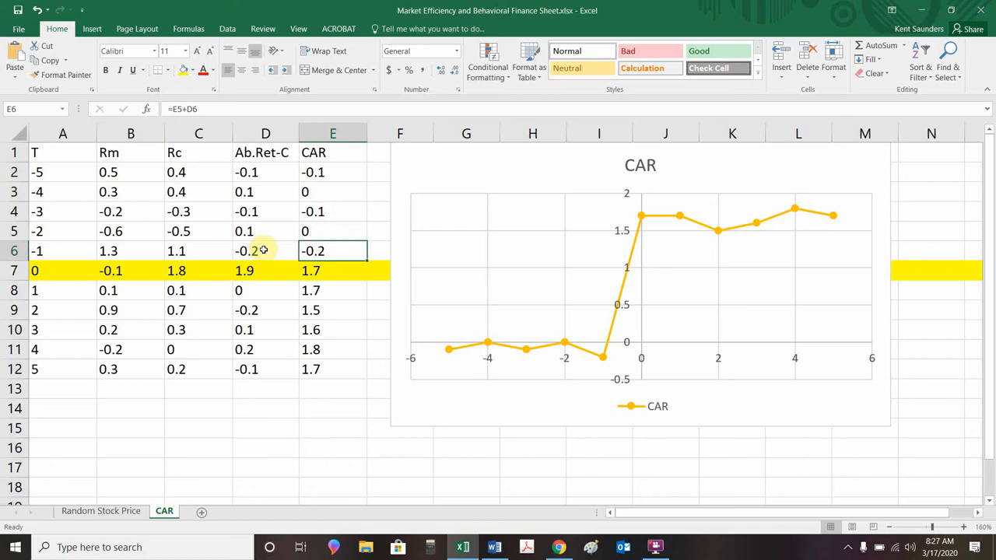
pyautogui.click(333, 270)
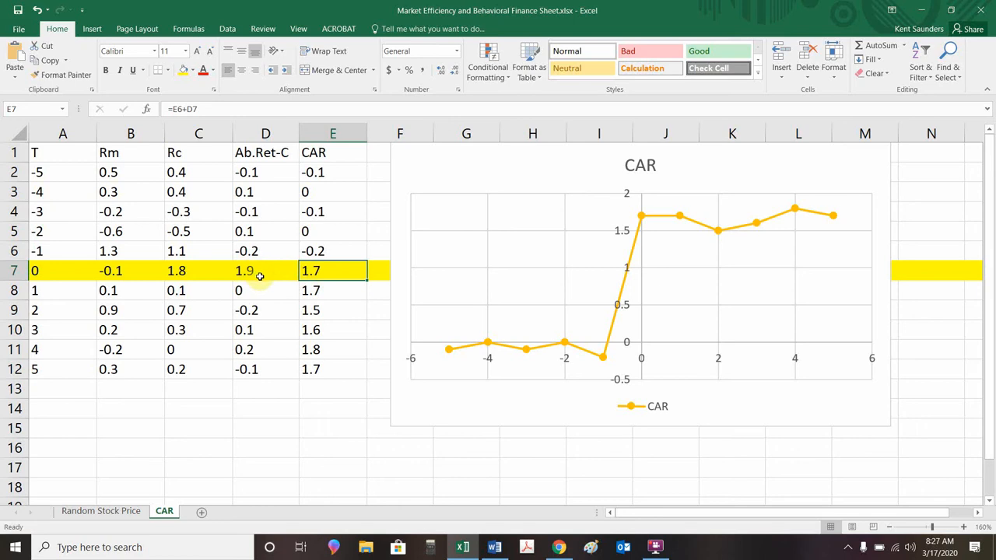
pyautogui.click(333, 348)
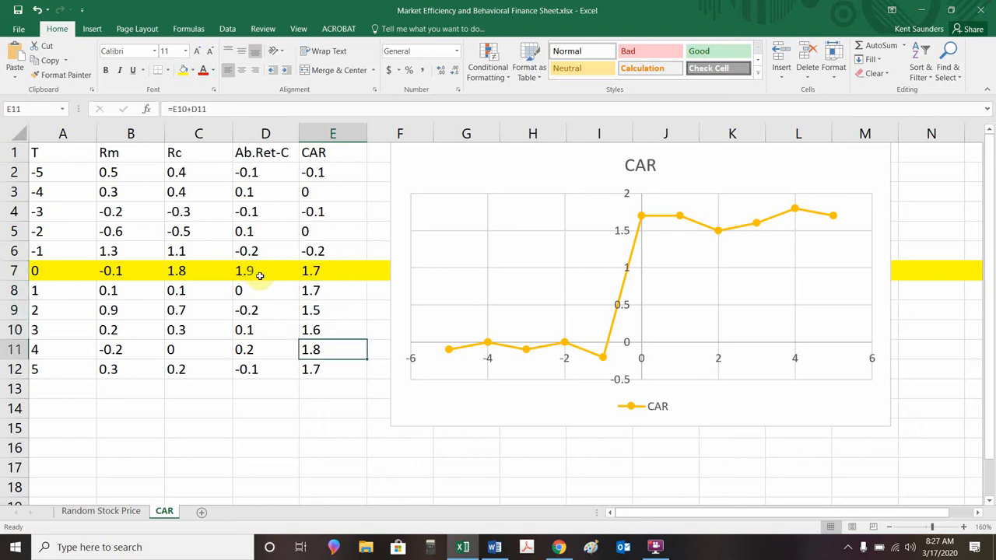
pyautogui.click(333, 368)
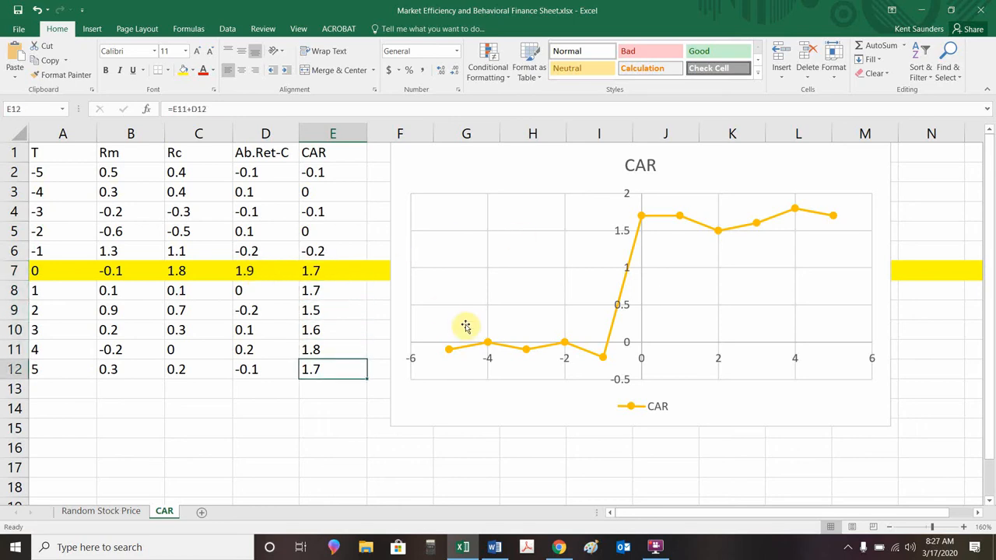
pyautogui.moveTo(601, 320)
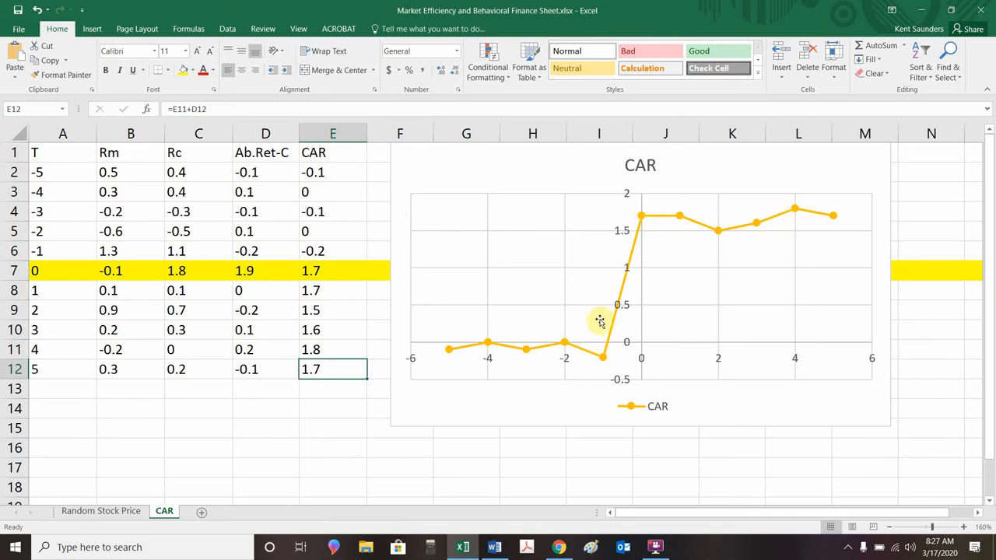
pyautogui.moveTo(821, 210)
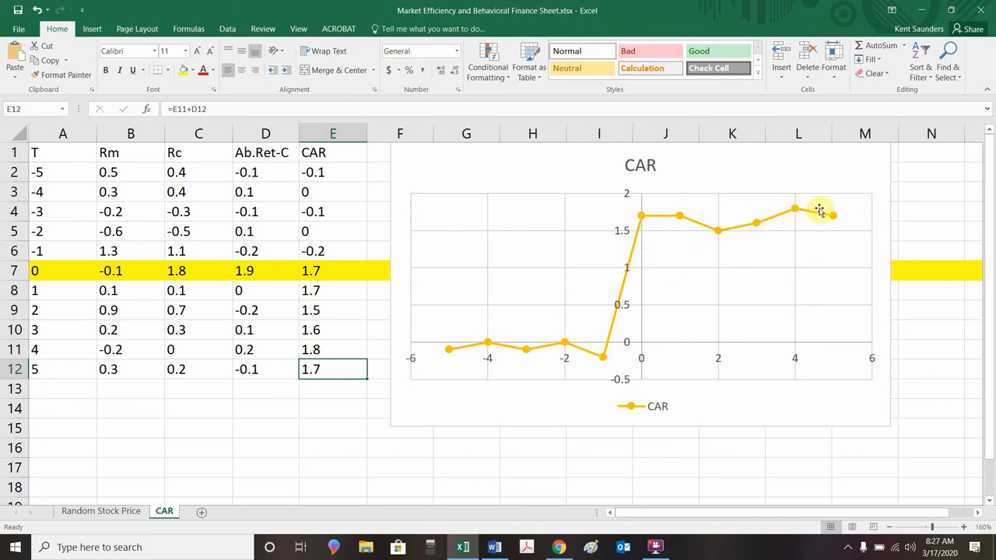
pyautogui.moveTo(657, 353)
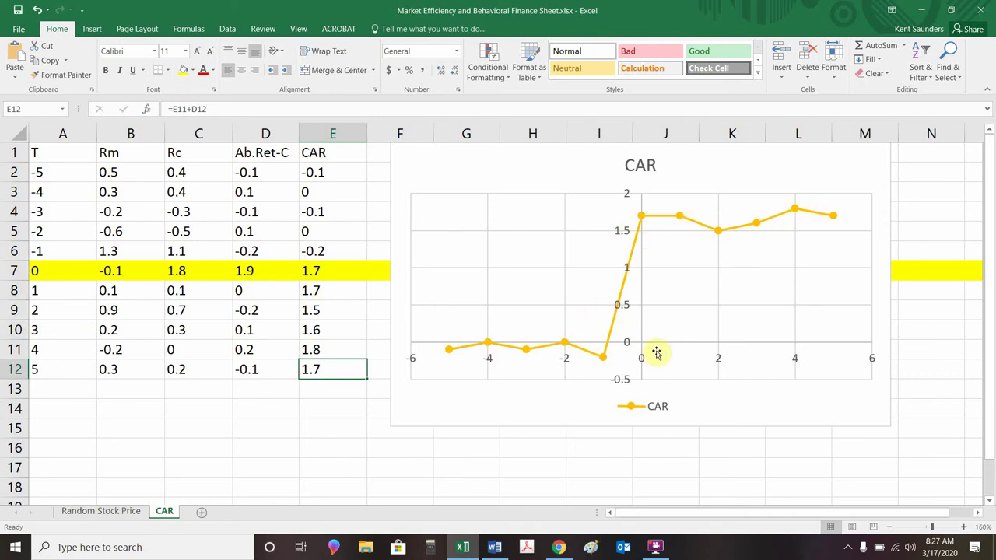
pyautogui.moveTo(655, 345)
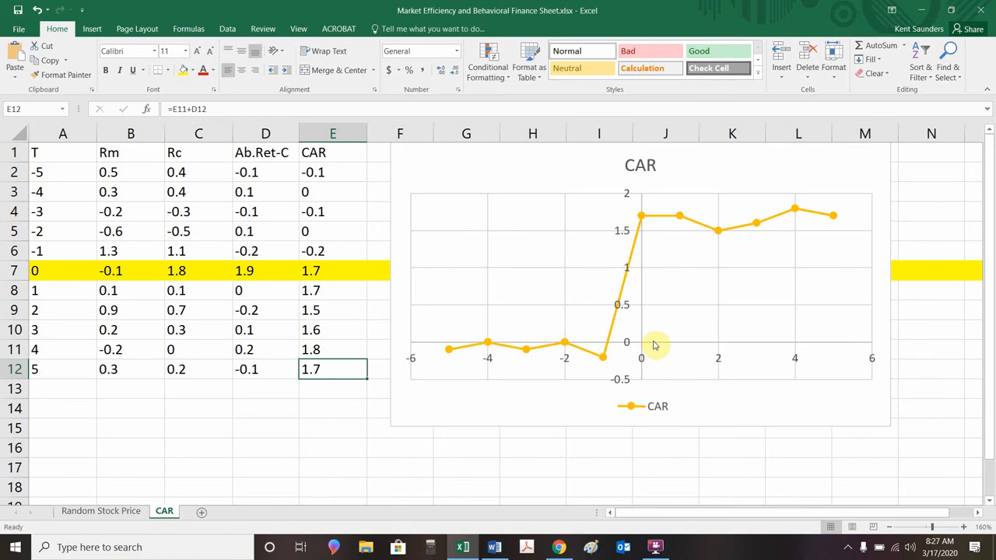
pyautogui.moveTo(735, 197)
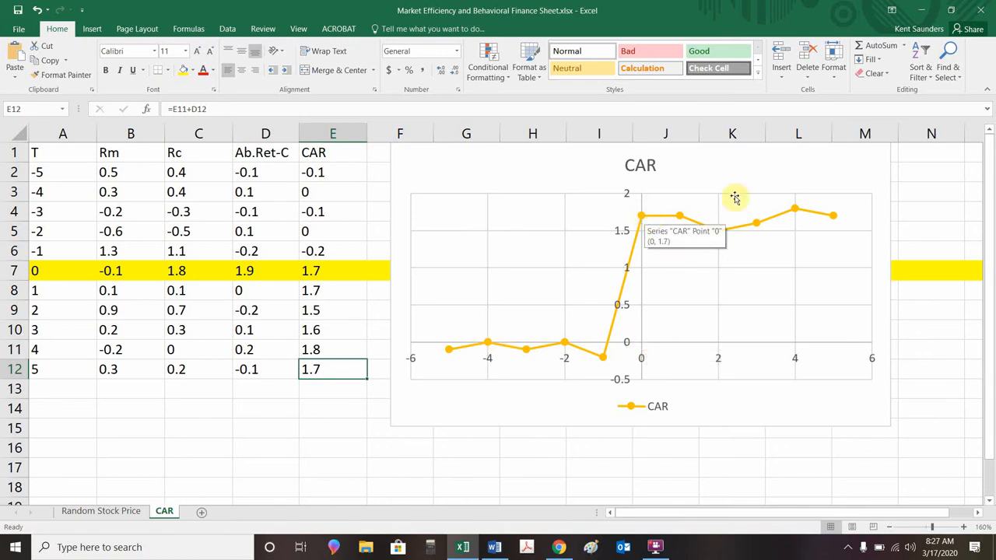
pyautogui.moveTo(727, 211)
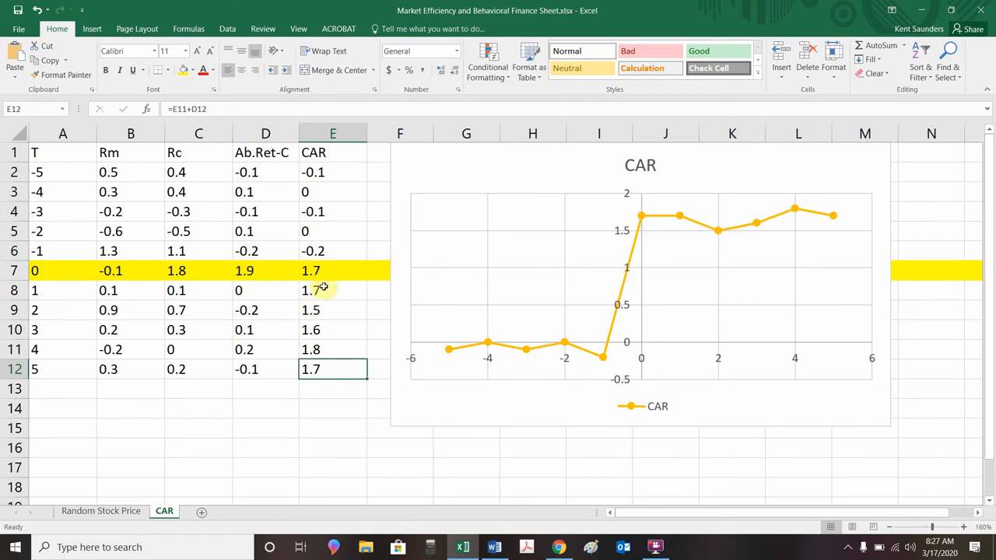
pyautogui.click(400, 290)
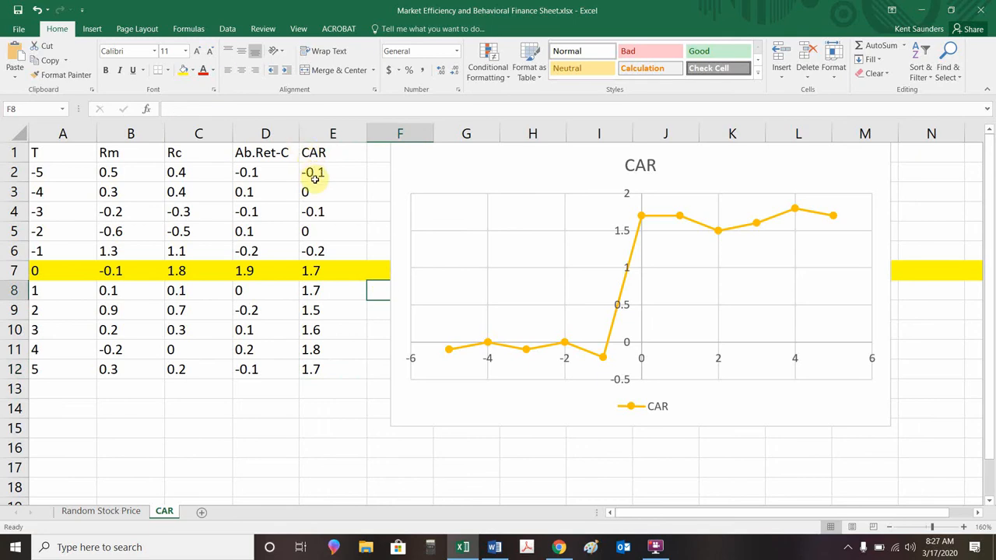
pyautogui.moveTo(313, 192)
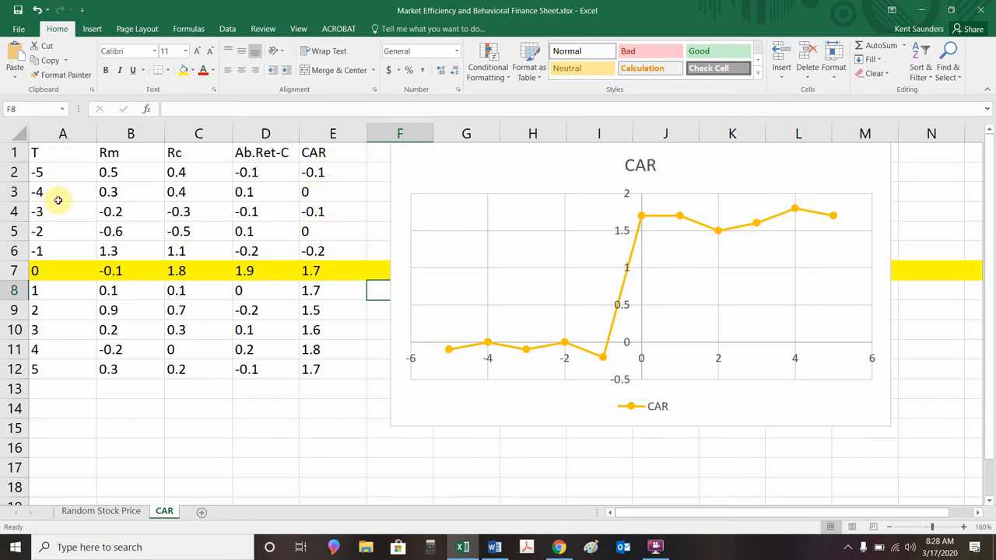
pyautogui.moveTo(361, 231)
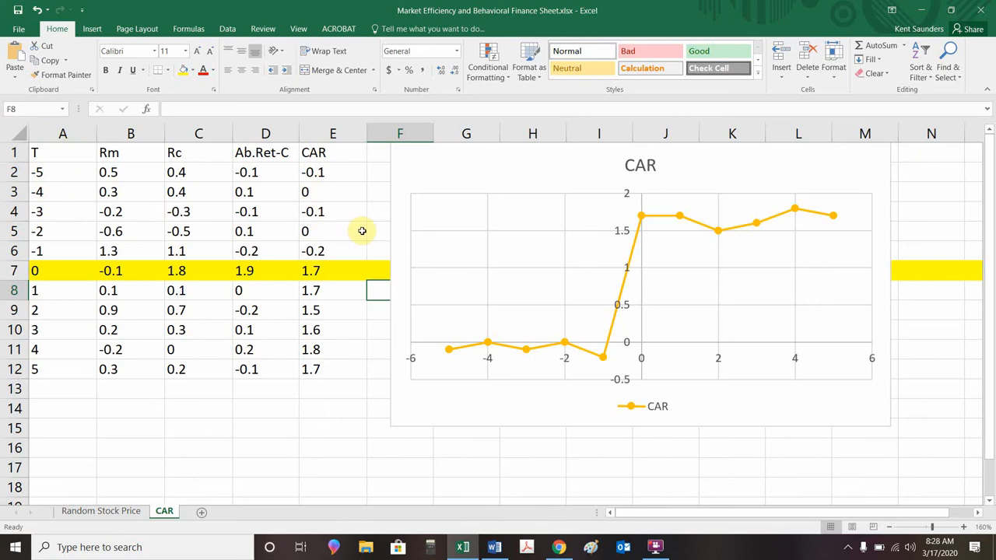
pyautogui.moveTo(335, 189)
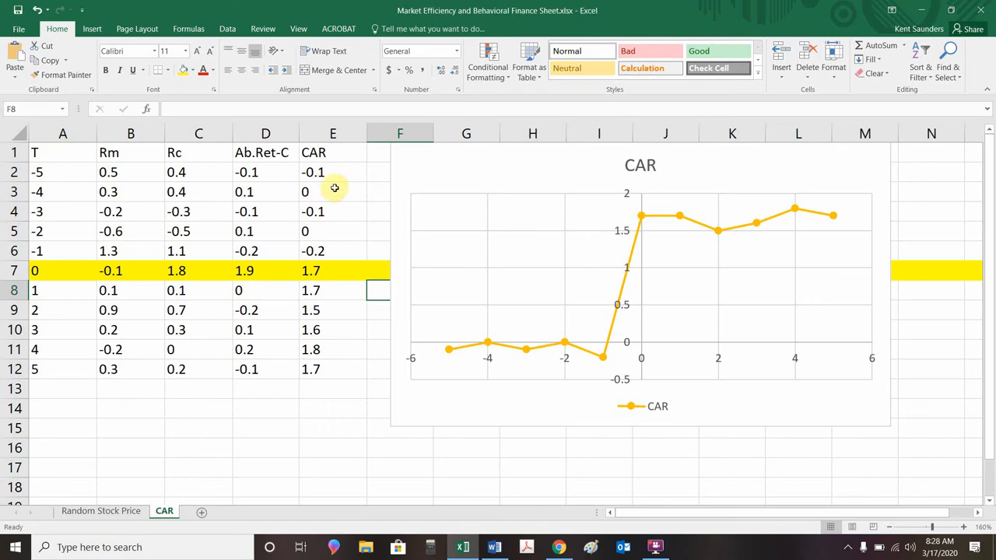
pyautogui.moveTo(361, 221)
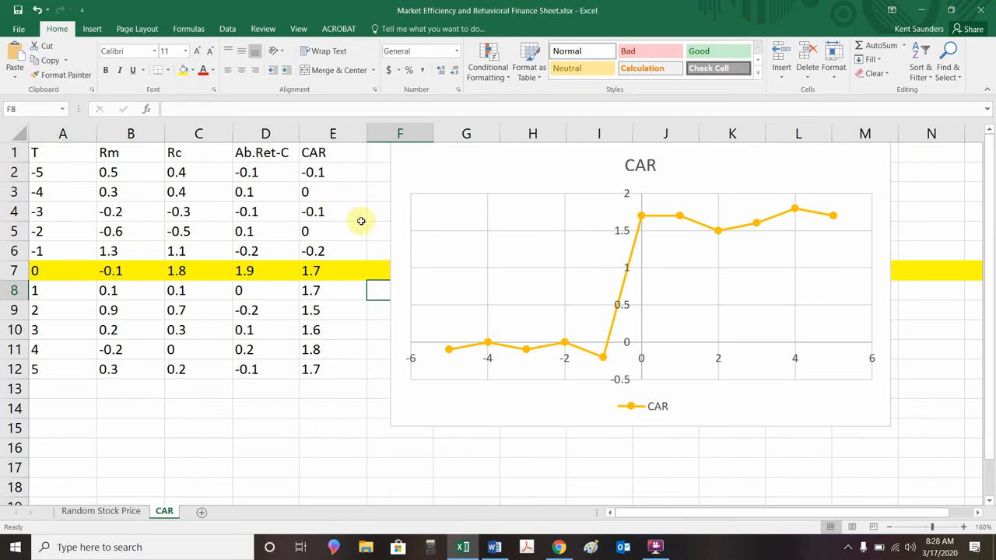
pyautogui.moveTo(363, 302)
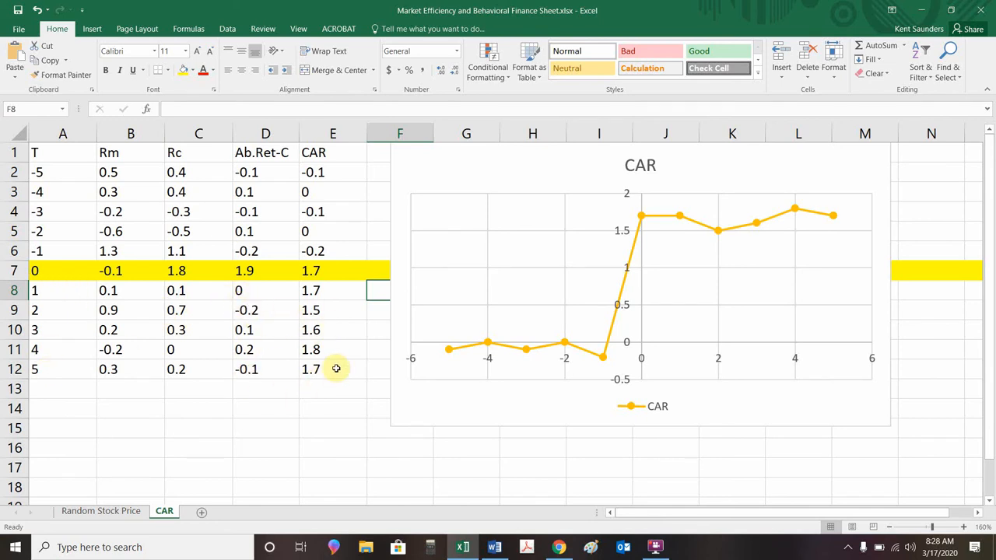
pyautogui.moveTo(266, 276)
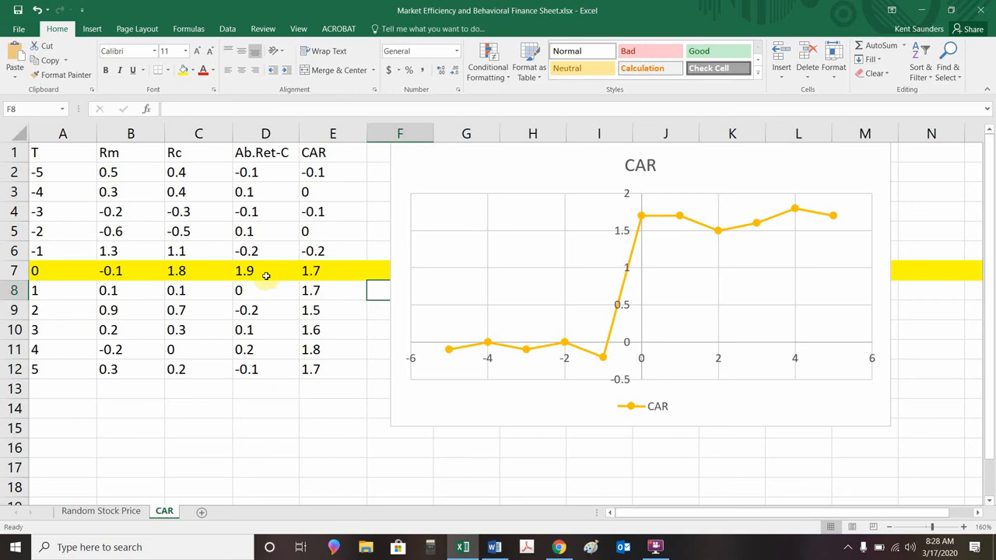
pyautogui.moveTo(337, 378)
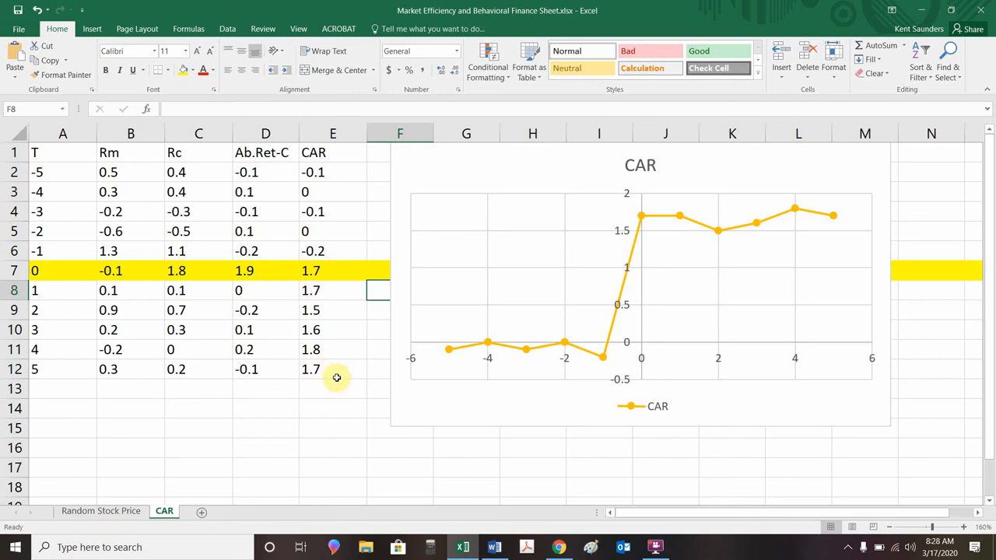
pyautogui.moveTo(929, 53)
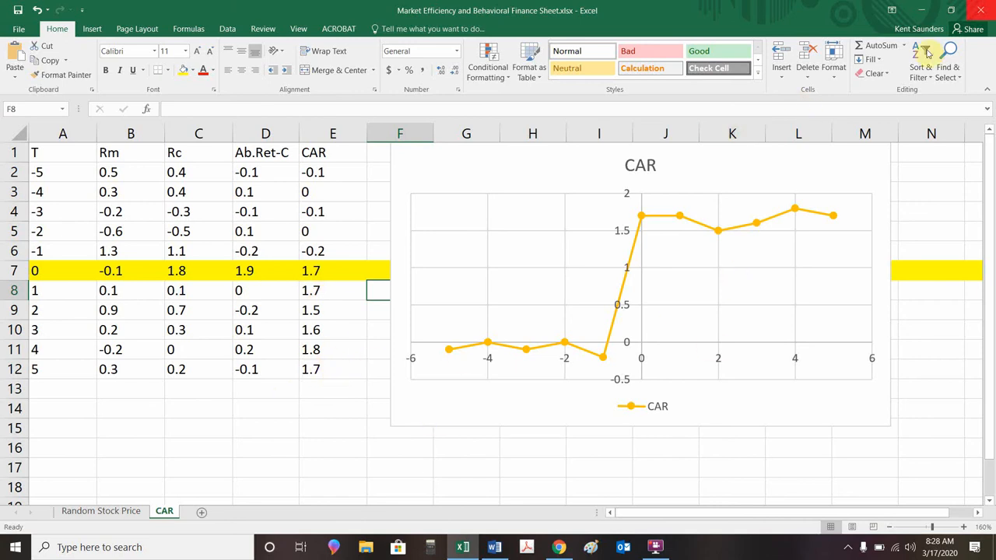
pyautogui.moveTo(930, 53)
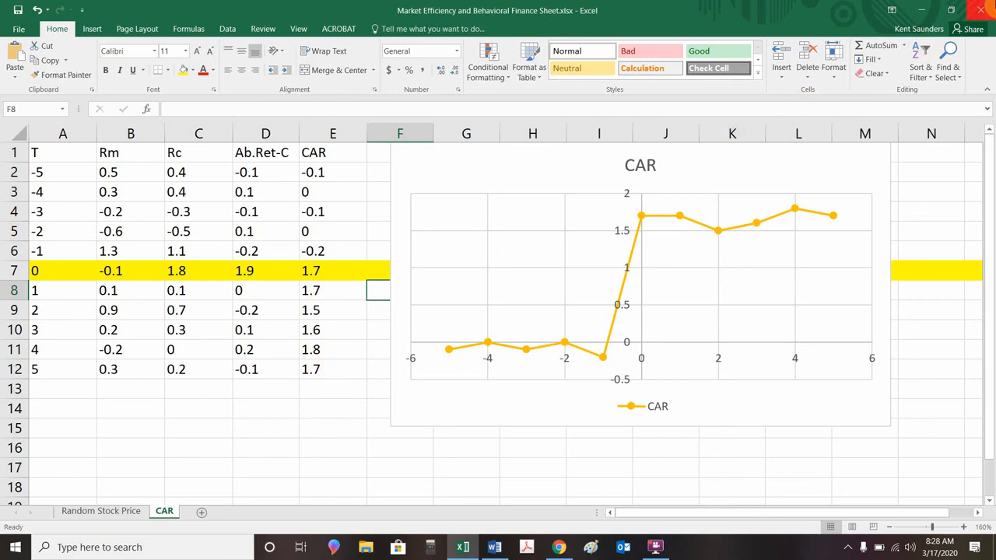
pyautogui.moveTo(768, 13)
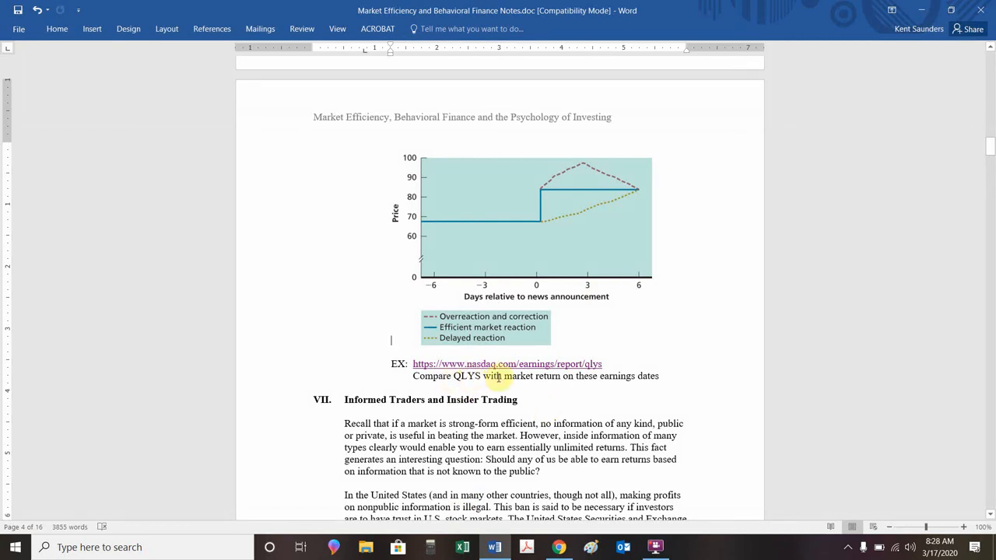
pyautogui.moveTo(463, 466)
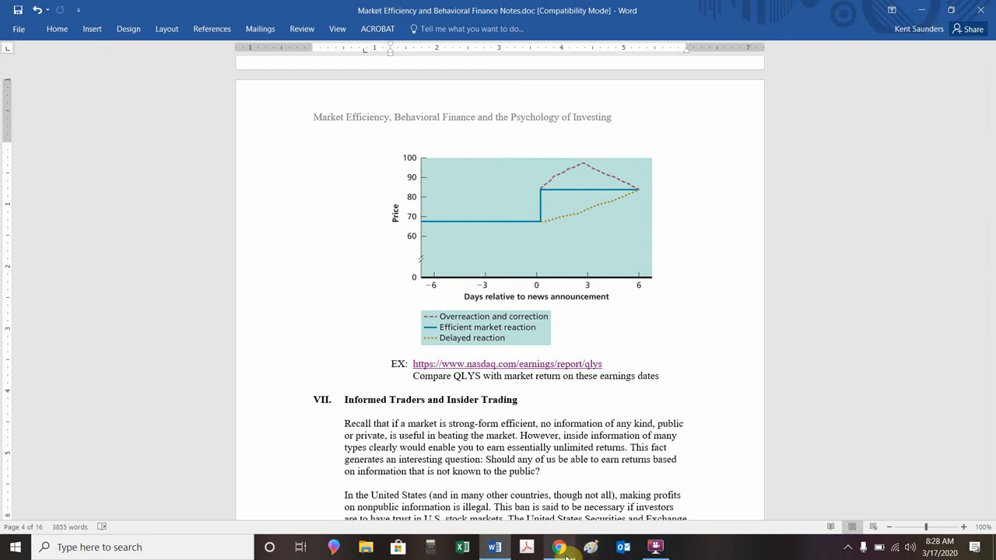
# - Switch to Nasdaq's QLYS earnings page and scroll to the quarterly EPS chart
pyautogui.click(558, 547)
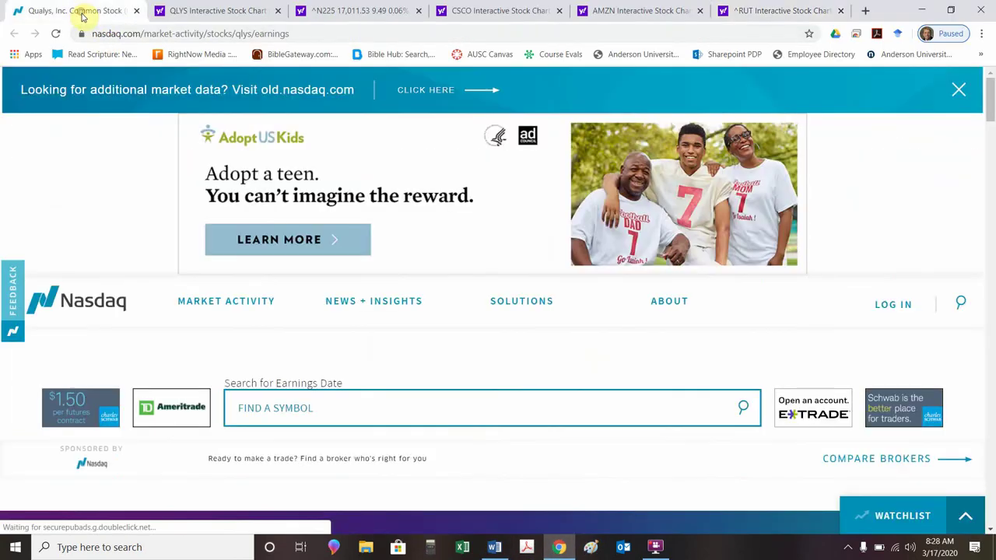
pyautogui.scroll(-3)
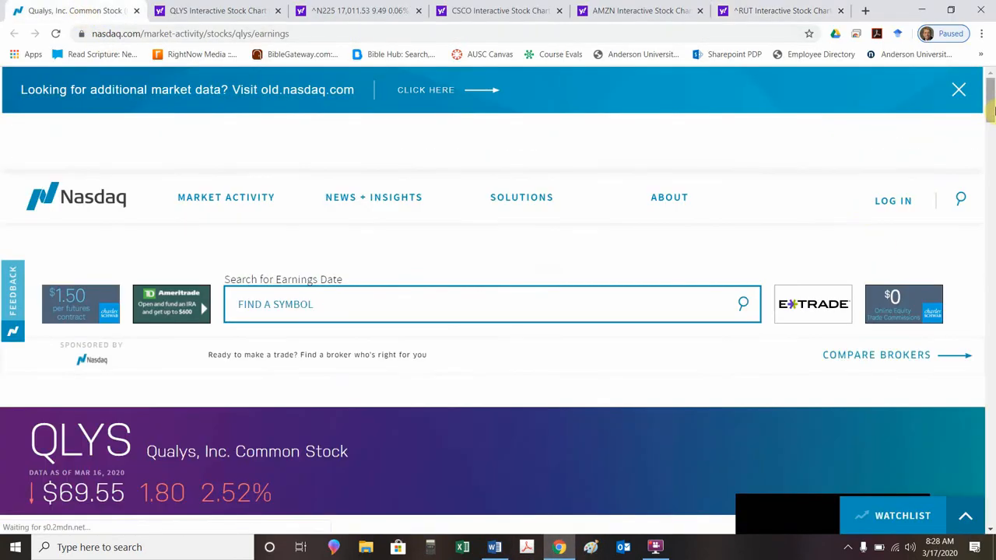
pyautogui.scroll(-3)
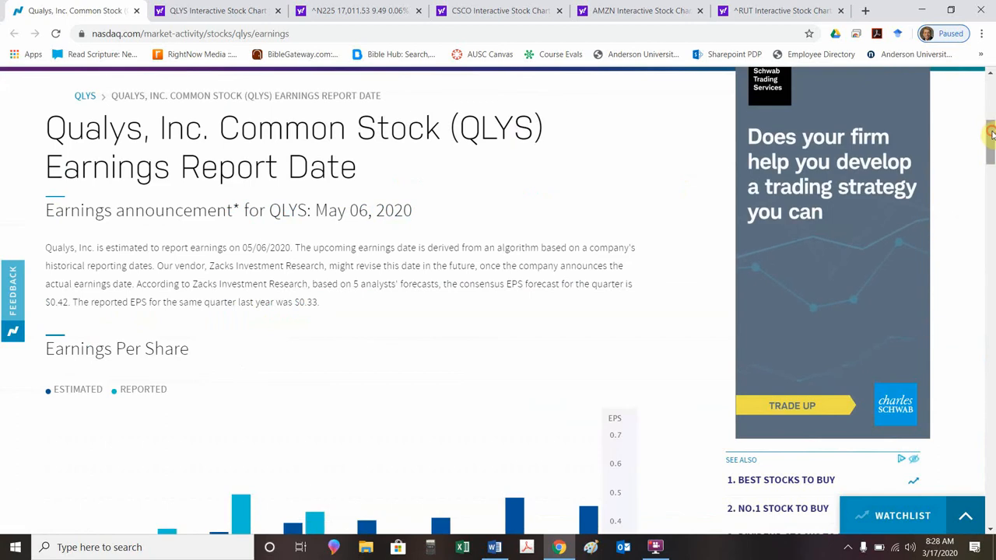
pyautogui.scroll(-3)
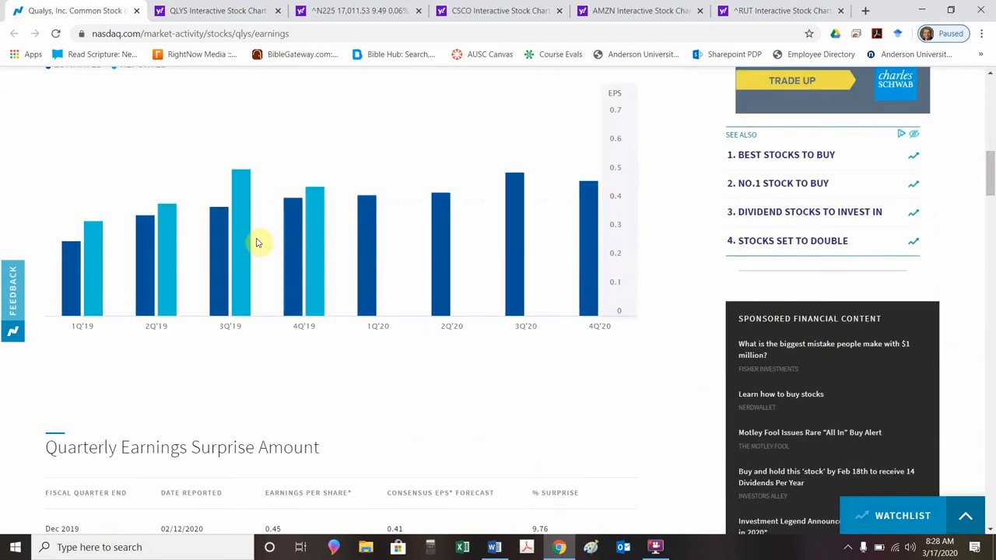
pyautogui.moveTo(76, 278)
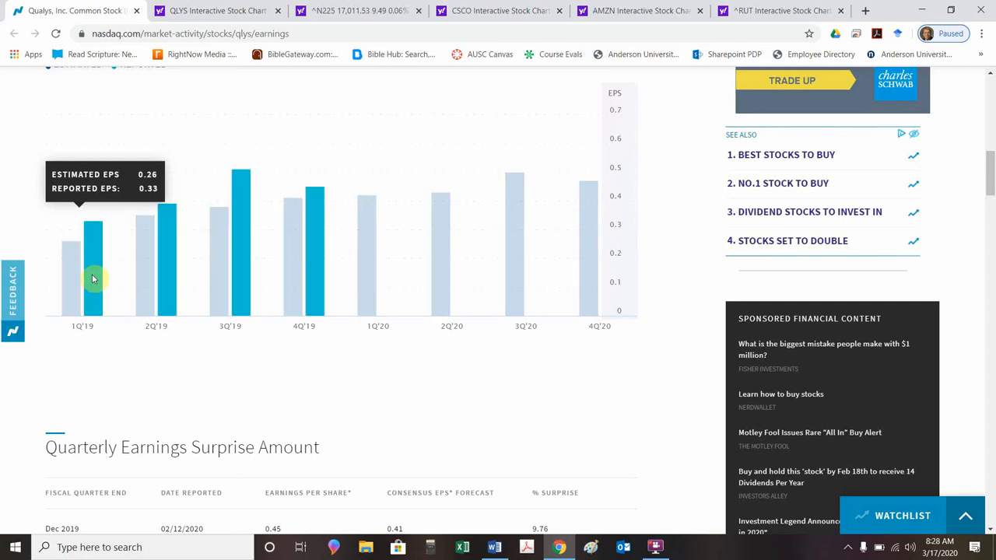
pyautogui.moveTo(309, 295)
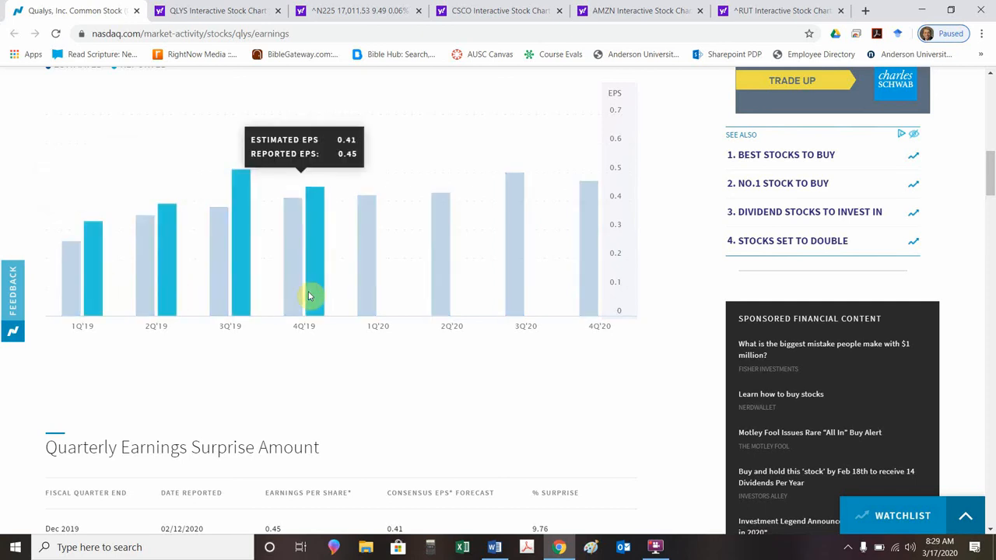
pyautogui.moveTo(126, 291)
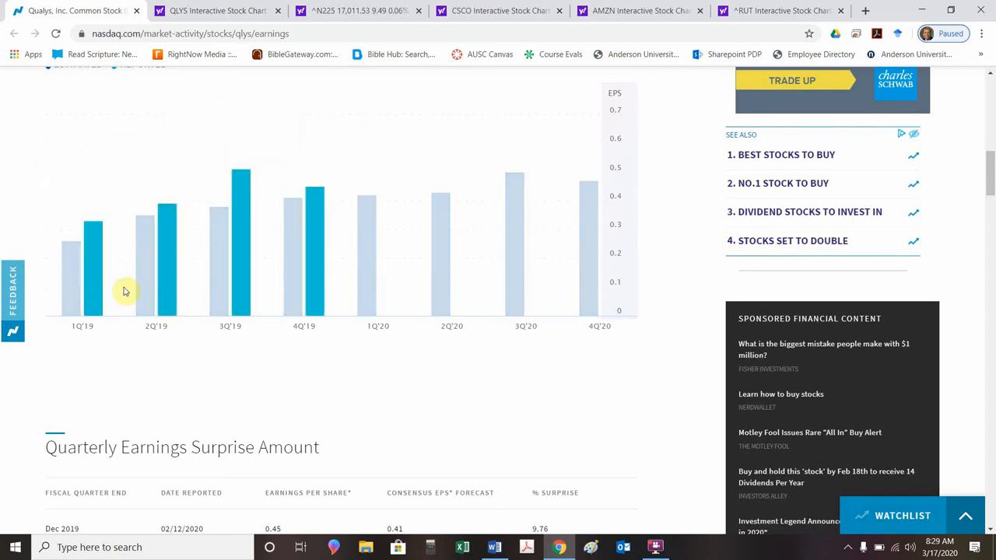
pyautogui.moveTo(342, 262)
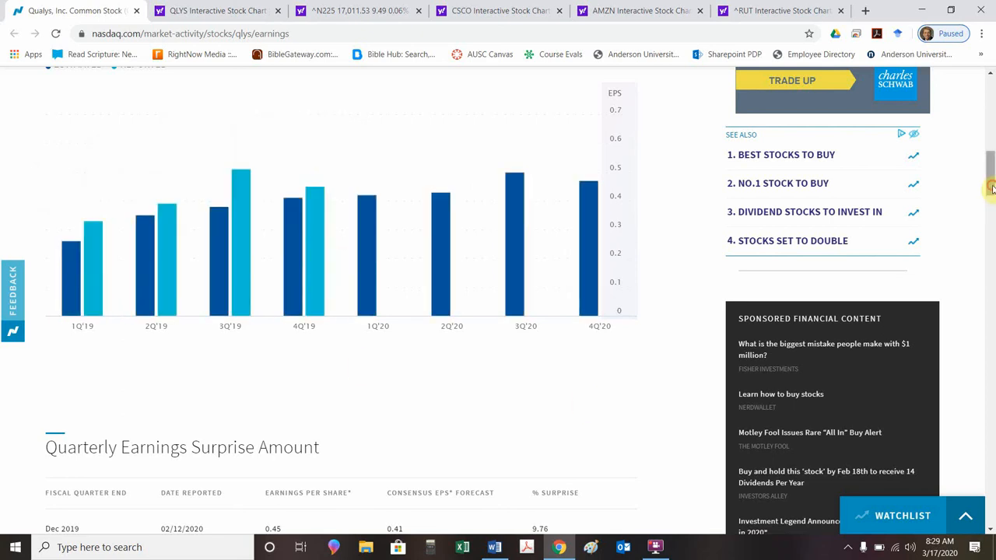
pyautogui.scroll(-3)
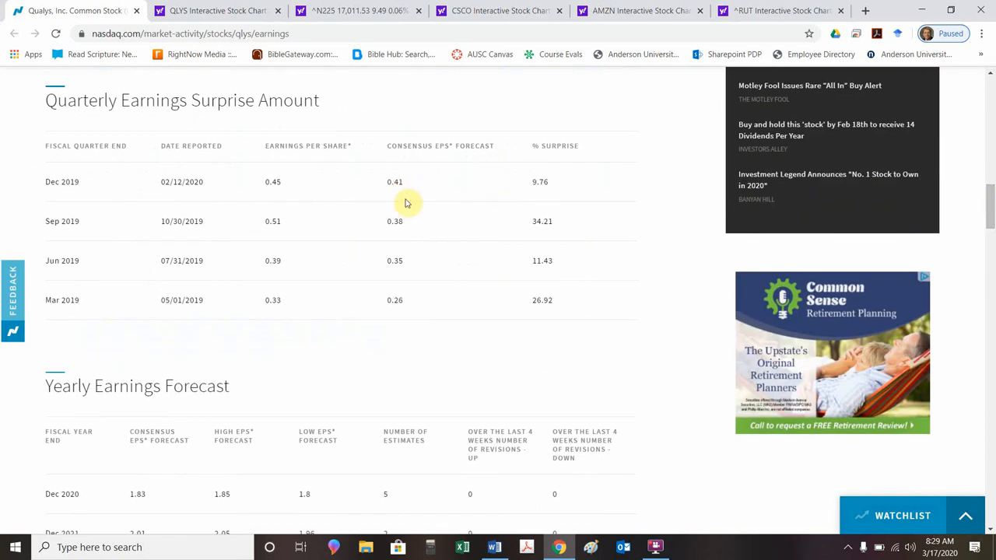
pyautogui.moveTo(404, 181)
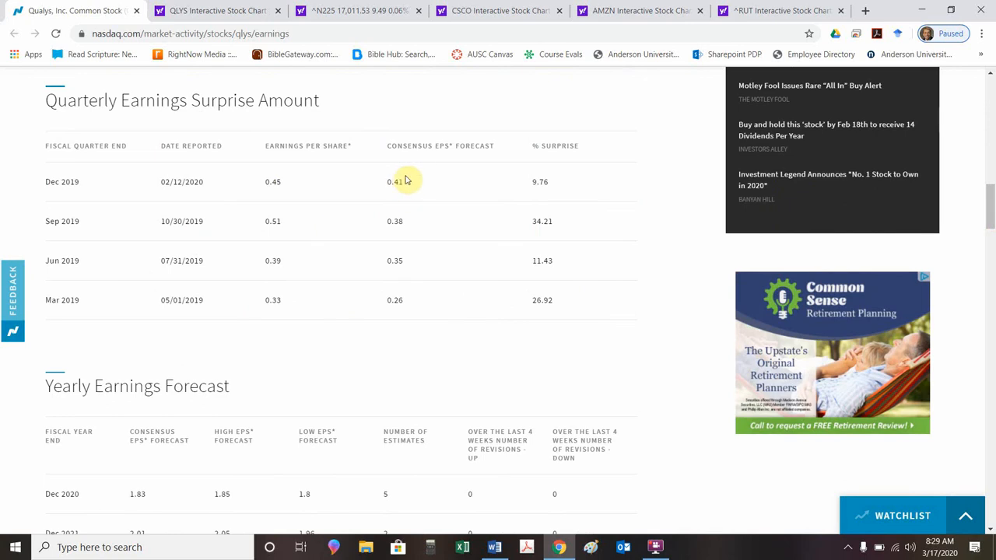
pyautogui.moveTo(196, 177)
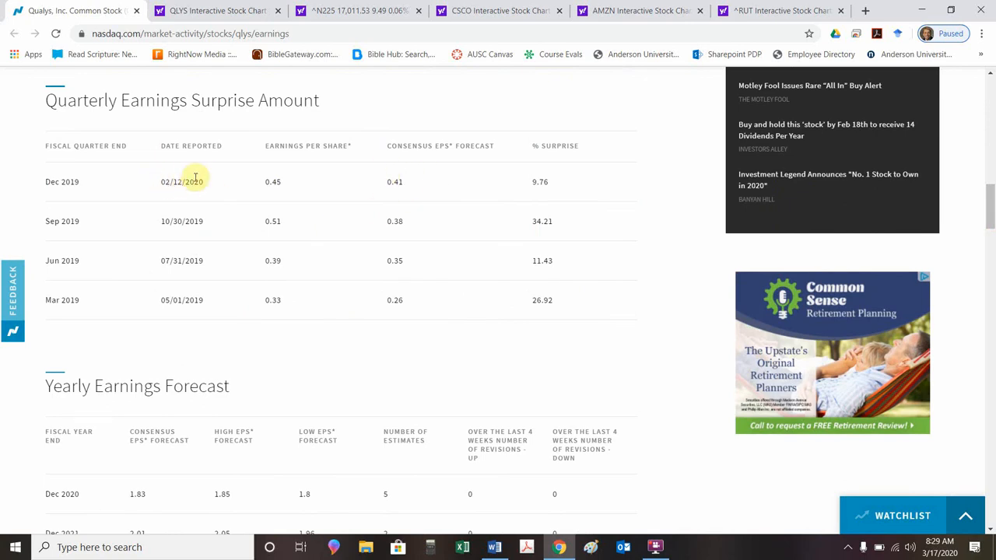
pyautogui.moveTo(279, 184)
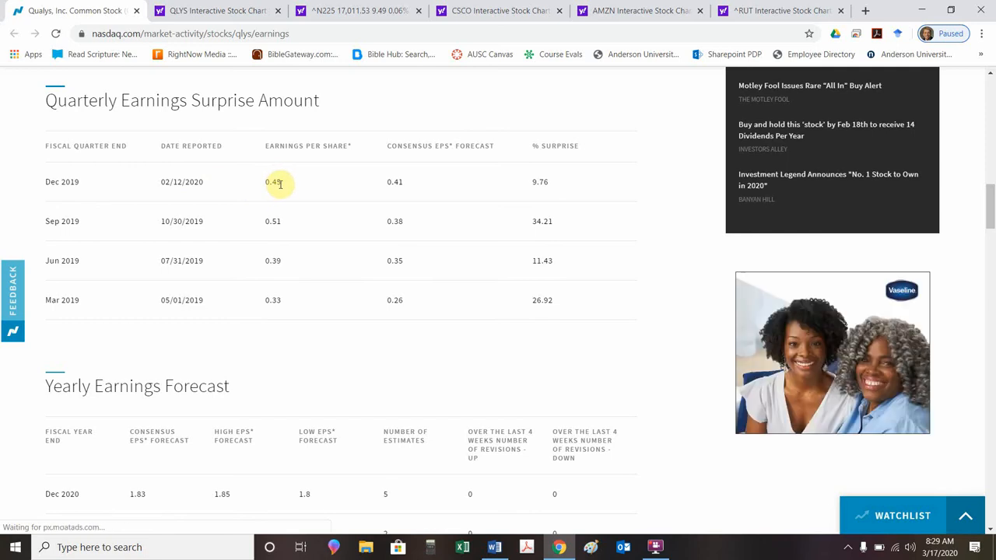
pyautogui.moveTo(412, 182)
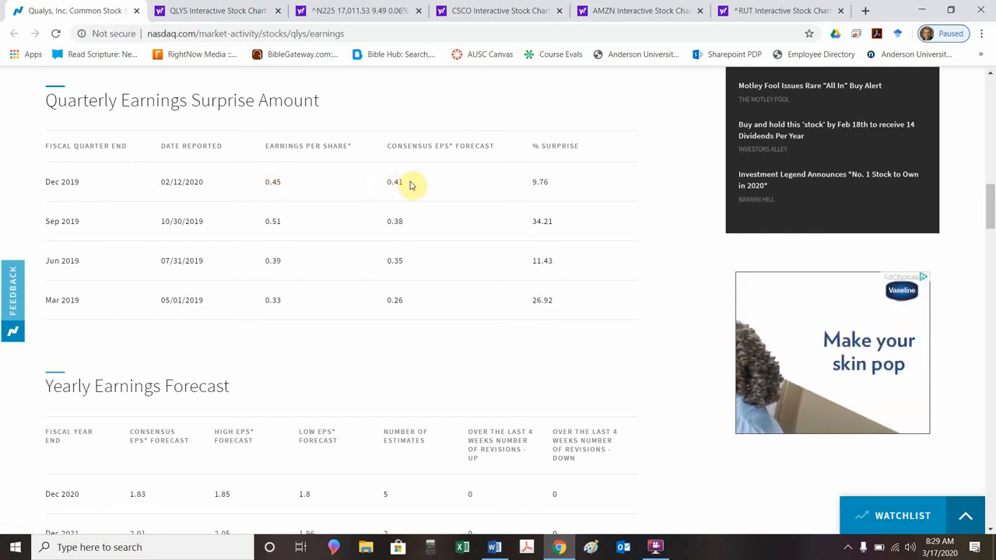
pyautogui.moveTo(403, 192)
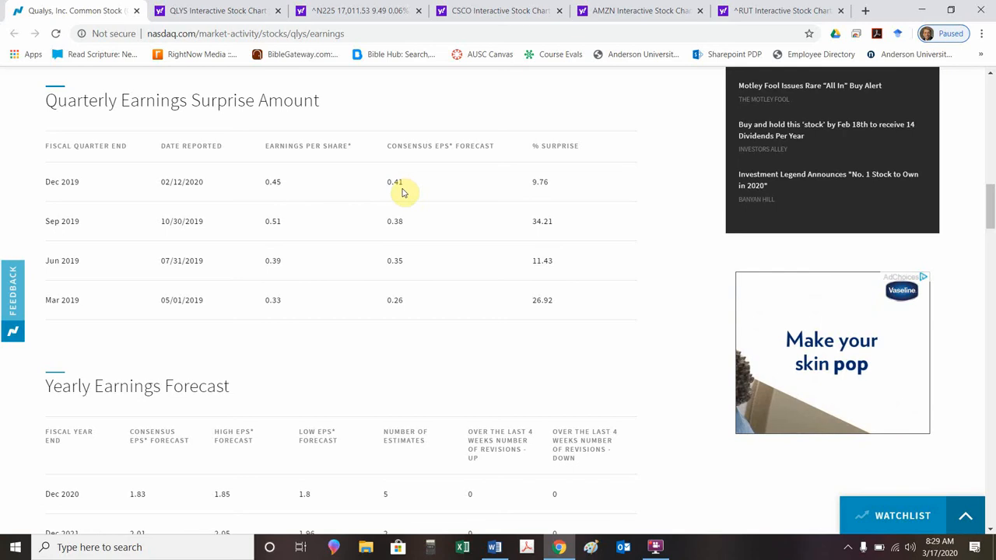
pyautogui.moveTo(315, 192)
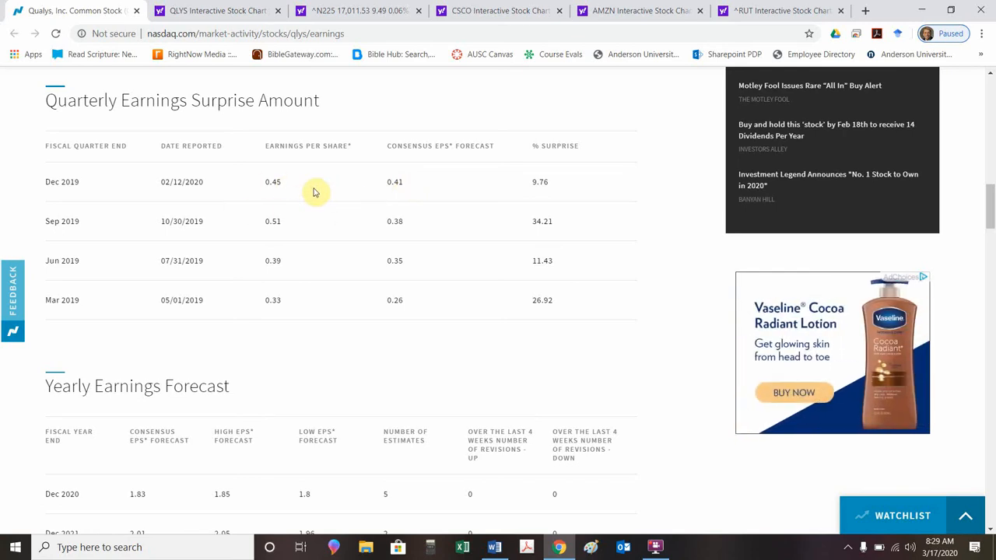
pyautogui.moveTo(552, 193)
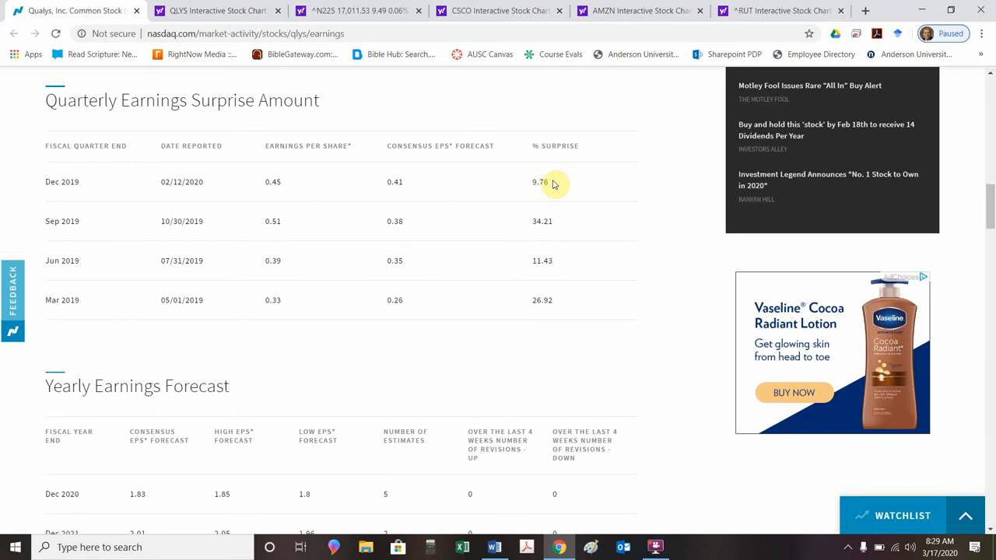
pyautogui.moveTo(381, 191)
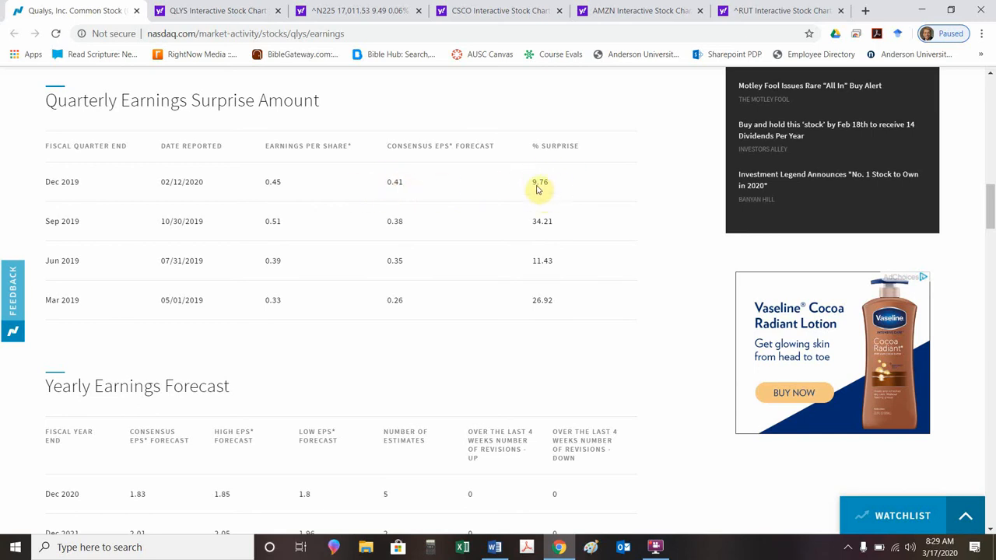
pyautogui.moveTo(218, 266)
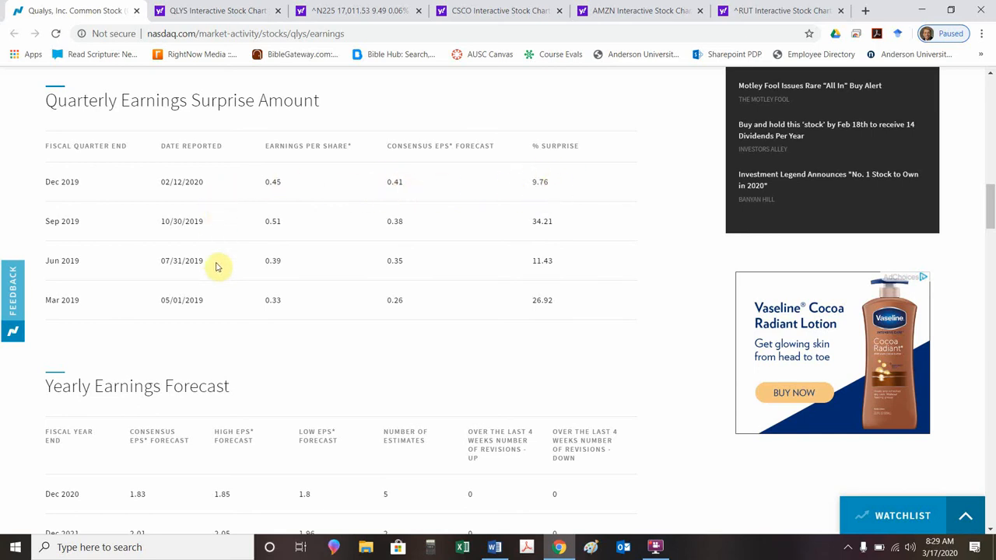
pyautogui.moveTo(388, 221)
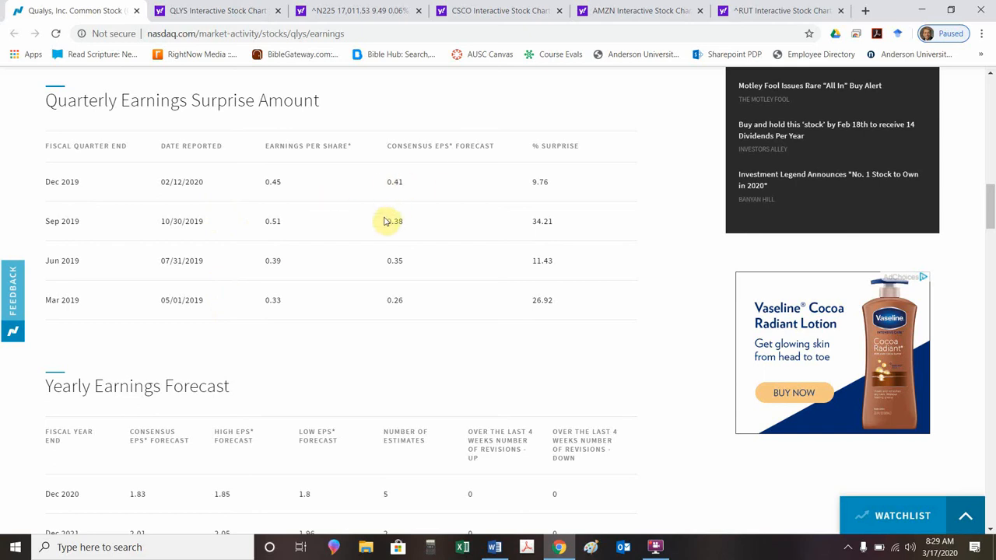
pyautogui.moveTo(342, 303)
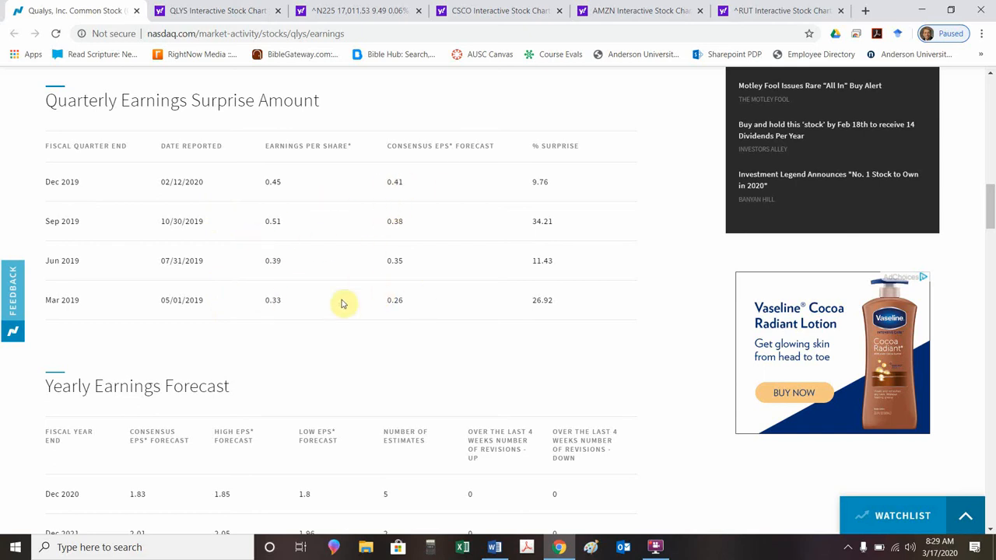
pyautogui.moveTo(542, 260)
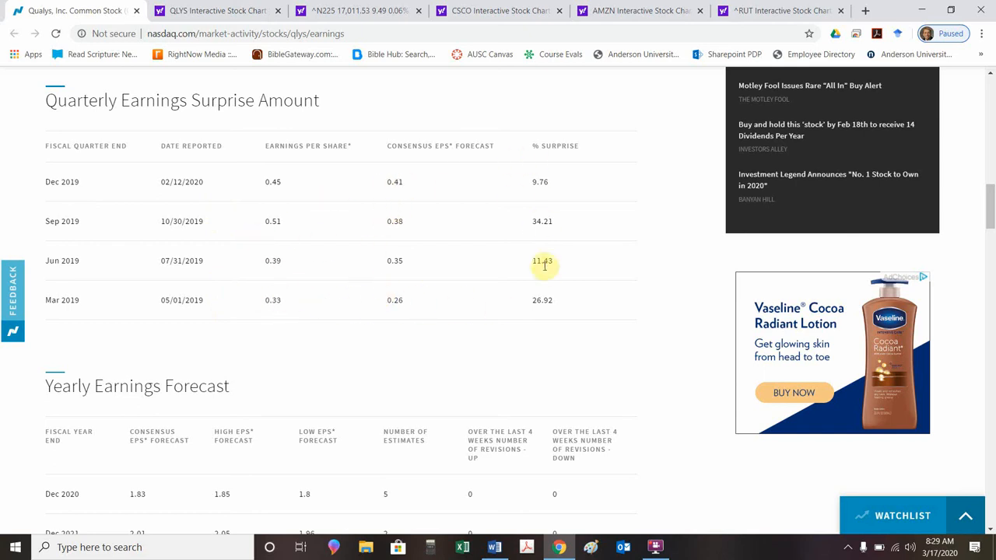
pyautogui.moveTo(544, 314)
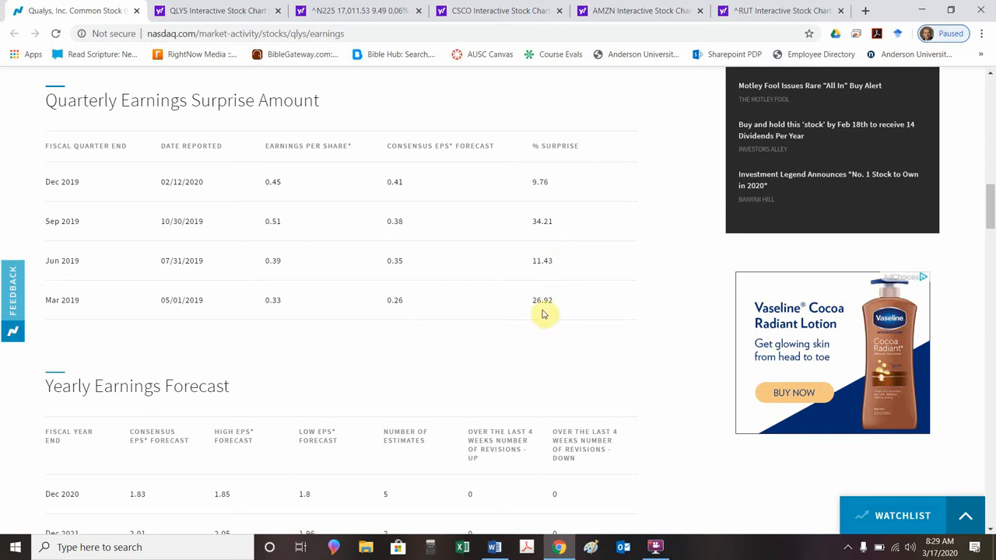
pyautogui.moveTo(396, 300)
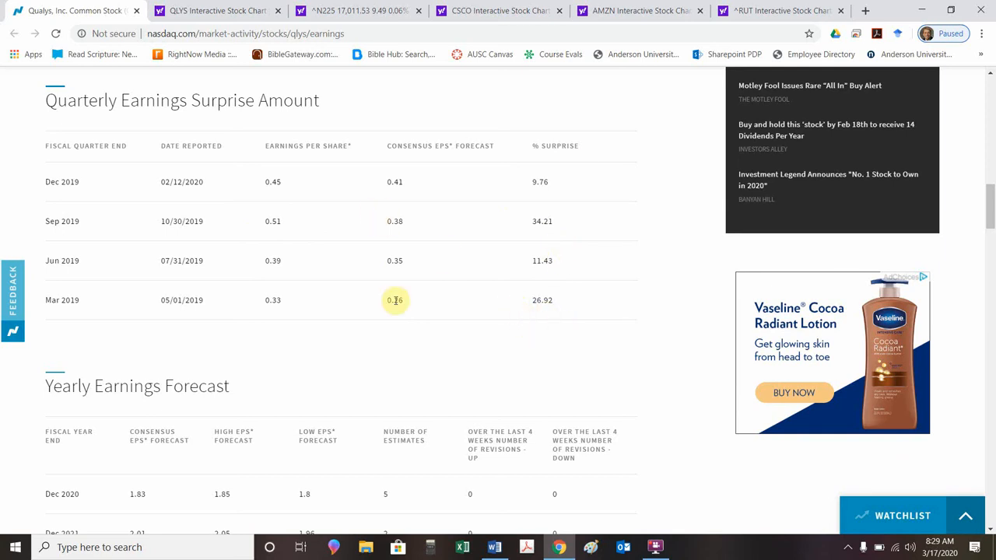
pyautogui.moveTo(416, 173)
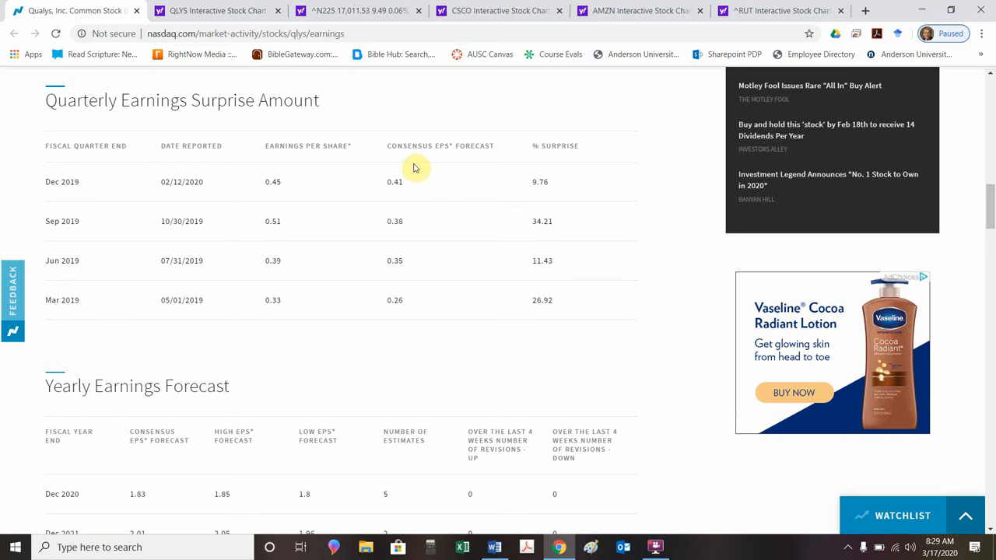
pyautogui.moveTo(395, 177)
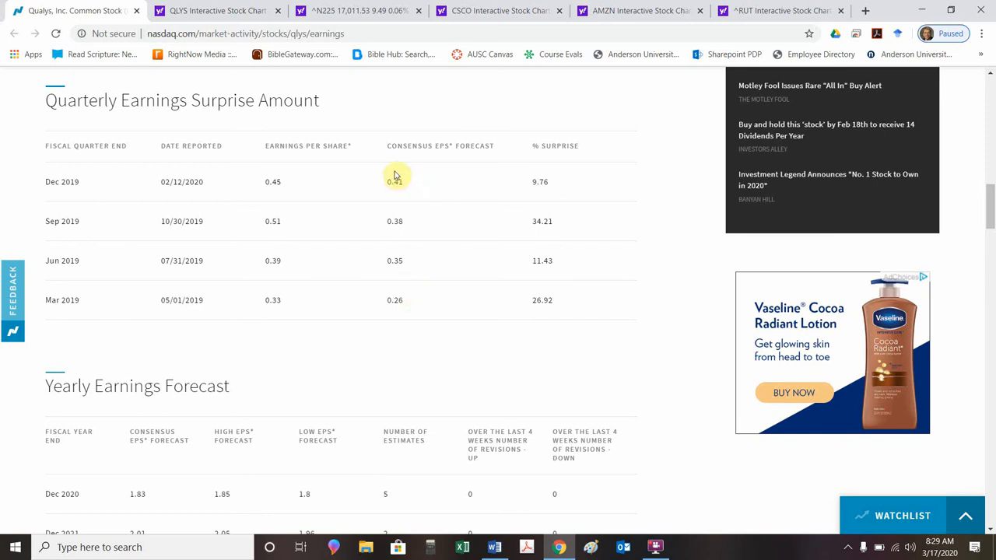
pyautogui.moveTo(177, 179)
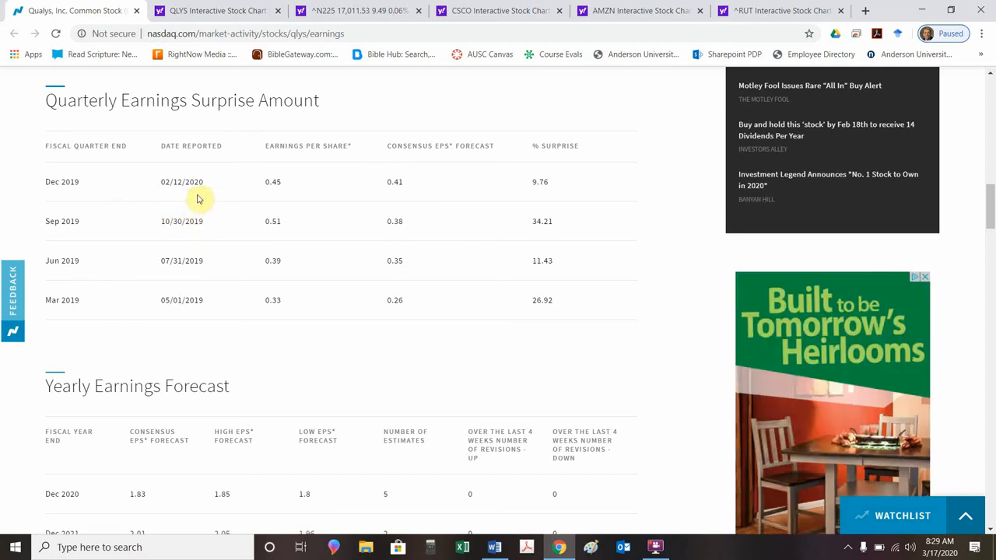
pyautogui.moveTo(189, 233)
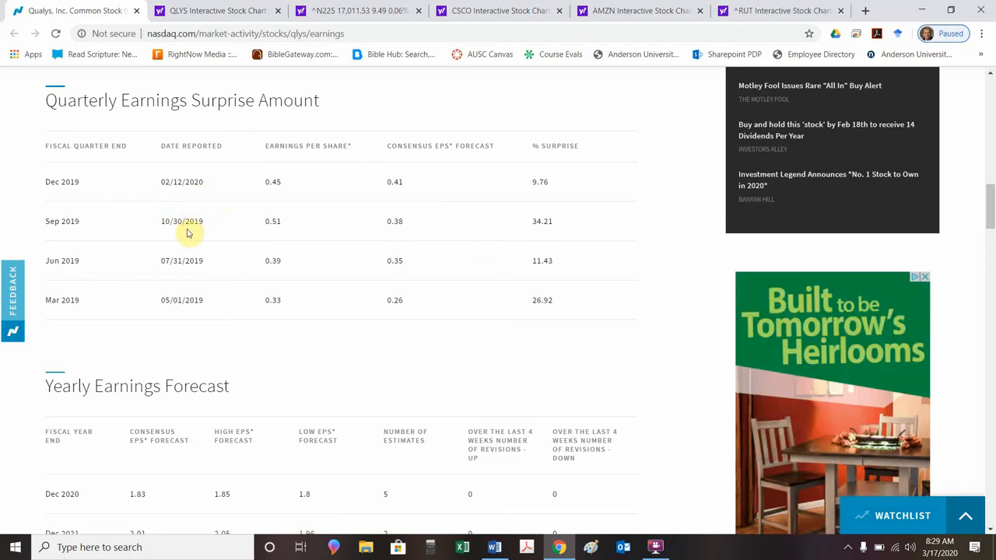
pyautogui.moveTo(193, 237)
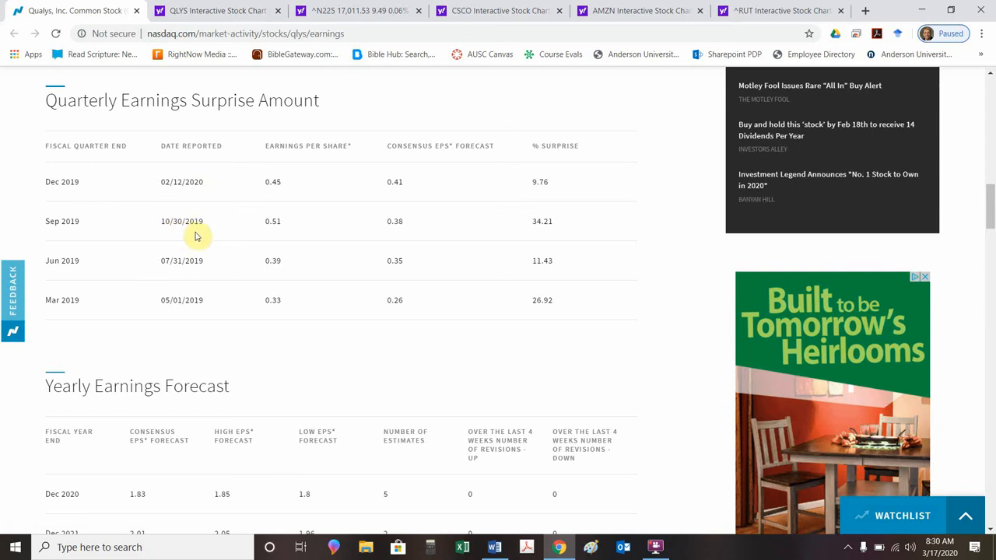
# - View the QLYS vs IWM chart for Oct–Nov 2019, then return to Word
pyautogui.click(217, 10)
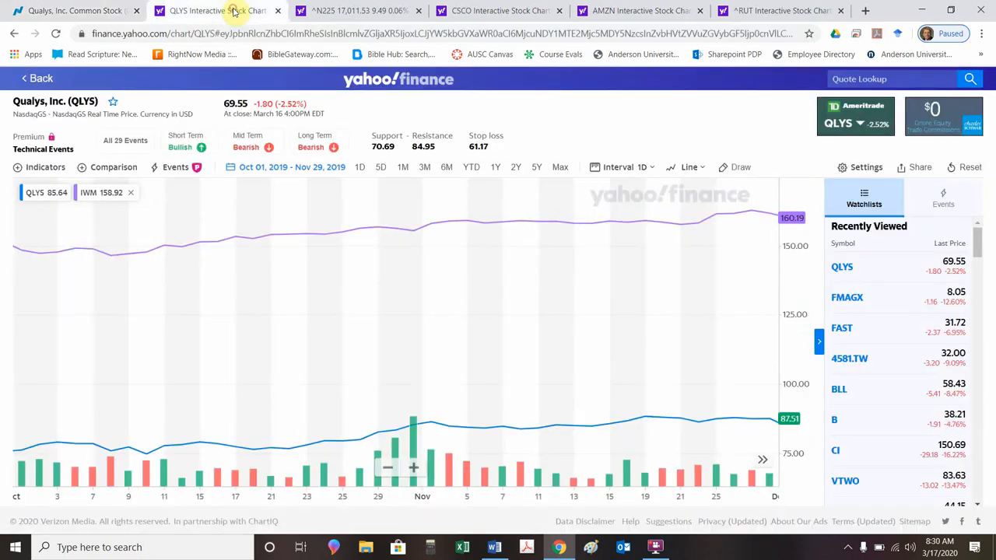
pyautogui.moveTo(162, 399)
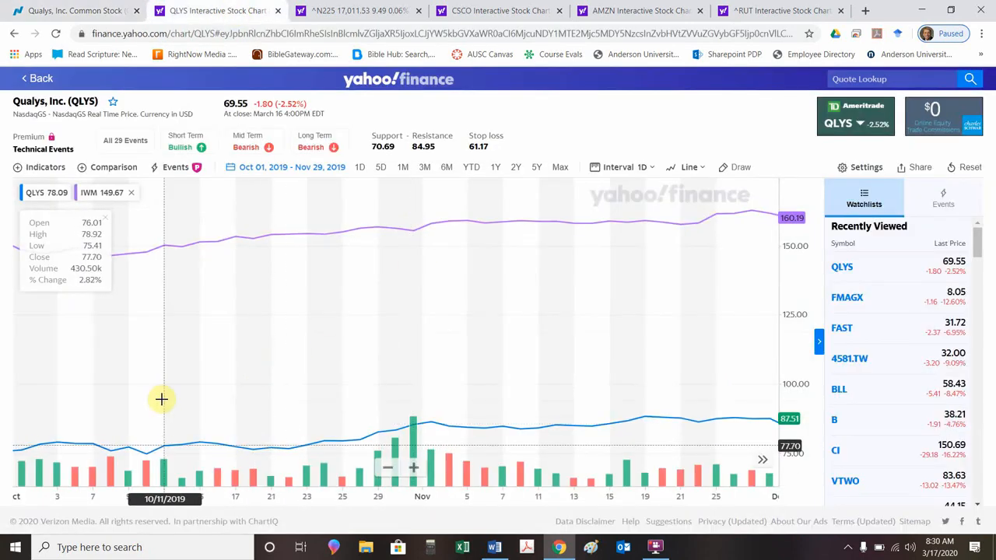
pyautogui.moveTo(622, 464)
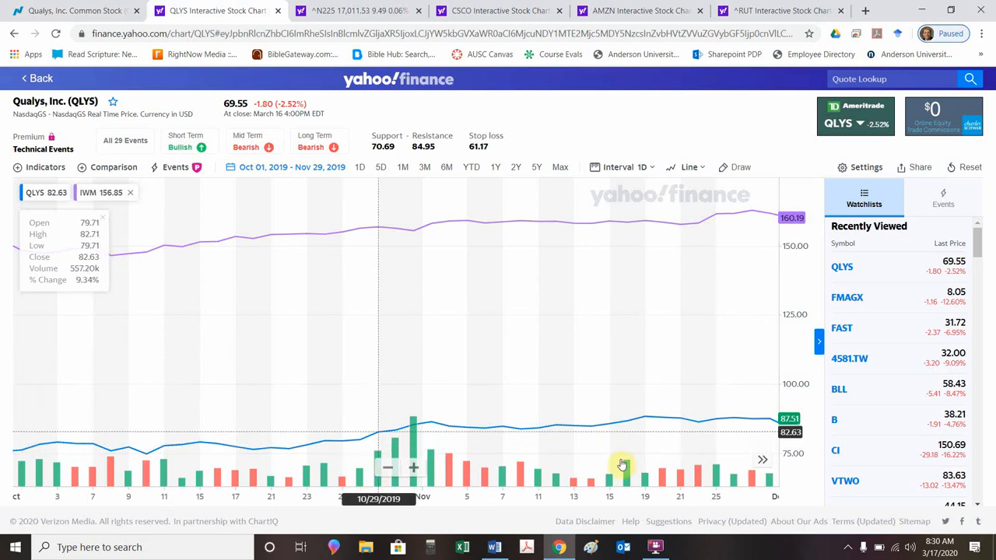
pyautogui.moveTo(782, 443)
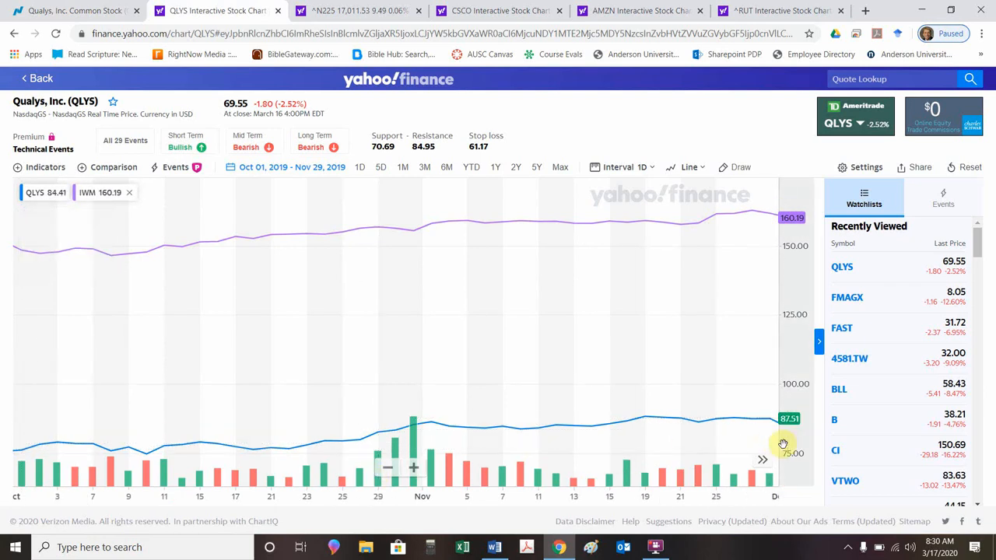
pyautogui.moveTo(326, 478)
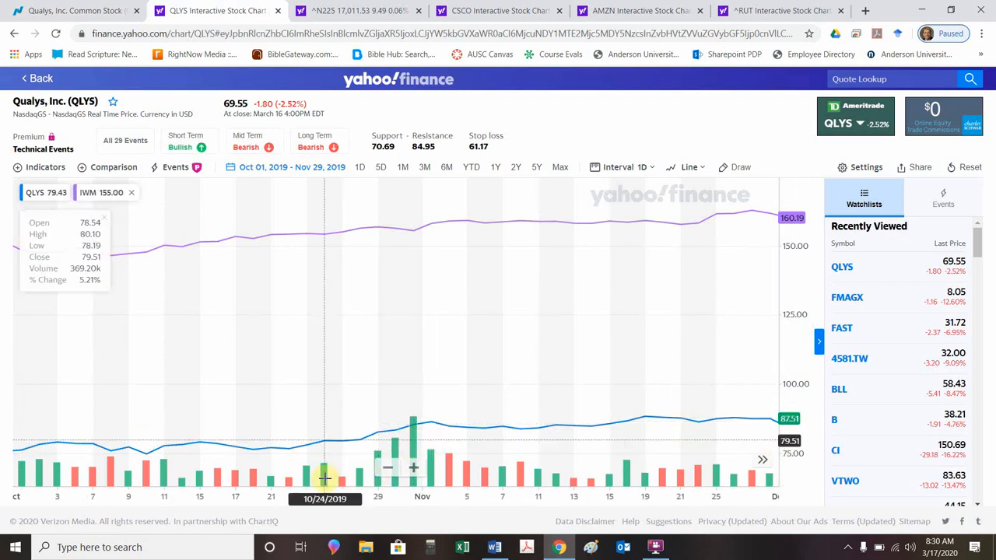
pyautogui.moveTo(576, 478)
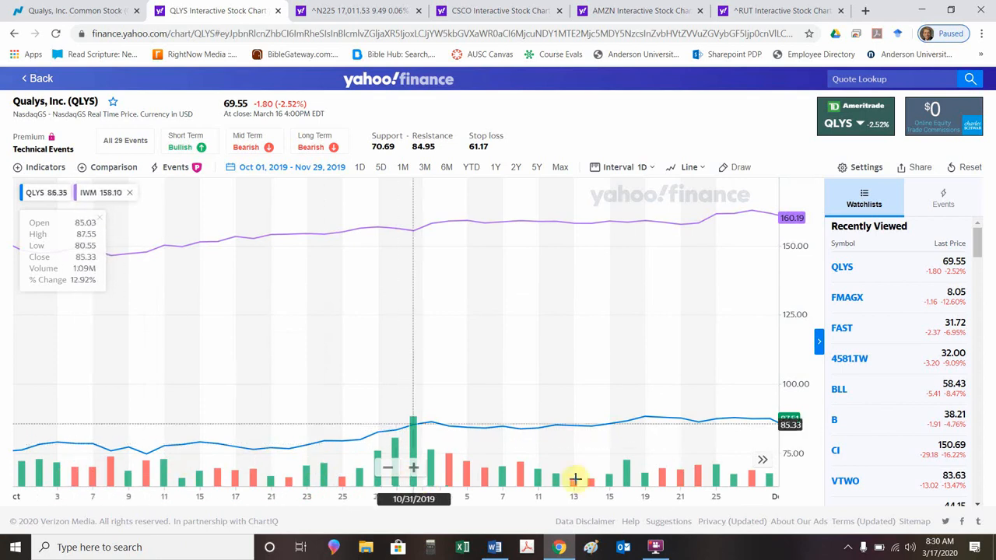
pyautogui.moveTo(409, 454)
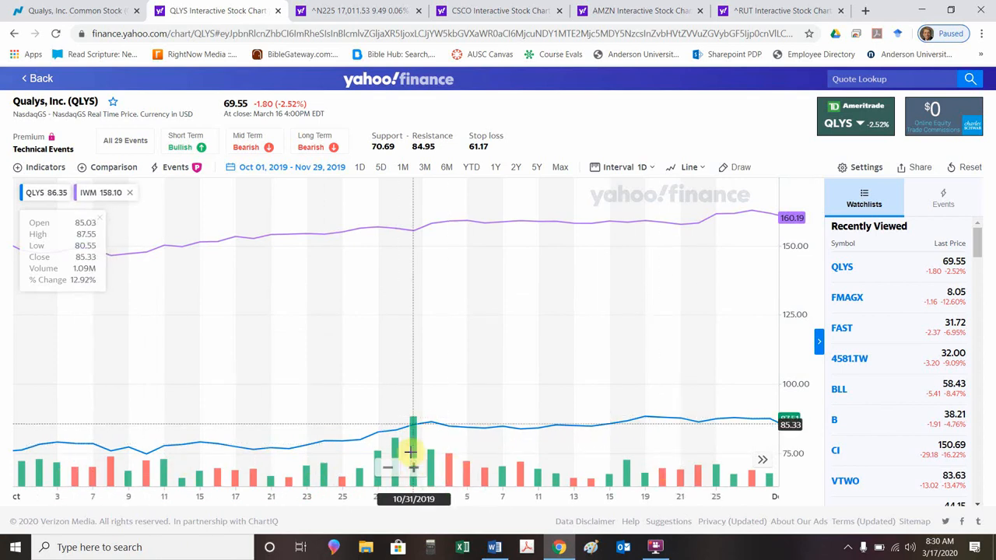
pyautogui.moveTo(403, 454)
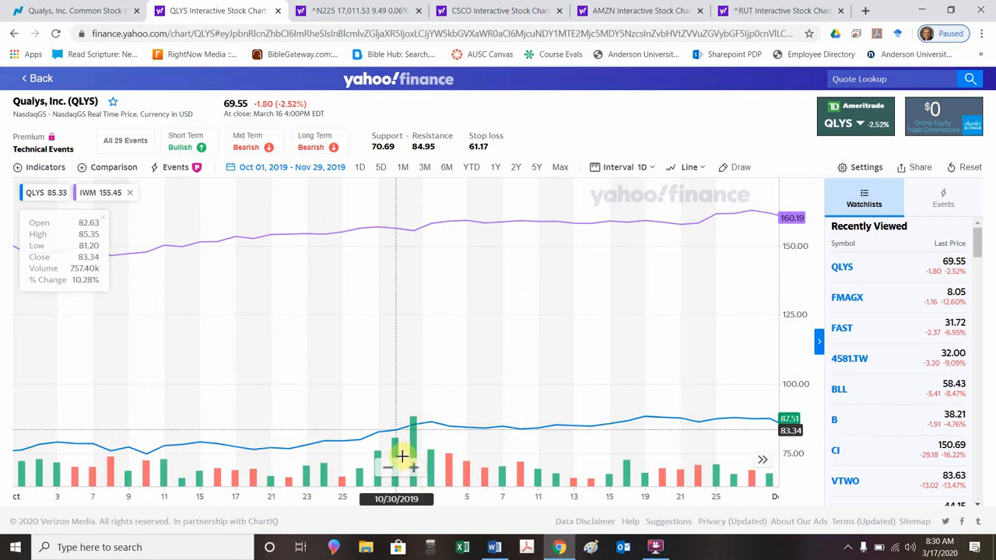
pyautogui.moveTo(396, 436)
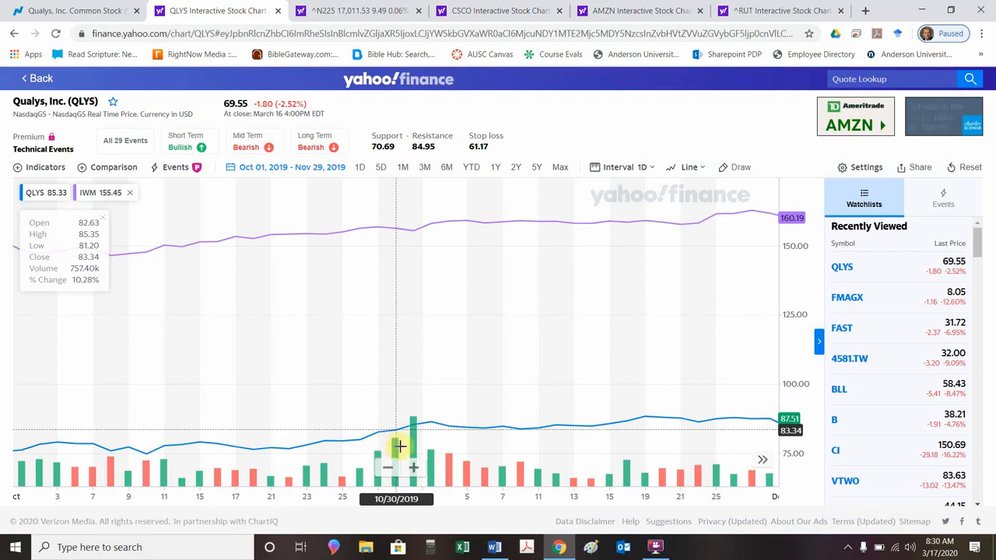
pyautogui.moveTo(412, 449)
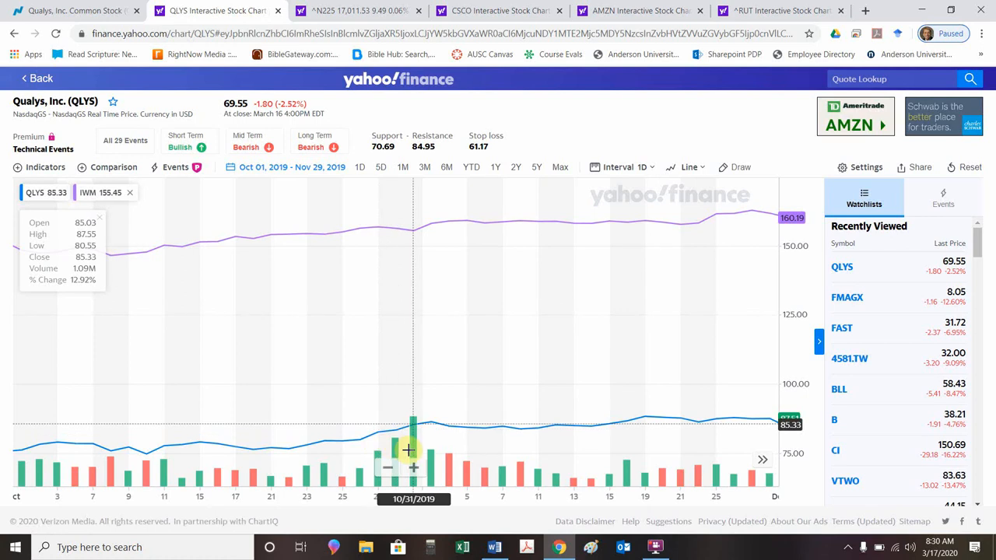
pyautogui.moveTo(400, 449)
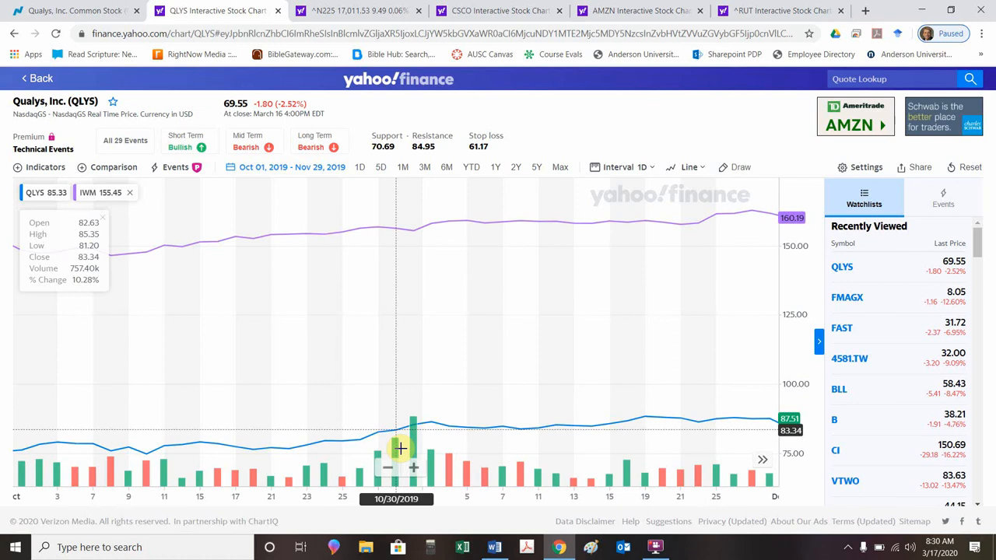
pyautogui.moveTo(413, 447)
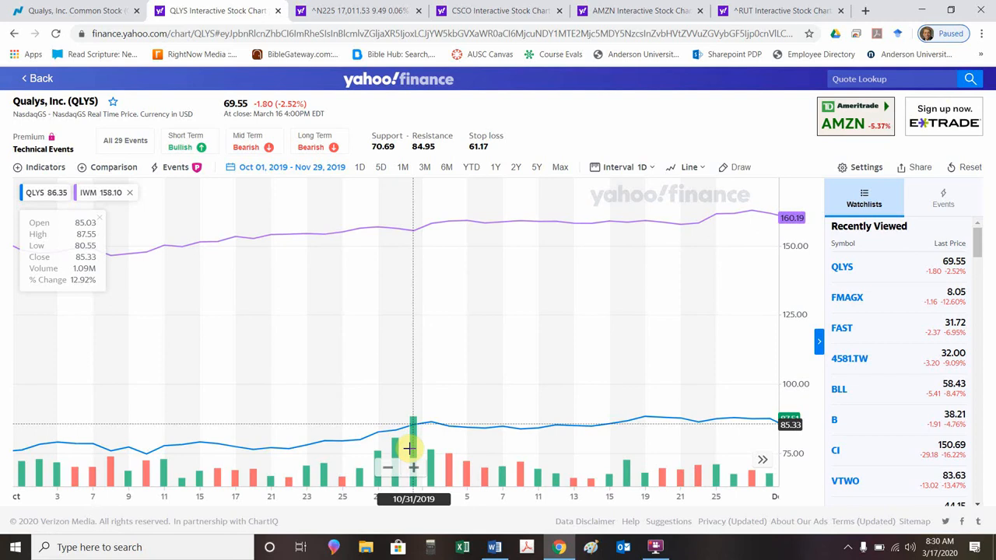
pyautogui.moveTo(645, 436)
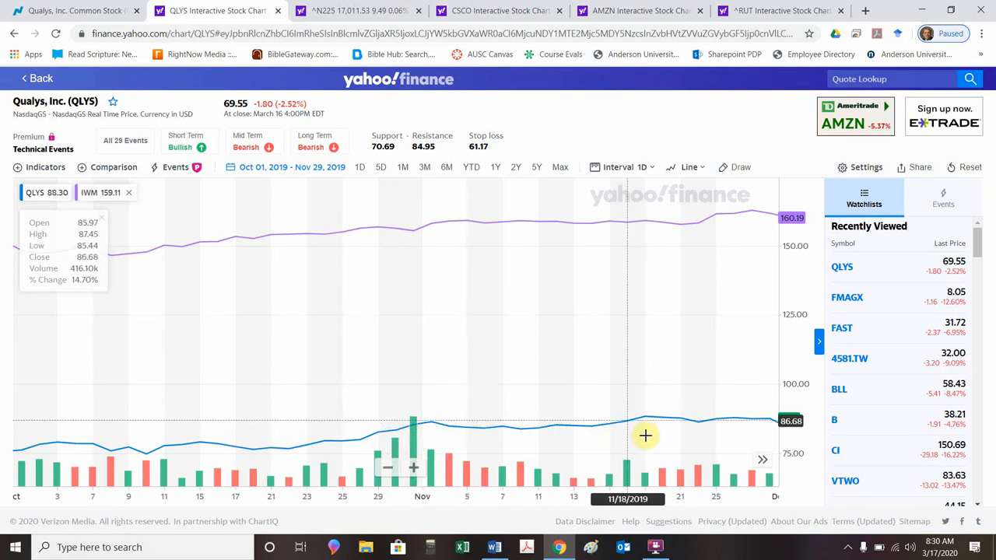
pyautogui.moveTo(777, 429)
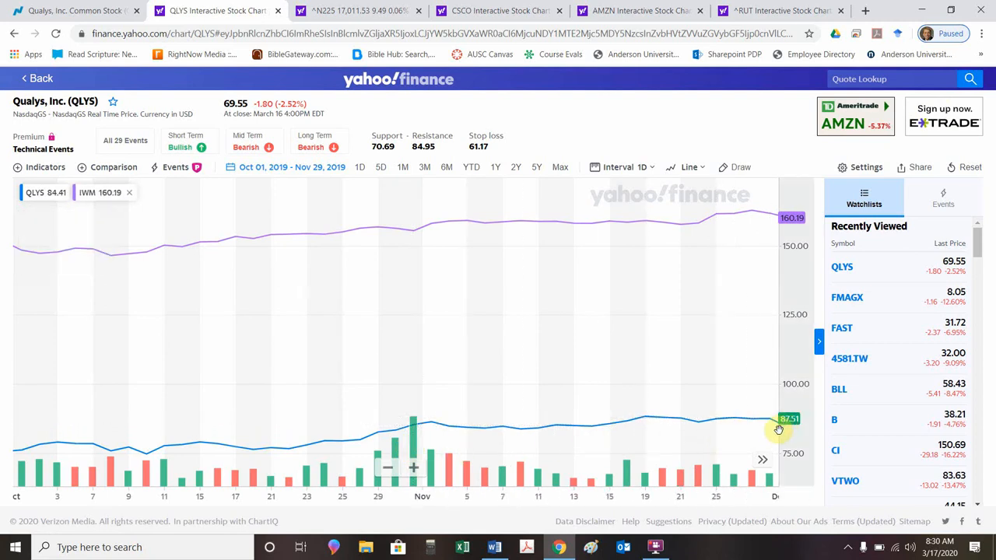
pyautogui.moveTo(774, 429)
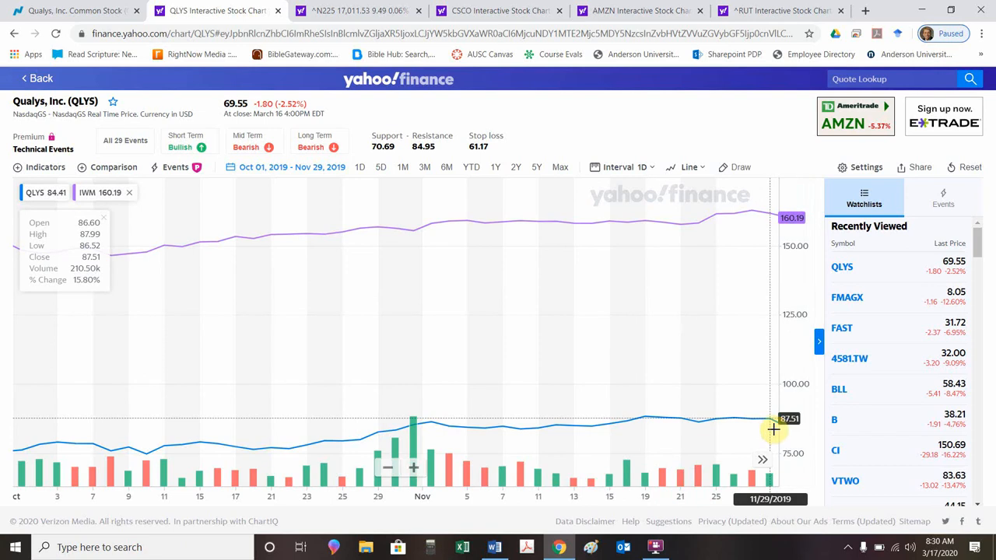
pyautogui.moveTo(772, 429)
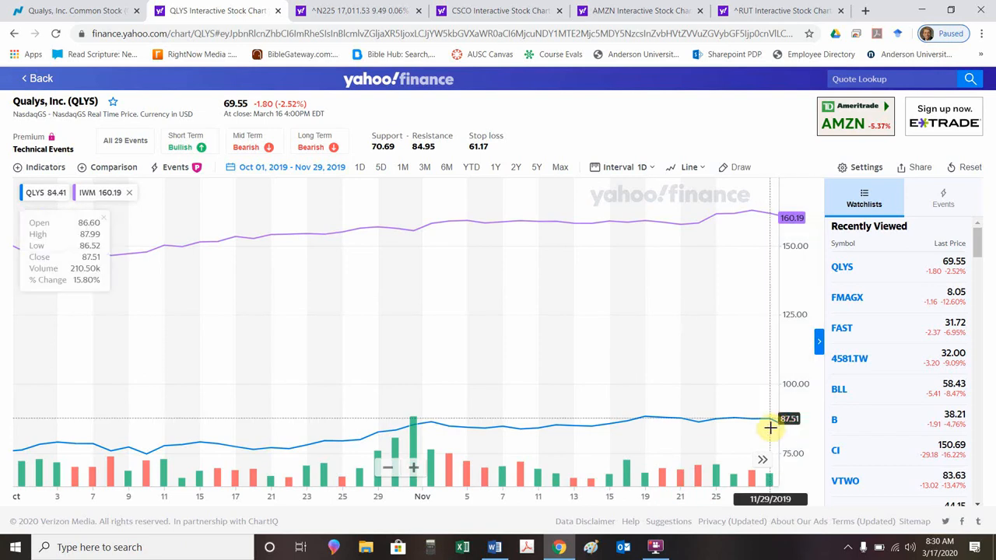
pyautogui.moveTo(413, 427)
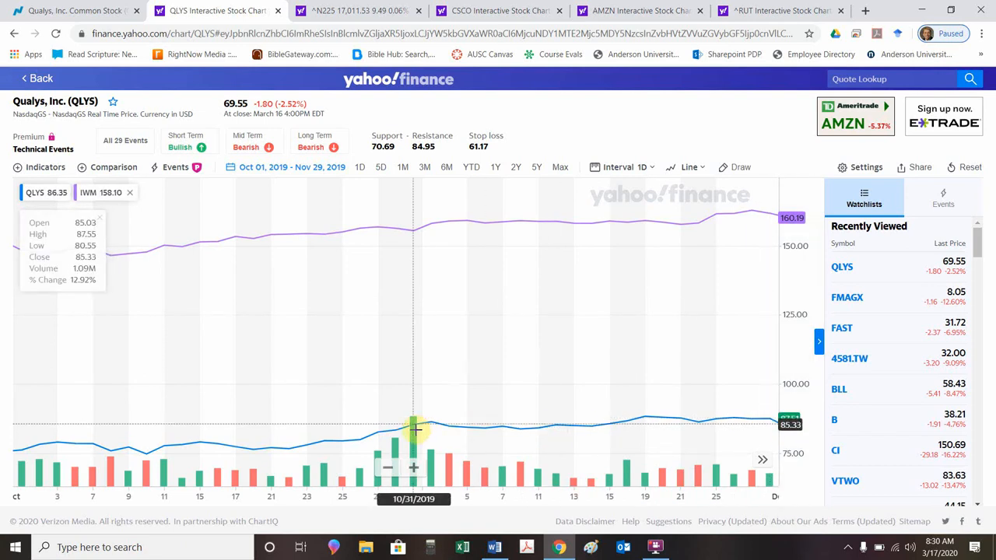
pyautogui.moveTo(428, 429)
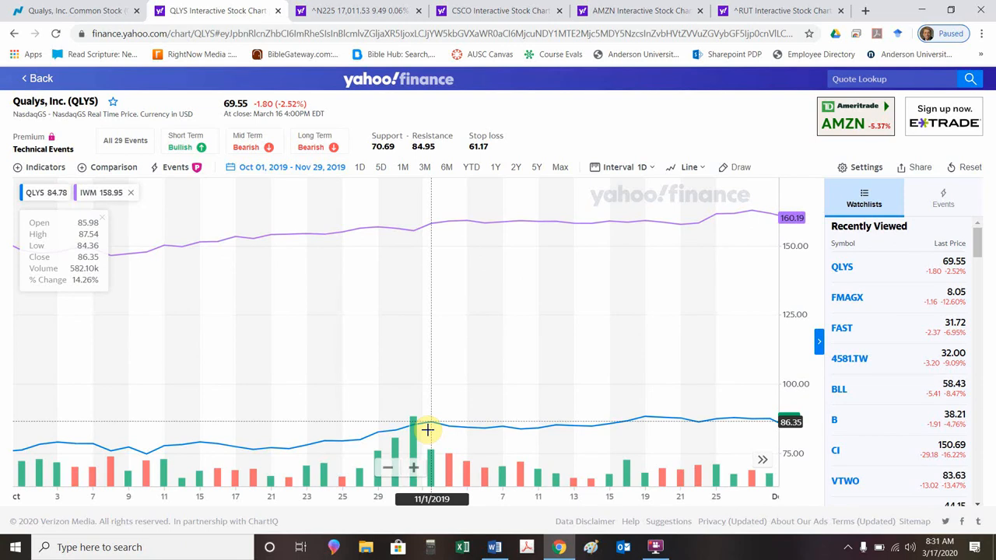
pyautogui.moveTo(408, 425)
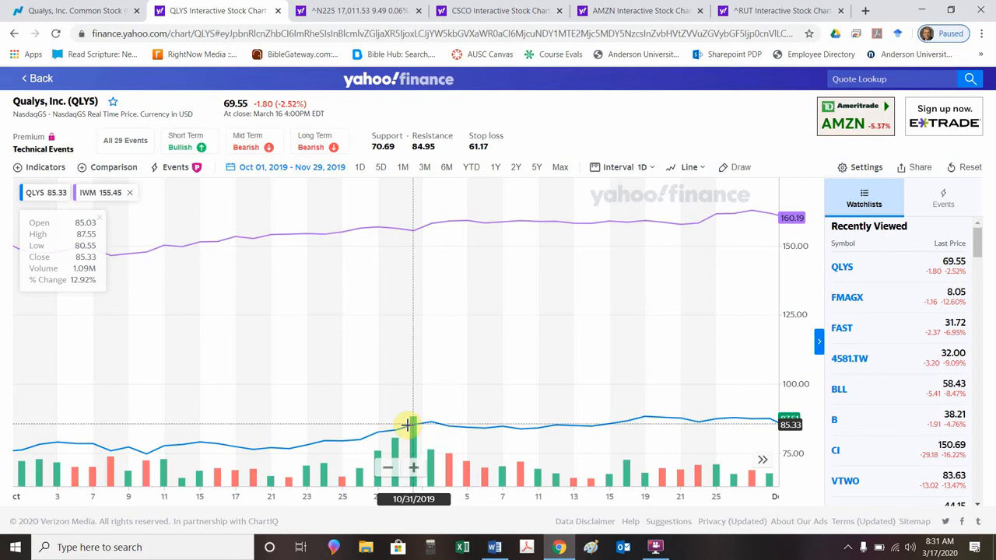
pyautogui.moveTo(396, 427)
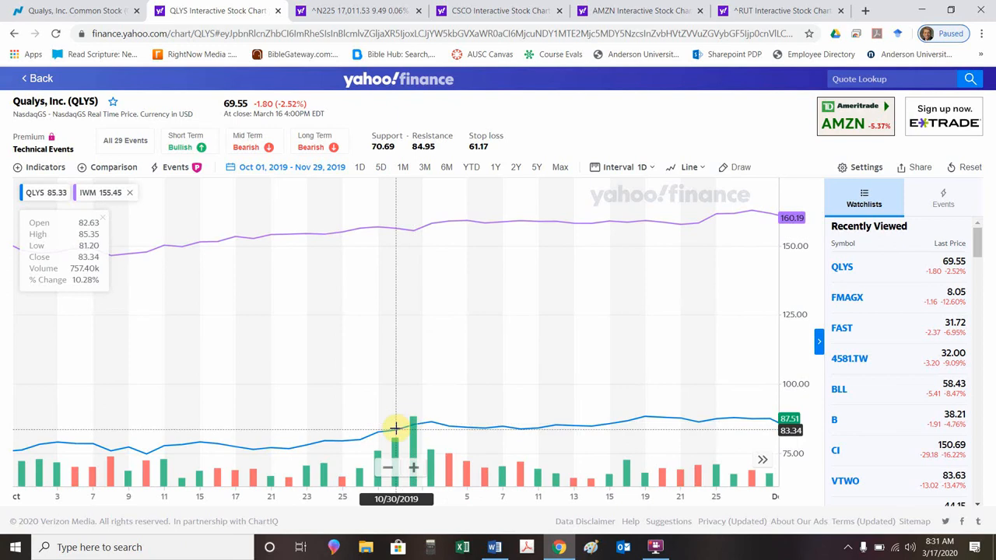
pyautogui.moveTo(399, 233)
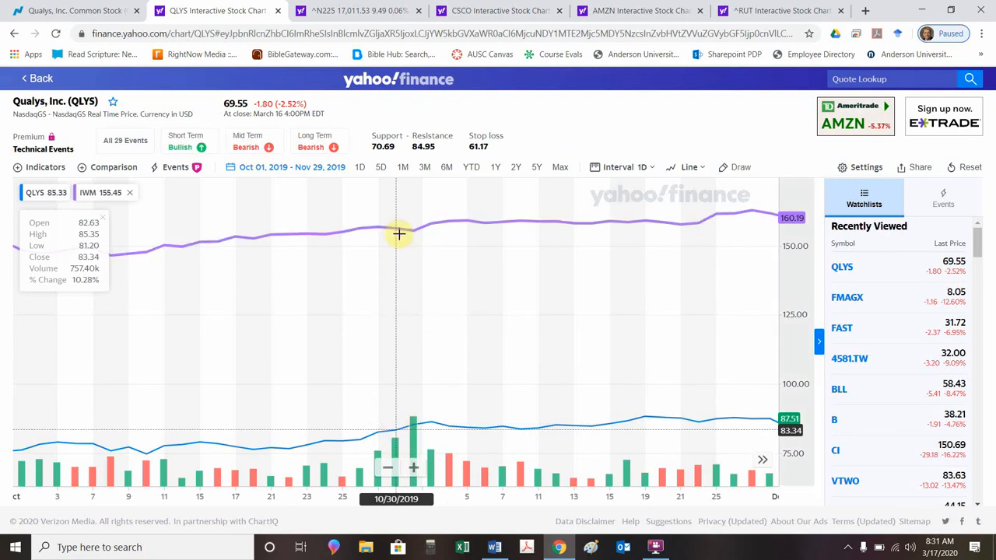
pyautogui.moveTo(410, 234)
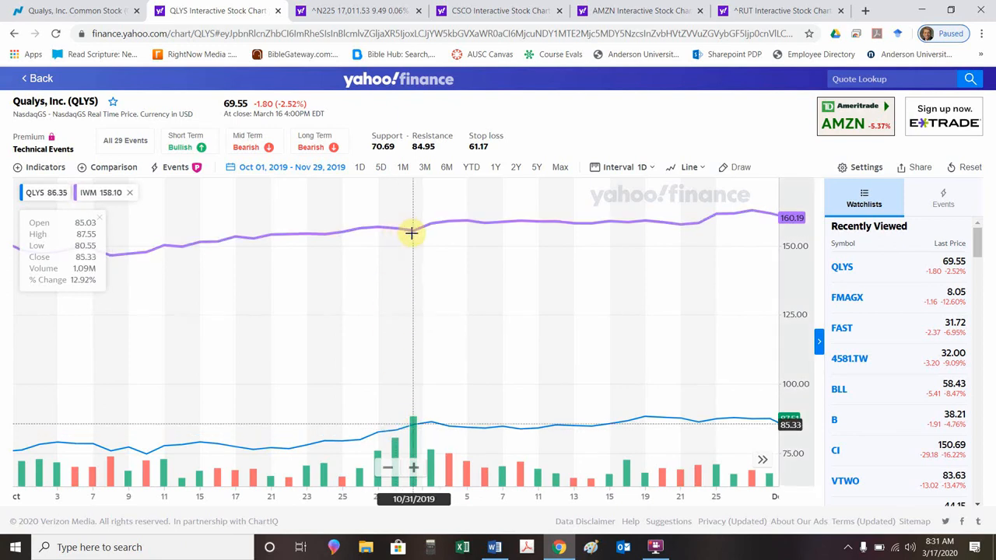
pyautogui.moveTo(392, 235)
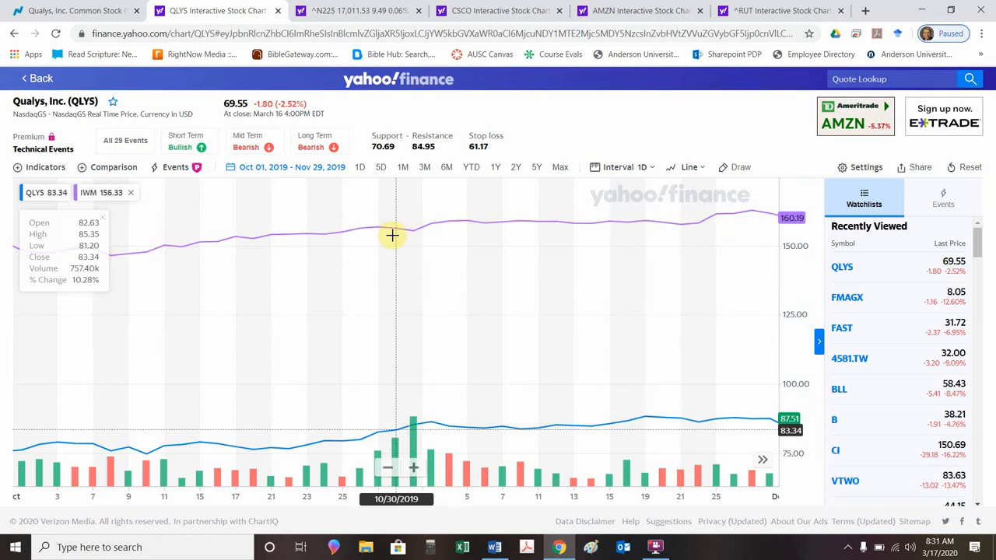
pyautogui.moveTo(394, 431)
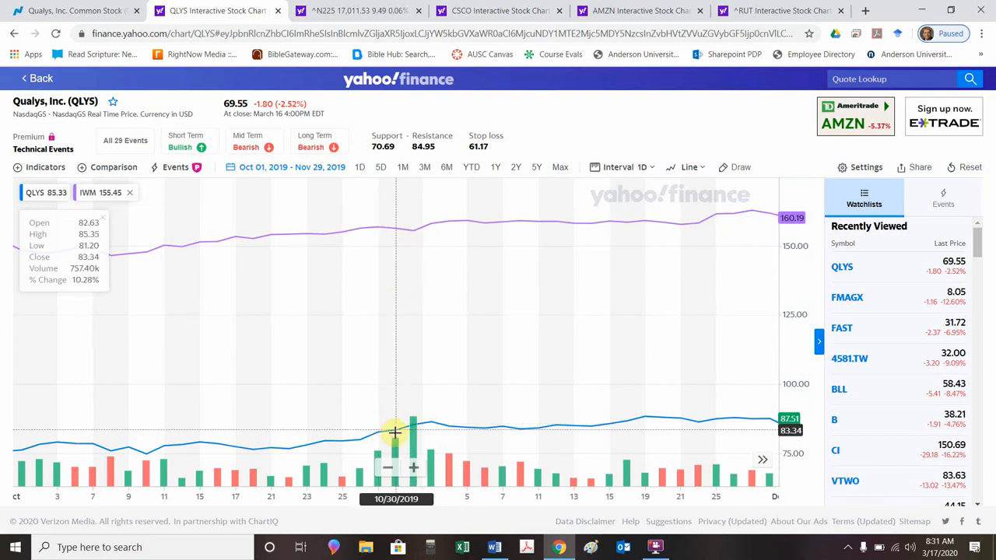
pyautogui.moveTo(412, 435)
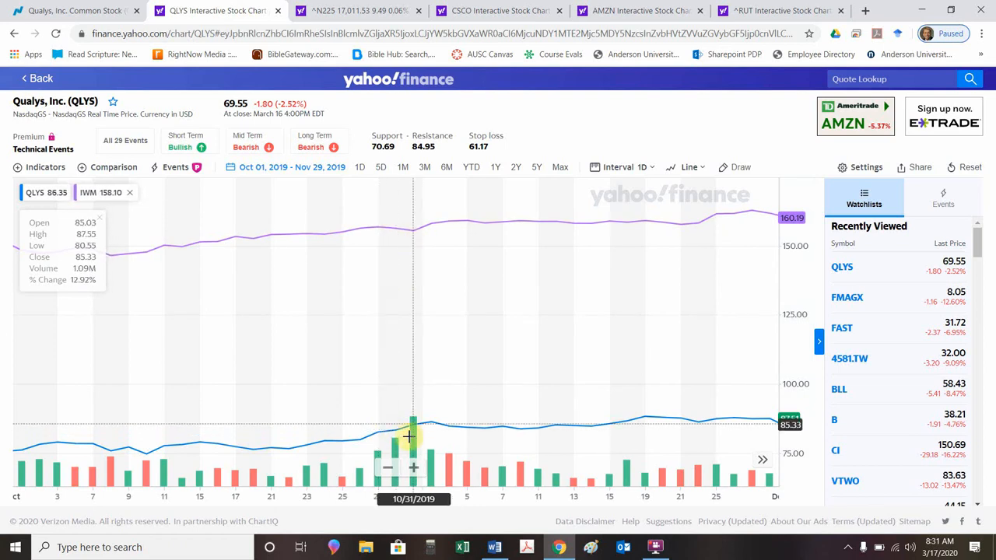
pyautogui.moveTo(416, 437)
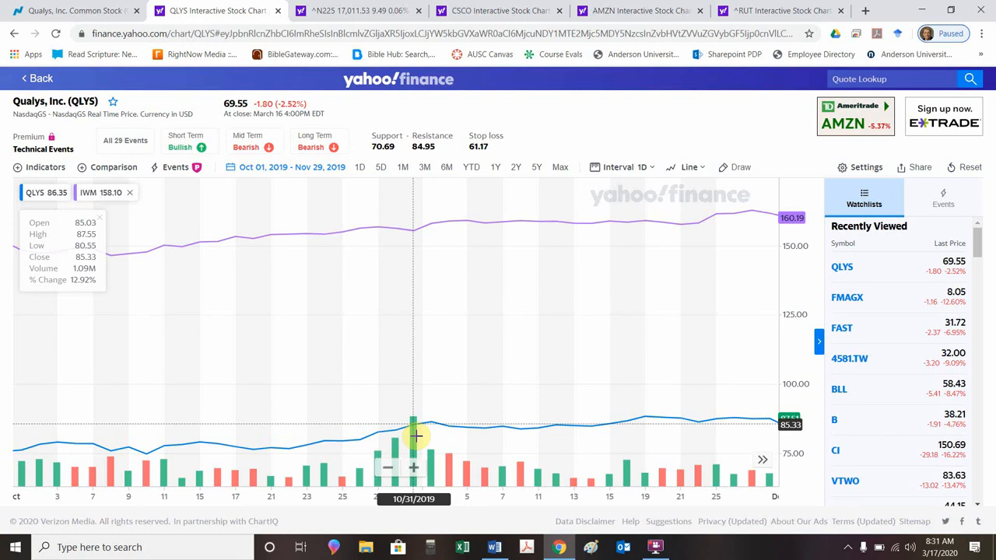
pyautogui.moveTo(434, 422)
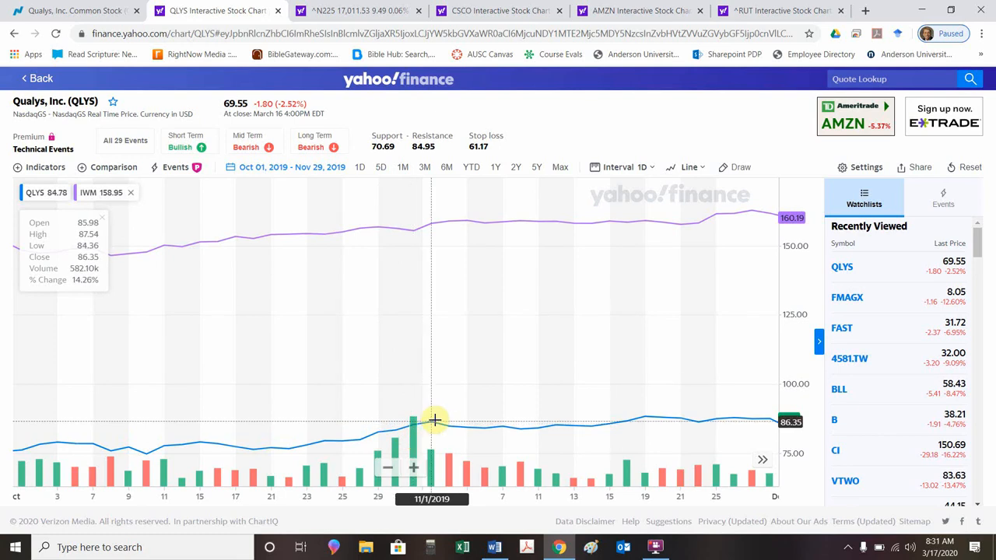
pyautogui.moveTo(417, 424)
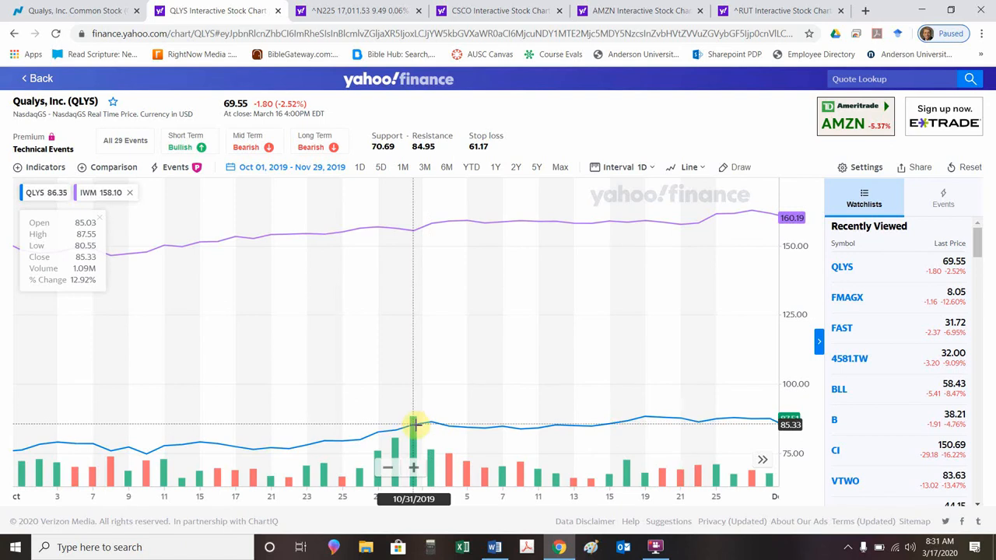
pyautogui.moveTo(419, 455)
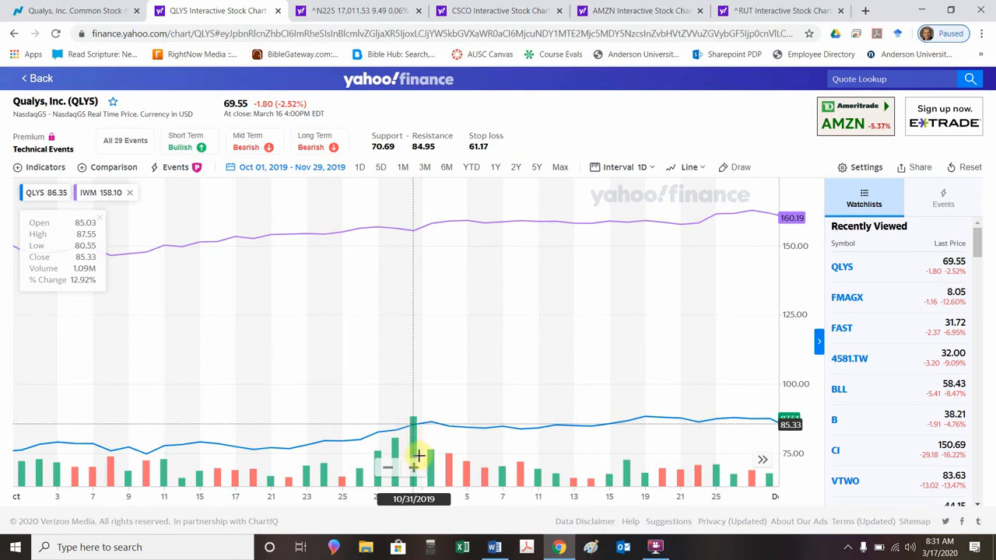
pyautogui.moveTo(419, 459)
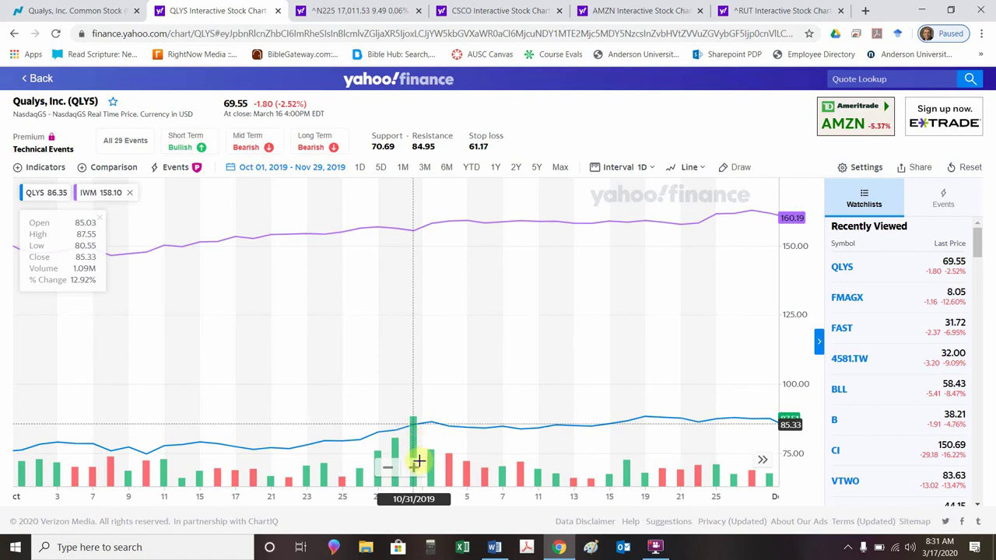
pyautogui.moveTo(404, 368)
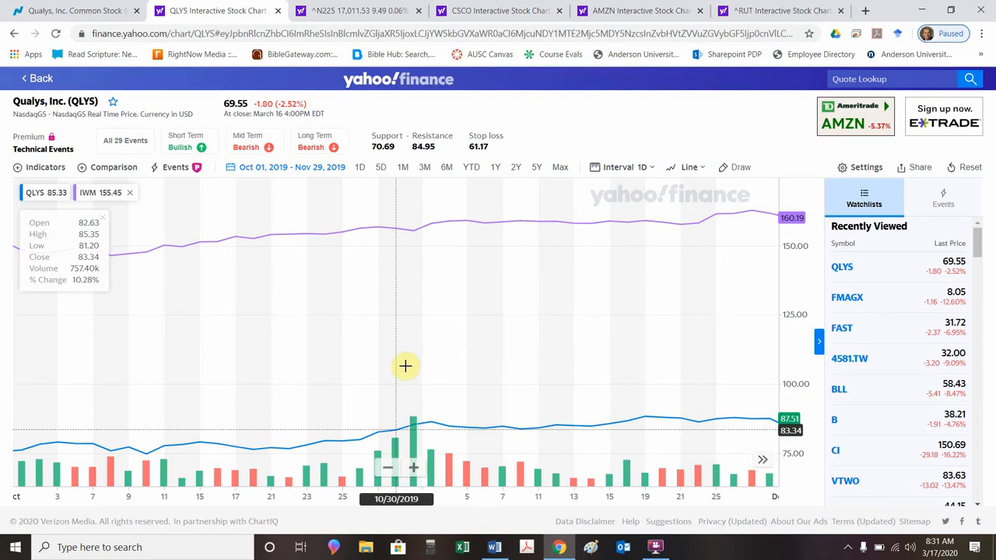
pyautogui.click(494, 547)
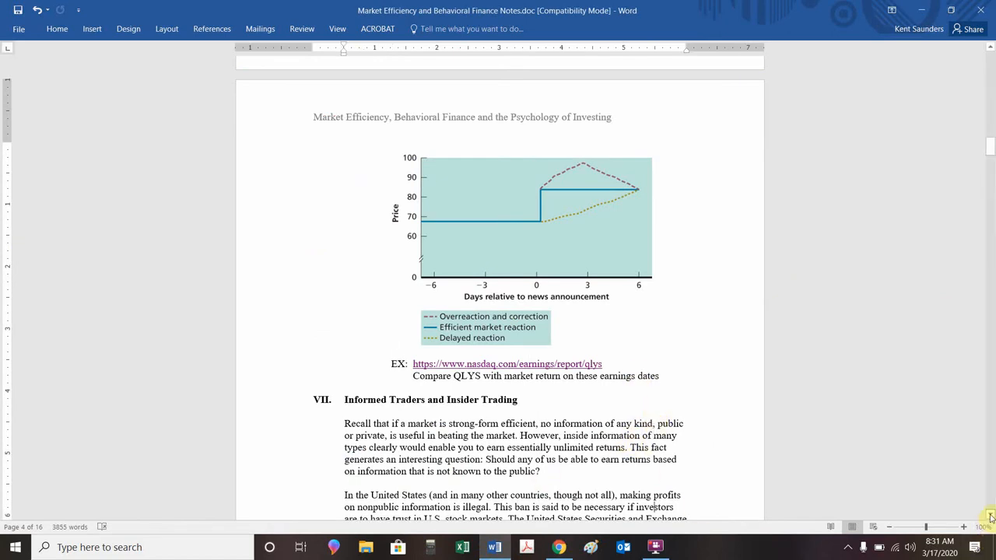
# - Scroll through Informed Traders to section B, Insider Trading, on page 5
pyautogui.scroll(-3)
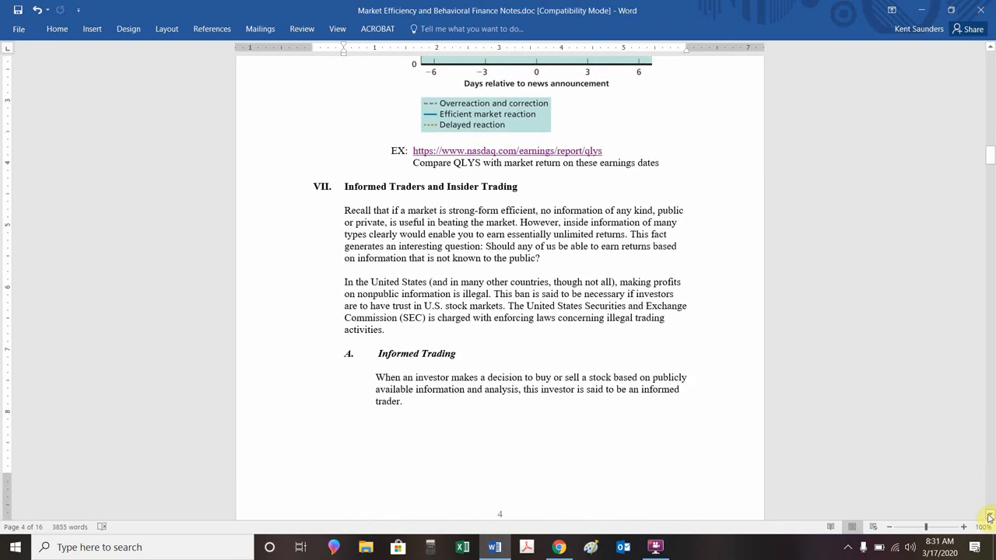
pyautogui.scroll(-3)
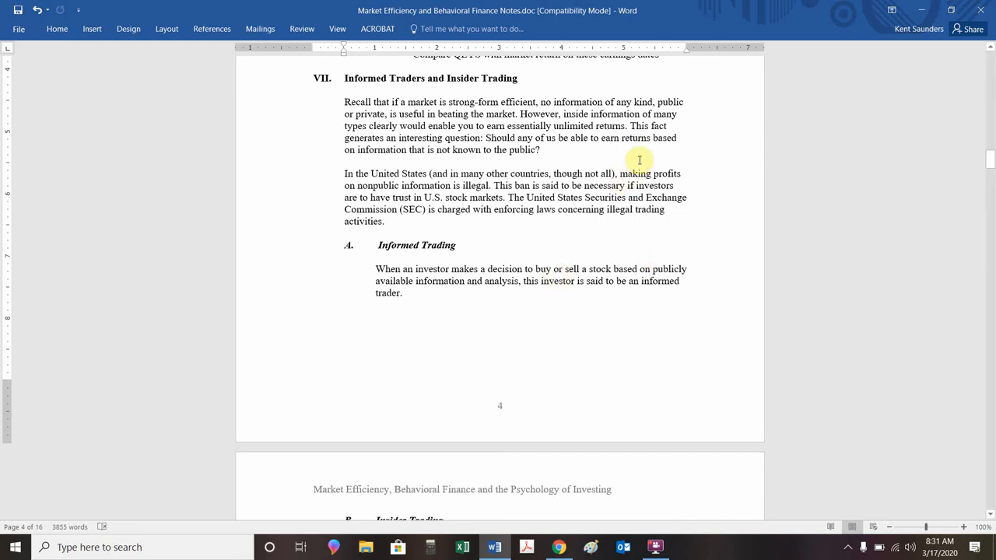
pyautogui.moveTo(666, 303)
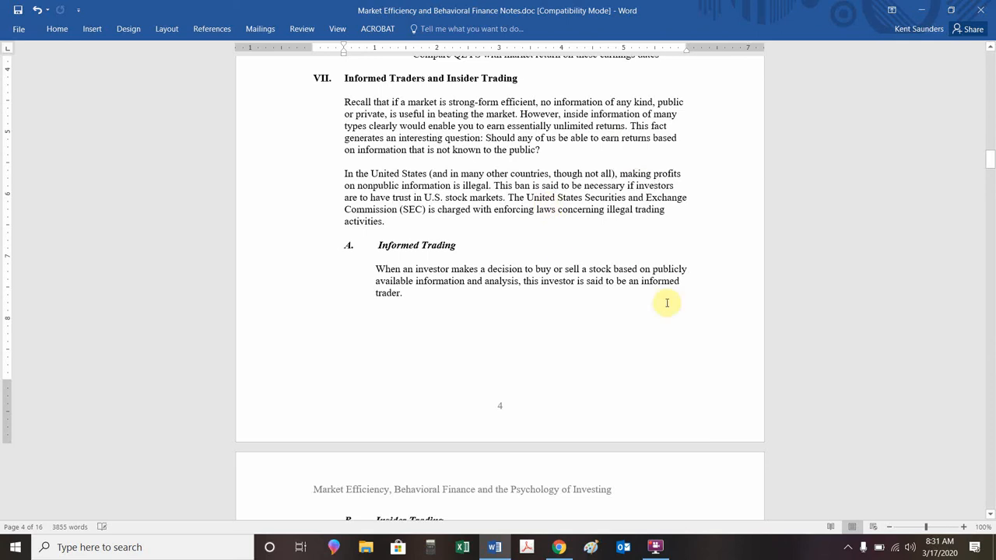
pyautogui.moveTo(420, 280)
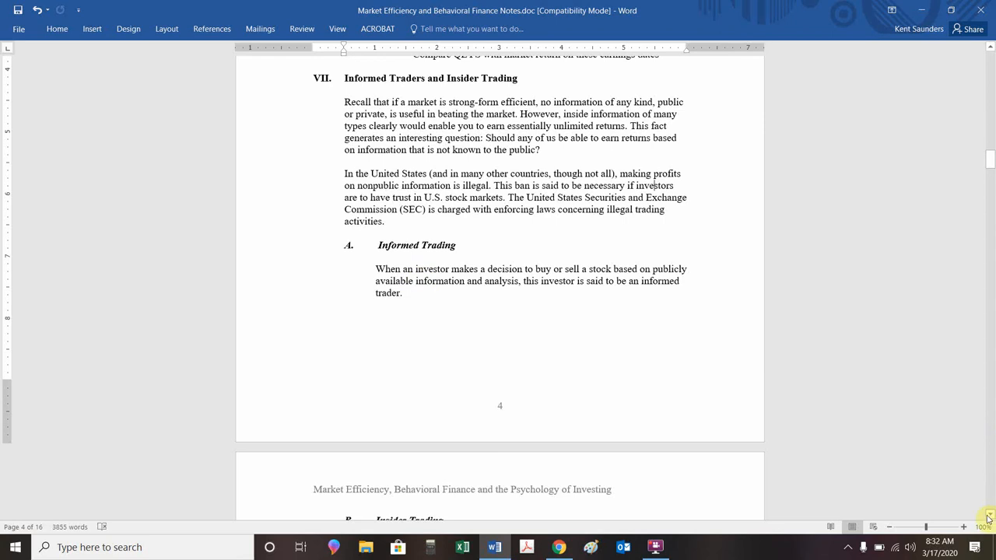
pyautogui.scroll(-3)
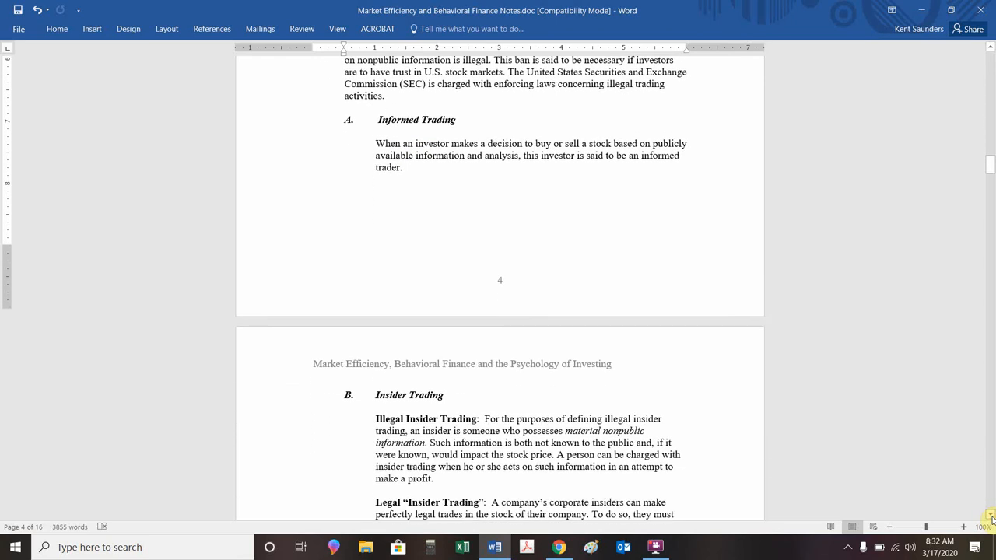
pyautogui.scroll(-3)
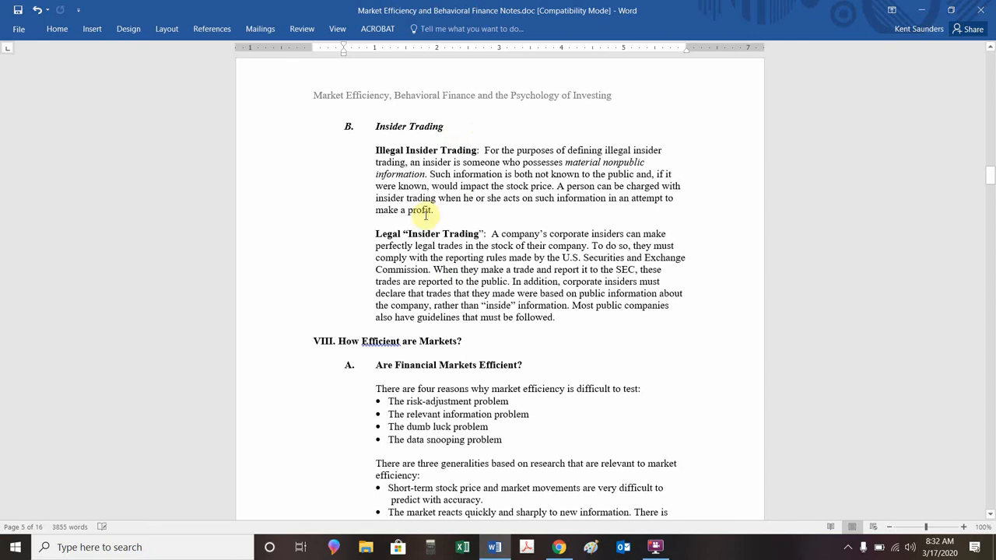
pyautogui.moveTo(368, 247)
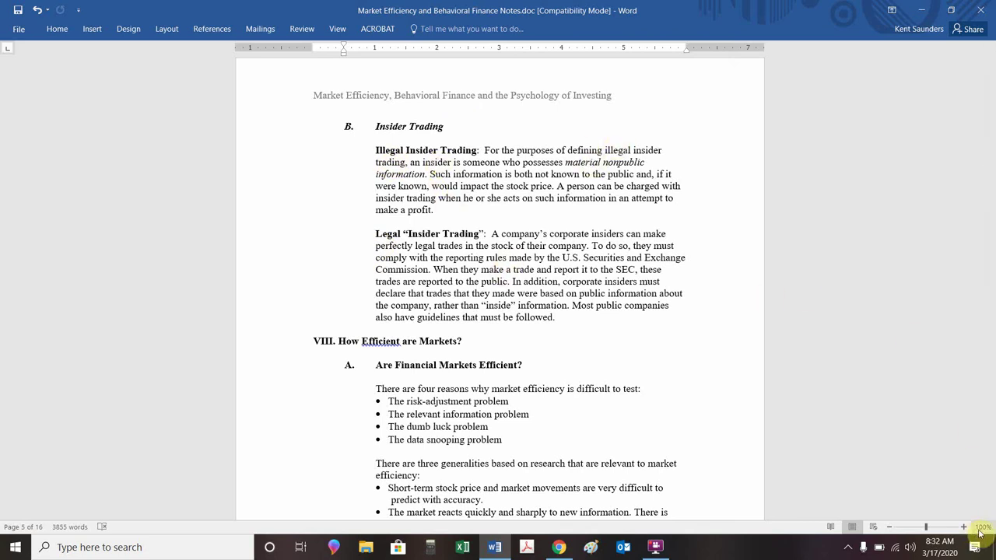
# - Scroll through the four testing problems to Some Implications of Market Efficiency
pyautogui.scroll(-3)
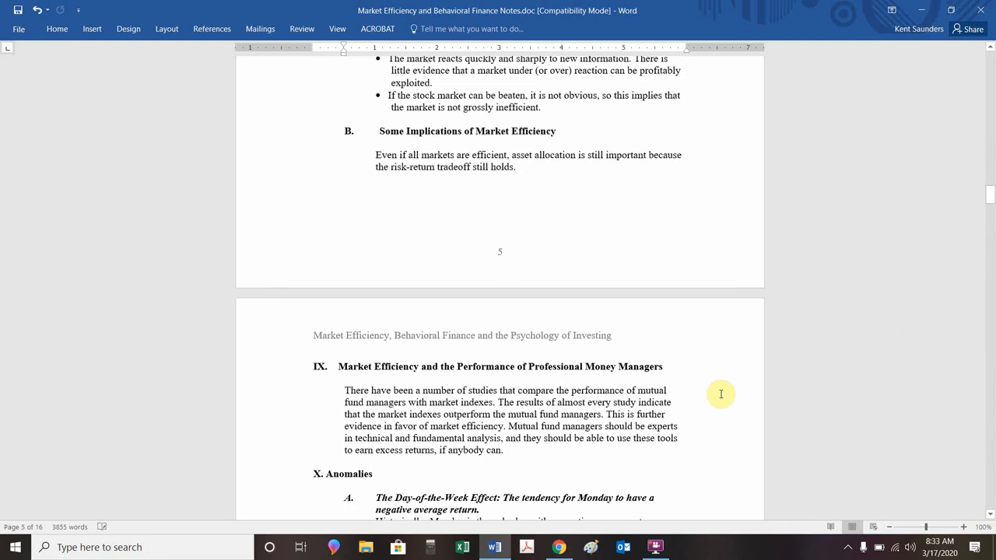
pyautogui.scroll(3)
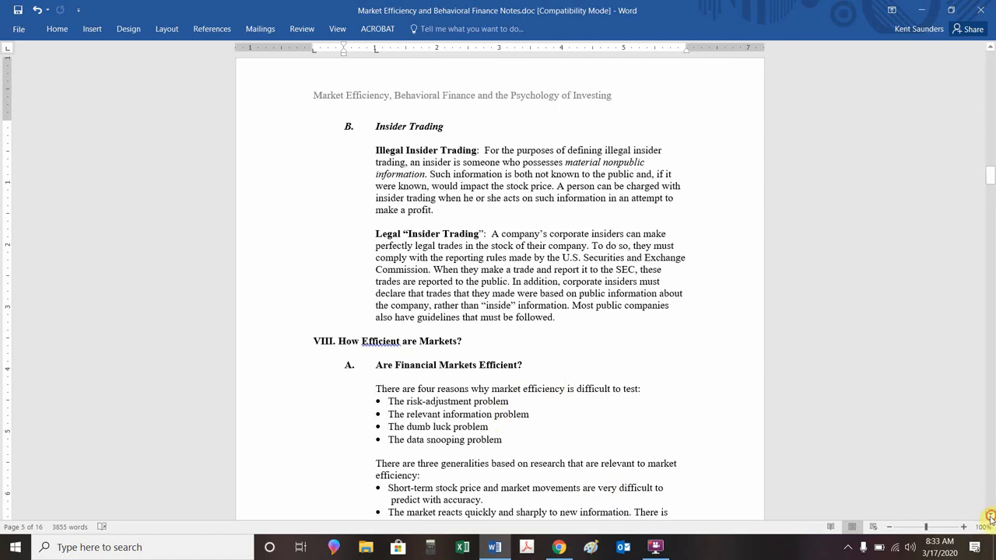
pyautogui.scroll(-3)
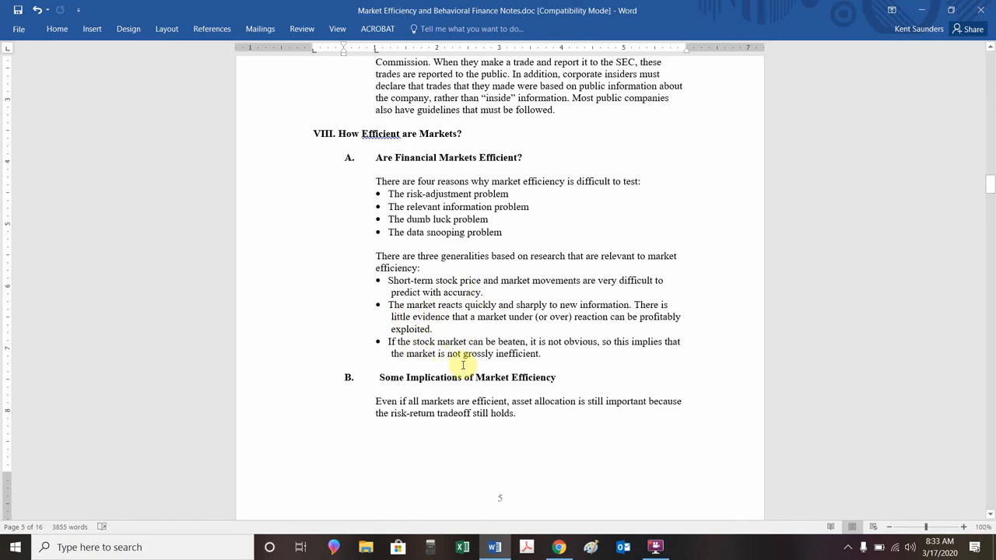
pyautogui.moveTo(550, 381)
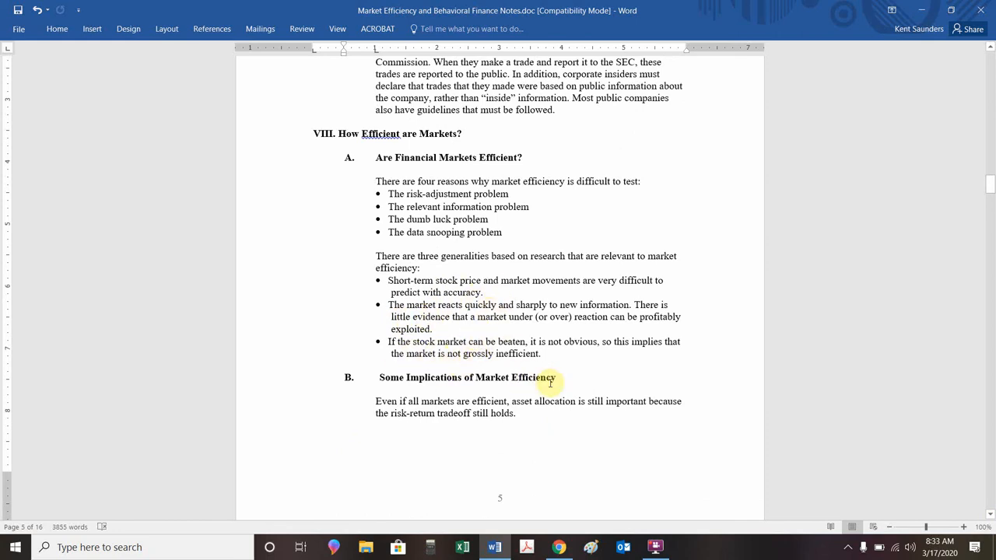
pyautogui.moveTo(654, 471)
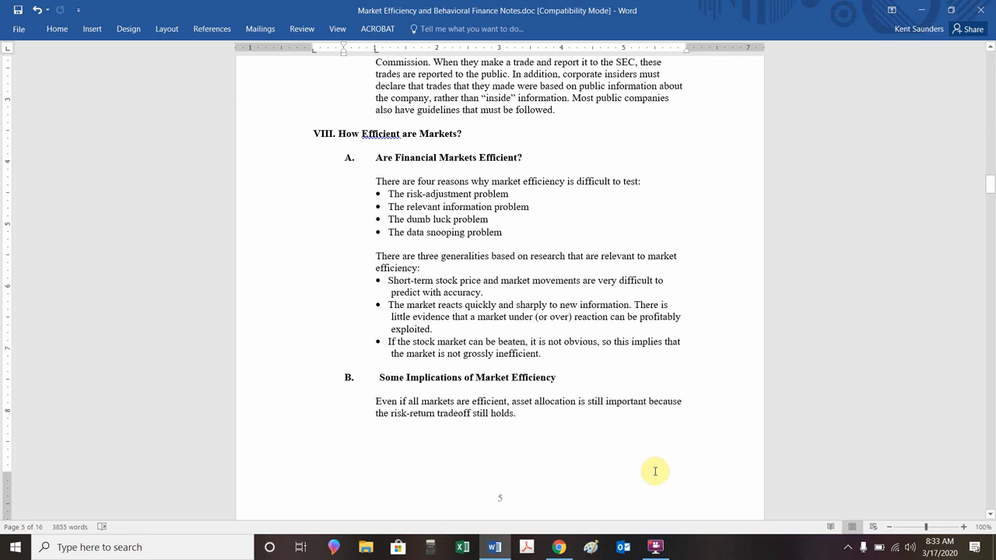
pyautogui.moveTo(837, 444)
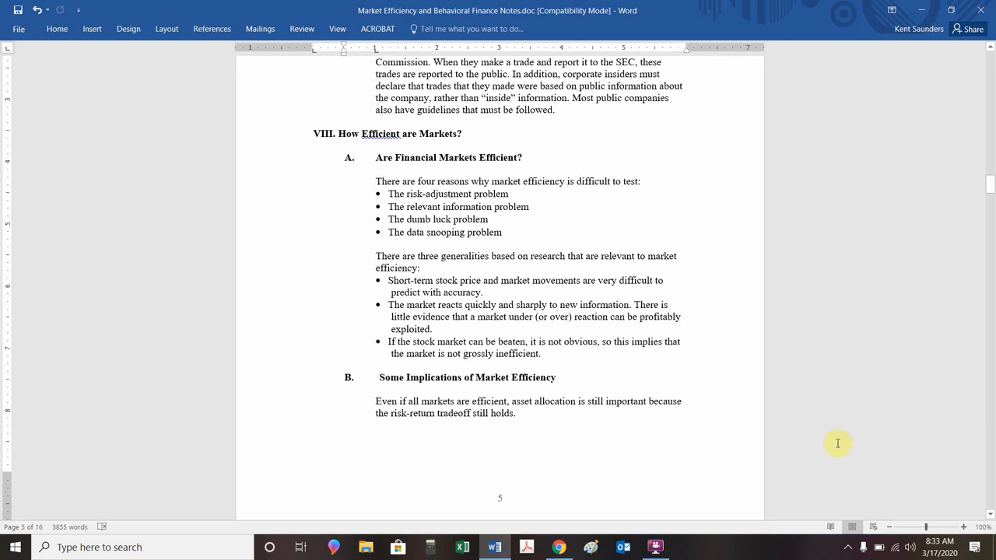
pyautogui.moveTo(586, 354)
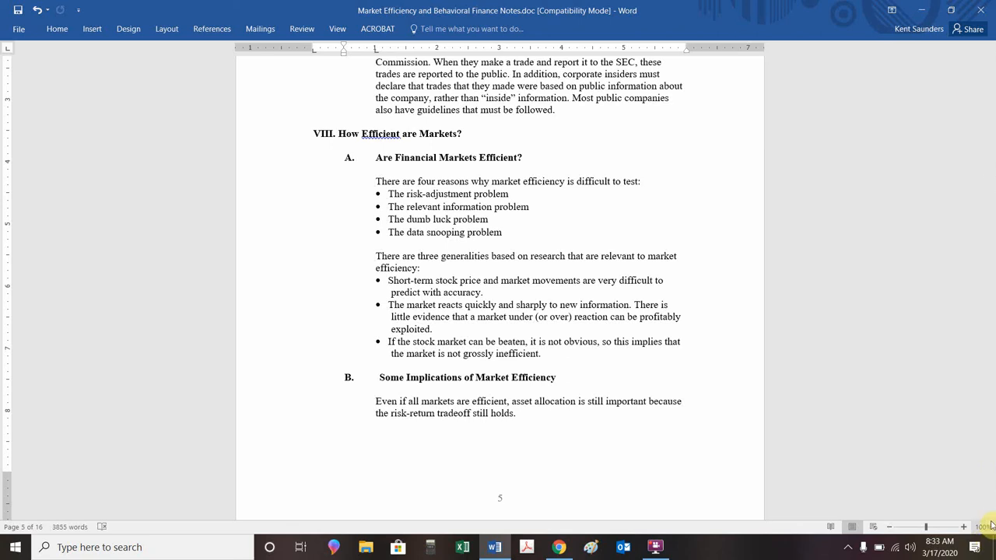
pyautogui.scroll(-3)
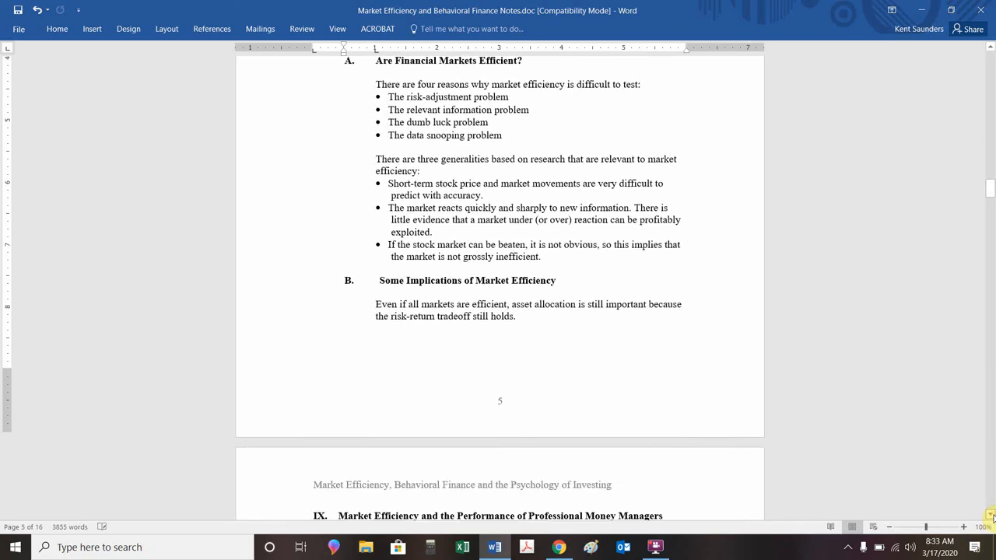
# - Scroll to page 6 showing professional money managers and Anomalies through the P/E Puzzle
pyautogui.scroll(-3)
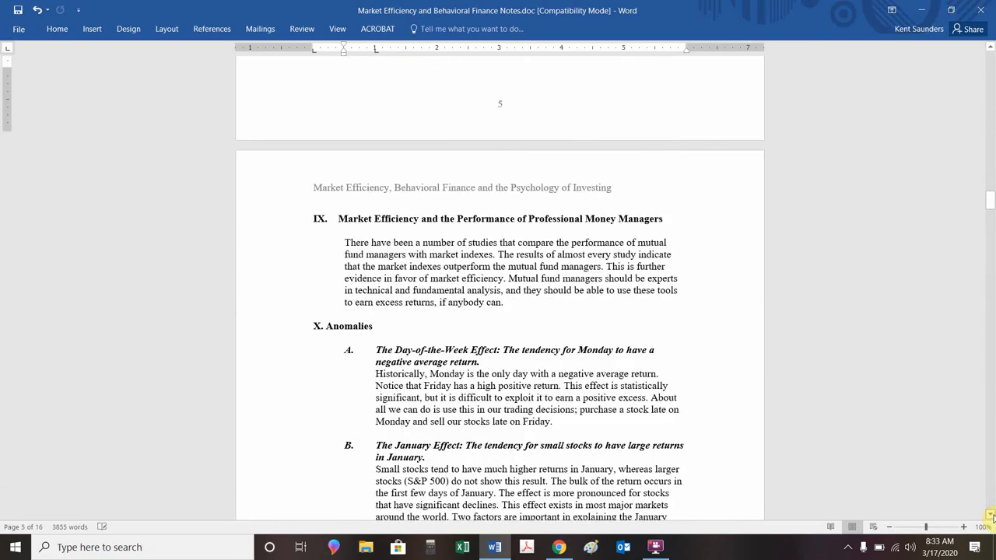
pyautogui.scroll(-3)
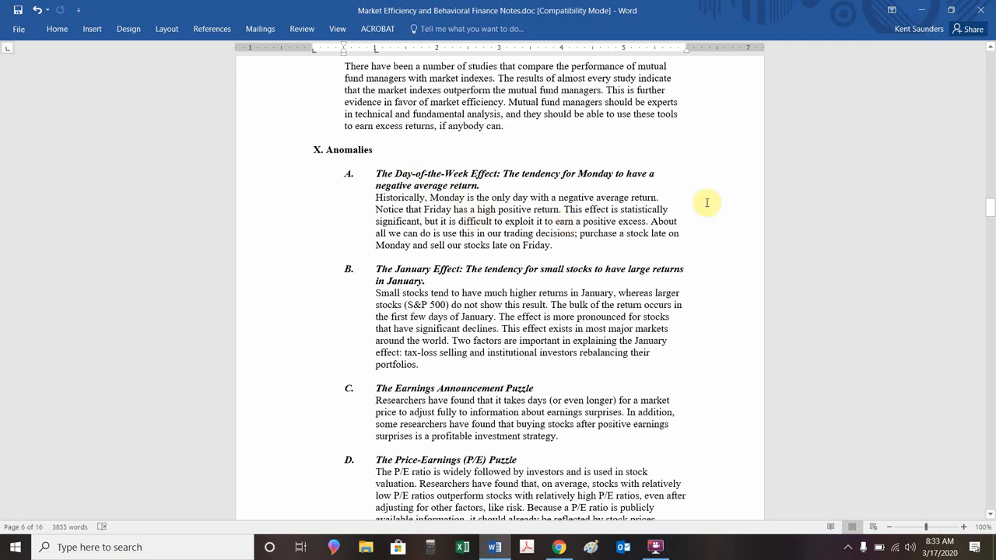
pyautogui.moveTo(537, 184)
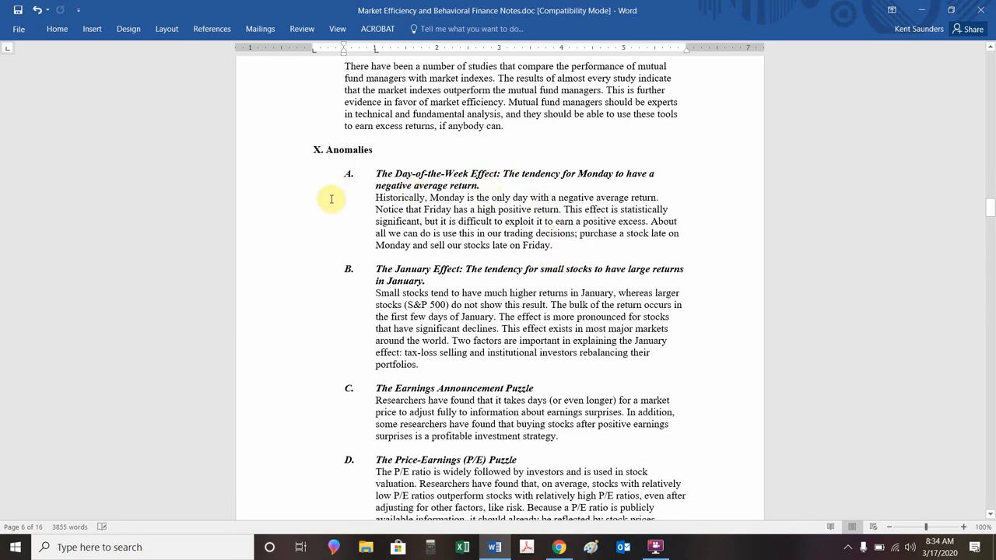
pyautogui.moveTo(353, 221)
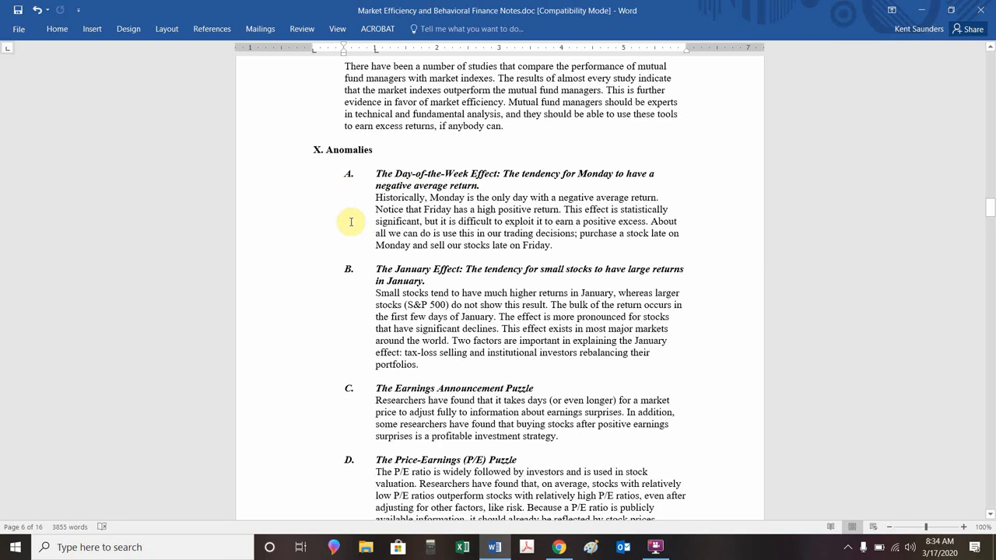
pyautogui.moveTo(370, 250)
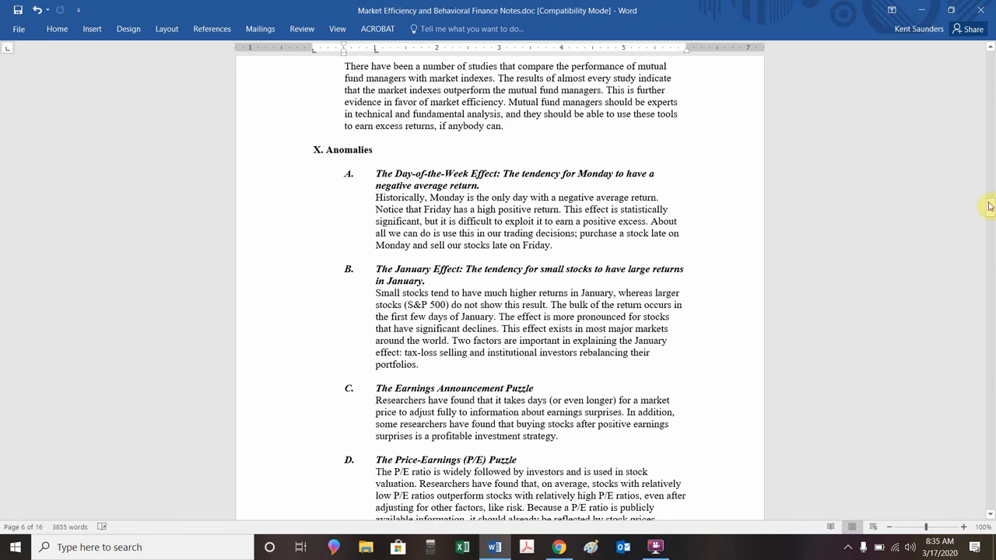
pyautogui.scroll(-3)
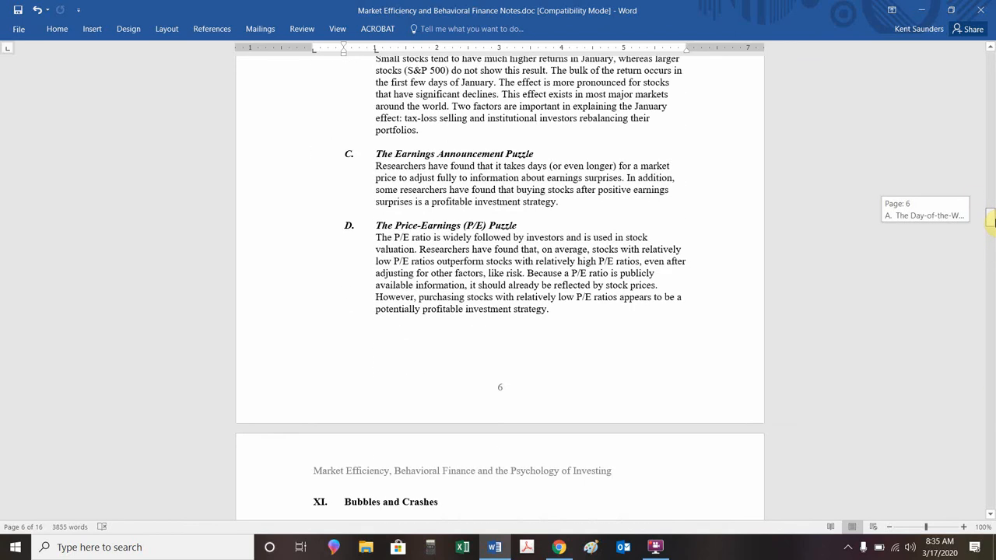
pyautogui.scroll(-3)
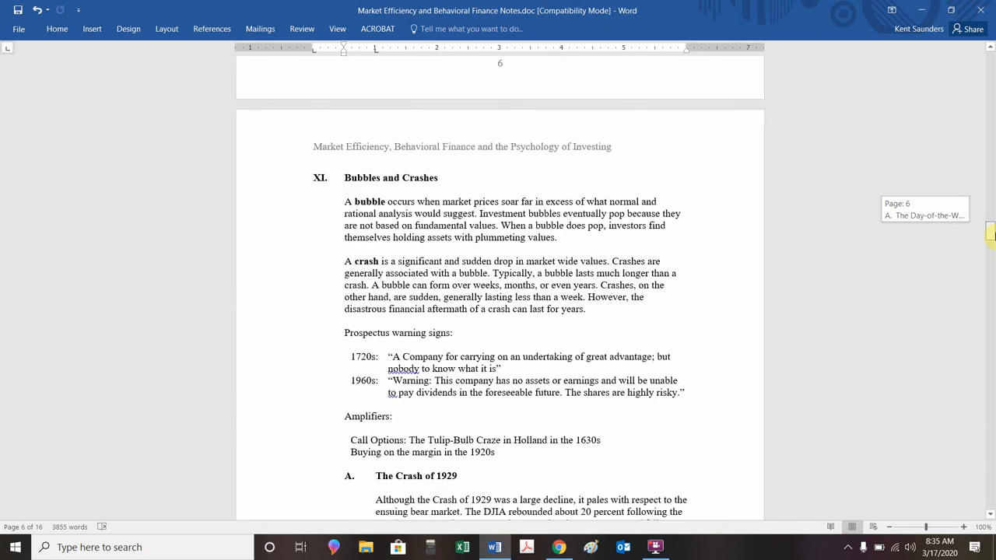
pyautogui.scroll(-3)
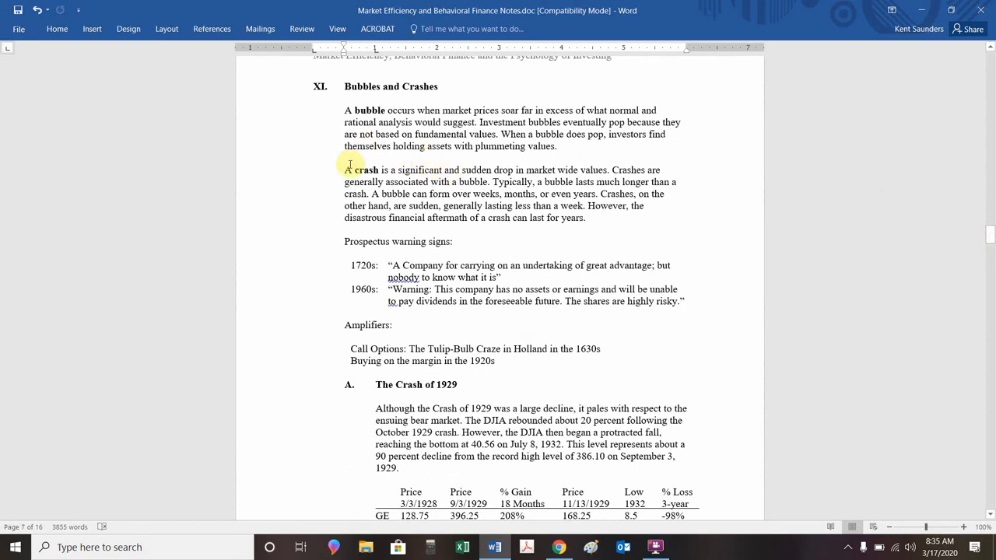
pyautogui.moveTo(343, 157)
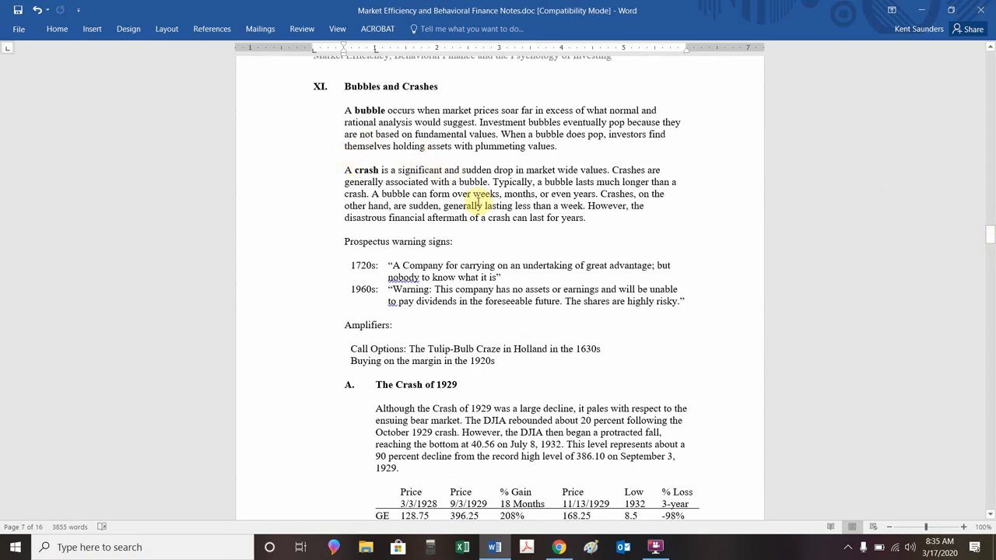
pyautogui.moveTo(467, 232)
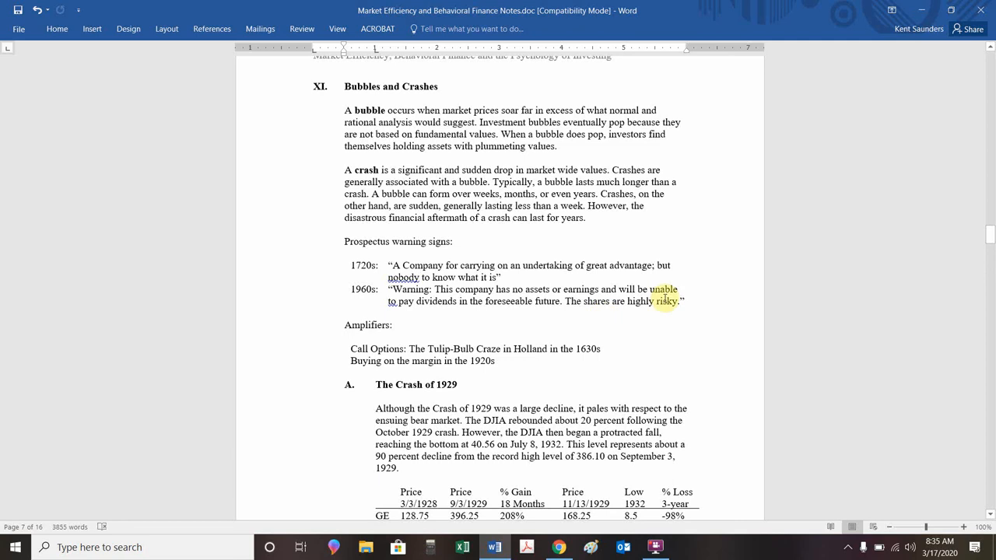
pyautogui.moveTo(582, 289)
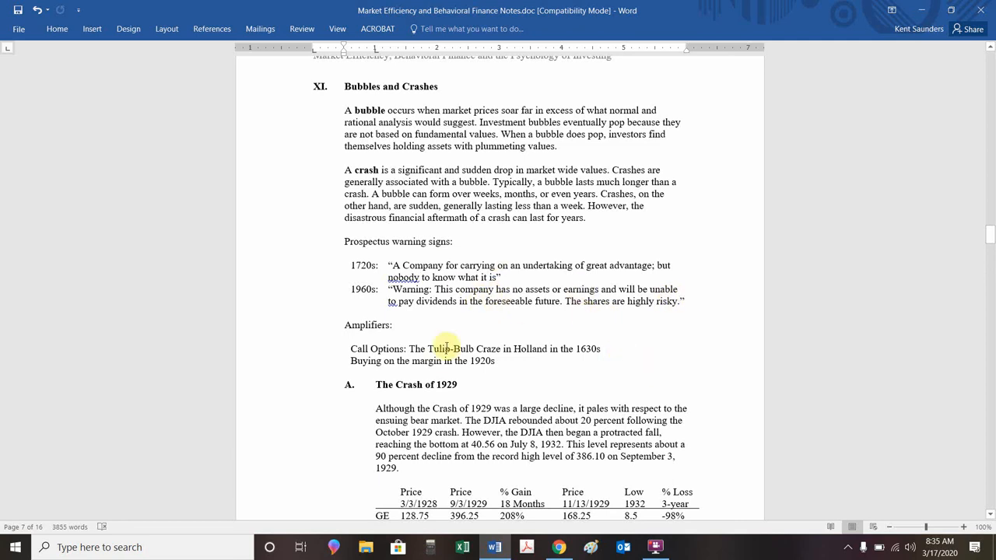
pyautogui.moveTo(403, 312)
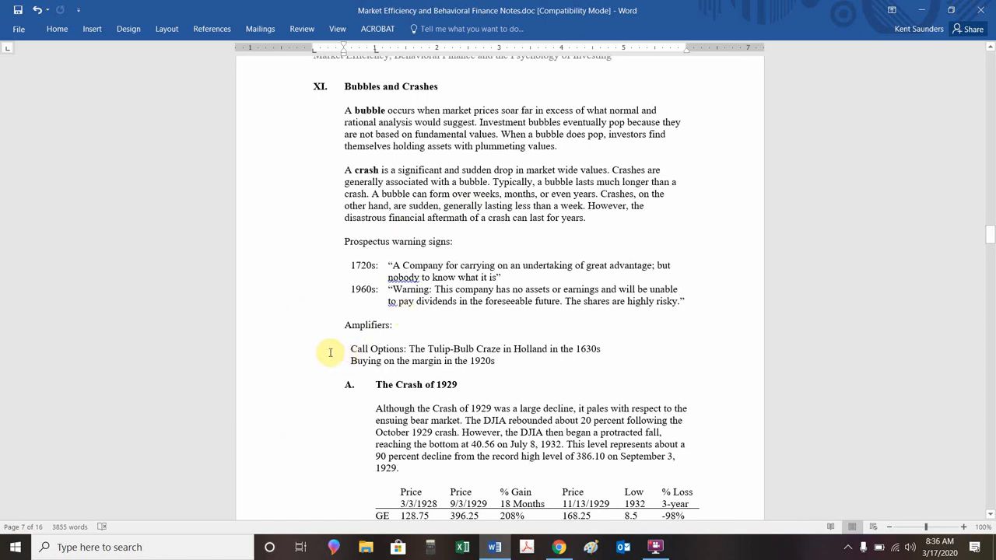
pyautogui.moveTo(338, 353)
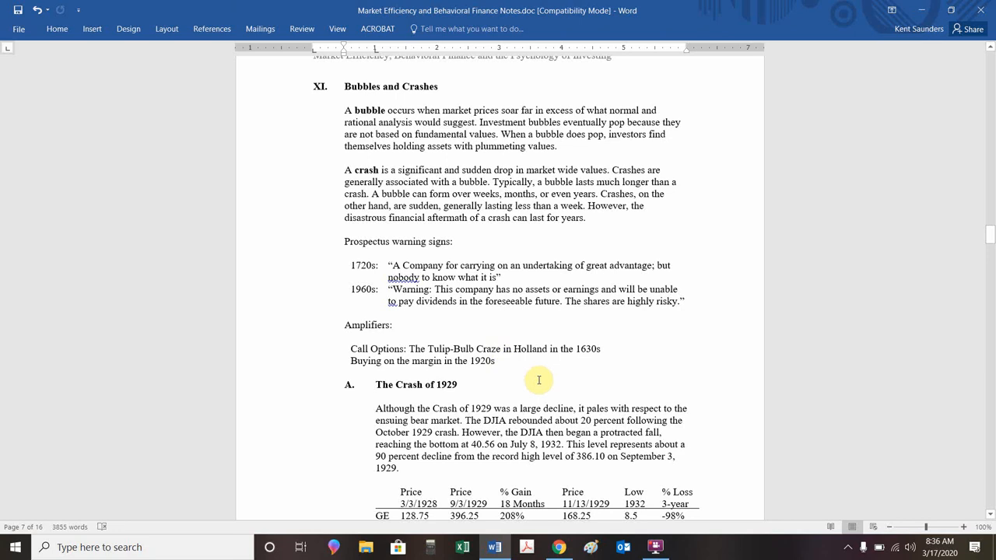
pyautogui.moveTo(990, 294)
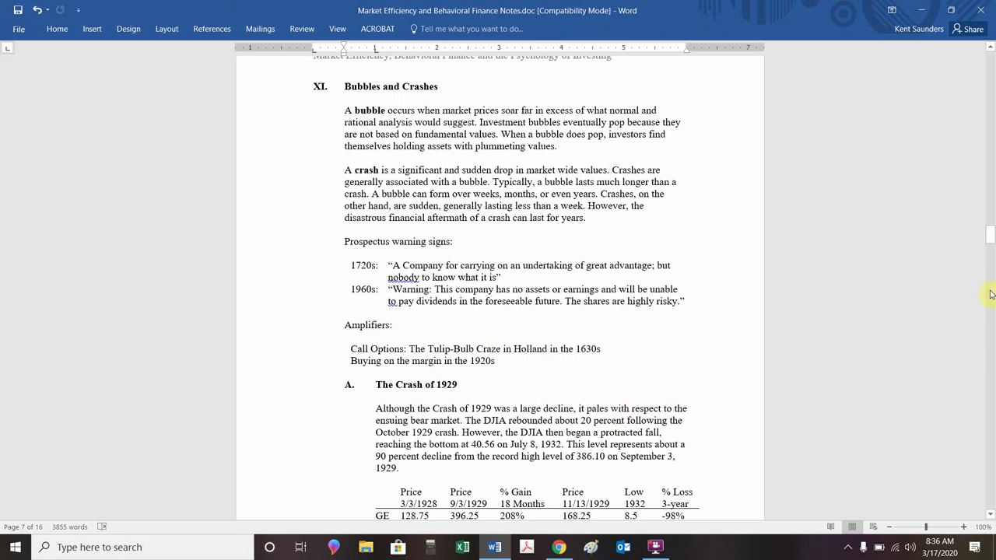
# - Scroll to the 1929 GE price table and The Asian Crash section on page 7
pyautogui.scroll(-3)
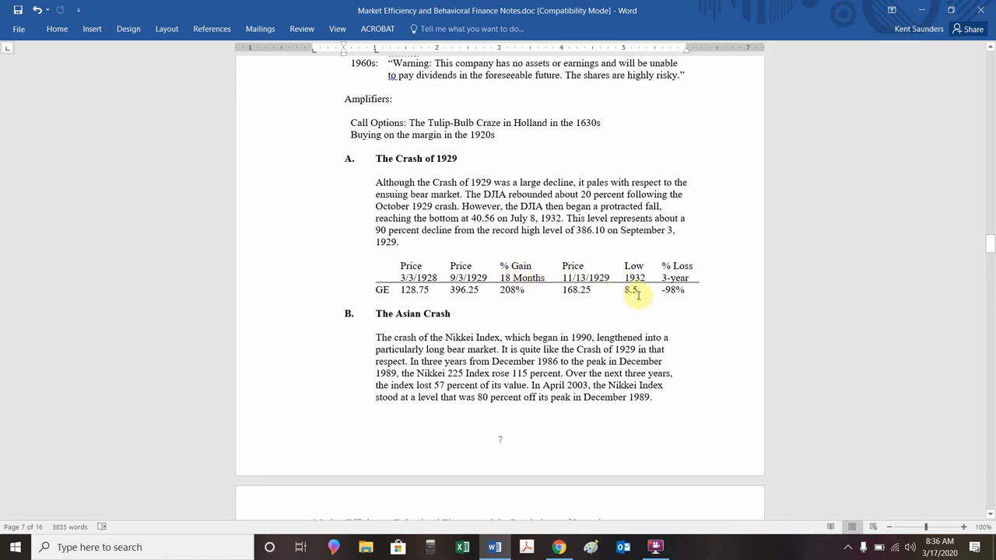
pyautogui.moveTo(684, 291)
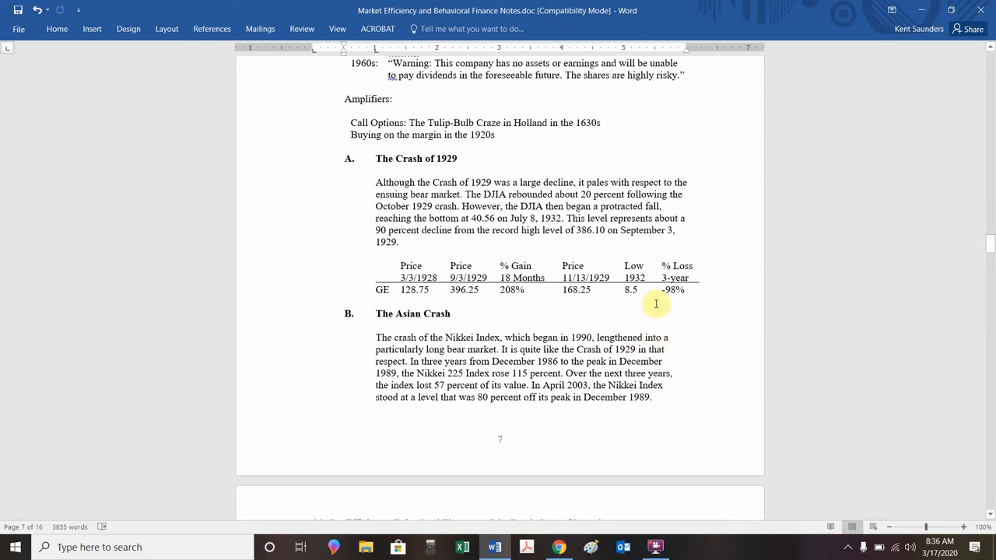
pyautogui.moveTo(552, 245)
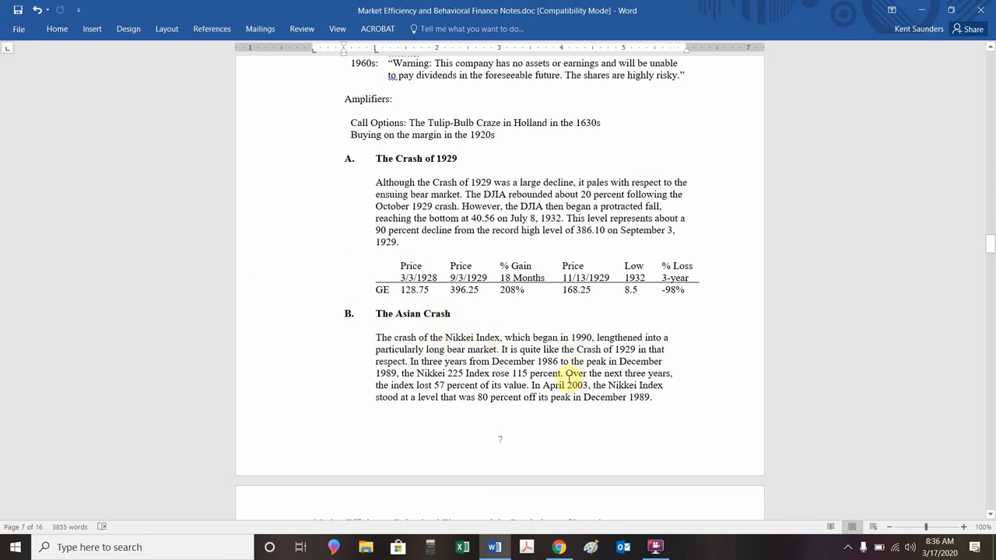
# - Open the ^N225 Yahoo Finance tab showing the Nikkei 225 long-run chart
pyautogui.click(558, 547)
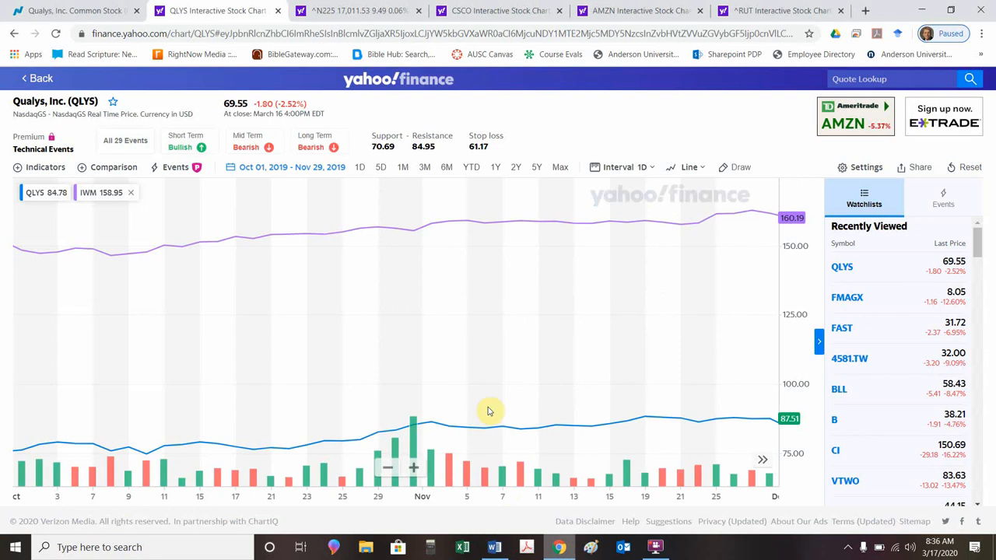
pyautogui.click(358, 11)
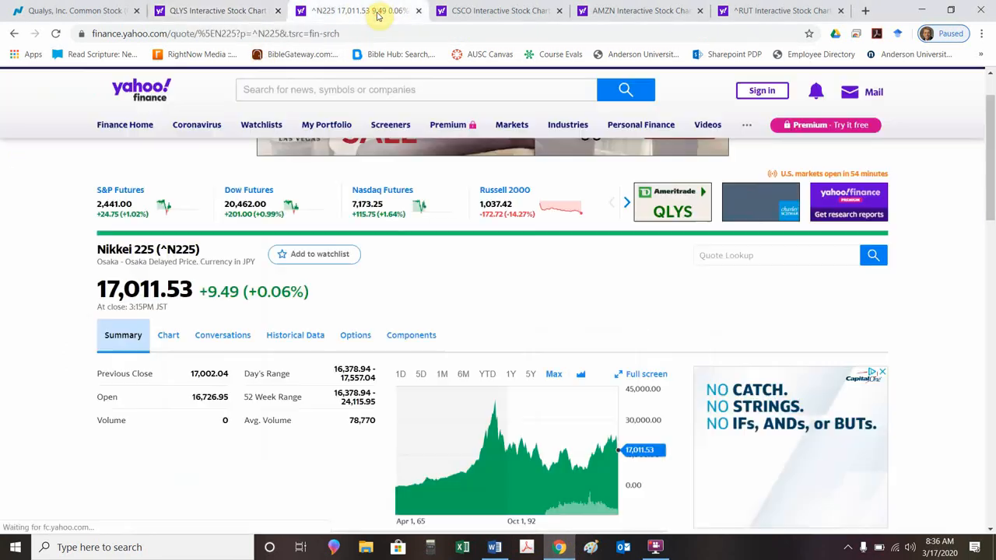
pyautogui.moveTo(492, 416)
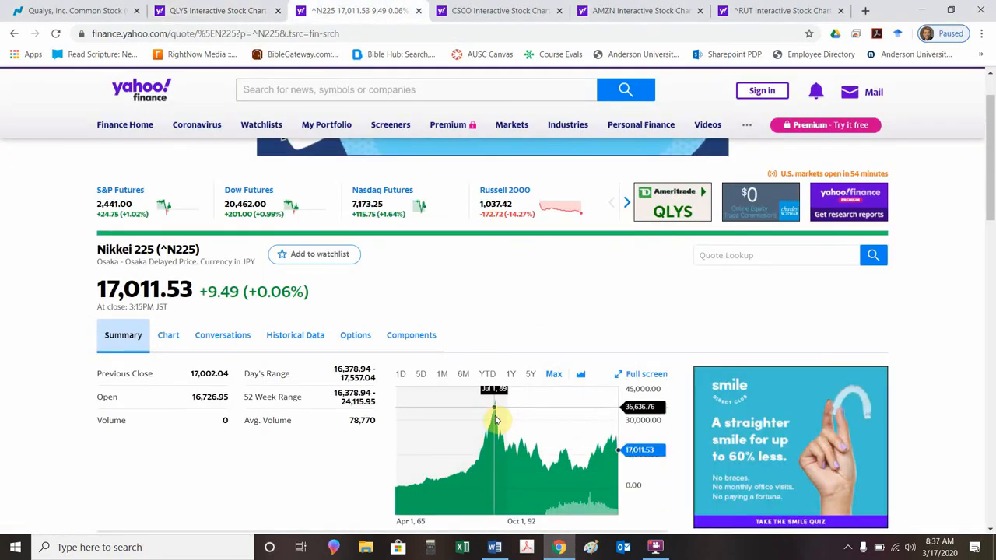
pyautogui.moveTo(496, 419)
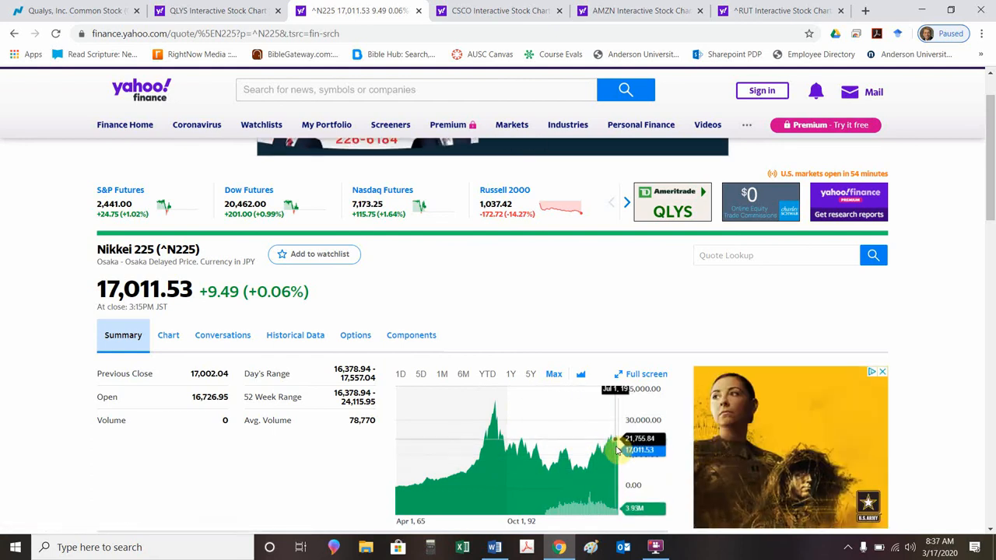
pyautogui.moveTo(623, 451)
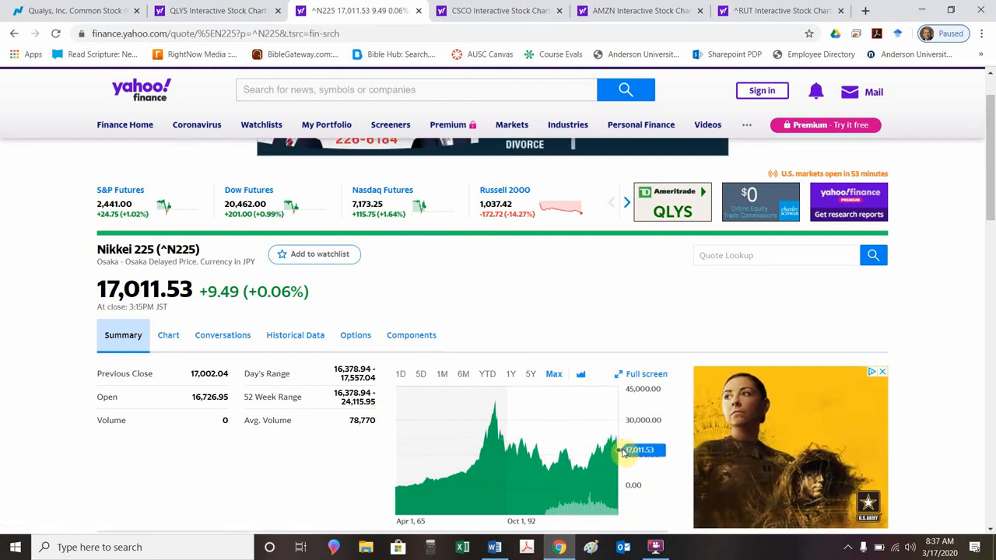
pyautogui.moveTo(491, 418)
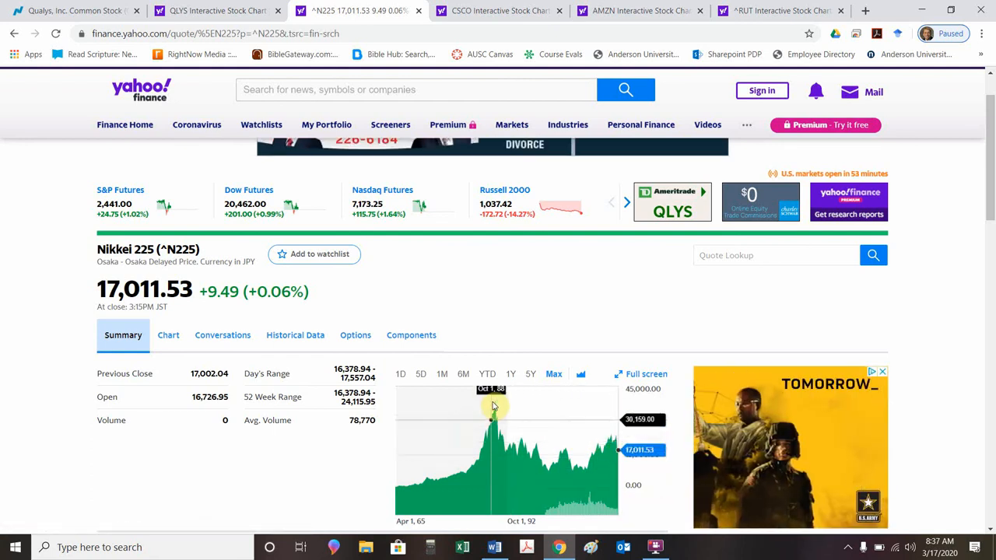
pyautogui.moveTo(496, 404)
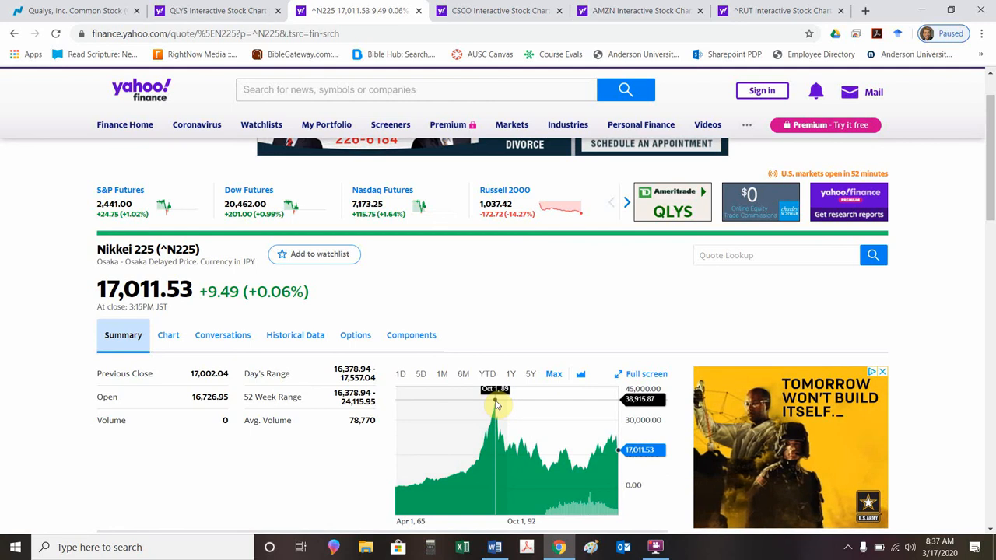
pyautogui.moveTo(576, 472)
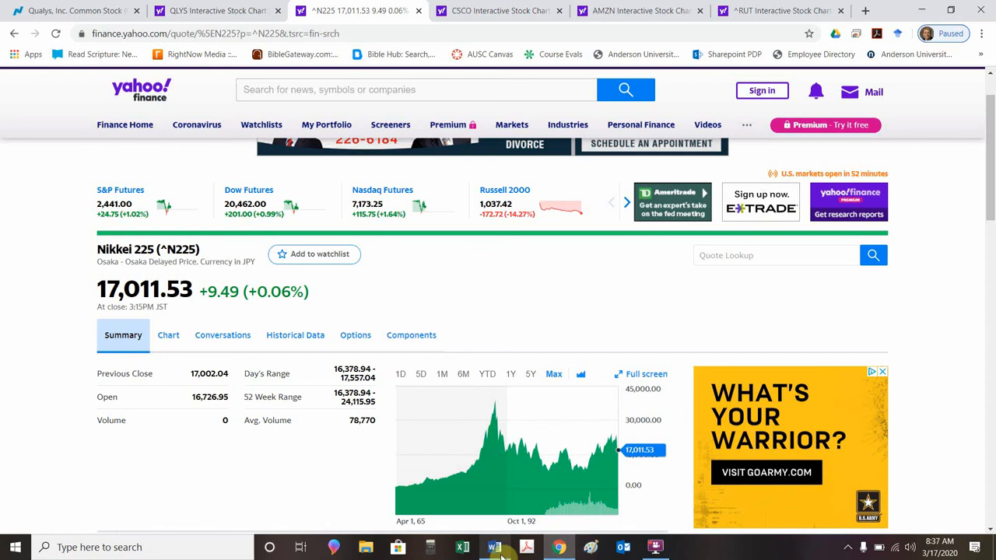
# - Return to the Word notes and scroll to page 8's Dot-Com Bubble section with the CSCO & AMZN example
pyautogui.click(495, 547)
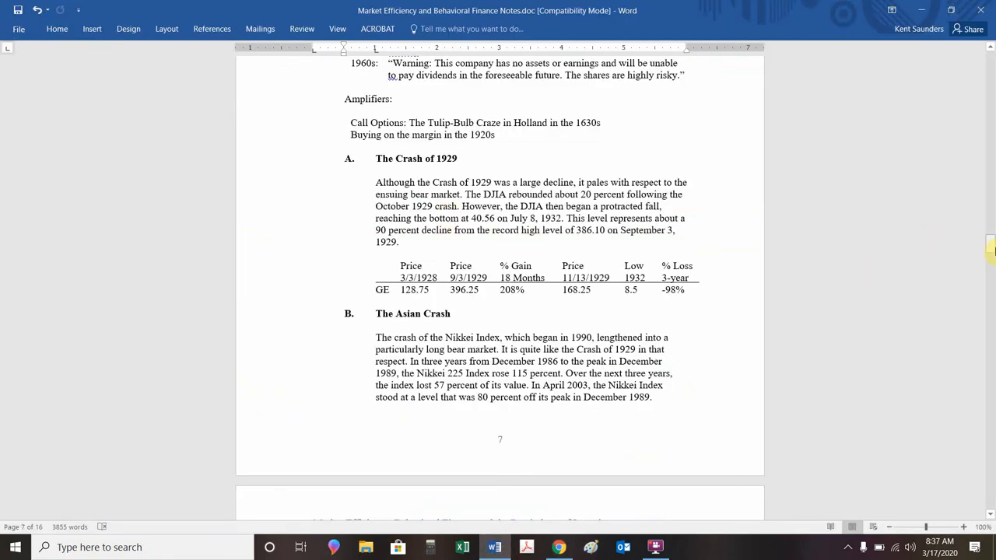
pyautogui.scroll(-3)
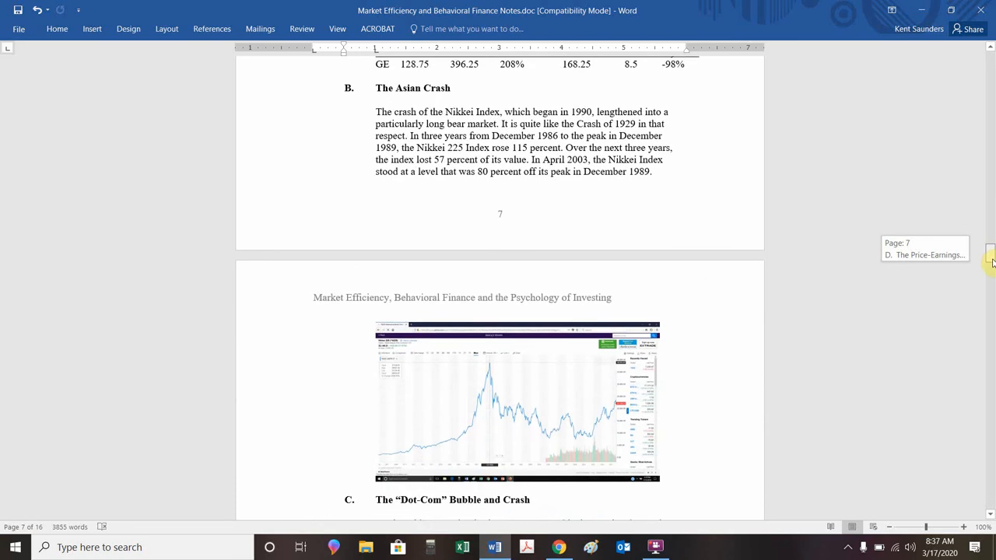
pyautogui.scroll(-3)
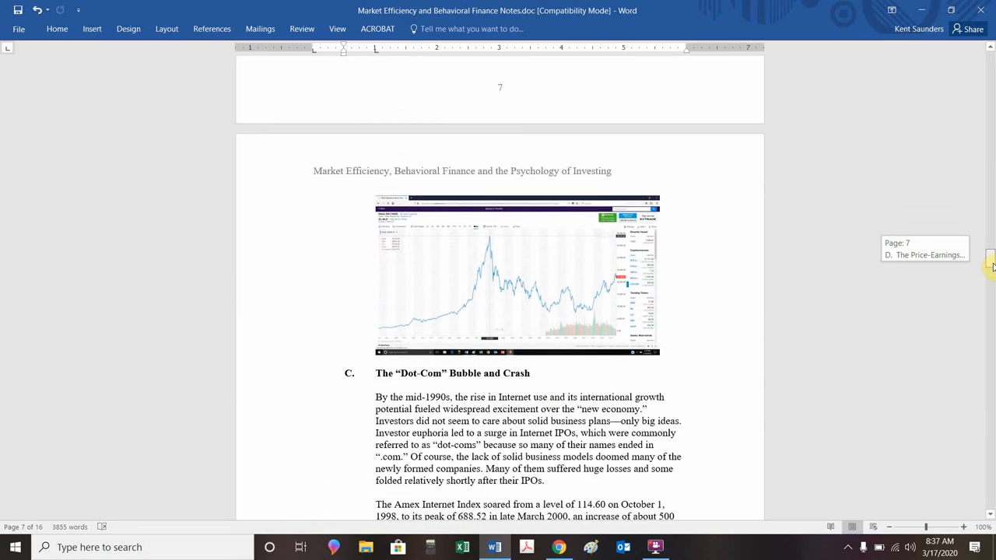
pyautogui.scroll(-3)
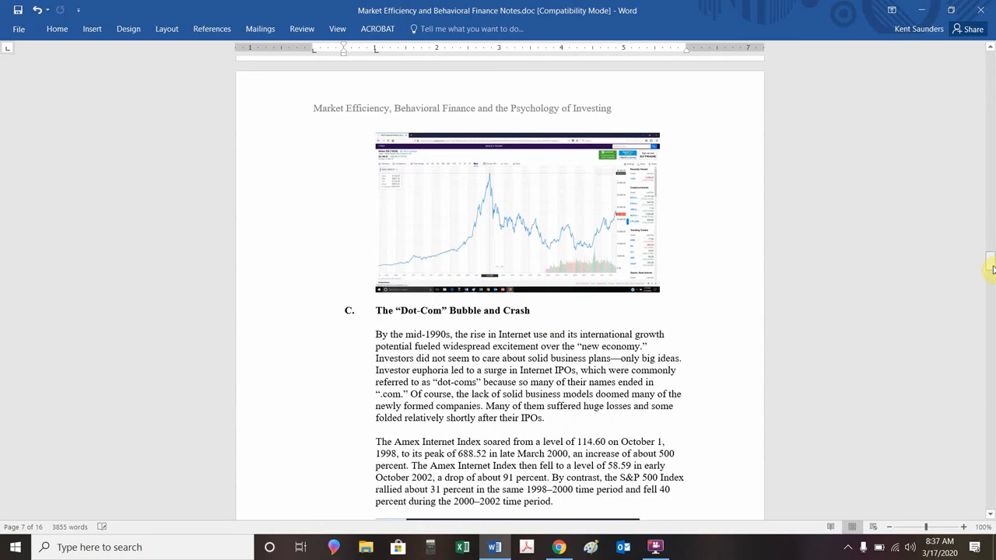
pyautogui.moveTo(904, 321)
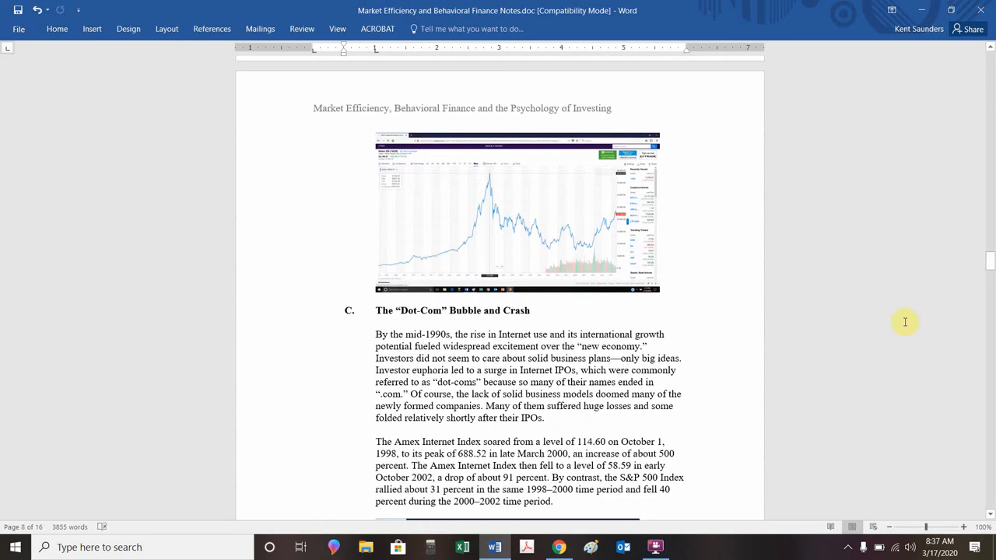
pyautogui.moveTo(992, 261)
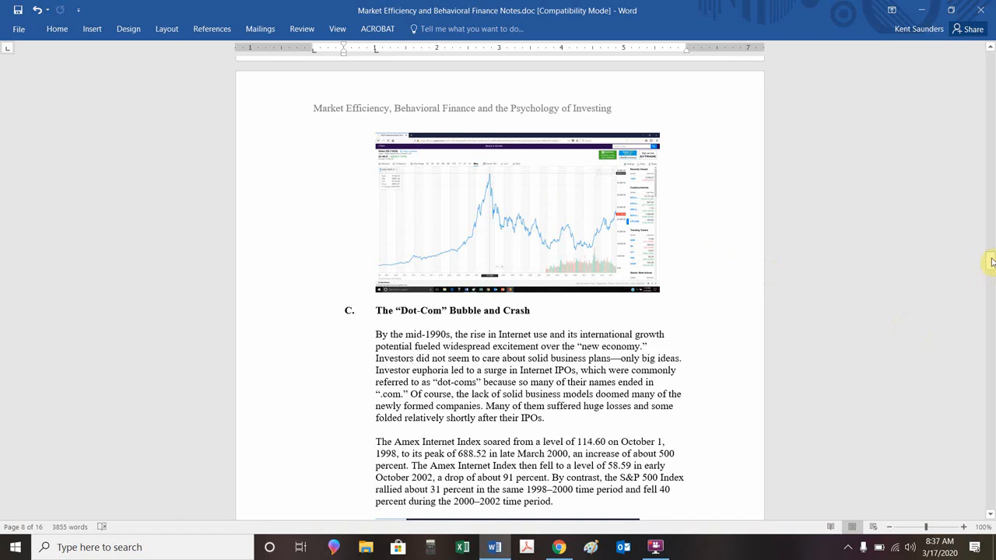
pyautogui.scroll(-3)
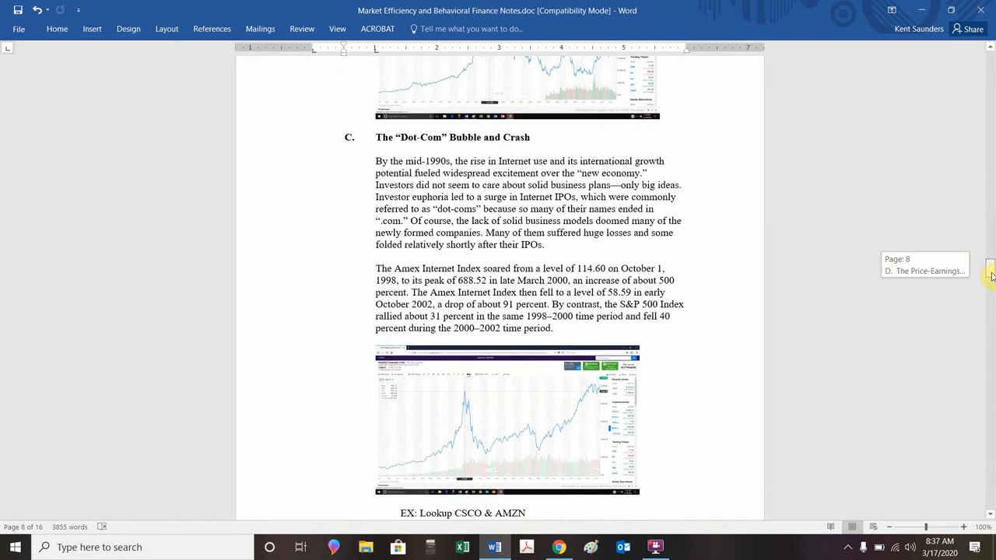
pyautogui.scroll(-3)
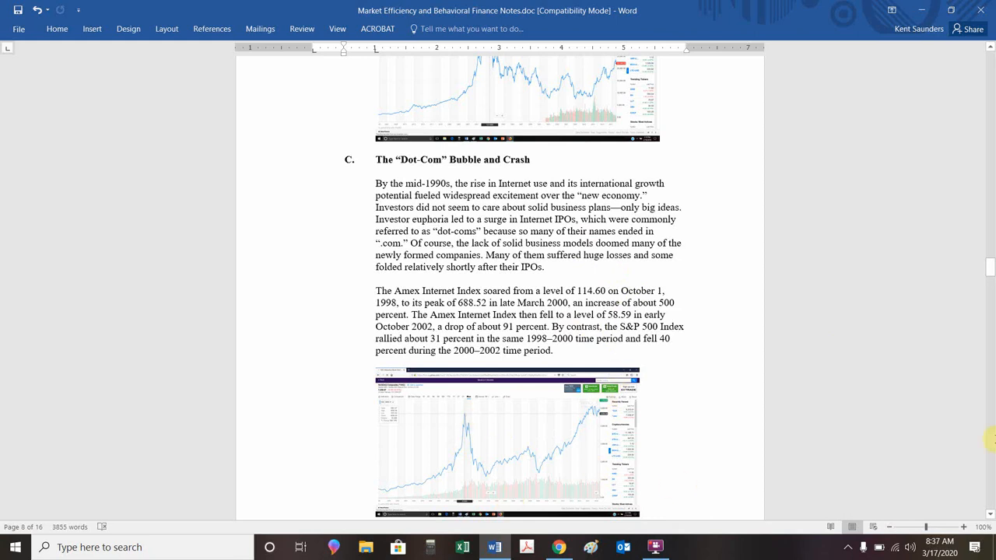
pyautogui.scroll(-3)
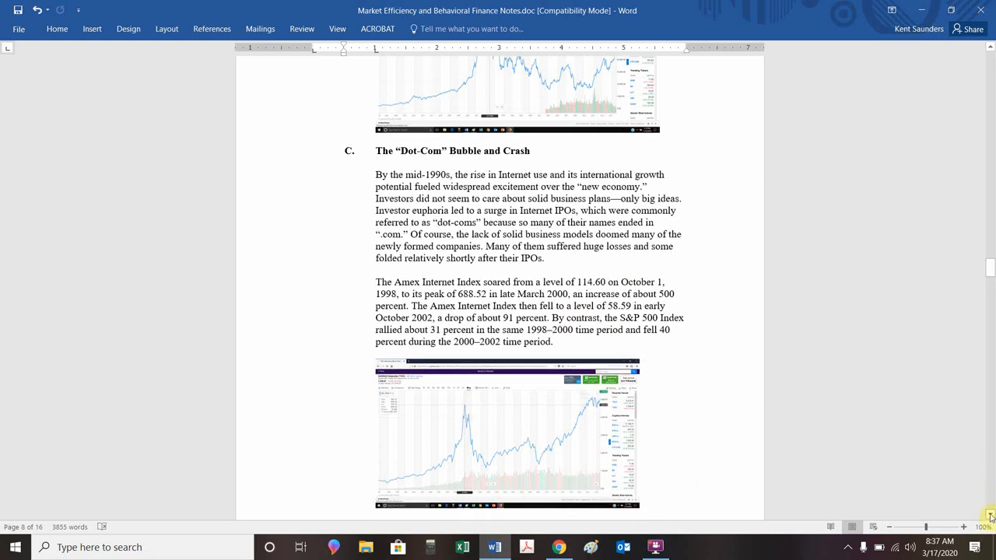
pyautogui.scroll(-3)
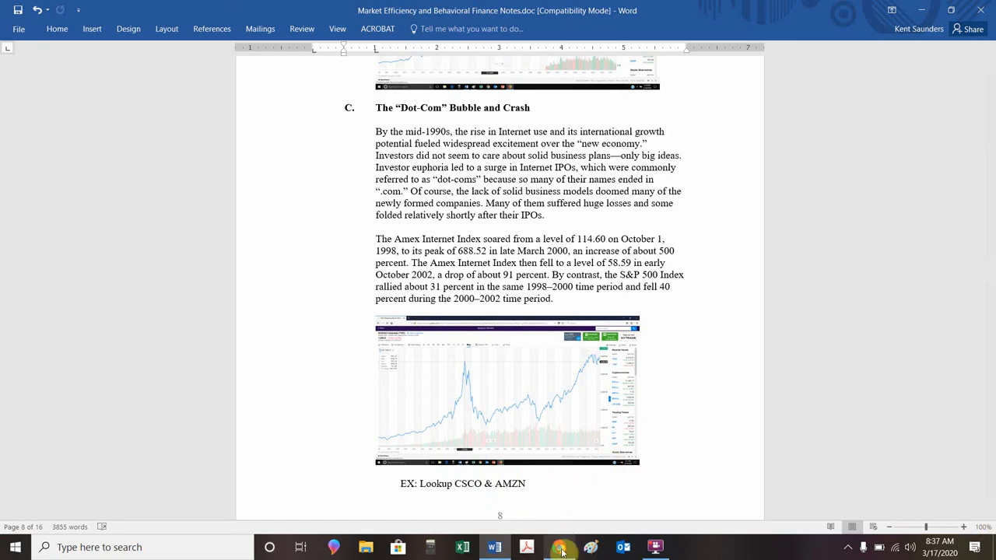
# - Inspect Cisco's full-history chart around its roughly $77 2000 peak, then bring up Amazon's chart
pyautogui.click(562, 547)
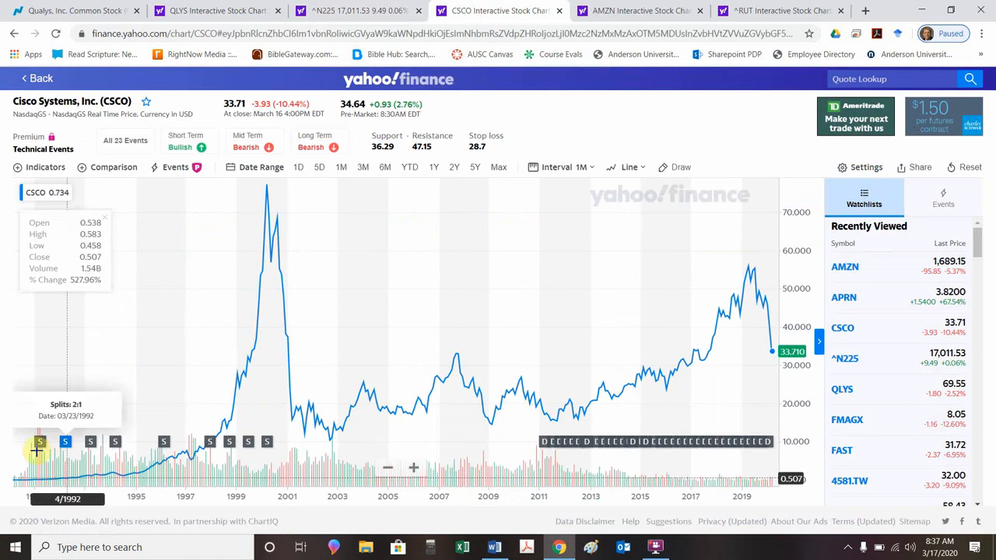
pyautogui.moveTo(39, 443)
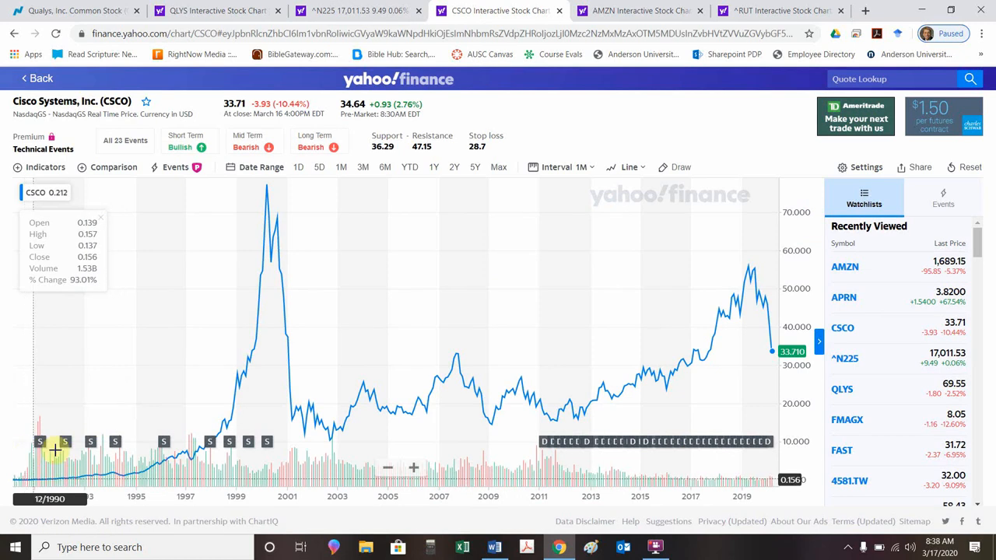
pyautogui.moveTo(266, 187)
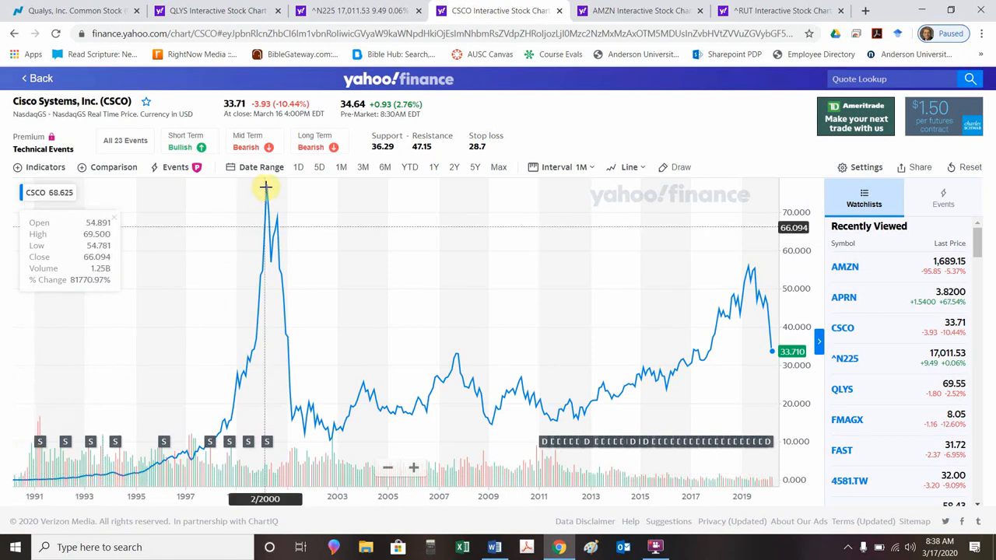
pyautogui.moveTo(267, 187)
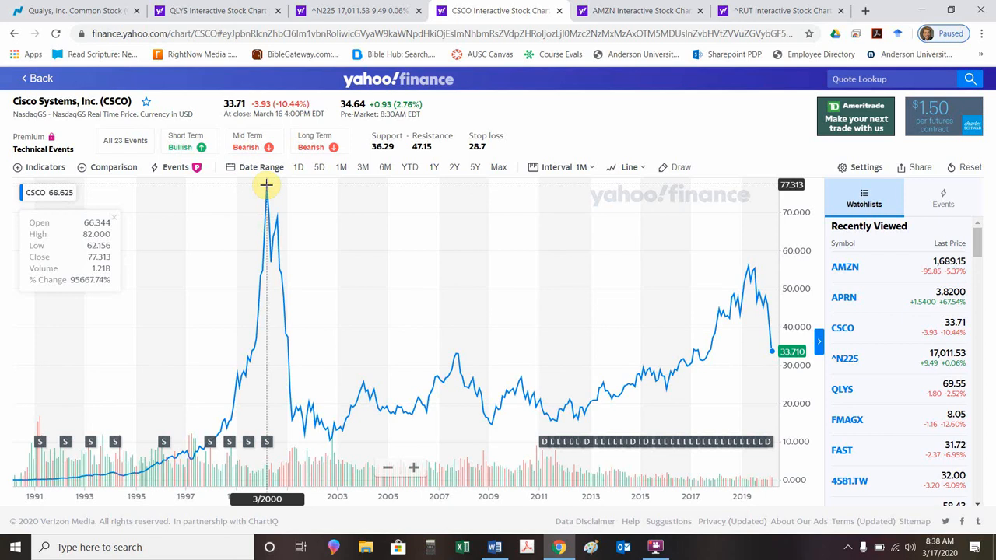
pyautogui.moveTo(332, 367)
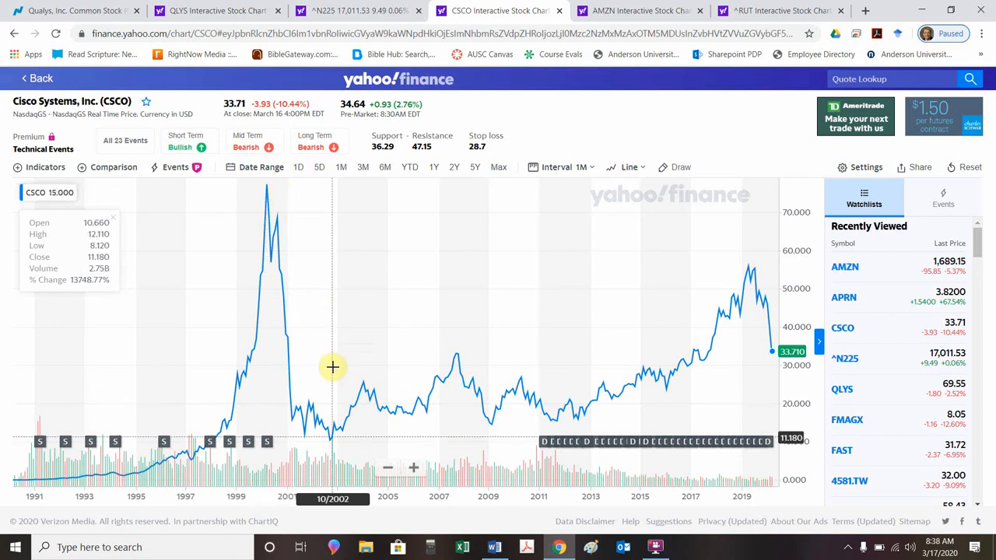
pyautogui.moveTo(329, 368)
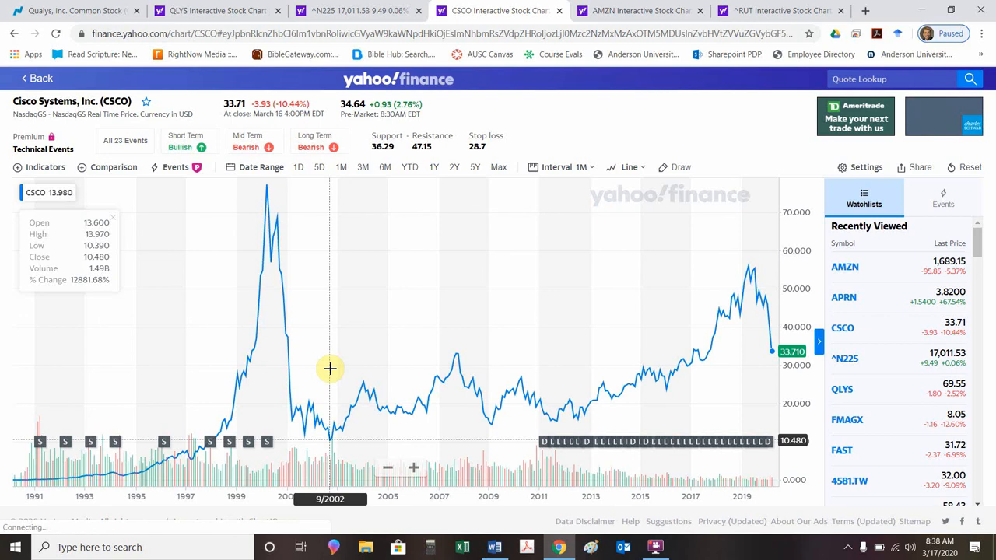
pyautogui.moveTo(688, 388)
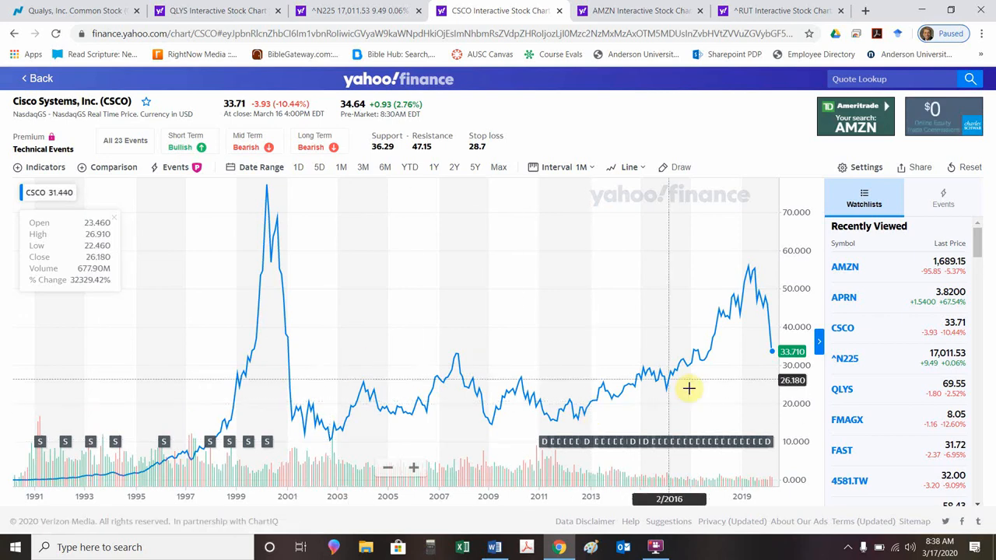
pyautogui.moveTo(772, 361)
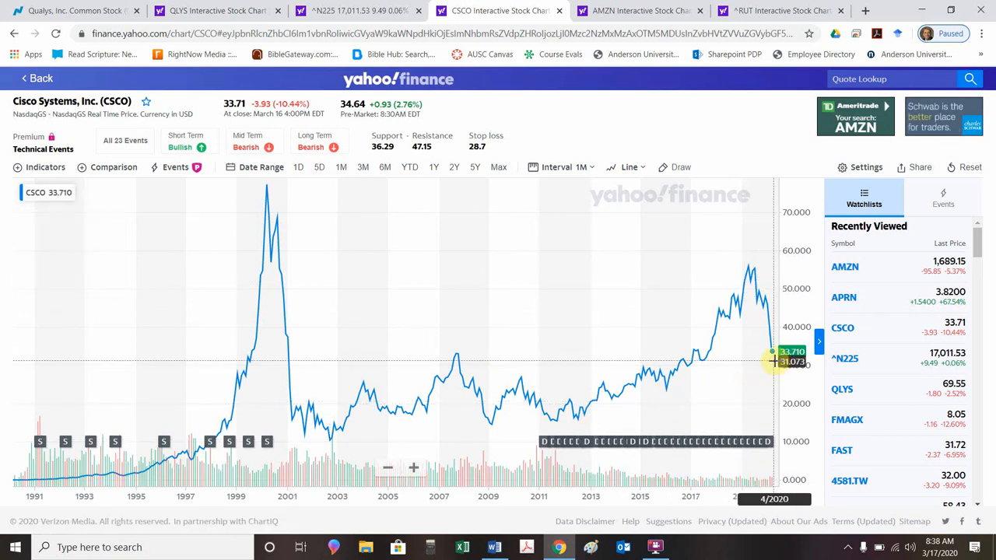
pyautogui.moveTo(329, 247)
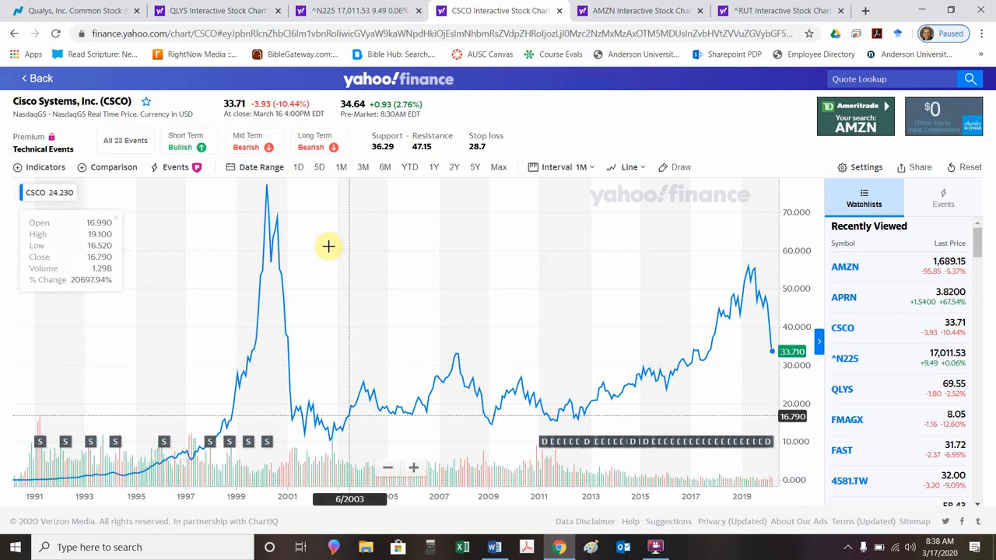
pyautogui.moveTo(263, 195)
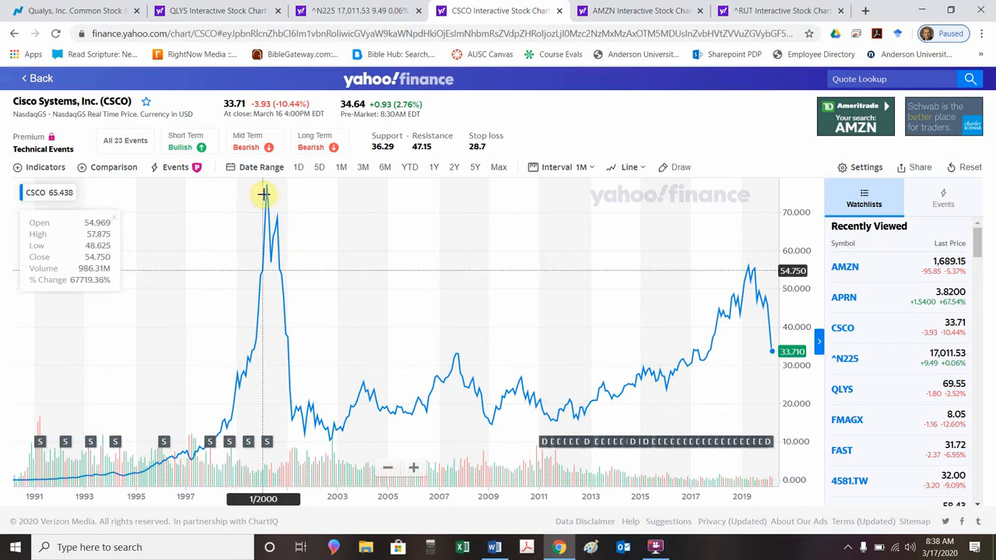
pyautogui.moveTo(267, 193)
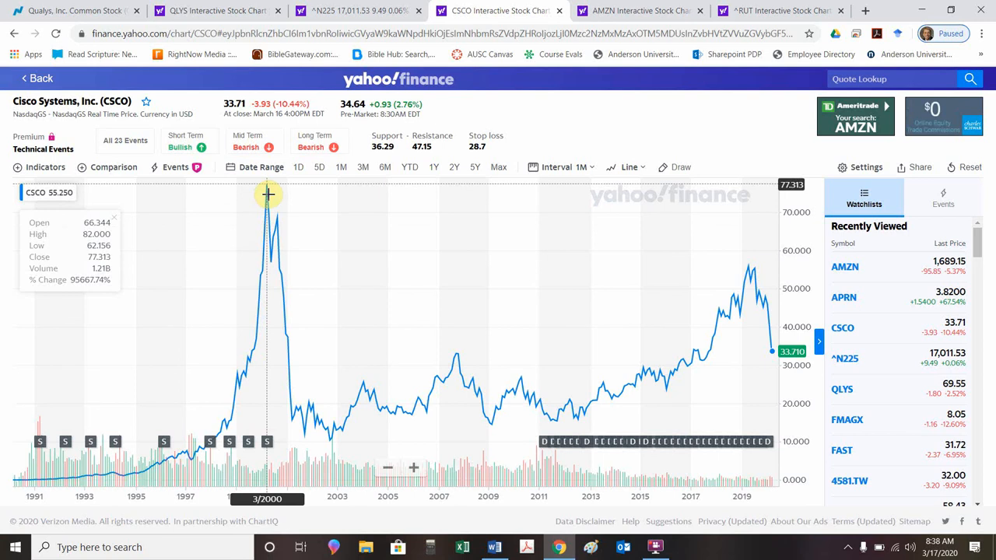
pyautogui.moveTo(142, 353)
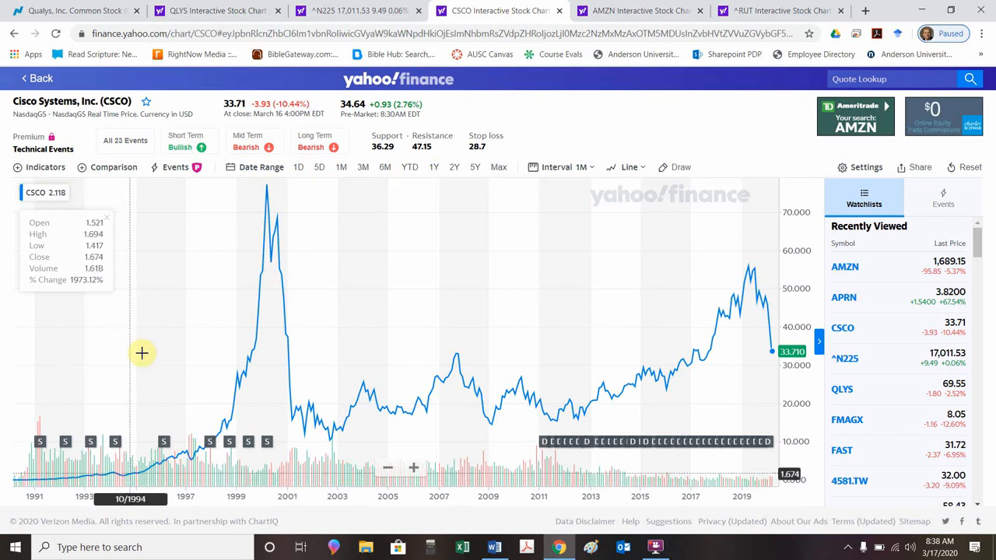
pyautogui.moveTo(197, 394)
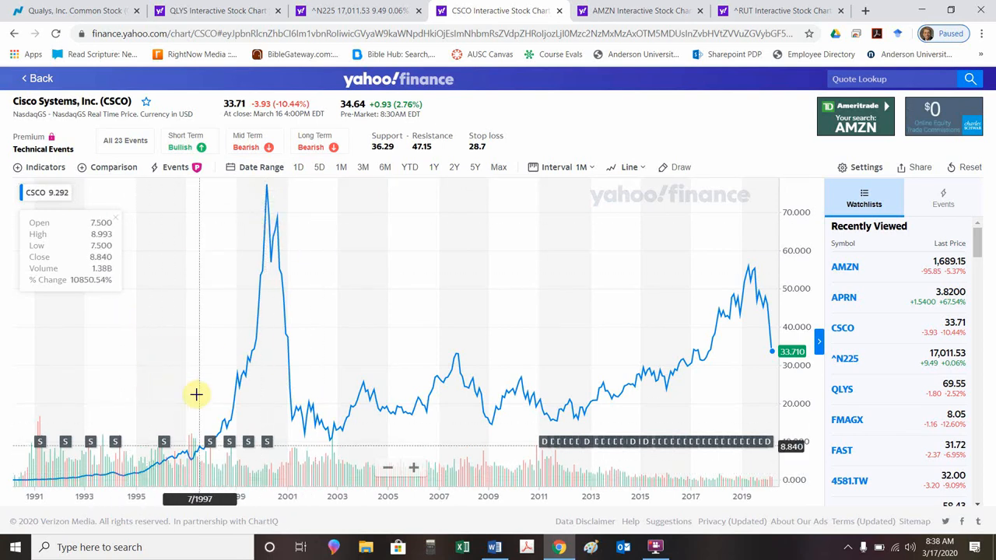
pyautogui.moveTo(265, 191)
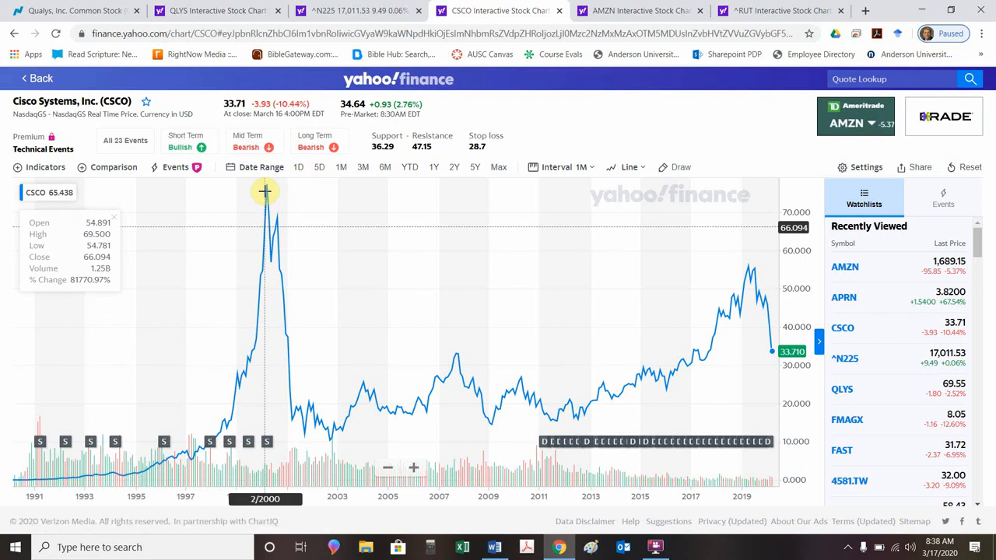
pyautogui.moveTo(318, 379)
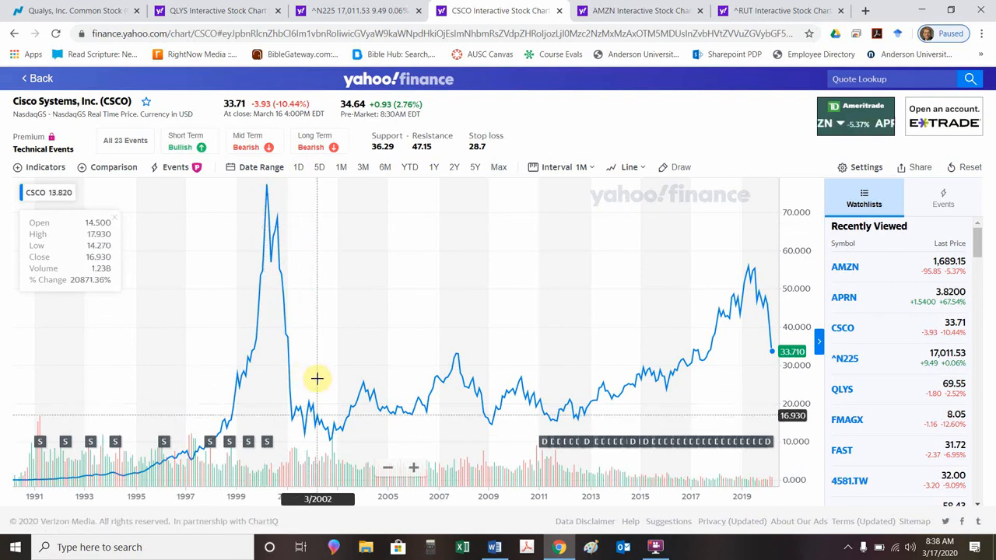
pyautogui.moveTo(575, 333)
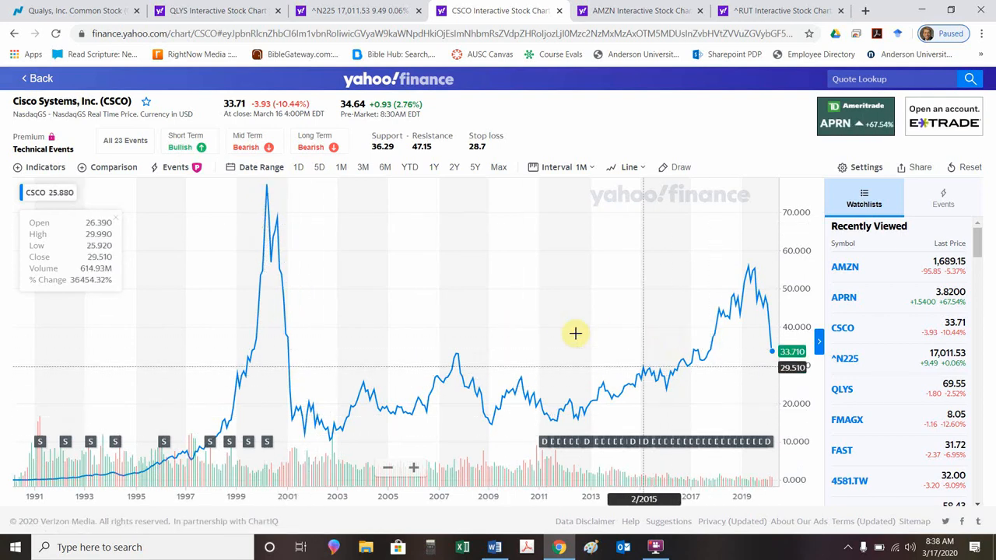
pyautogui.moveTo(259, 274)
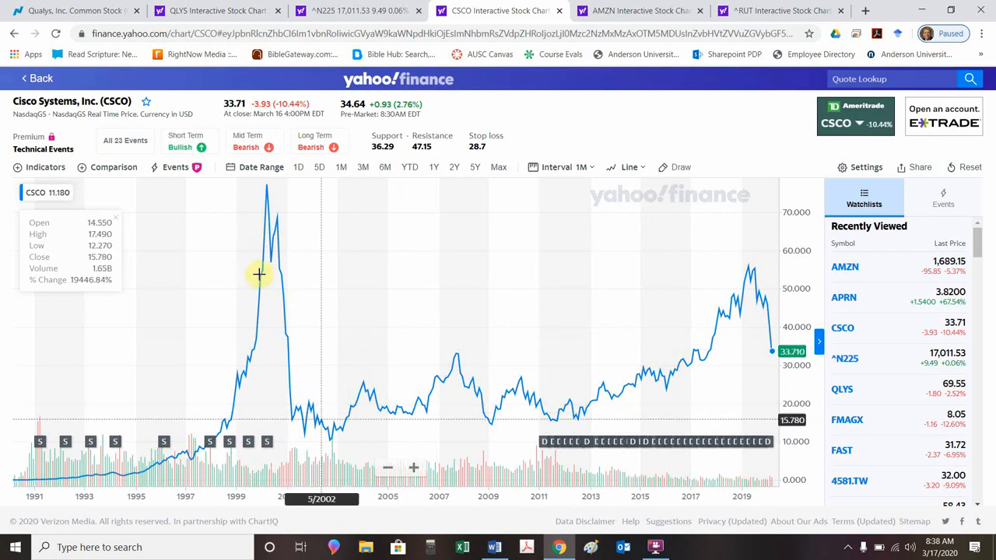
pyautogui.moveTo(680, 342)
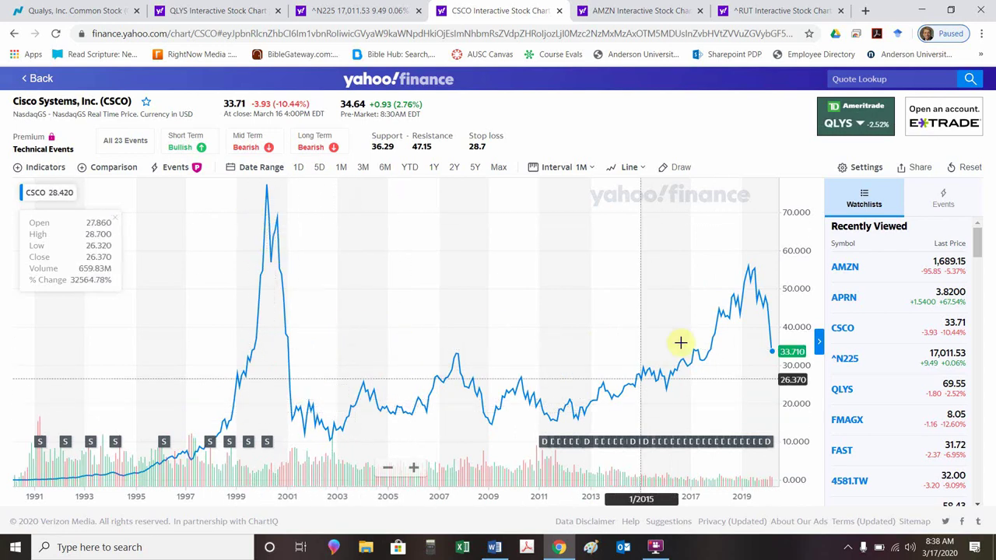
pyautogui.moveTo(496, 80)
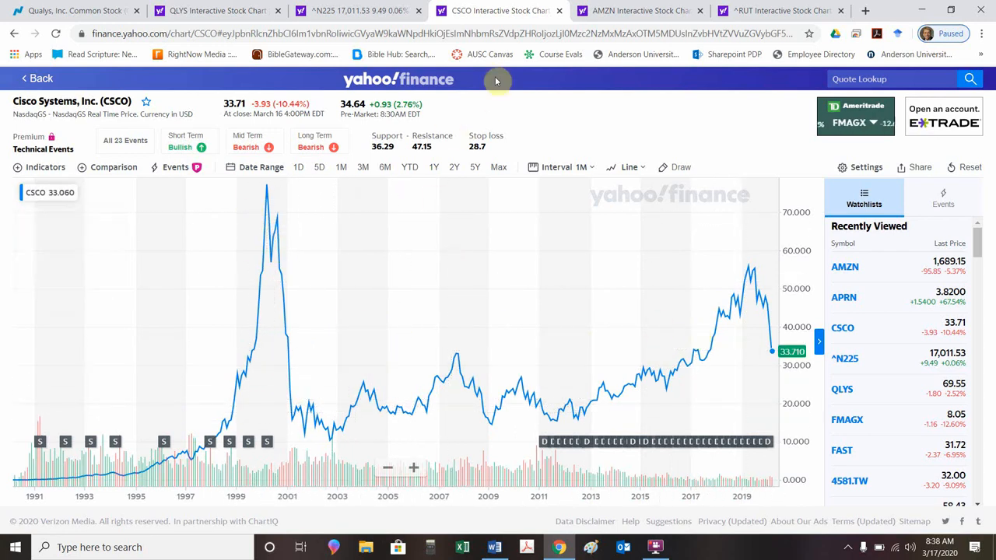
pyautogui.click(638, 10)
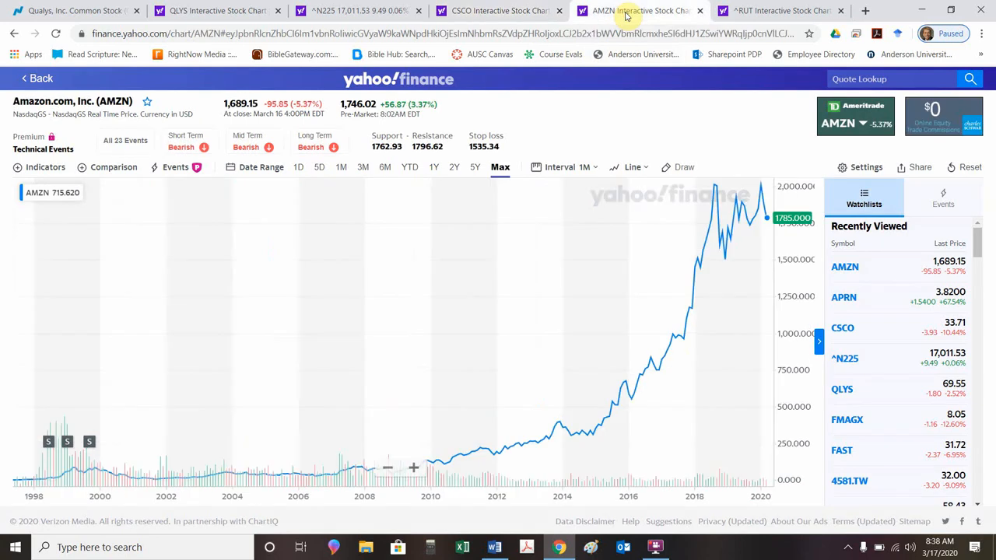
pyautogui.moveTo(364, 263)
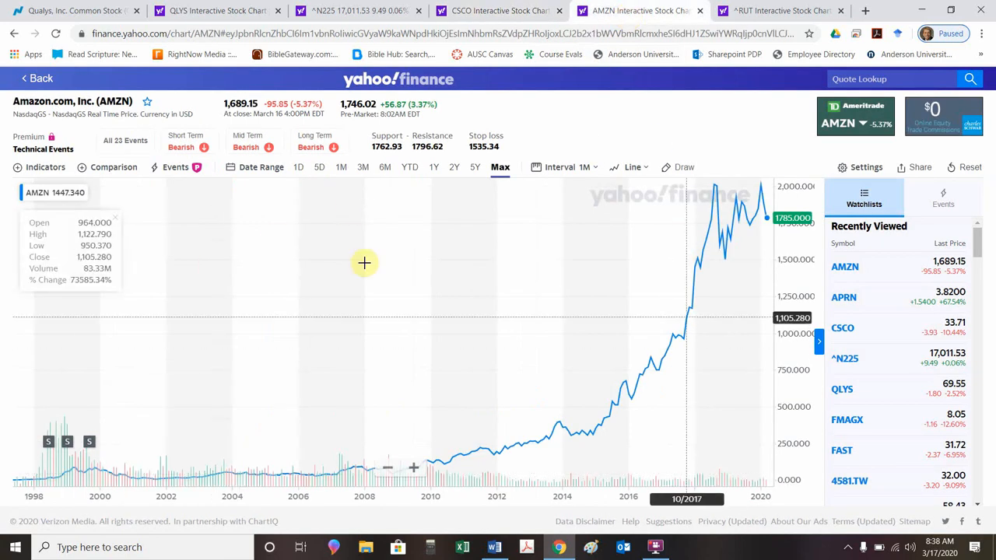
pyautogui.moveTo(67, 414)
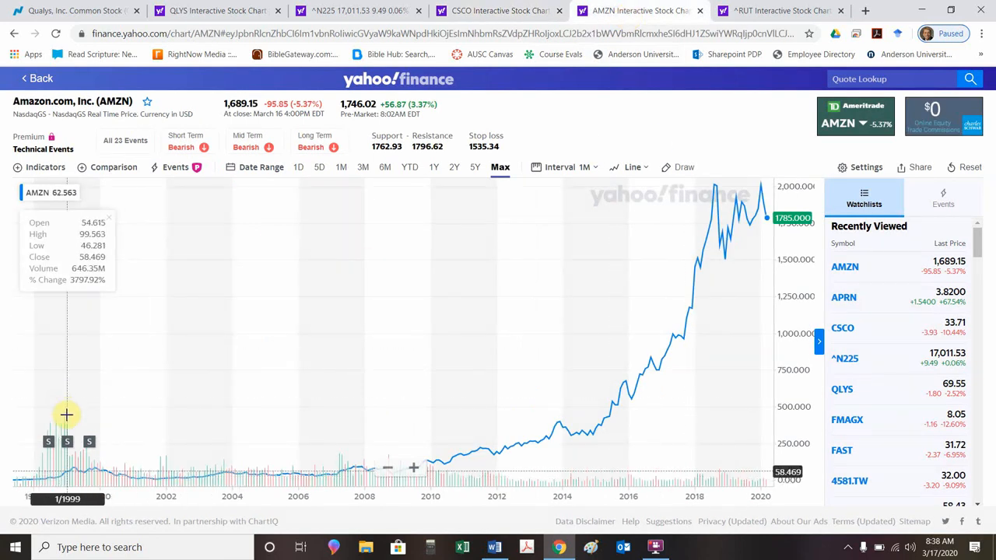
pyautogui.moveTo(76, 430)
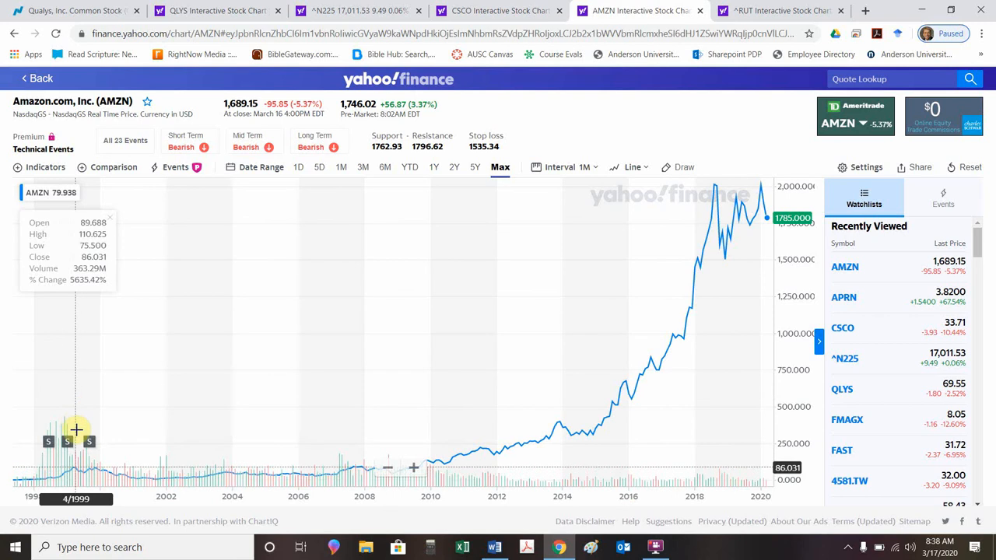
pyautogui.moveTo(88, 432)
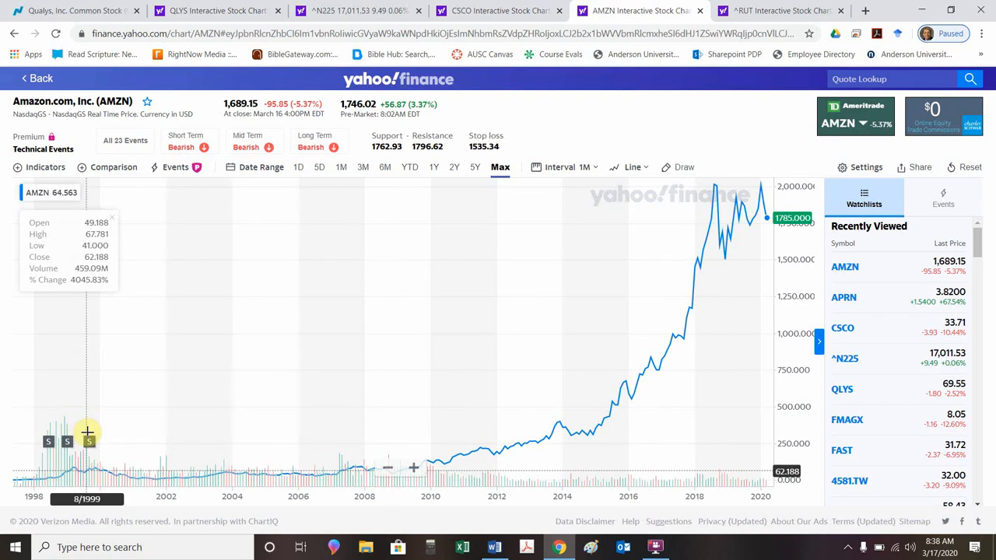
pyautogui.moveTo(98, 437)
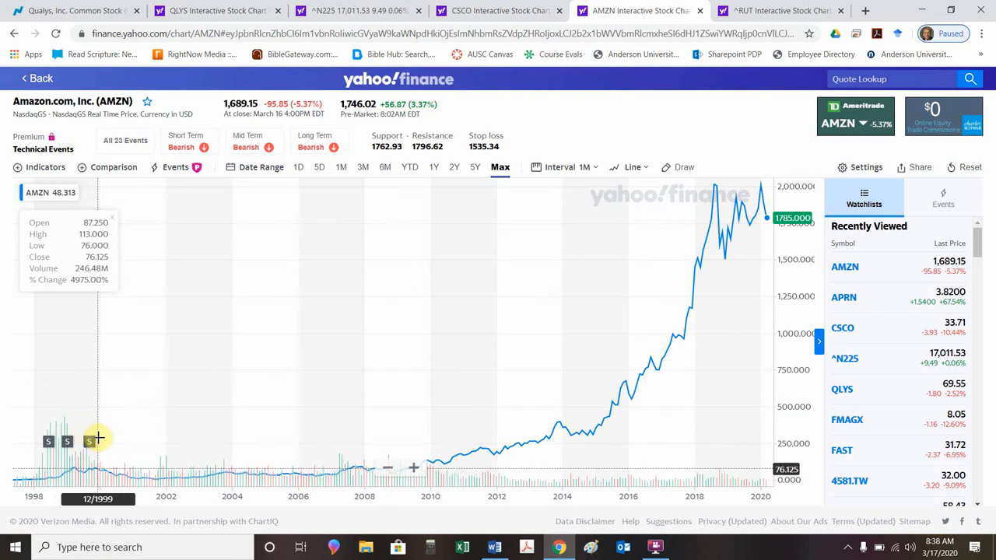
pyautogui.moveTo(99, 436)
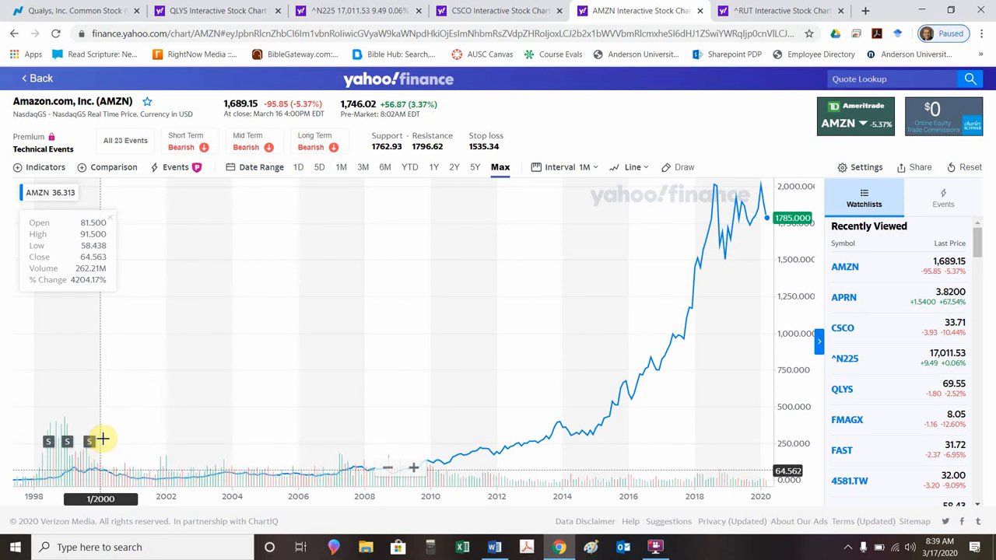
pyautogui.moveTo(148, 453)
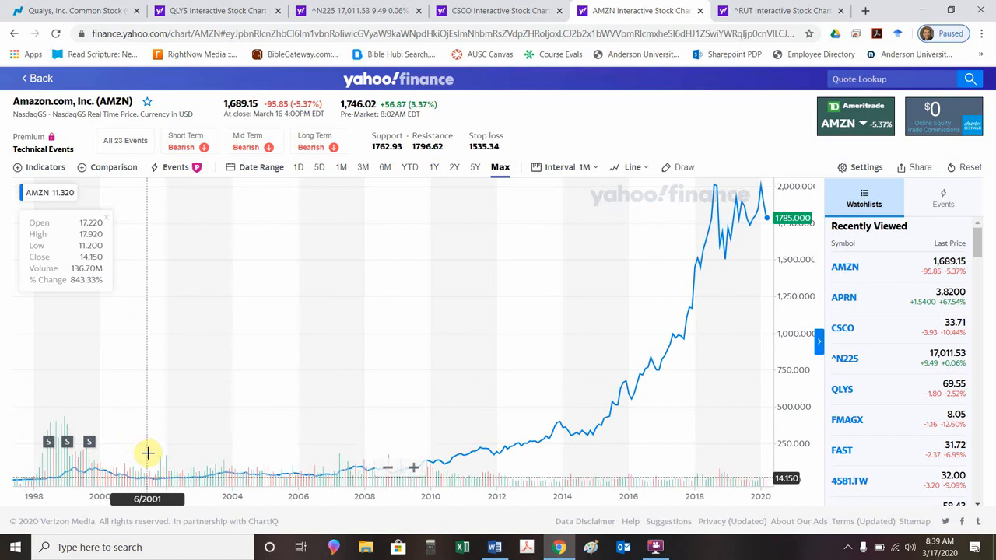
pyautogui.moveTo(152, 454)
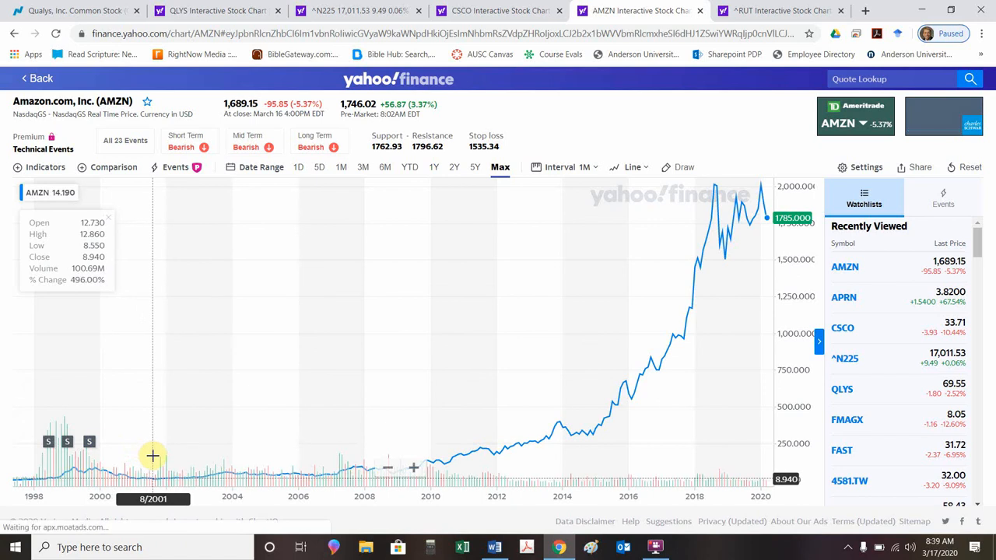
pyautogui.moveTo(109, 465)
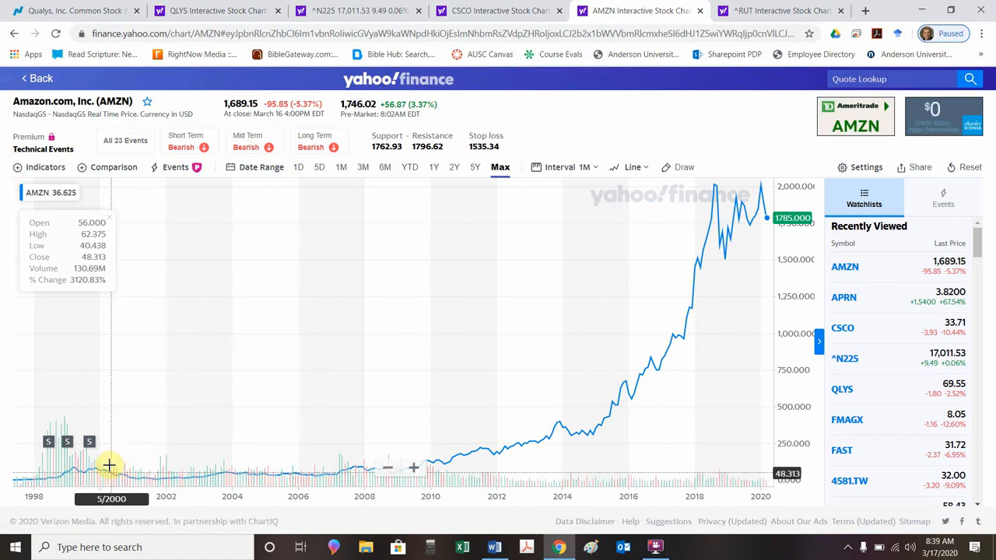
pyautogui.moveTo(95, 465)
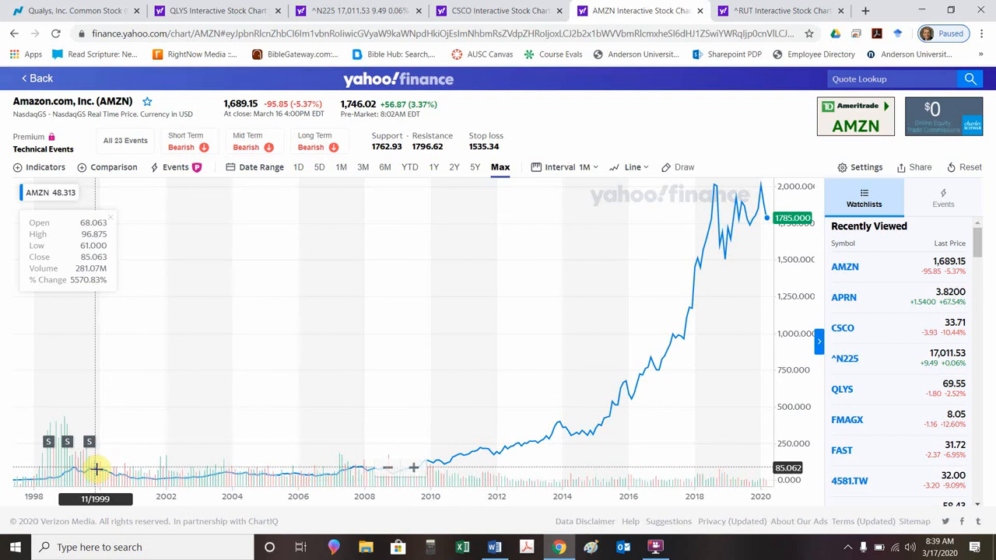
pyautogui.moveTo(155, 480)
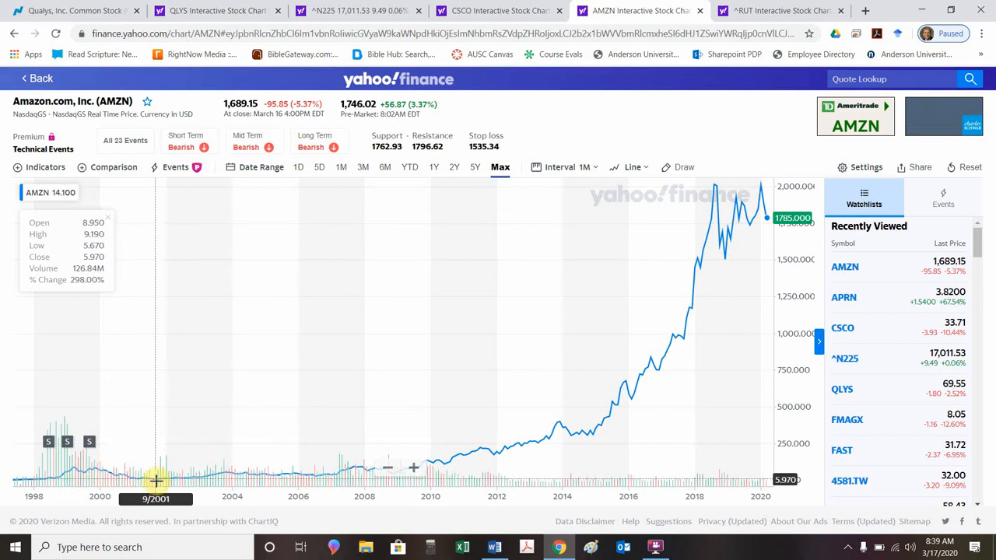
pyautogui.moveTo(153, 480)
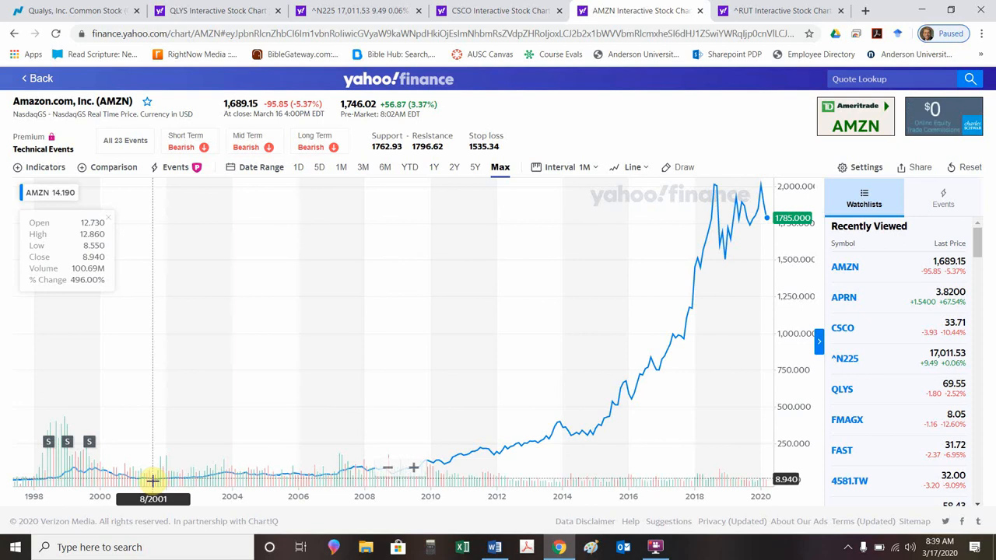
pyautogui.moveTo(768, 208)
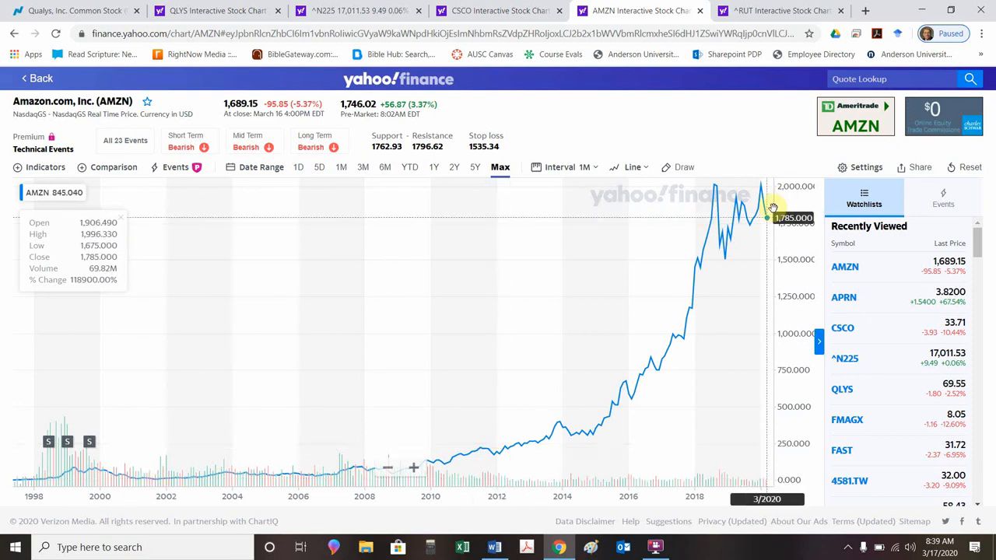
pyautogui.moveTo(768, 212)
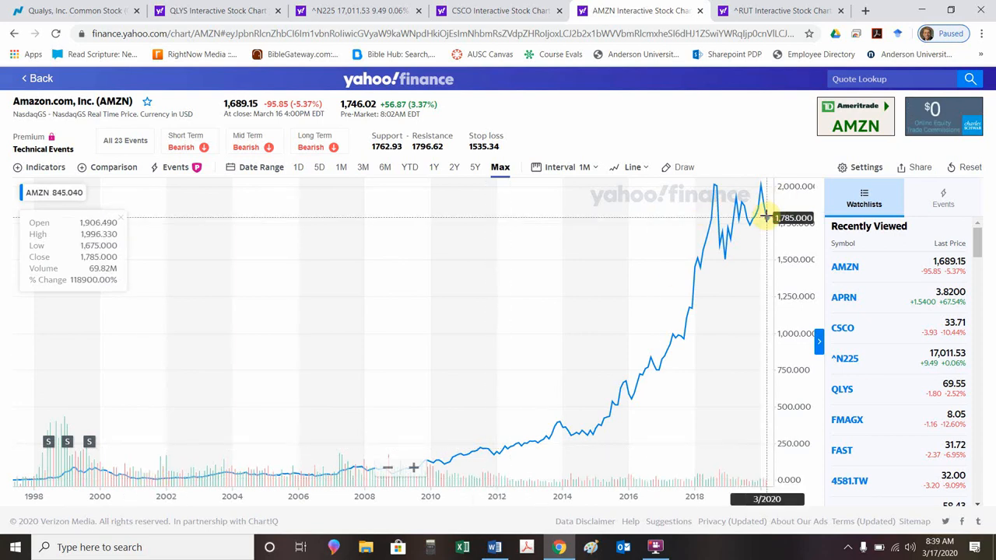
pyautogui.moveTo(152, 465)
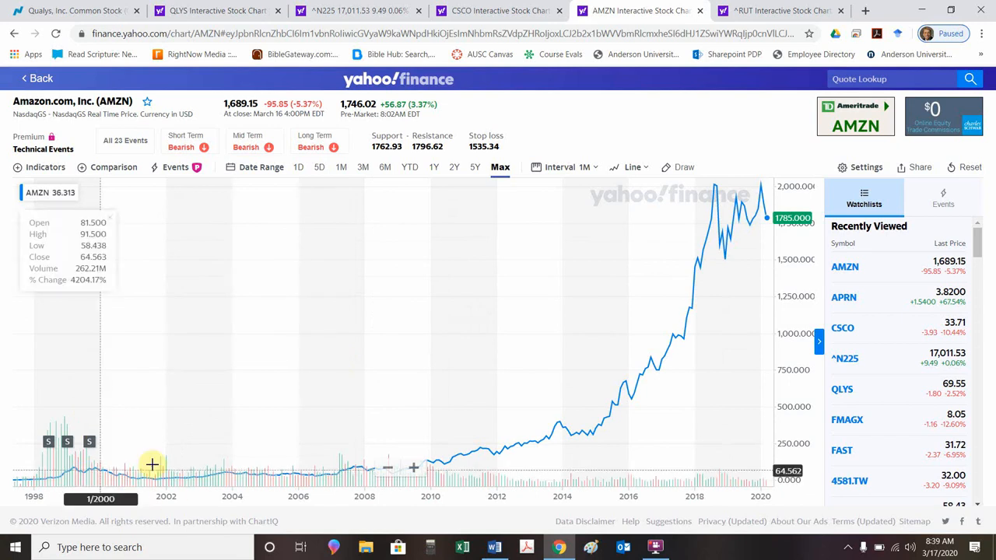
pyautogui.moveTo(117, 474)
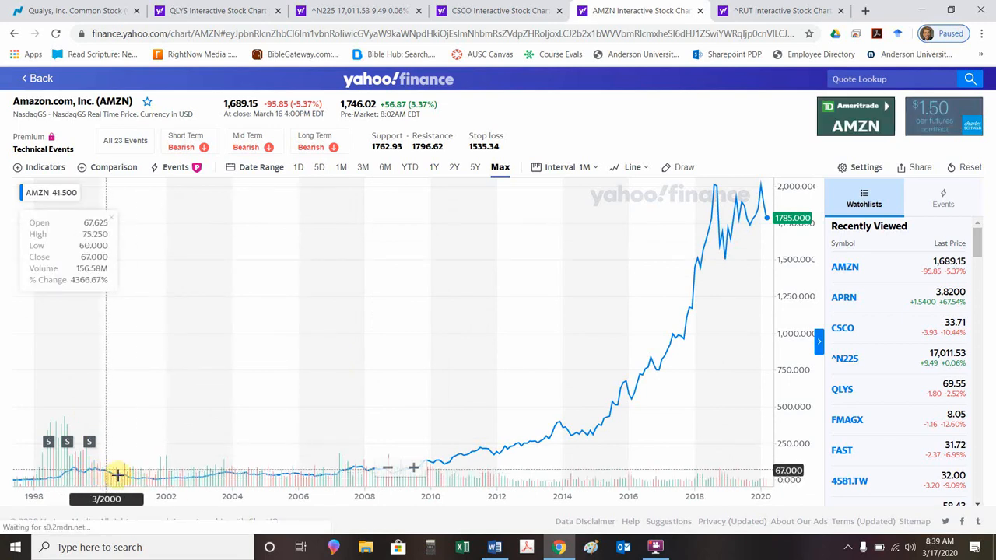
pyautogui.moveTo(786, 317)
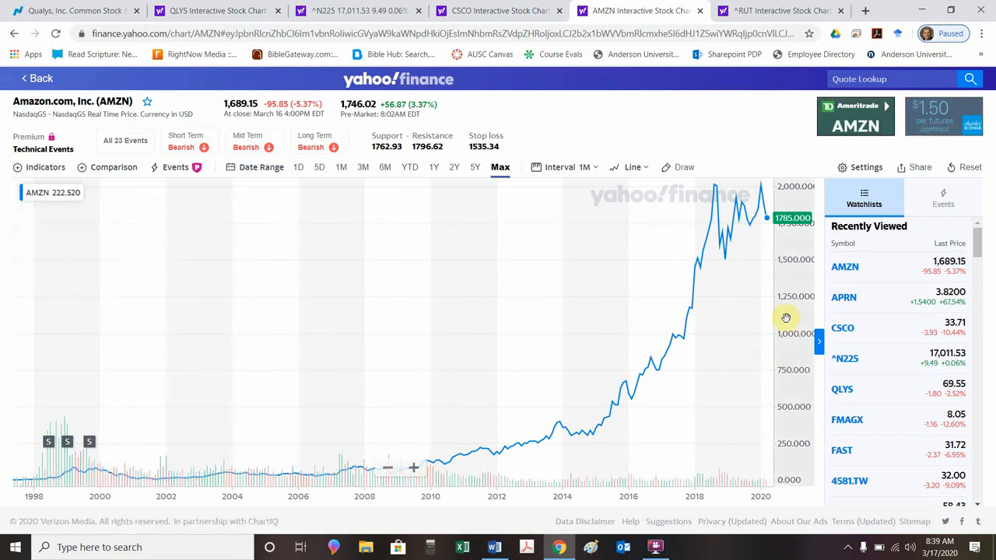
pyautogui.moveTo(171, 495)
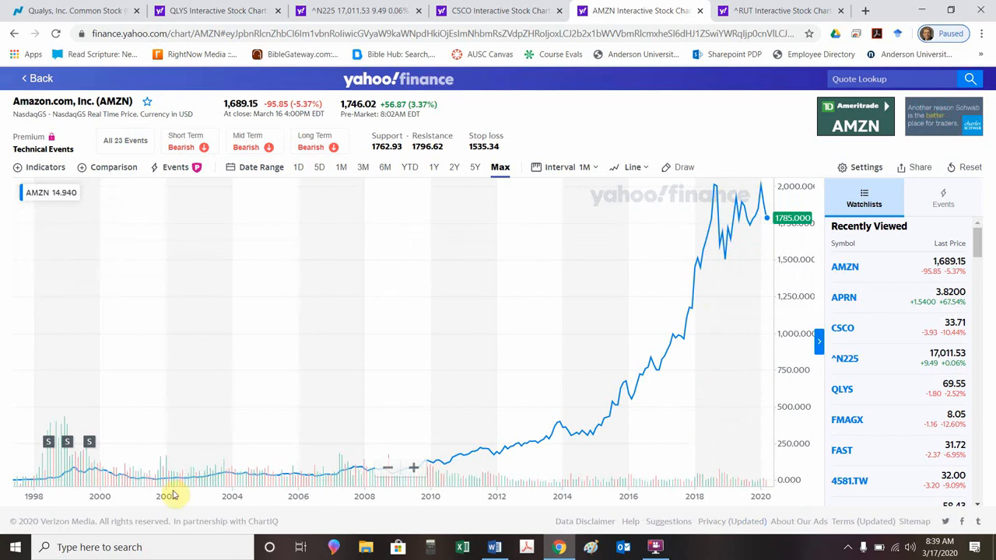
pyautogui.moveTo(101, 466)
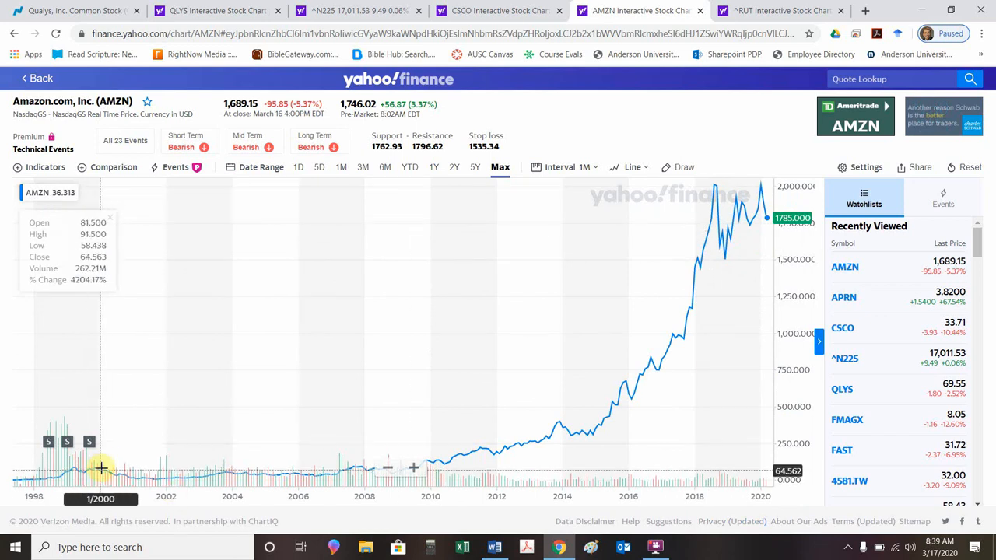
pyautogui.moveTo(710, 328)
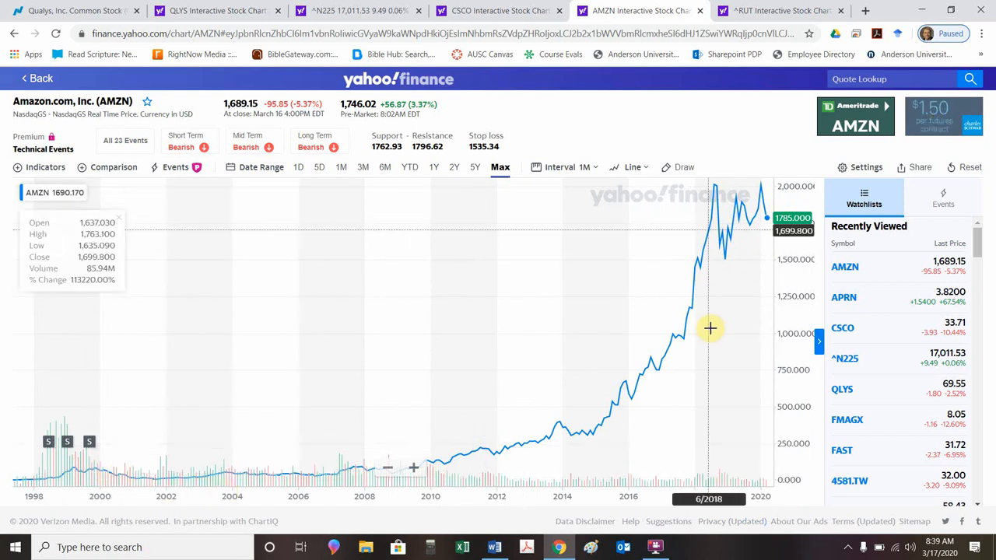
pyautogui.moveTo(768, 229)
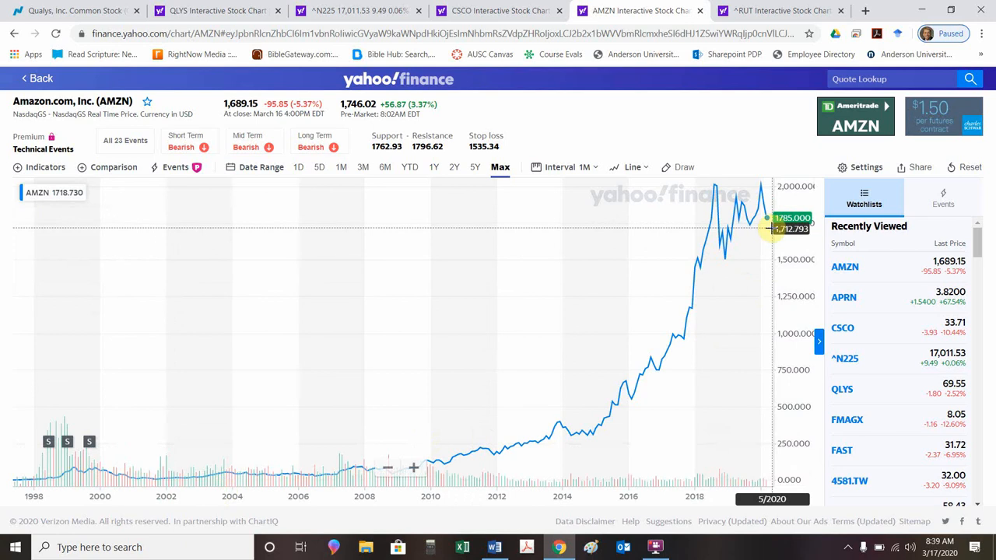
pyautogui.moveTo(332, 357)
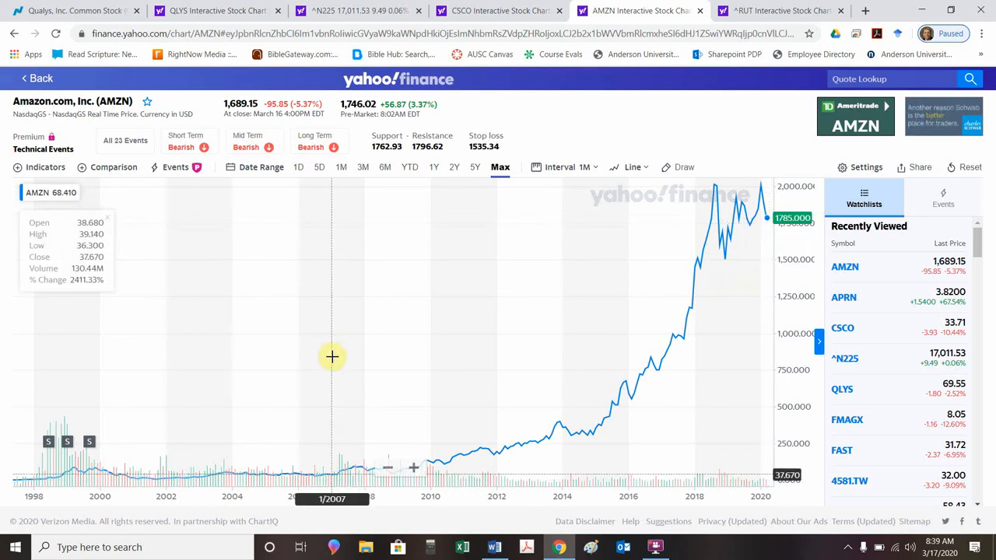
pyautogui.moveTo(191, 476)
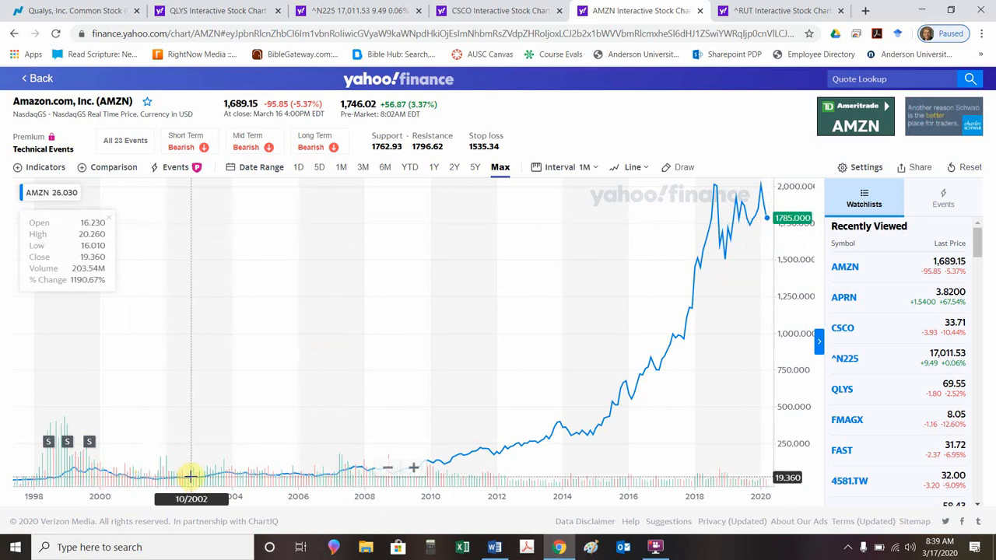
pyautogui.moveTo(418, 499)
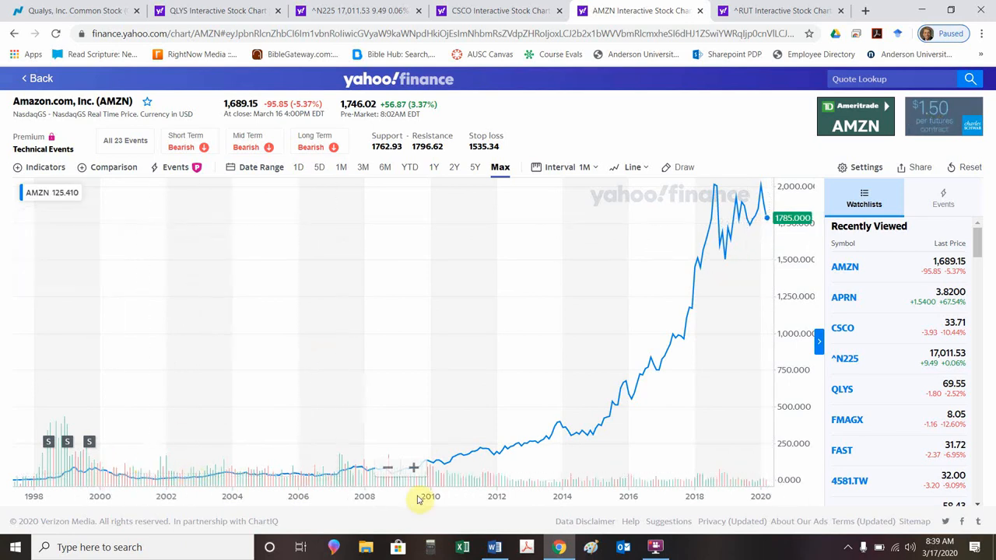
pyautogui.moveTo(420, 500)
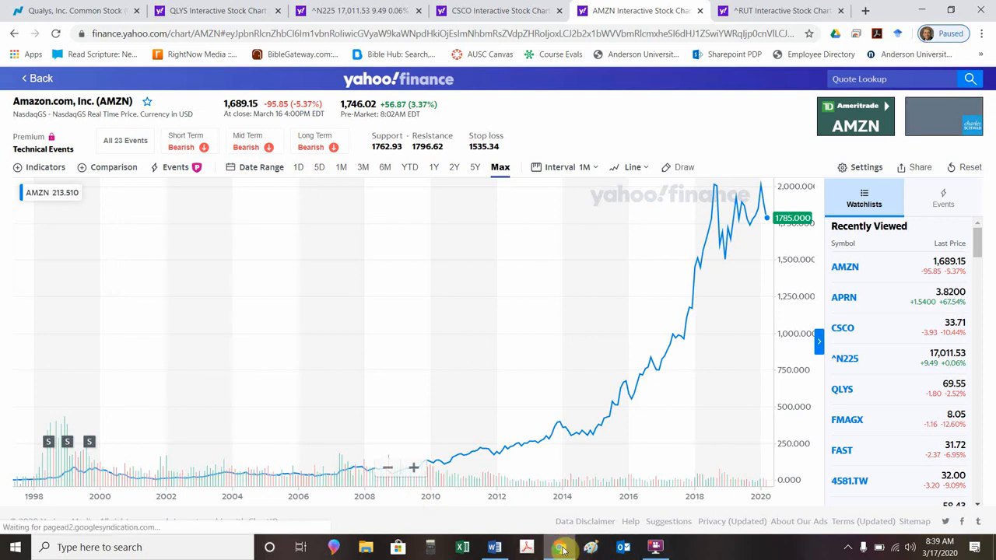
# - Look over Amazon's 1998–2020 max-range chart, then return to the Word lecture notes
pyautogui.click(495, 546)
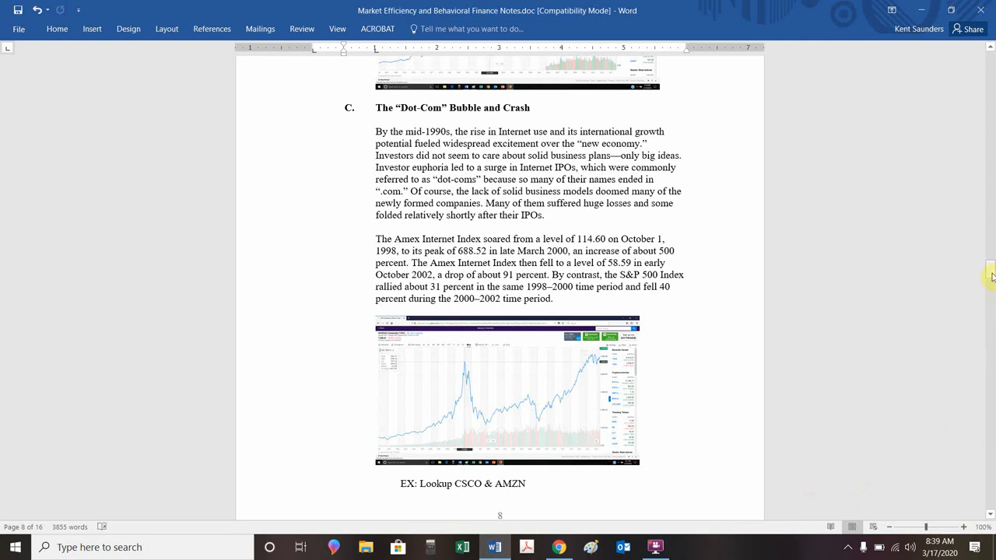
# - Scroll to page 9, The Crash of October 2008, showing the U.S. home price chart
pyautogui.scroll(-3)
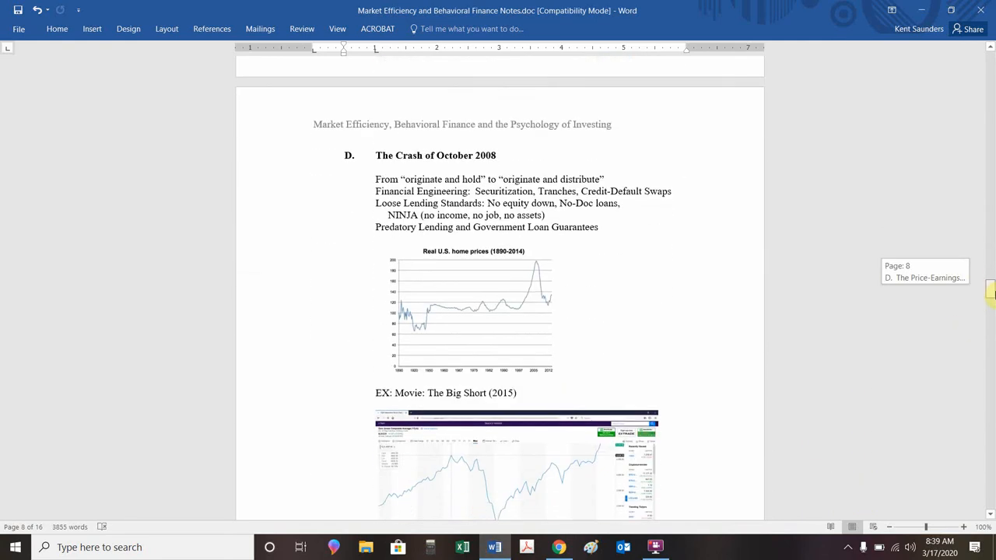
pyautogui.scroll(-3)
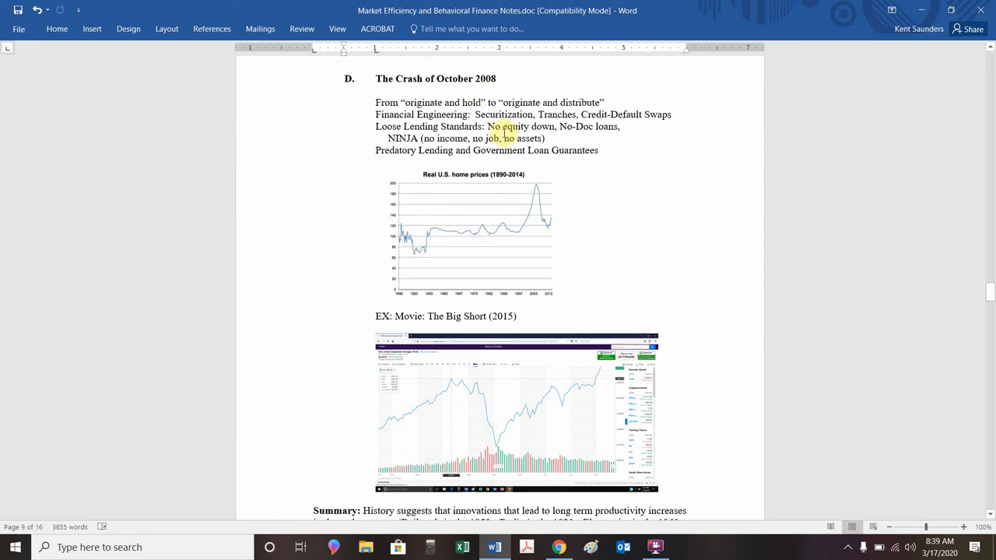
pyautogui.moveTo(529, 180)
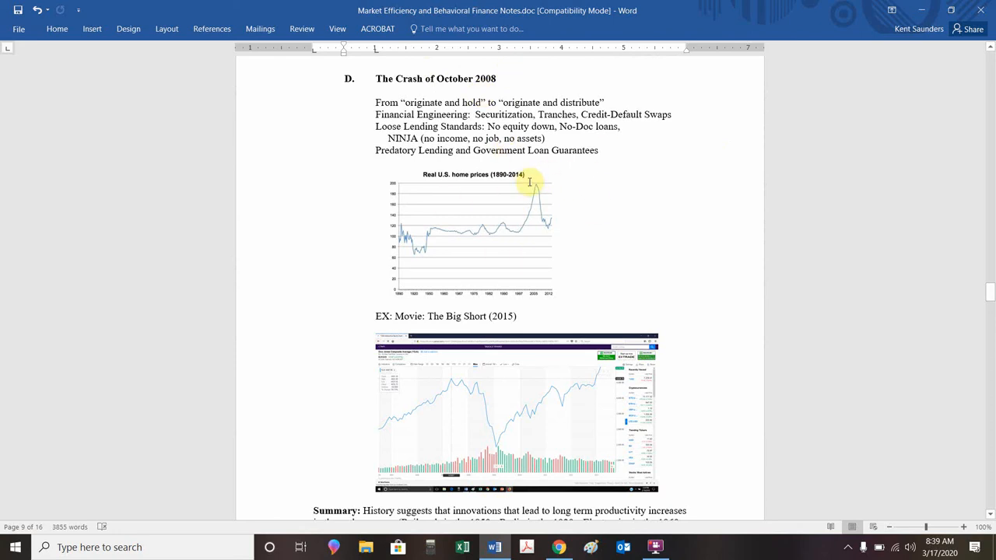
pyautogui.moveTo(526, 209)
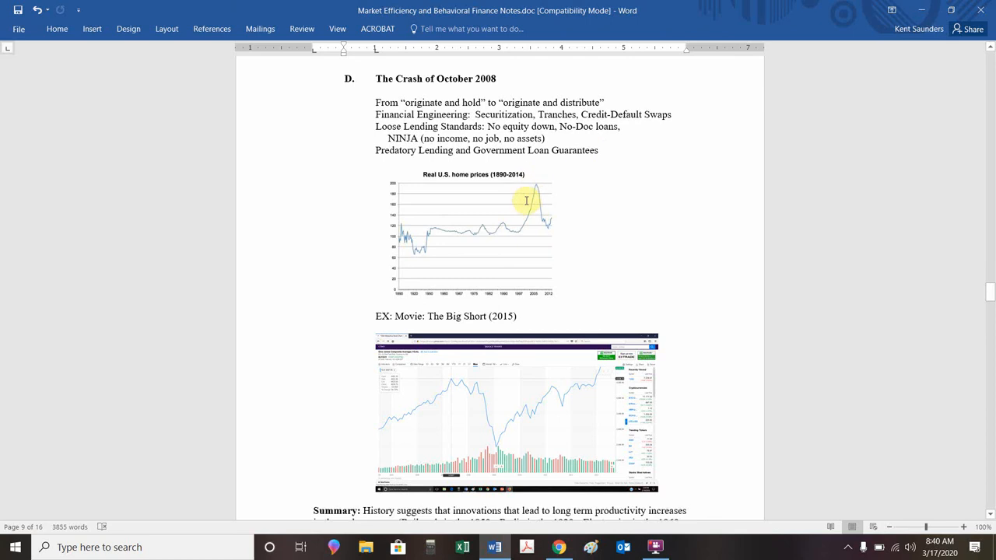
pyautogui.moveTo(560, 225)
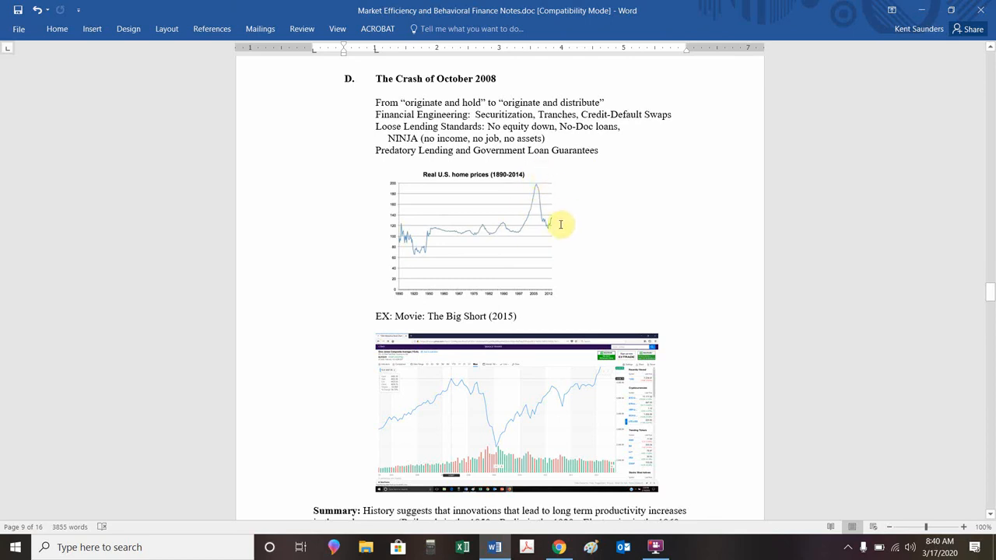
pyautogui.moveTo(499, 461)
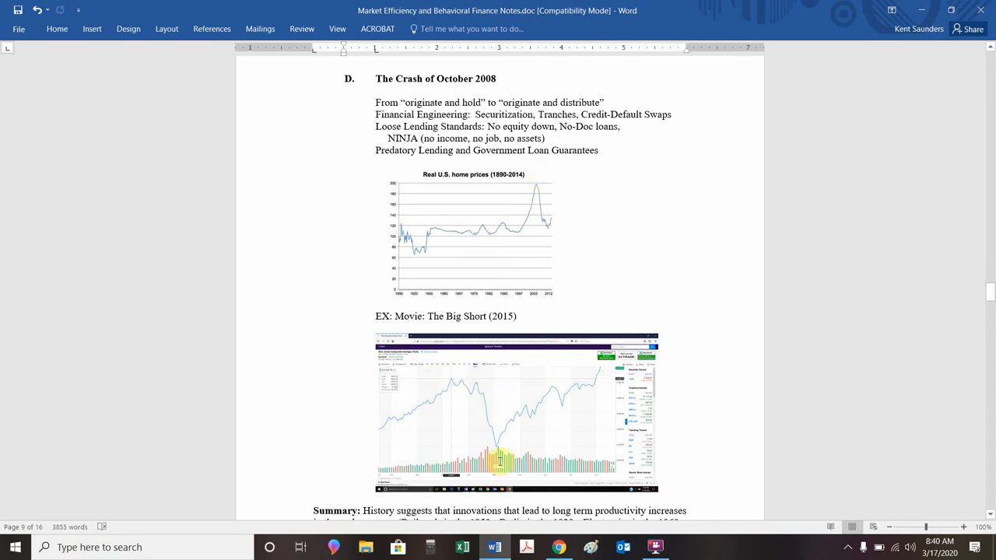
pyautogui.moveTo(605, 366)
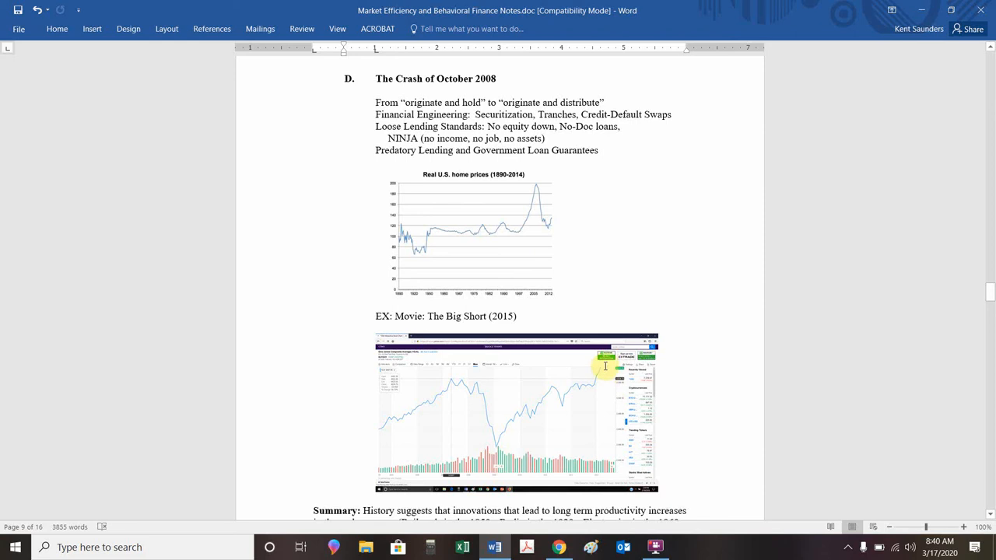
pyautogui.moveTo(448, 301)
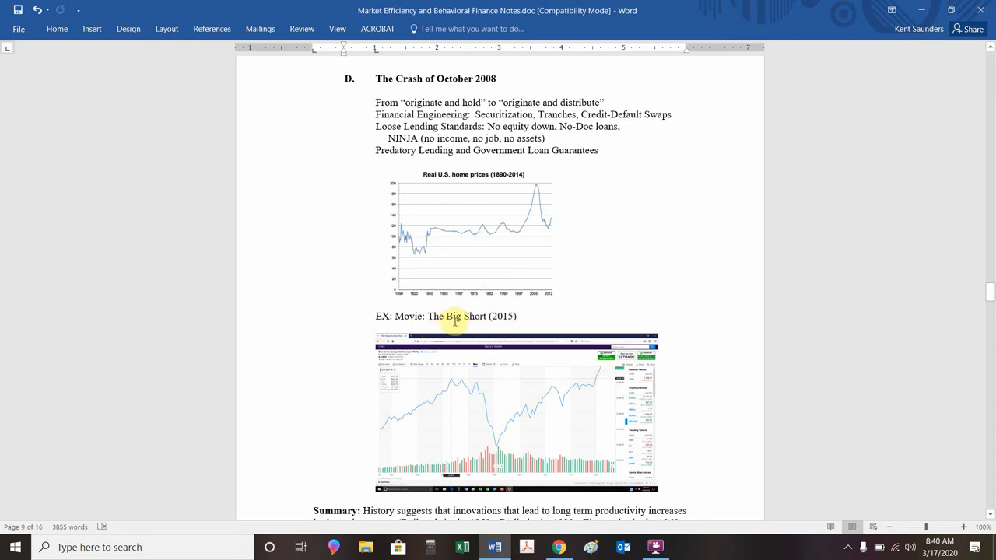
pyautogui.moveTo(558, 321)
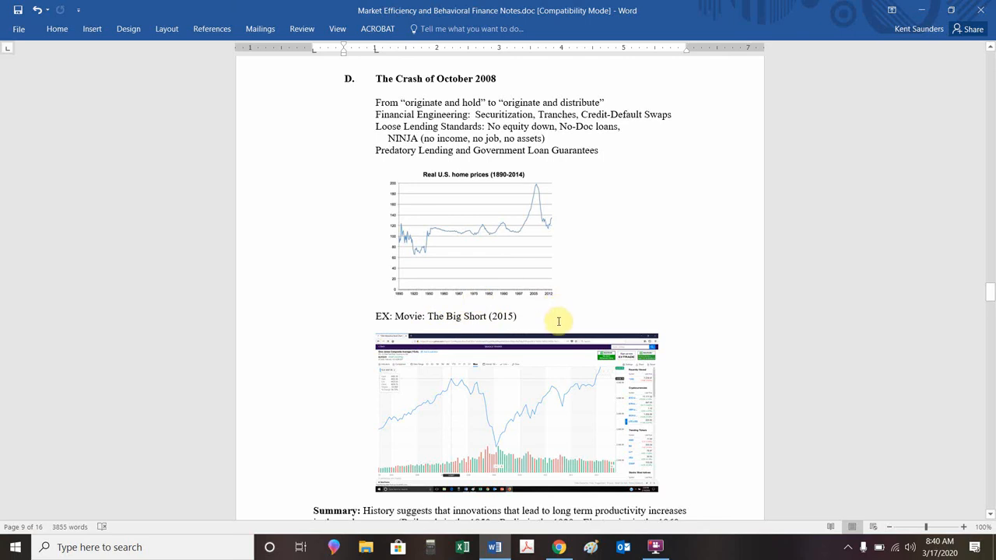
pyautogui.moveTo(536, 324)
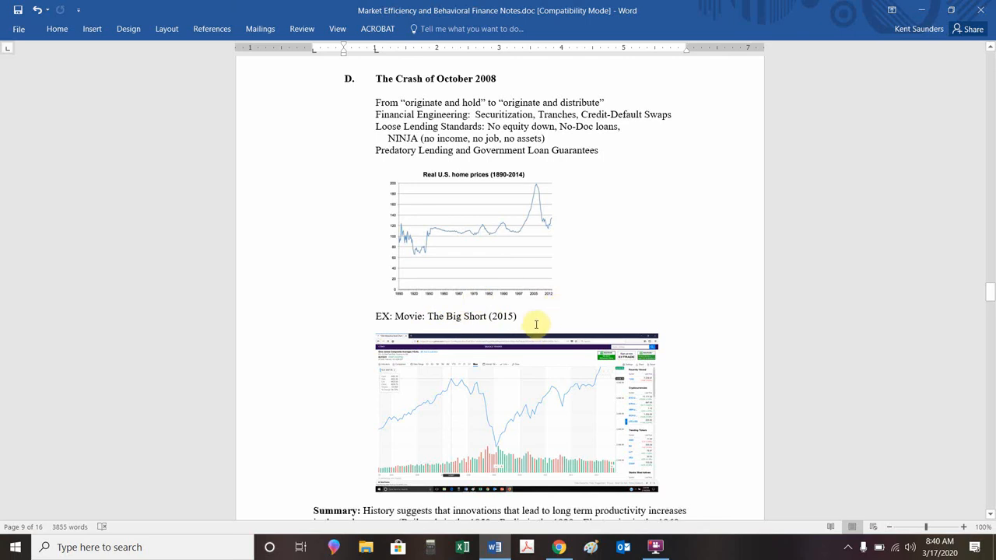
pyautogui.moveTo(555, 198)
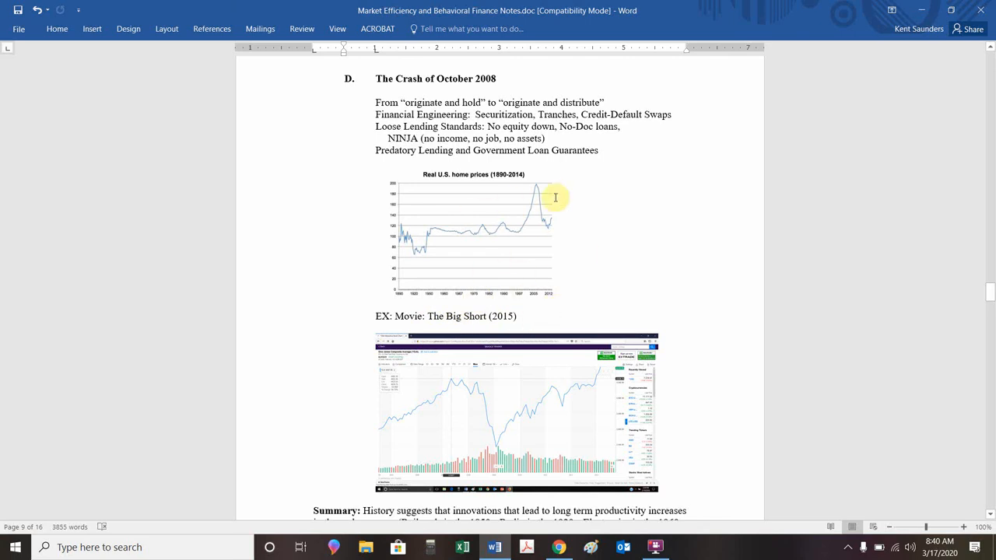
pyautogui.moveTo(529, 219)
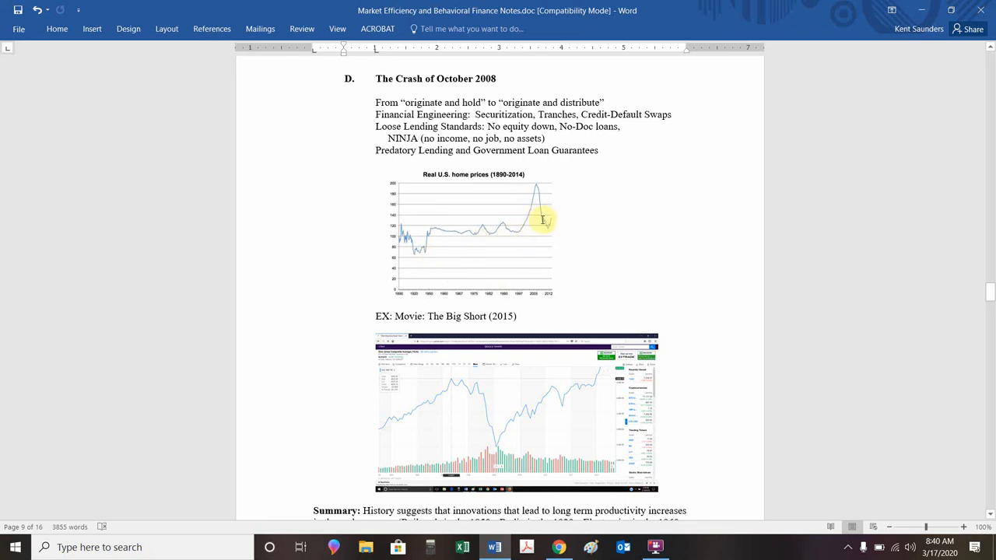
pyautogui.moveTo(560, 402)
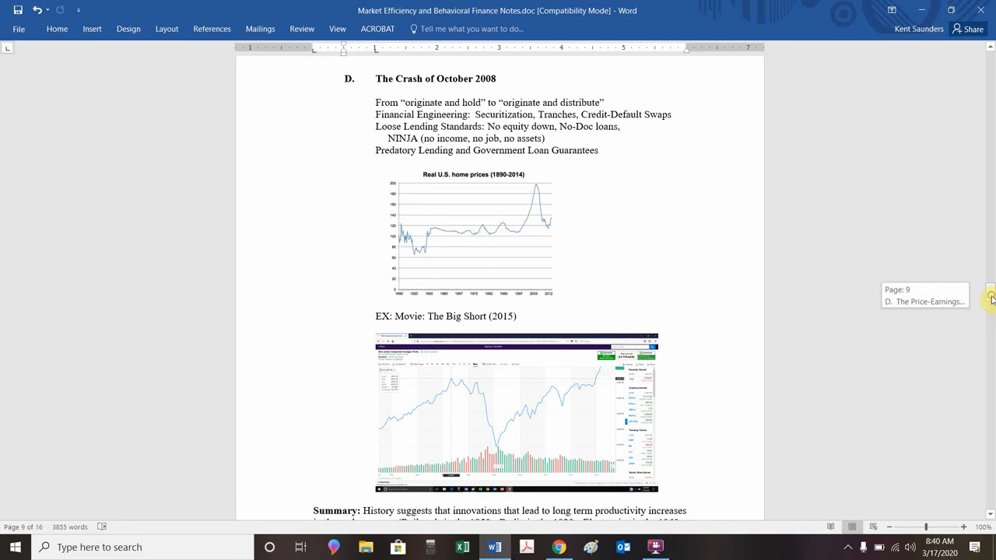
# - Scroll through the page 9 summary on innovation-driven bubbles, then go back to Amazon's chart
pyautogui.scroll(-3)
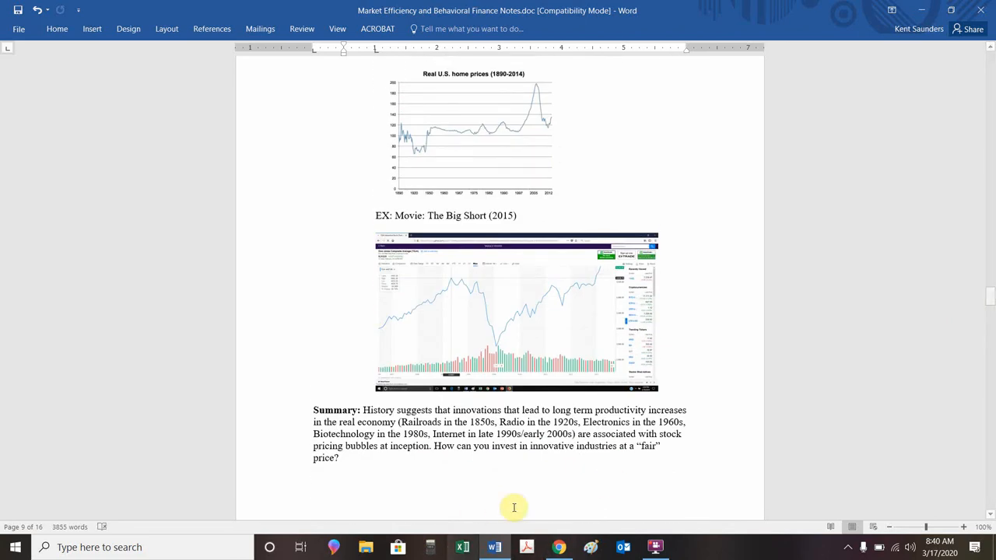
pyautogui.moveTo(576, 490)
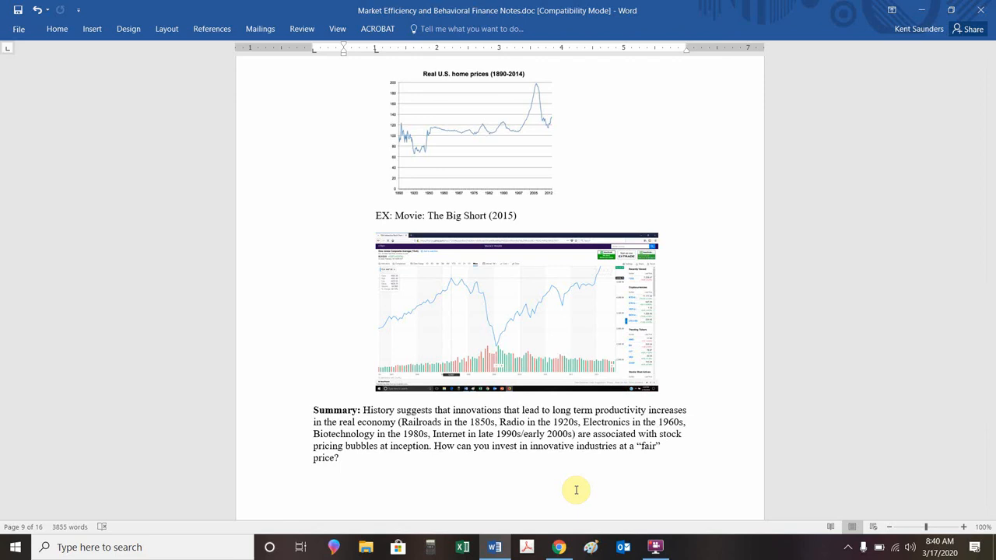
pyautogui.moveTo(537, 518)
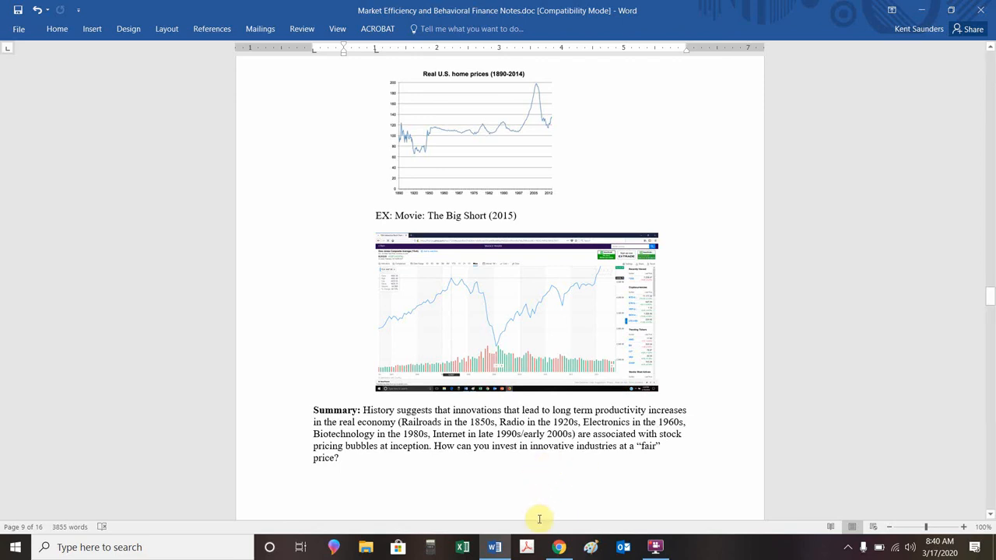
pyautogui.moveTo(564, 456)
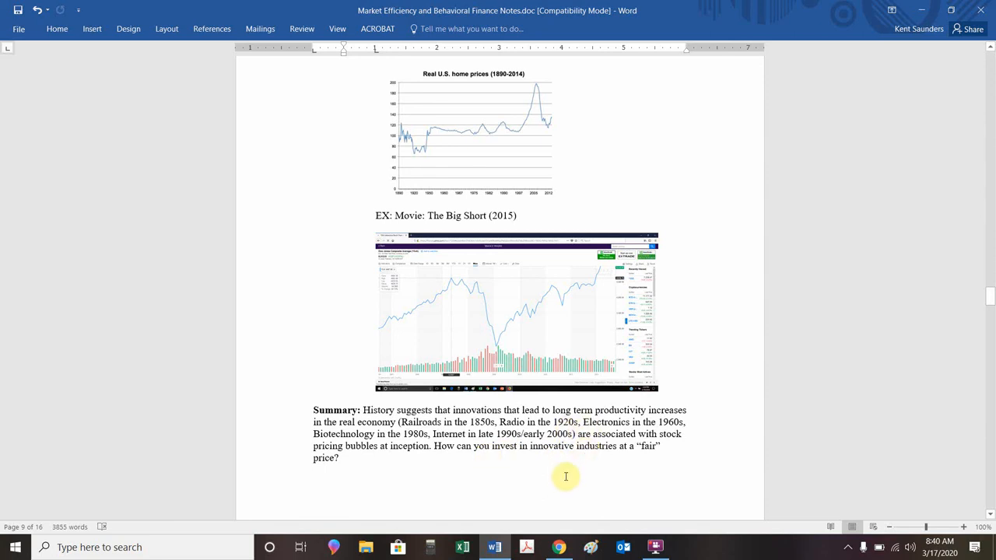
pyautogui.moveTo(584, 469)
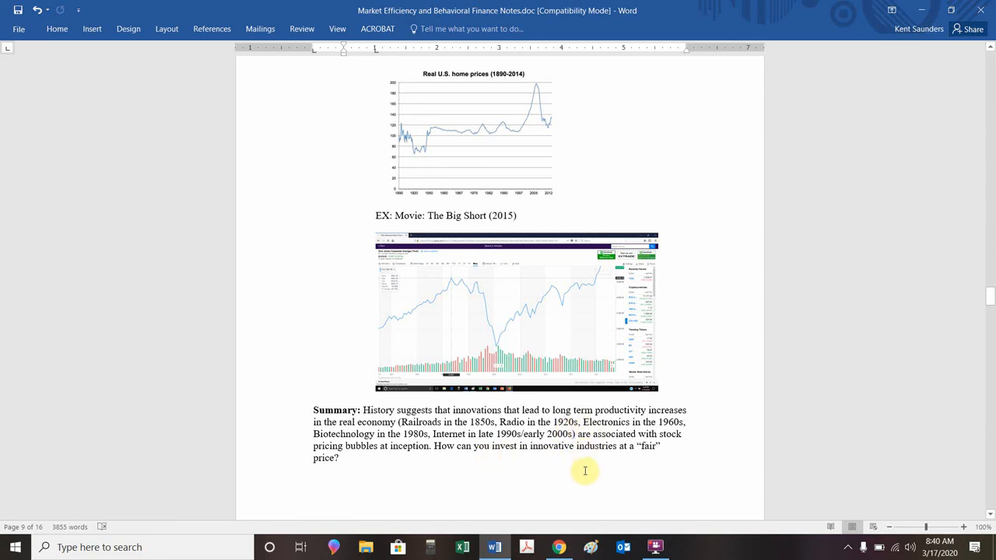
pyautogui.moveTo(507, 466)
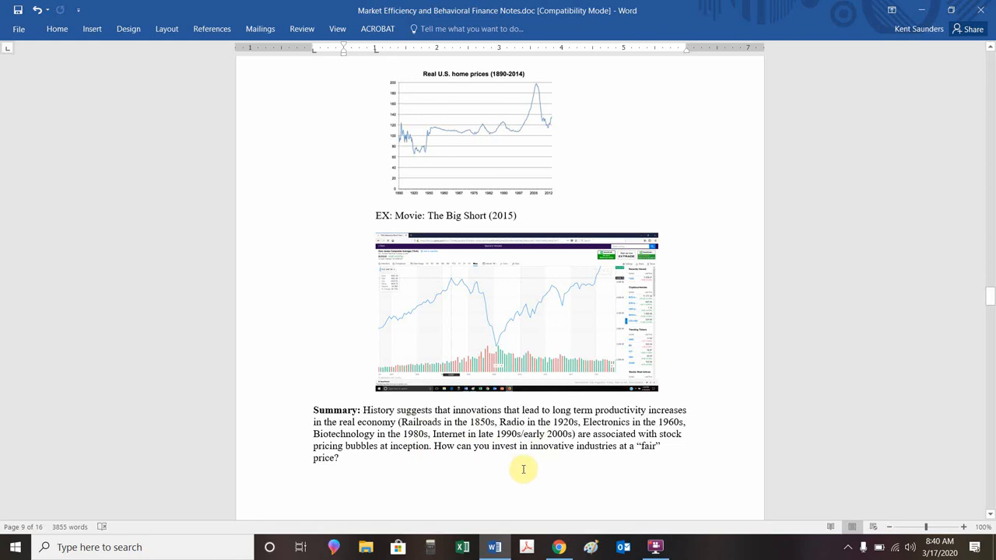
pyautogui.moveTo(511, 462)
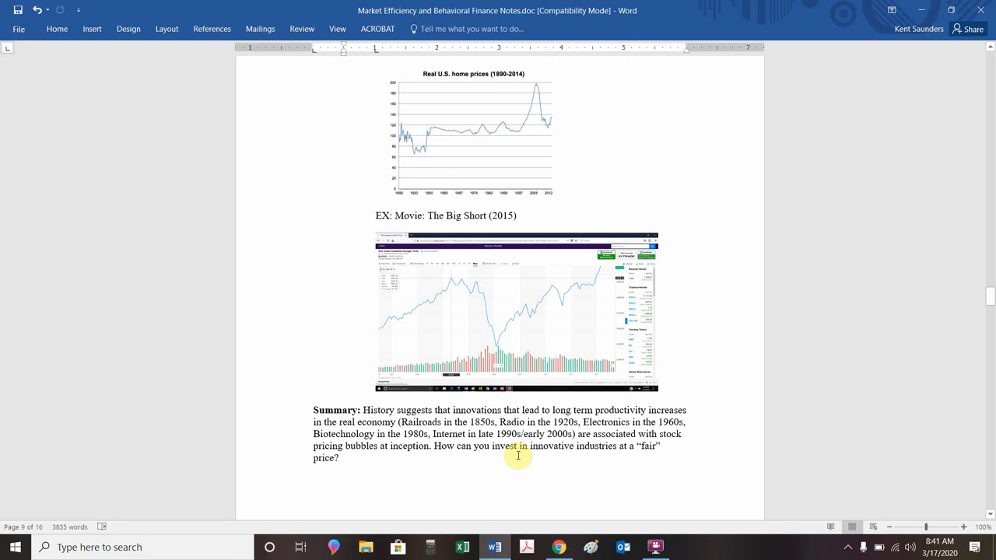
pyautogui.moveTo(498, 464)
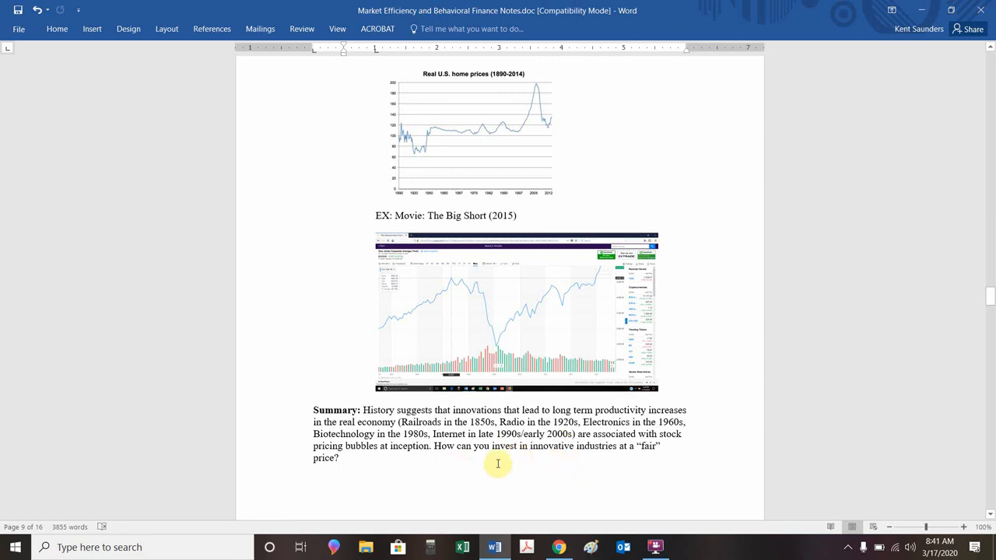
pyautogui.scroll(-3)
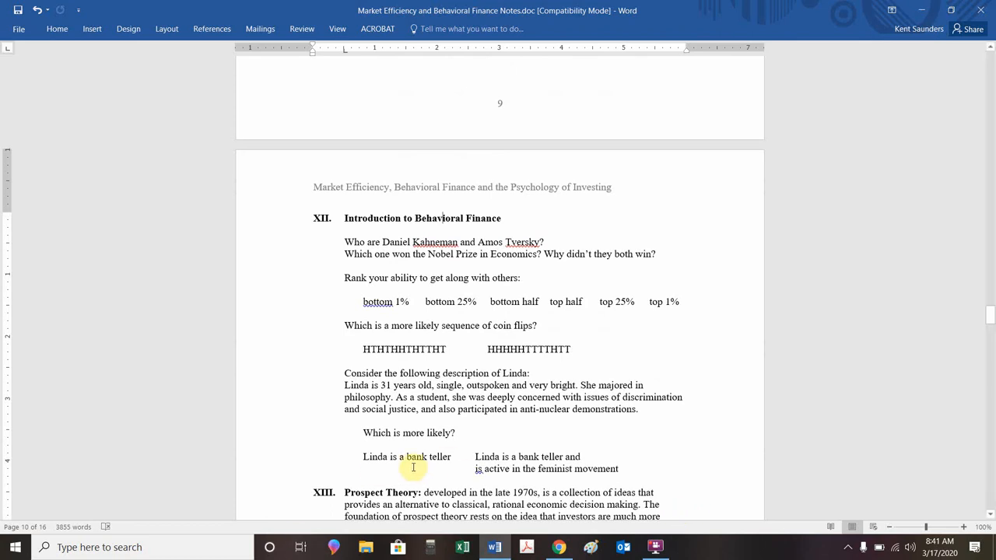
pyautogui.click(558, 546)
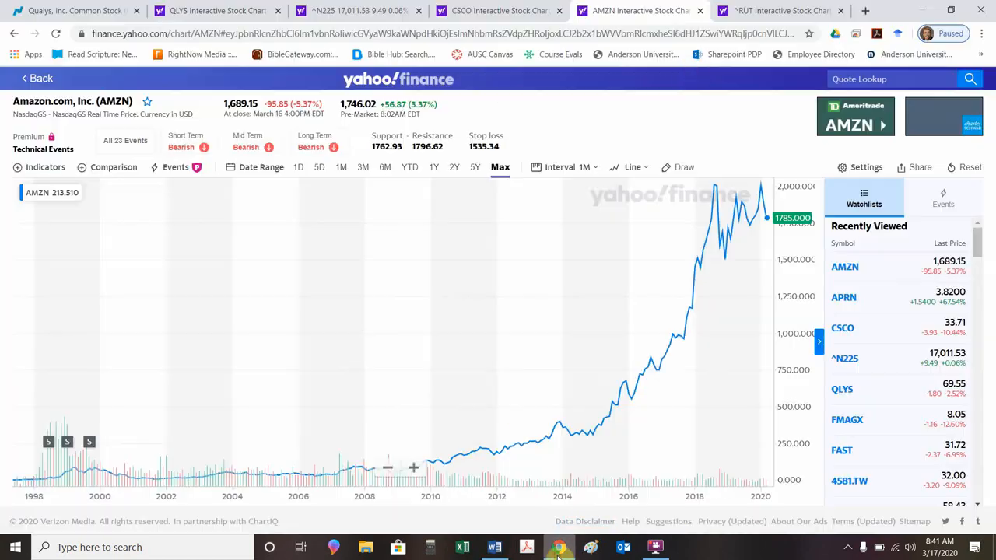
# - View the Russell 2000 monthly chart's 2020 plunge to 1,037.42, then return to the notes
pyautogui.click(782, 10)
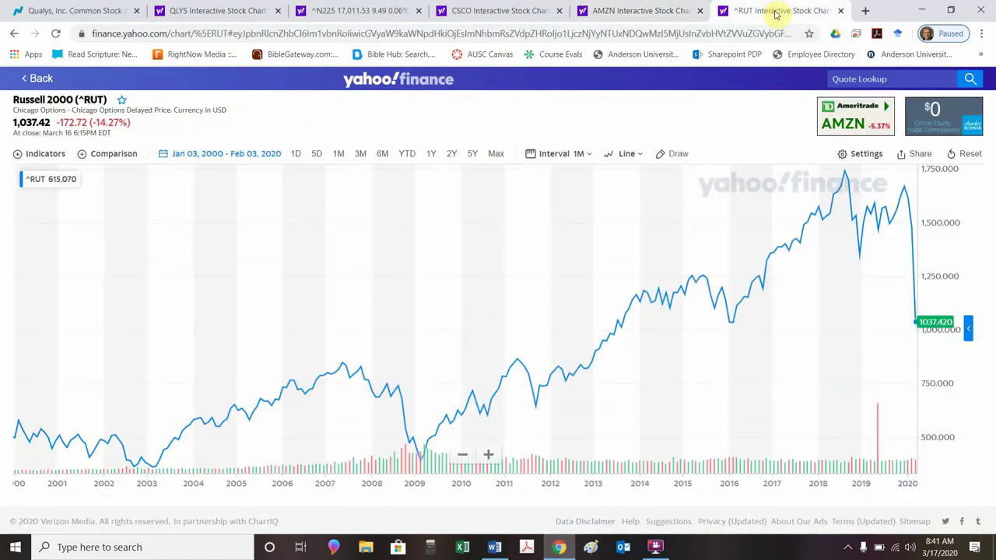
pyautogui.moveTo(209, 404)
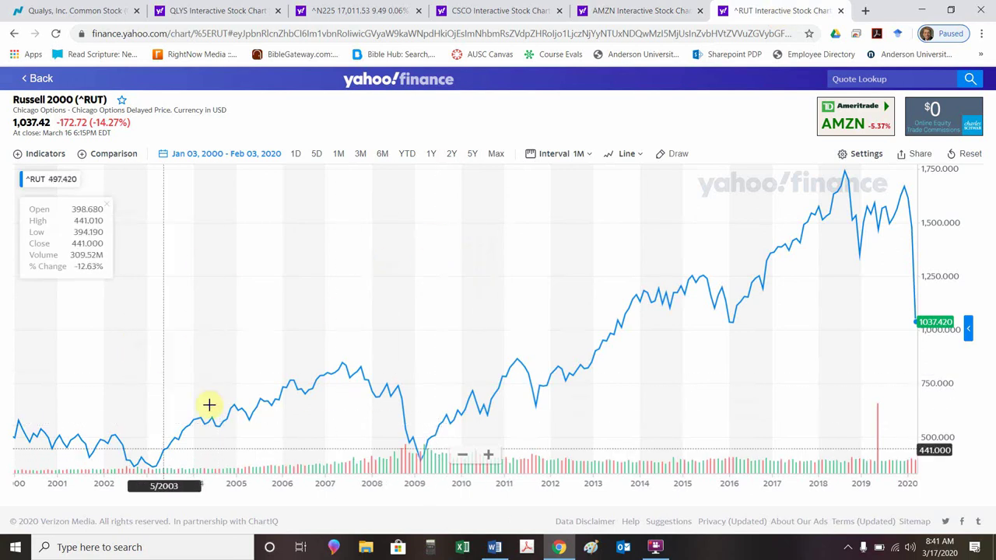
pyautogui.moveTo(95, 425)
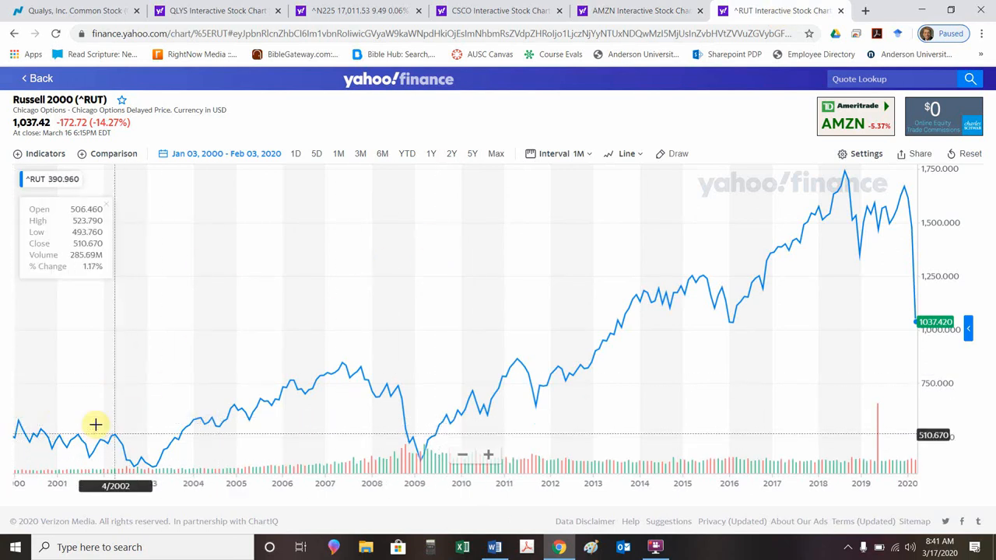
pyautogui.moveTo(17, 433)
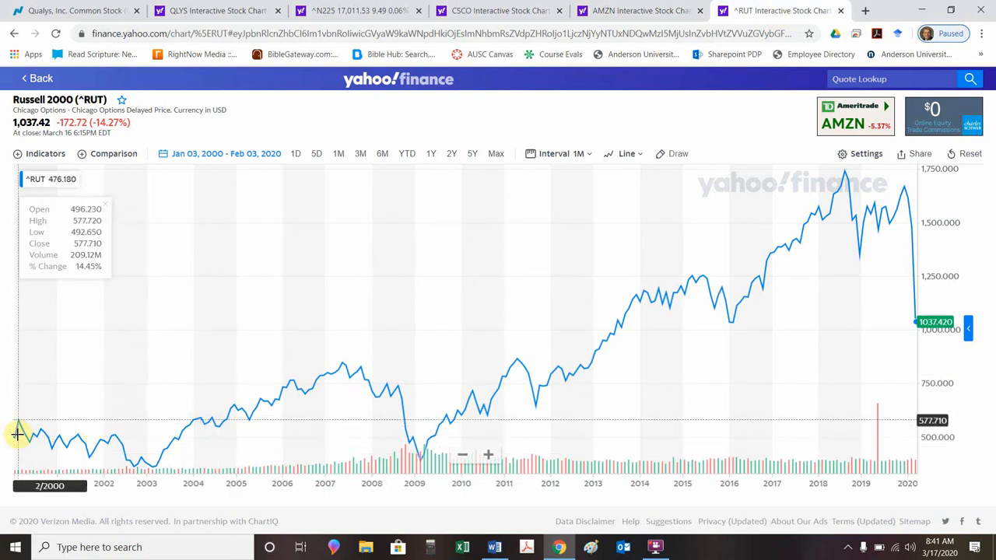
pyautogui.moveTo(16, 434)
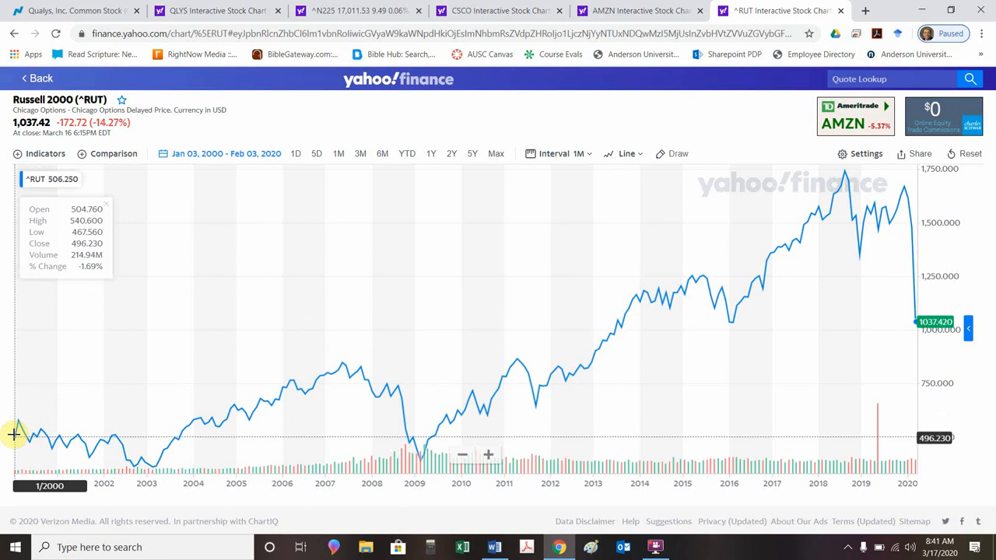
pyautogui.moveTo(362, 400)
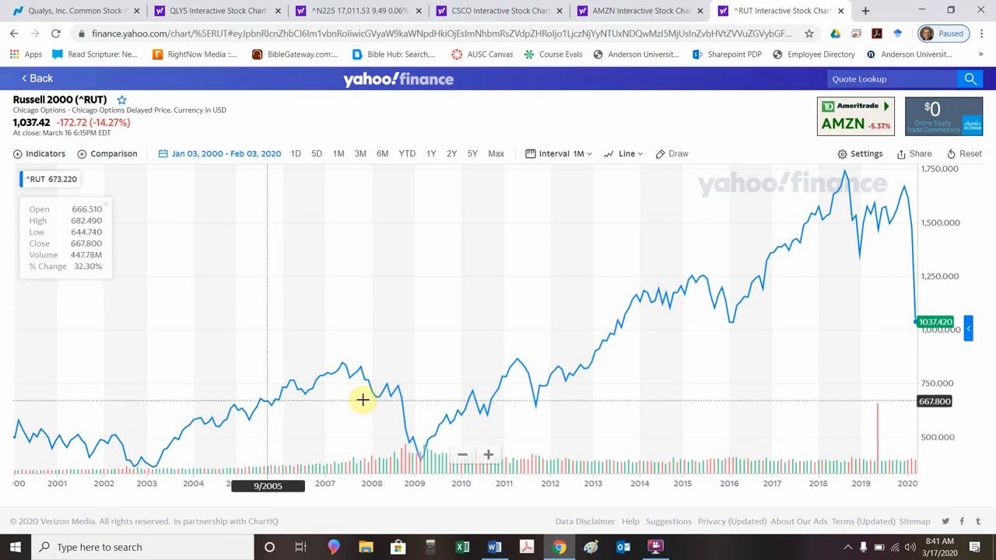
pyautogui.moveTo(907, 200)
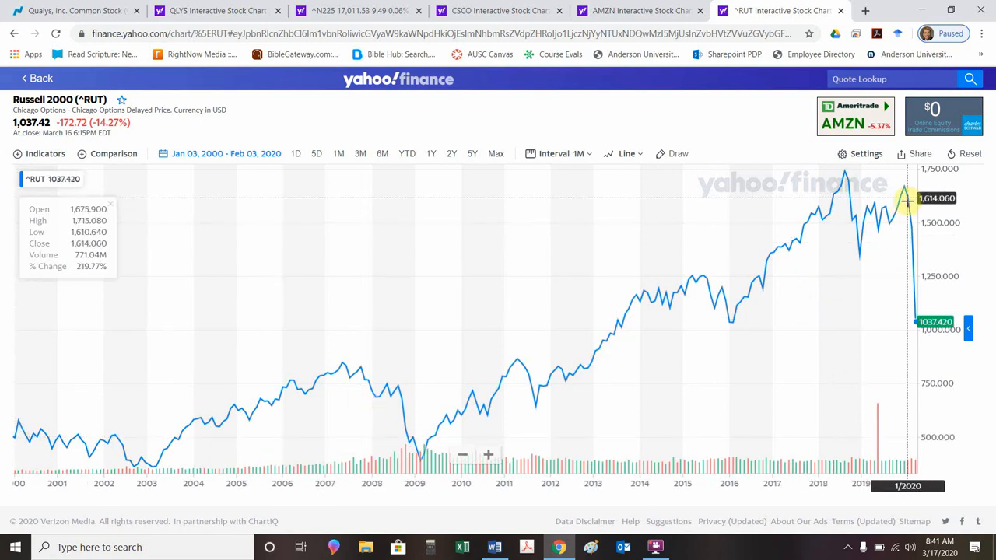
pyautogui.moveTo(905, 194)
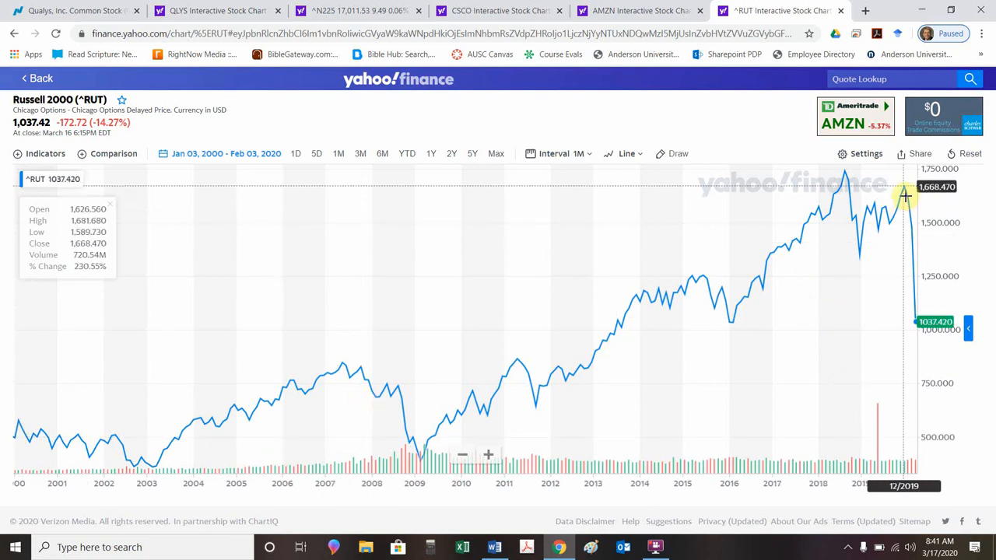
pyautogui.moveTo(906, 196)
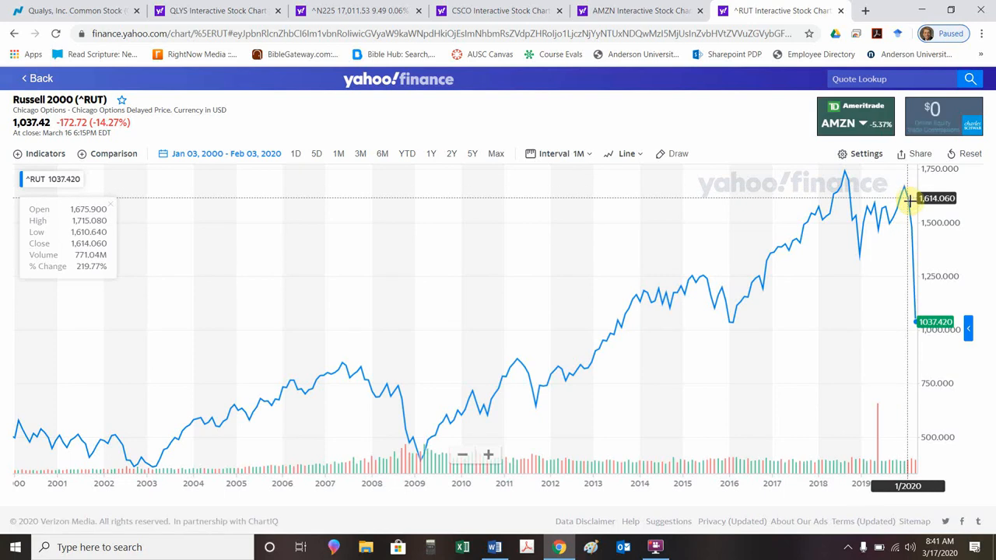
pyautogui.moveTo(902, 276)
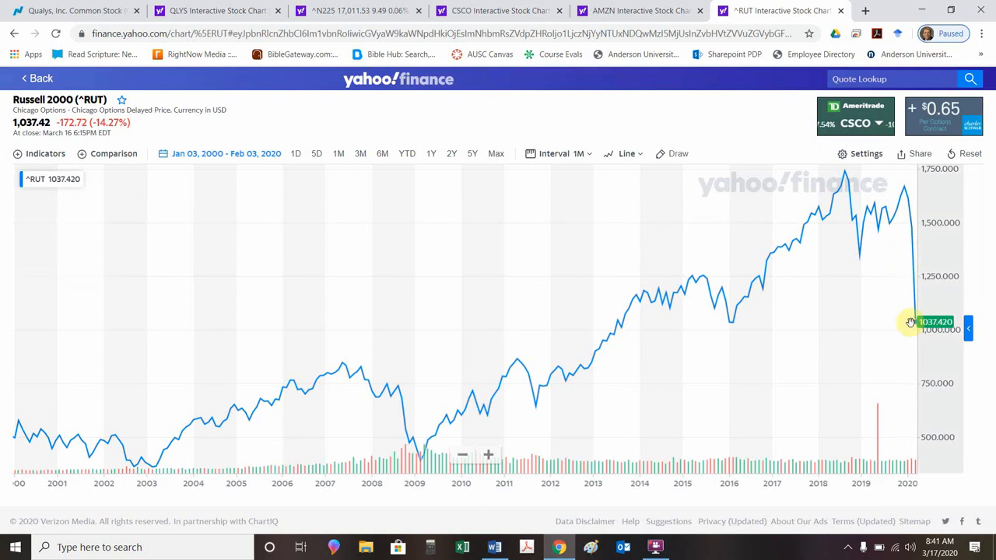
pyautogui.moveTo(905, 325)
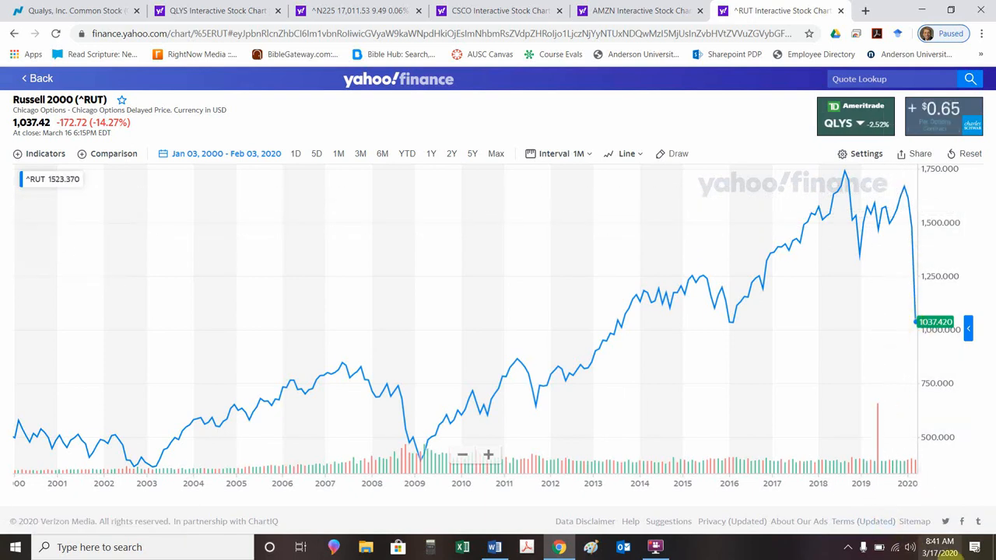
pyautogui.moveTo(908, 339)
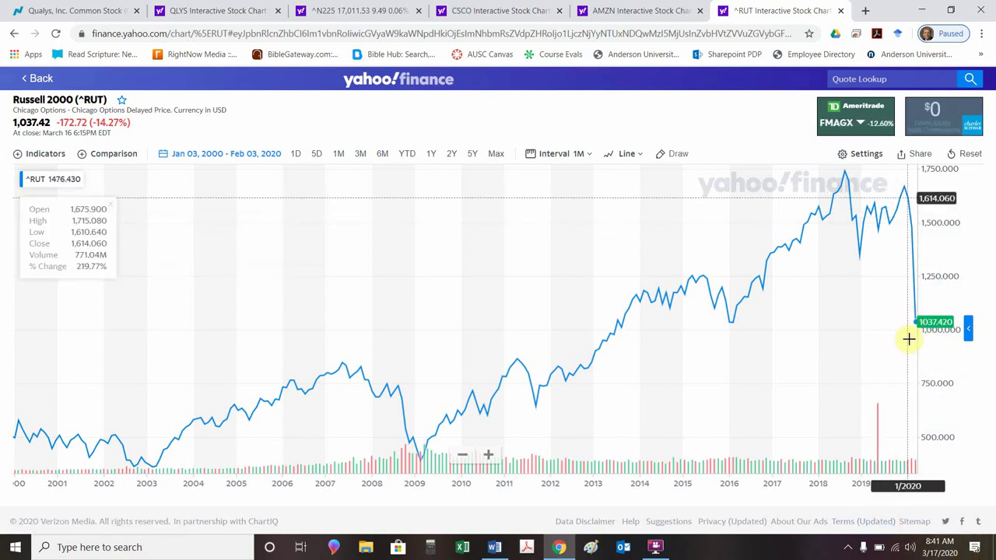
pyautogui.moveTo(908, 322)
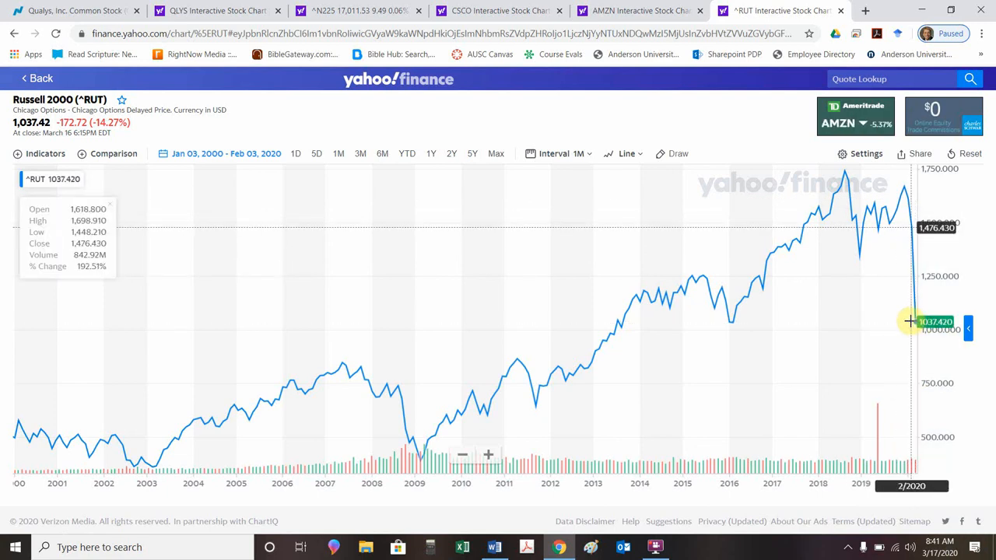
pyautogui.moveTo(988, 261)
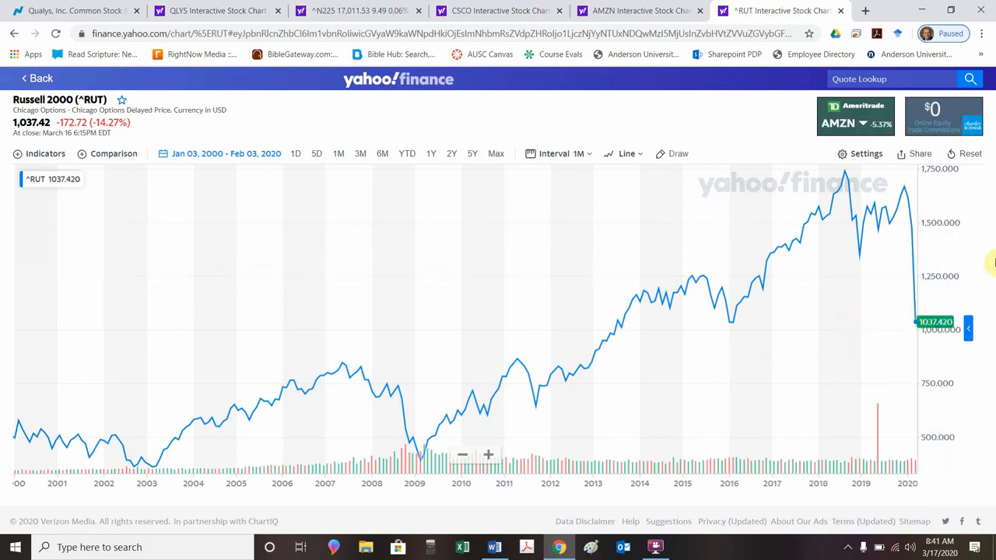
pyautogui.moveTo(818, 333)
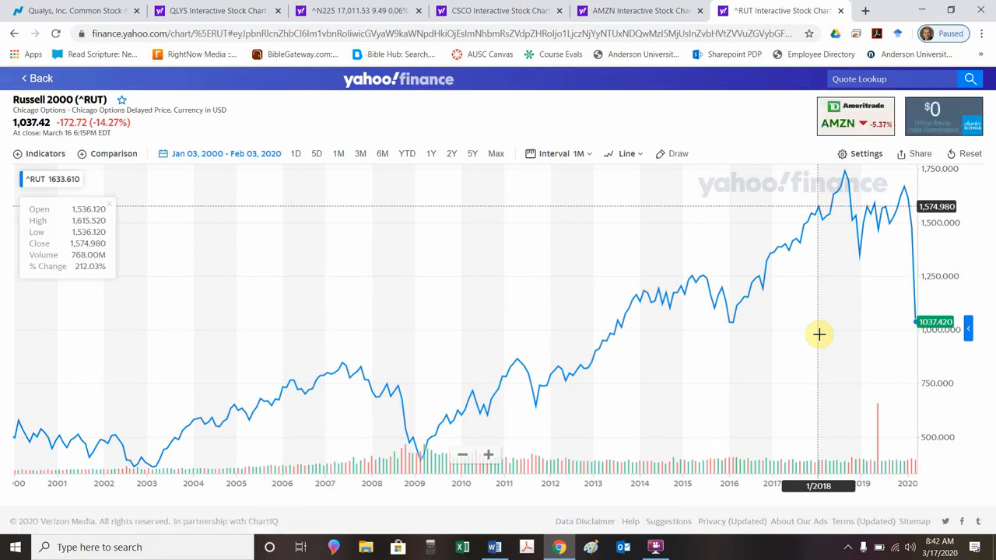
pyautogui.moveTo(918, 327)
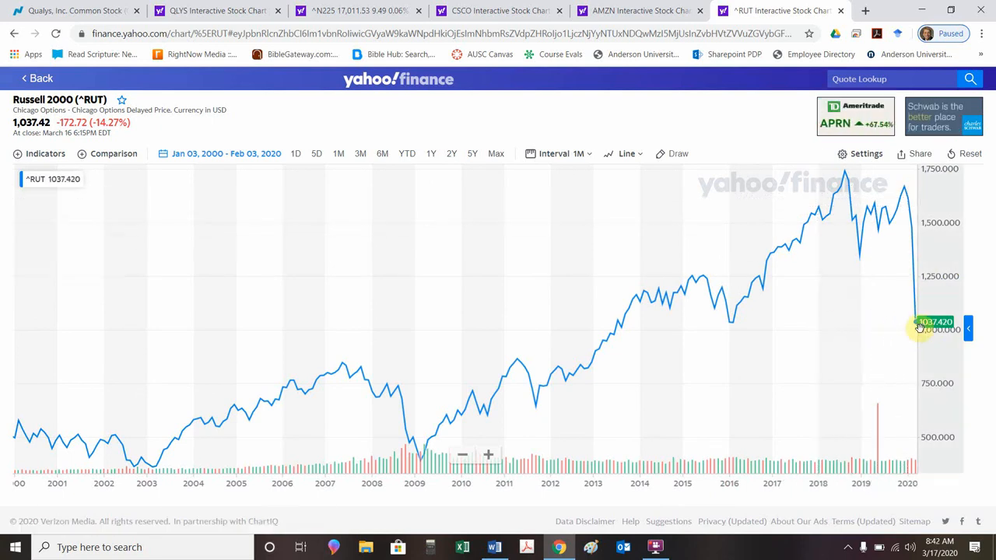
pyautogui.moveTo(912, 330)
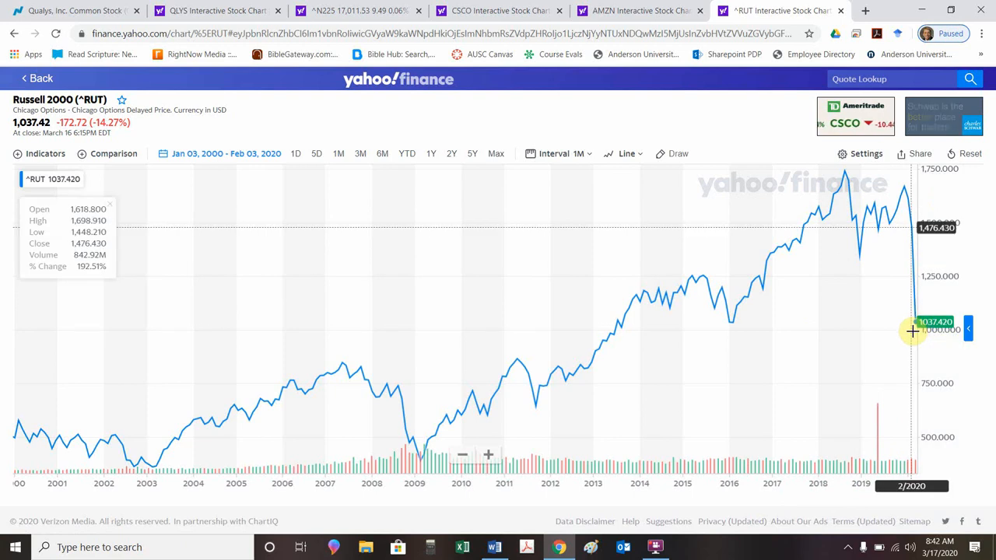
pyautogui.moveTo(914, 333)
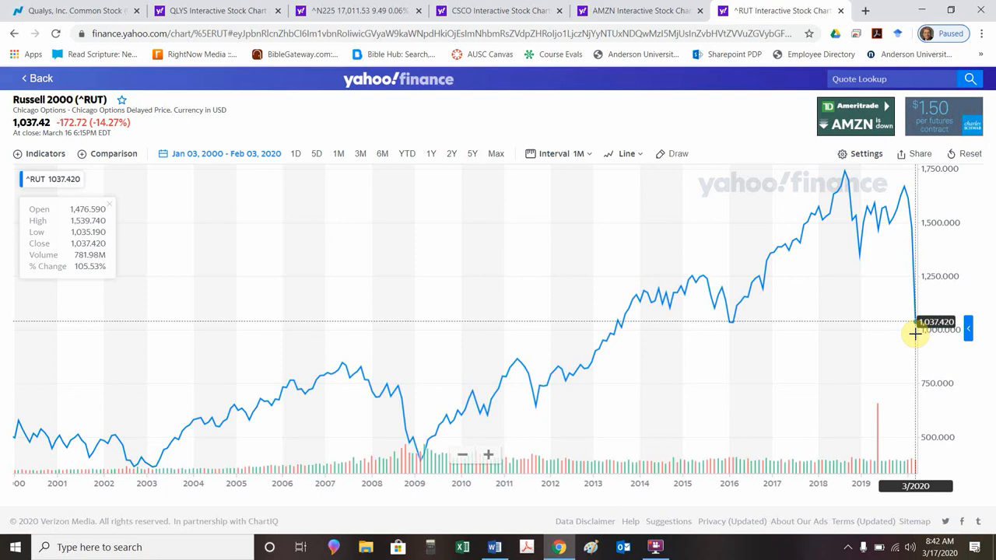
pyautogui.moveTo(910, 324)
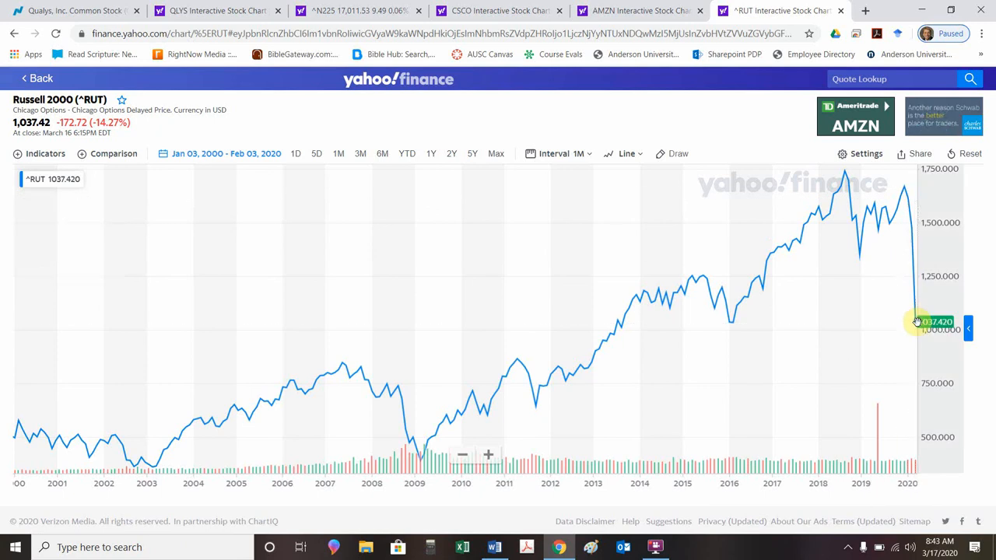
pyautogui.moveTo(719, 481)
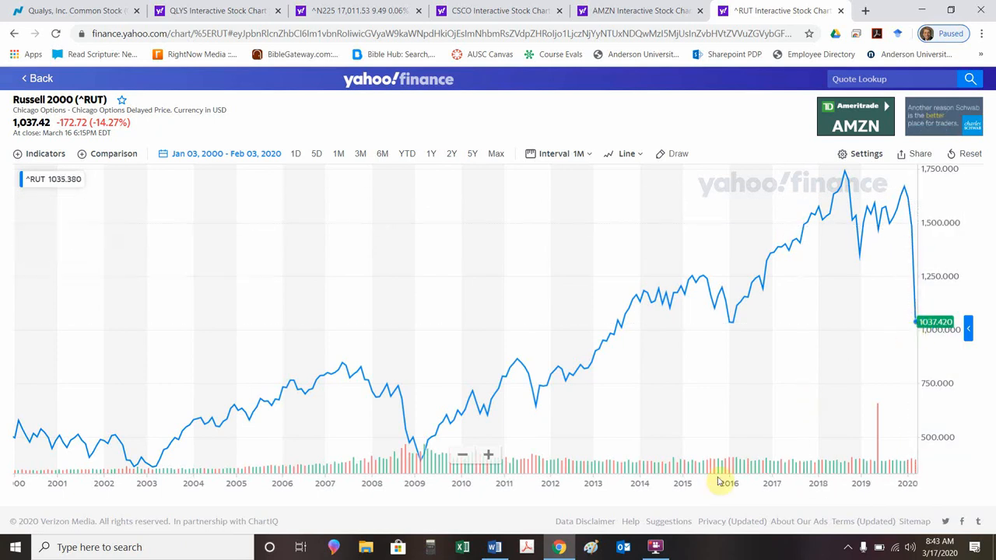
pyautogui.click(494, 547)
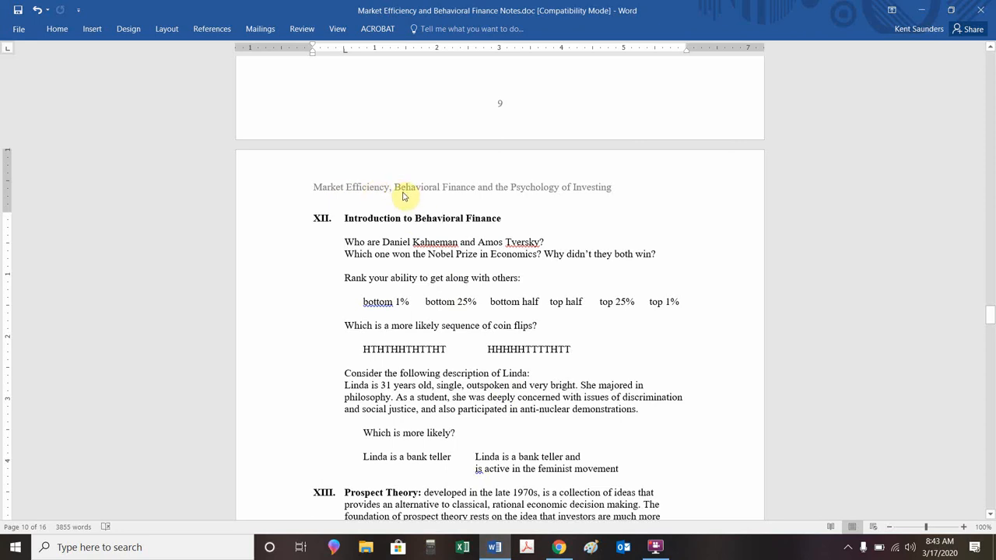
pyautogui.moveTo(359, 198)
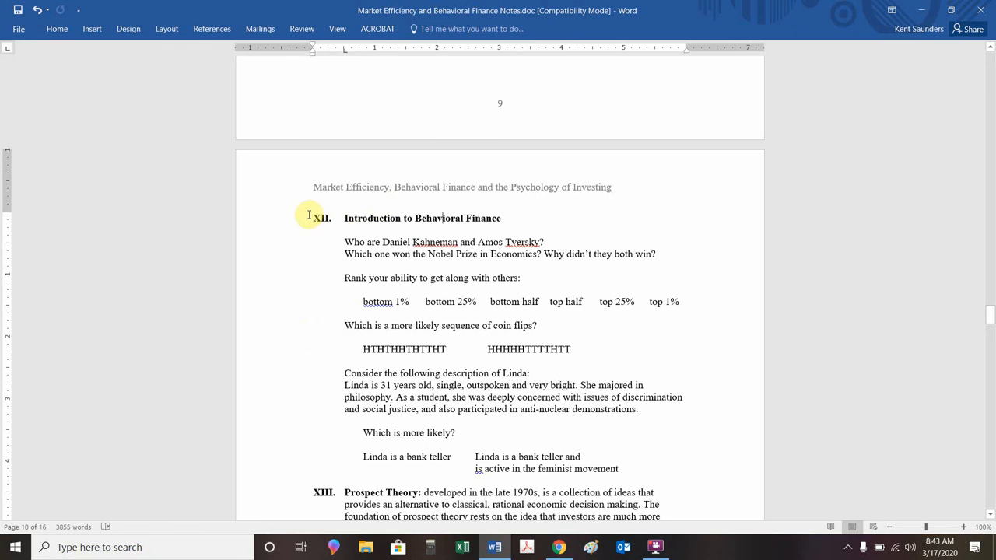
pyautogui.moveTo(346, 168)
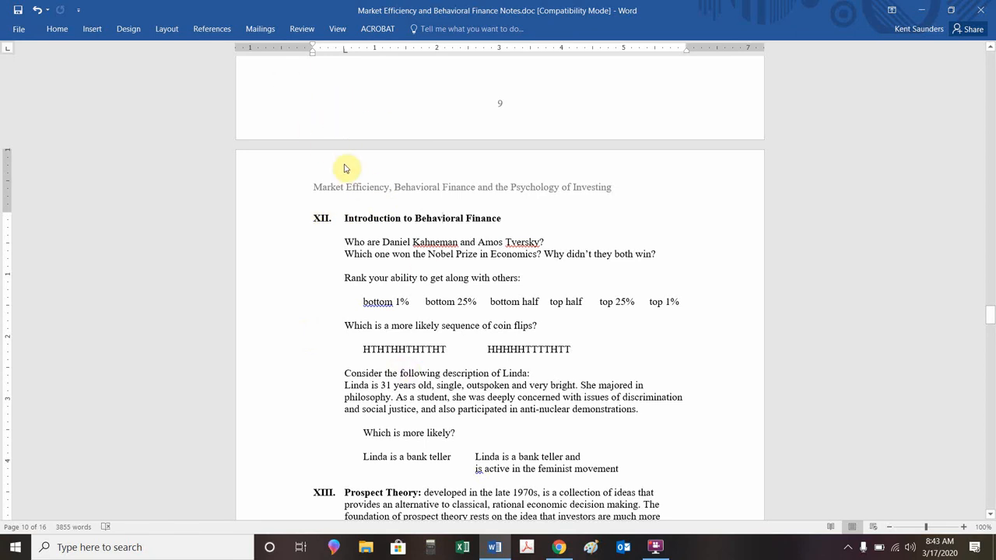
pyautogui.moveTo(551, 534)
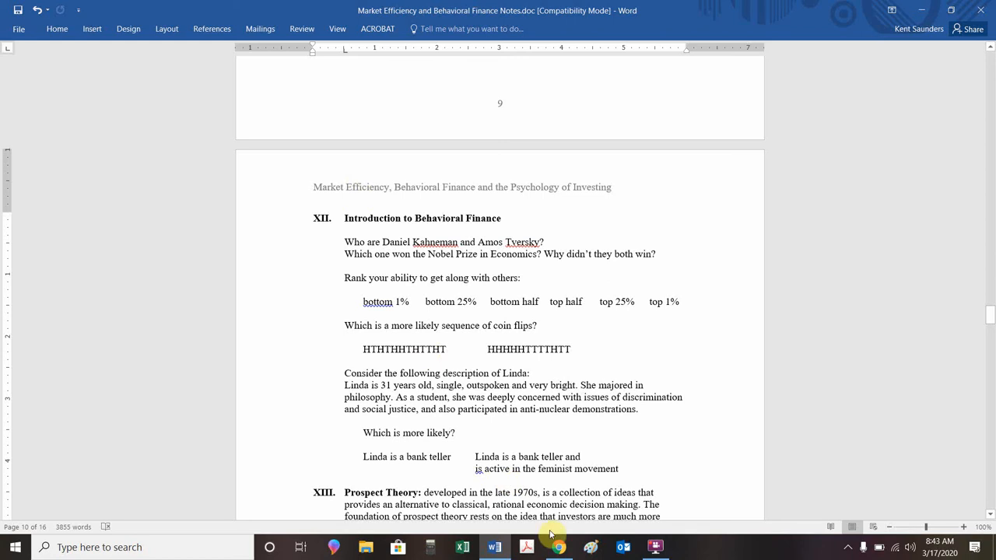
pyautogui.moveTo(559, 547)
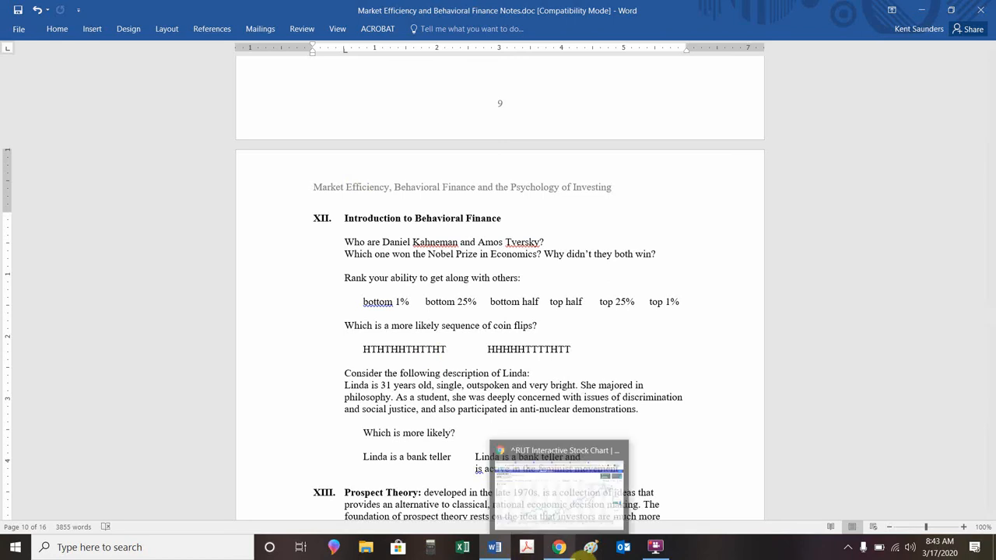